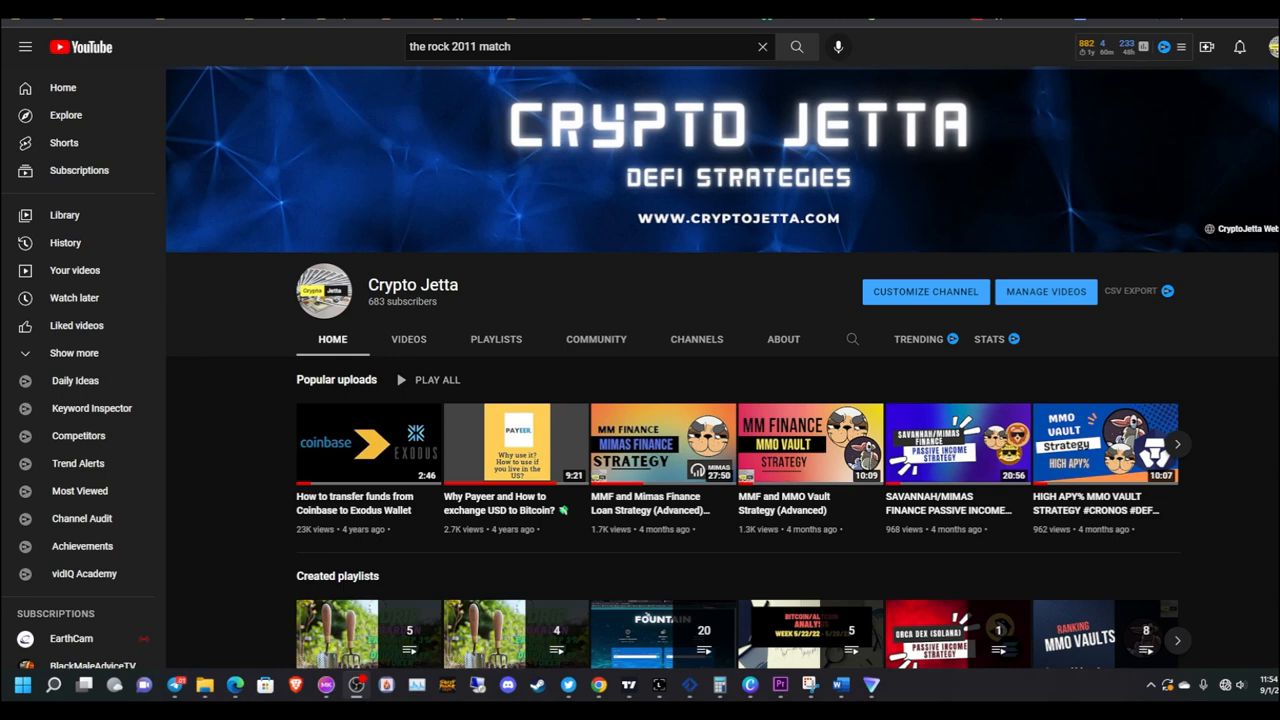
{"action": "mouse_move", "coordinate": [364, 312]}
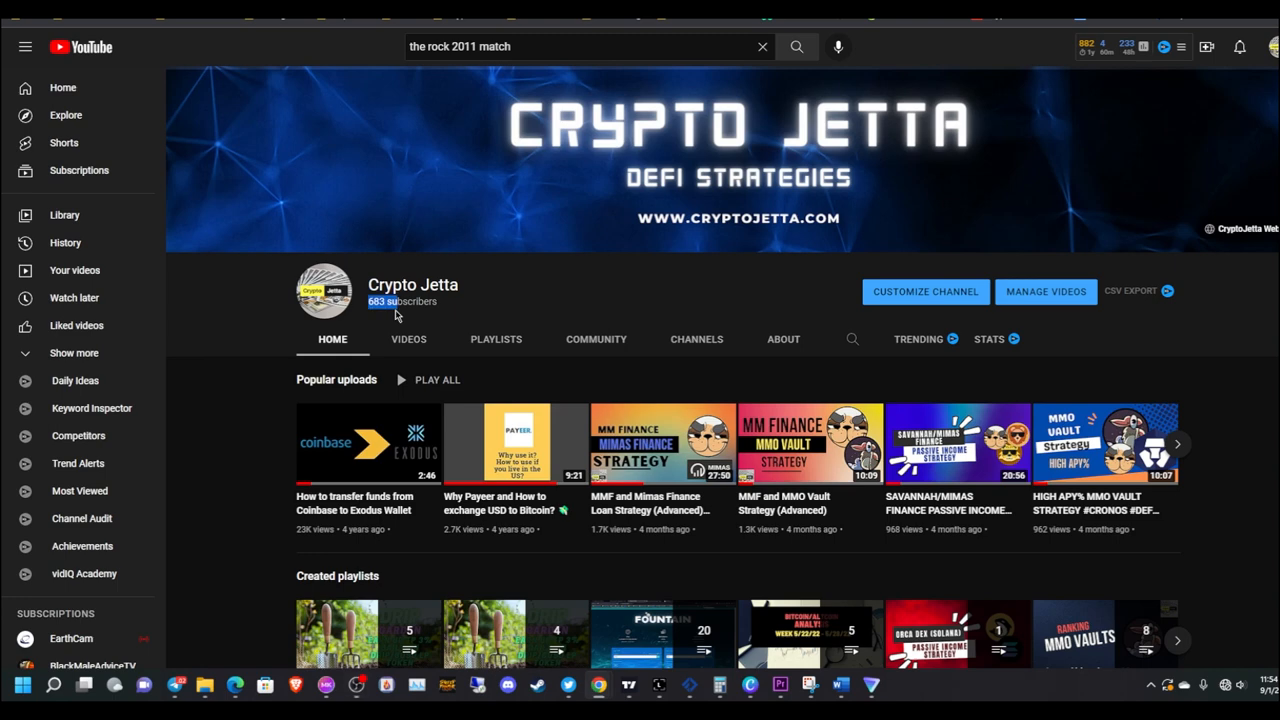
Leave the Crypto Jetta YouTube page and bring up the Animal Farm preparation checklist
{"action": "scroll", "scroll_direction": "down", "scroll_amount": 3}
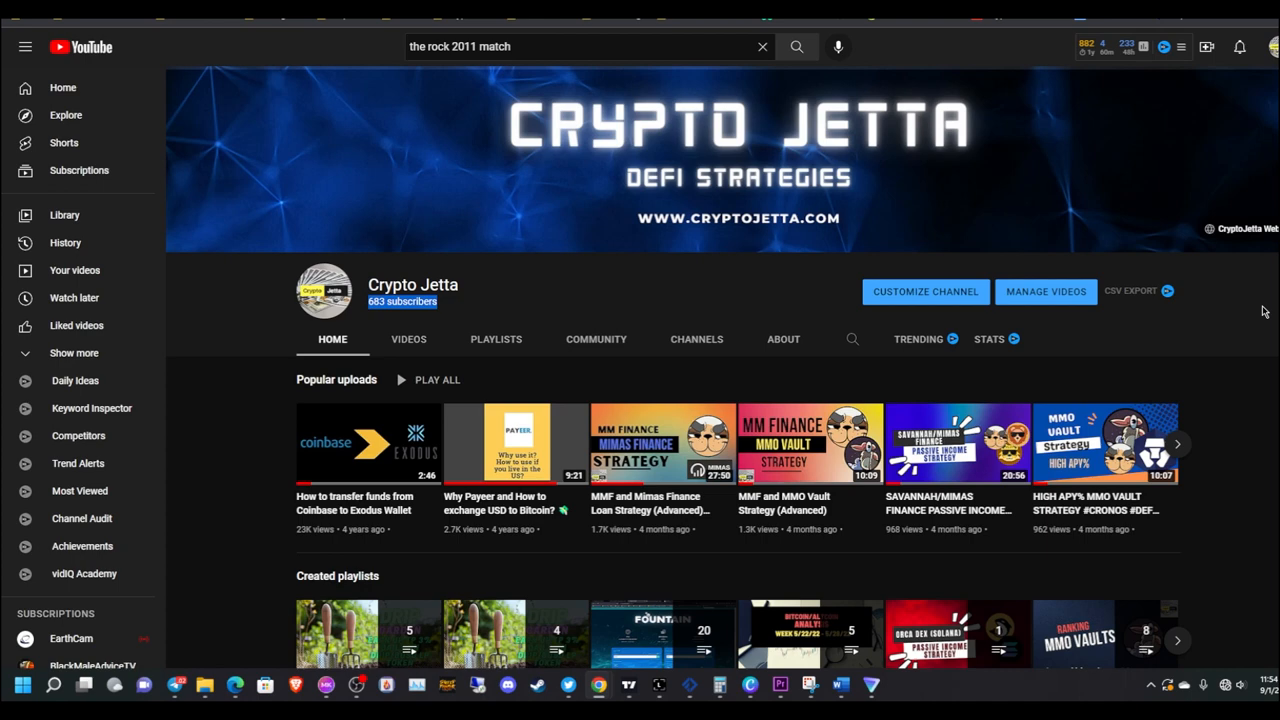
{"action": "mouse_move", "coordinate": [828, 390]}
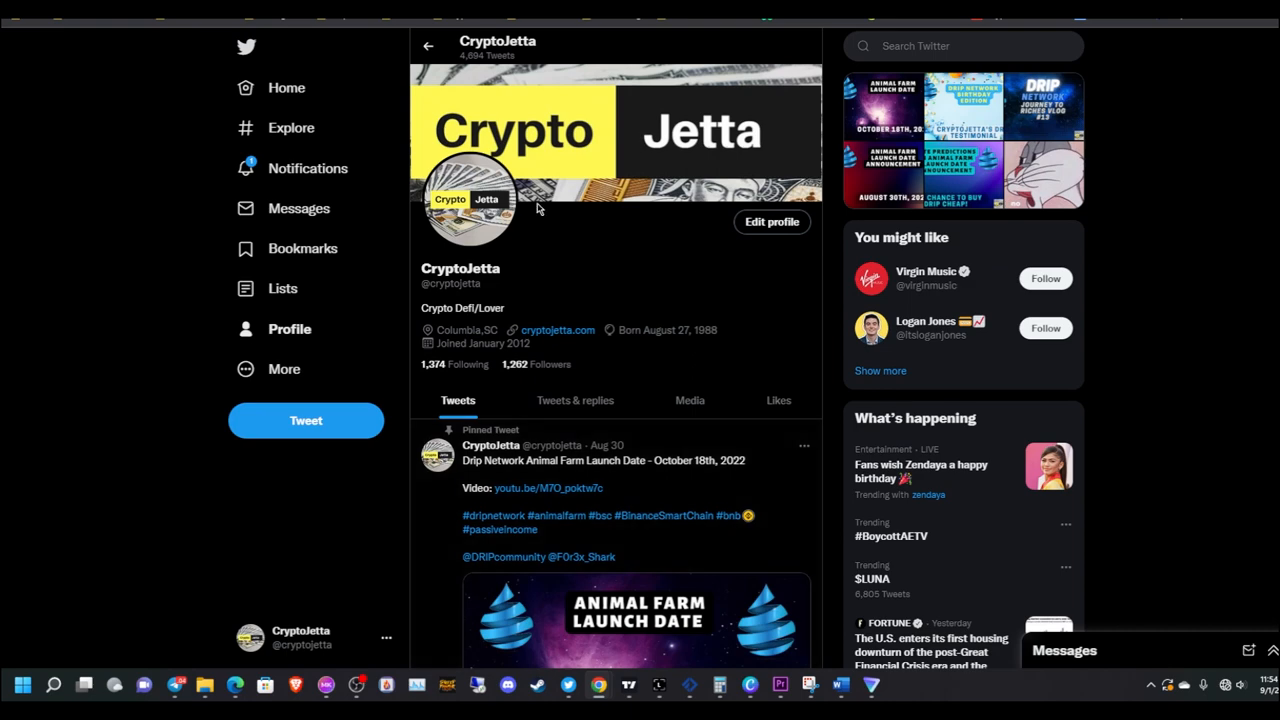
{"action": "left_click", "coordinate": [840, 684]}
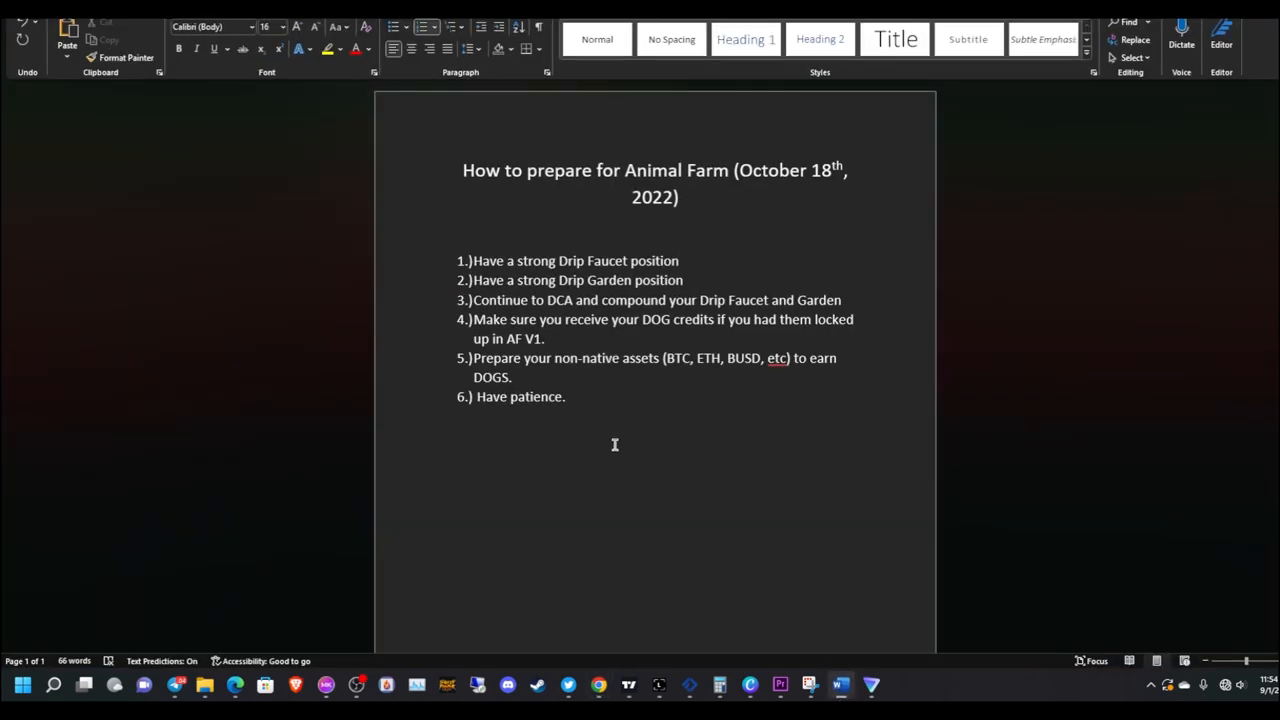
{"action": "mouse_move", "coordinate": [612, 436]}
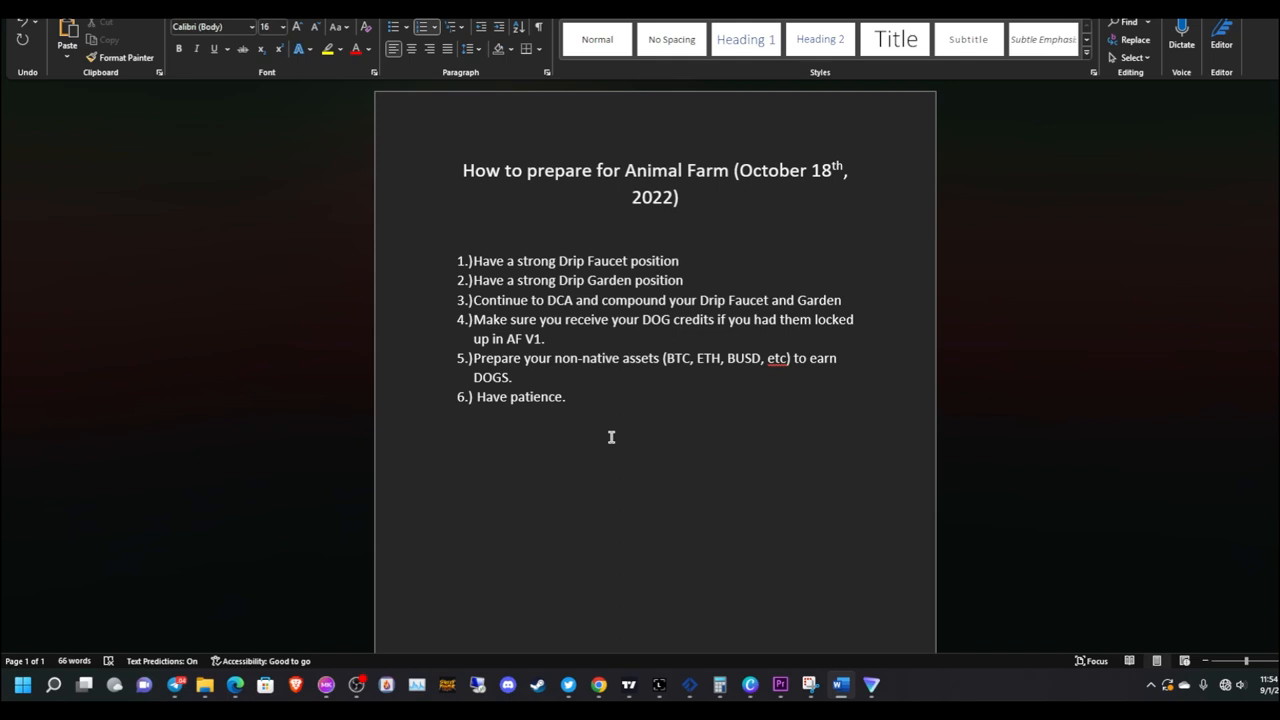
Switch from the Word checklist to the Drip Network browser tab
{"action": "left_click", "coordinate": [680, 260]}
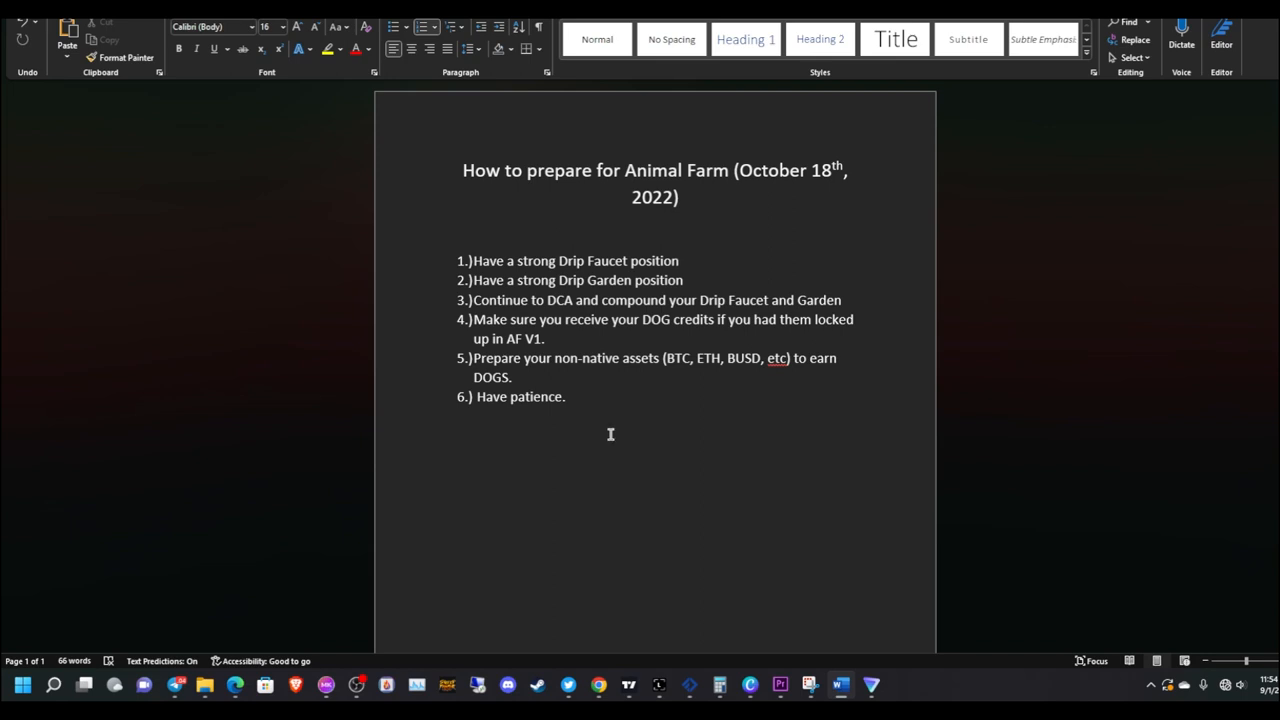
{"action": "mouse_move", "coordinate": [612, 452]}
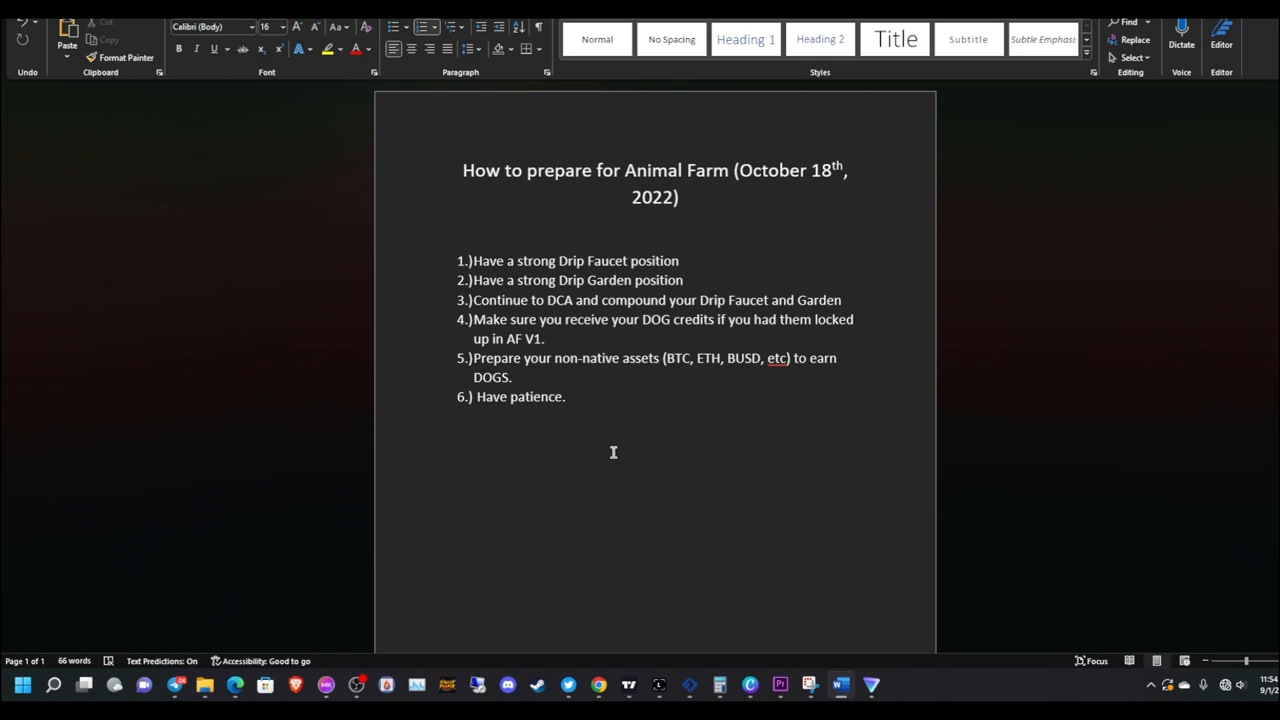
{"action": "mouse_move", "coordinate": [698, 252]}
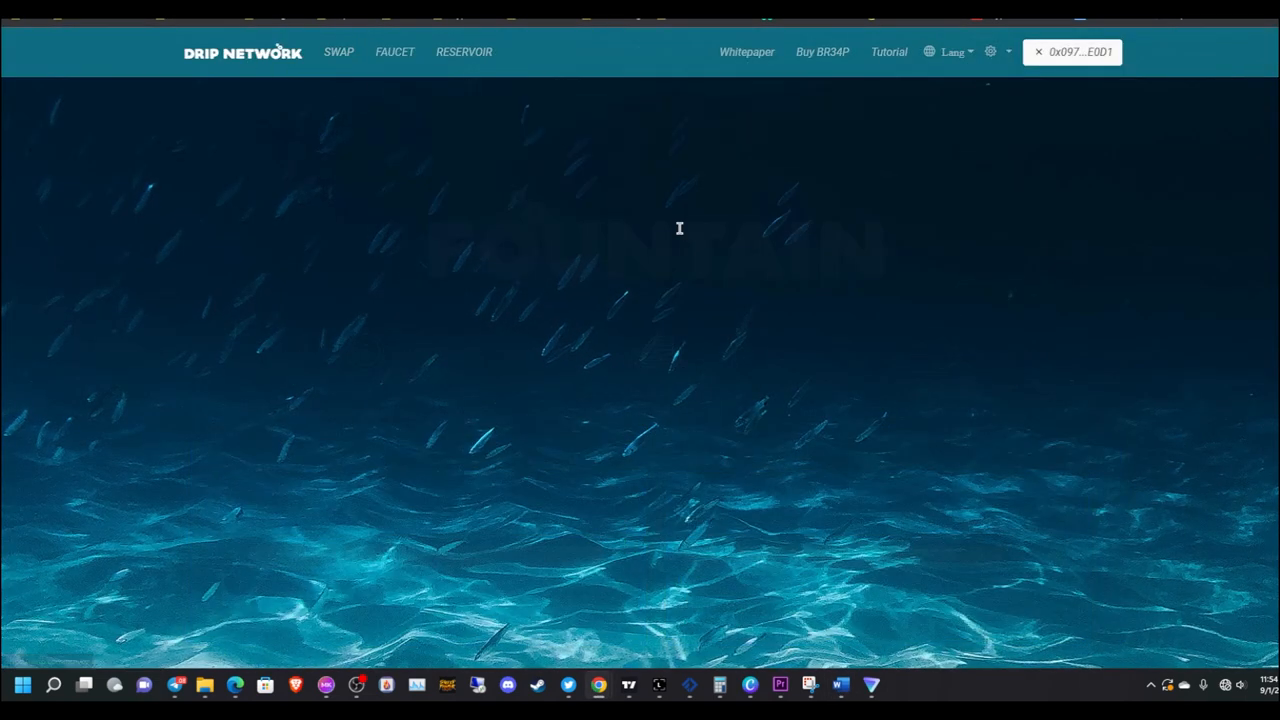
Show the Faucet dashboard with 2.185 DRIP available, 239.339 deposited and 112.968 claimed
{"action": "left_click", "coordinate": [394, 52]}
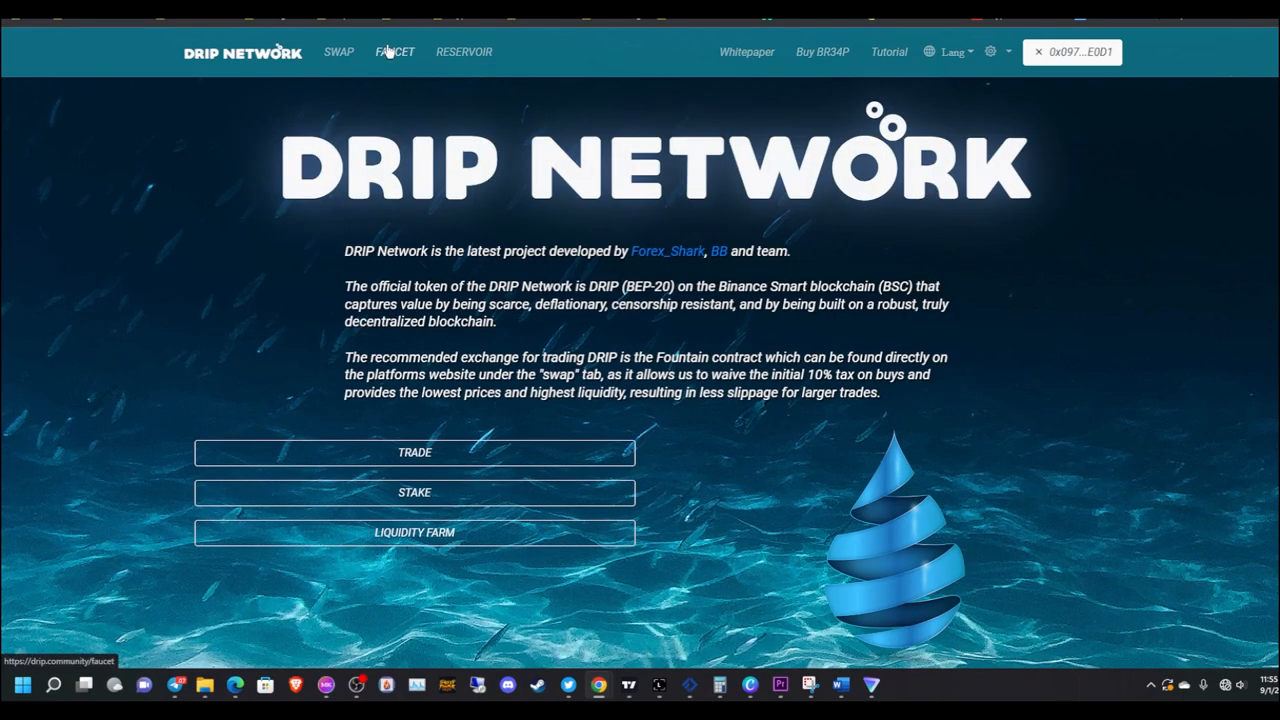
{"action": "left_click", "coordinate": [394, 52]}
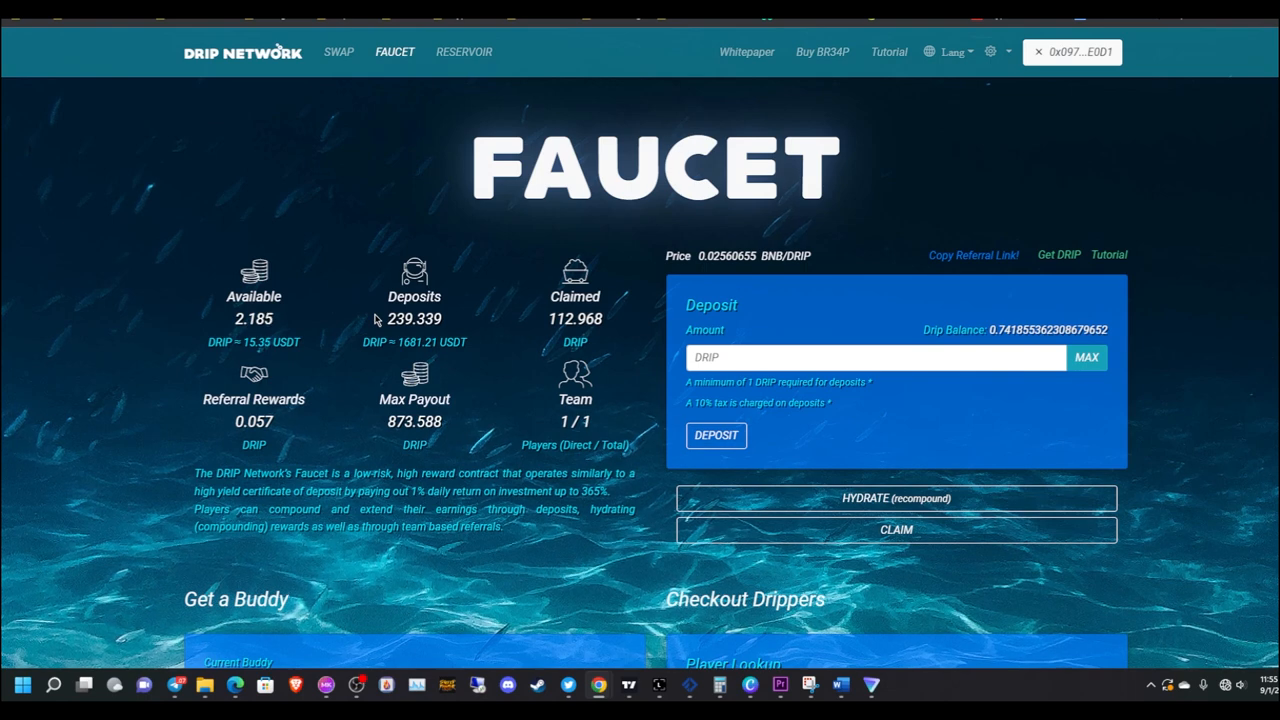
{"action": "mouse_move", "coordinate": [470, 384]}
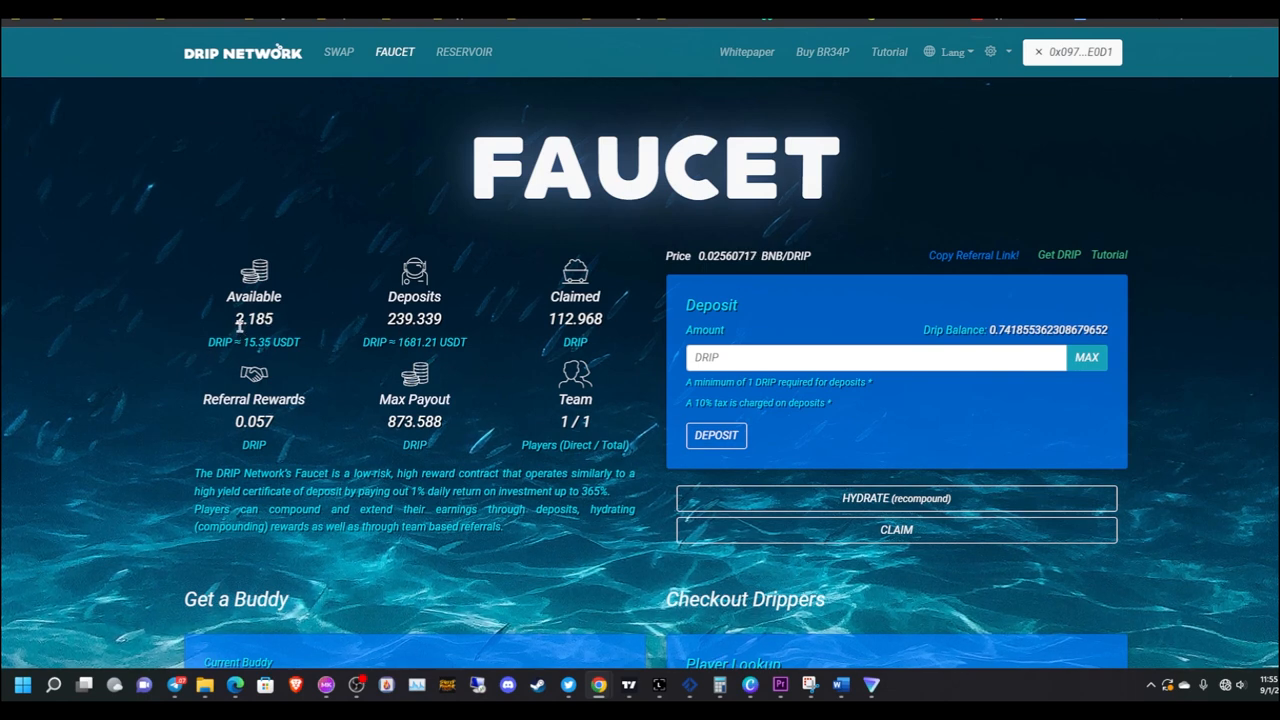
{"action": "mouse_move", "coordinate": [324, 308]}
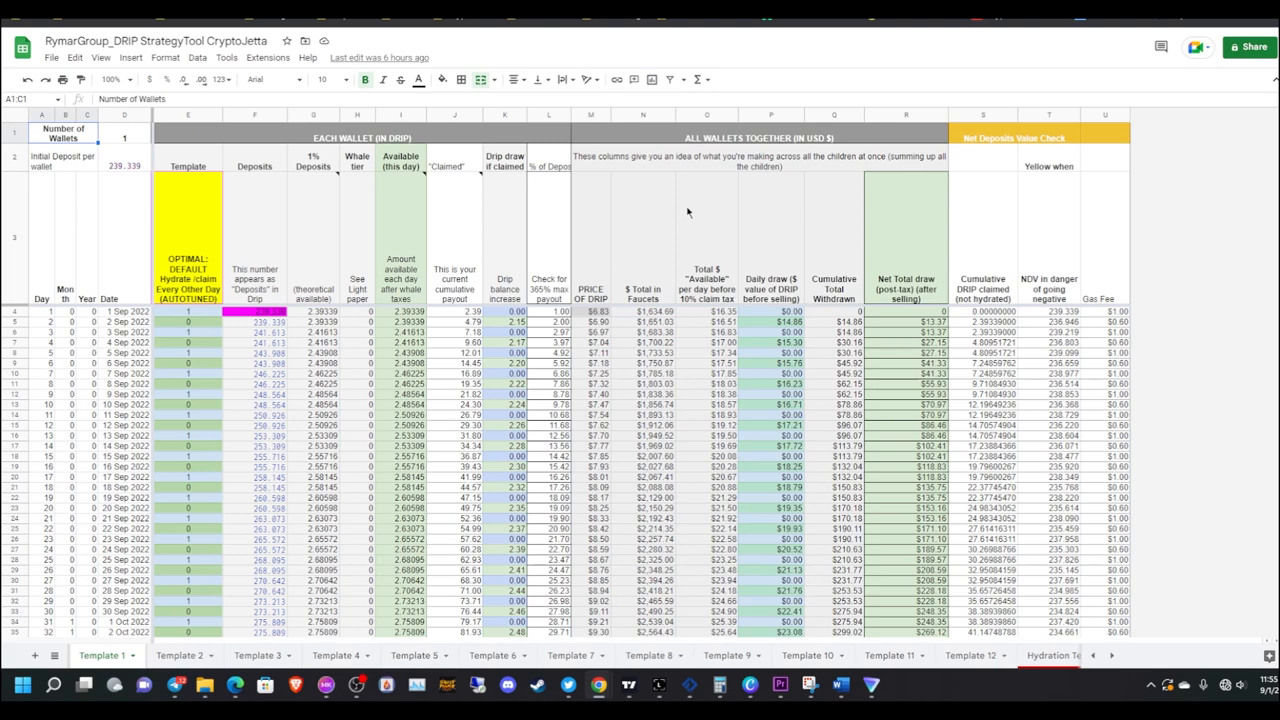
{"action": "mouse_move", "coordinate": [70, 620]}
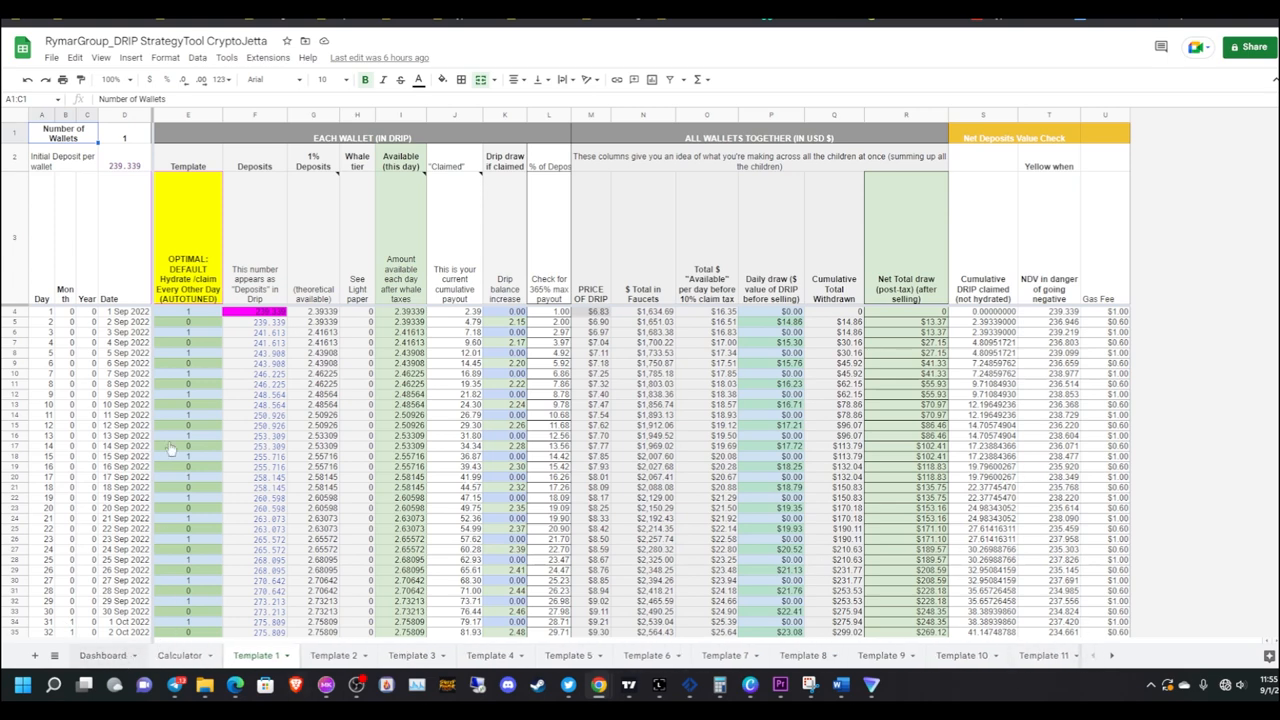
Switch the strategy spreadsheet to the Dashboard sheet listing the twelve templates
{"action": "left_click", "coordinate": [102, 656]}
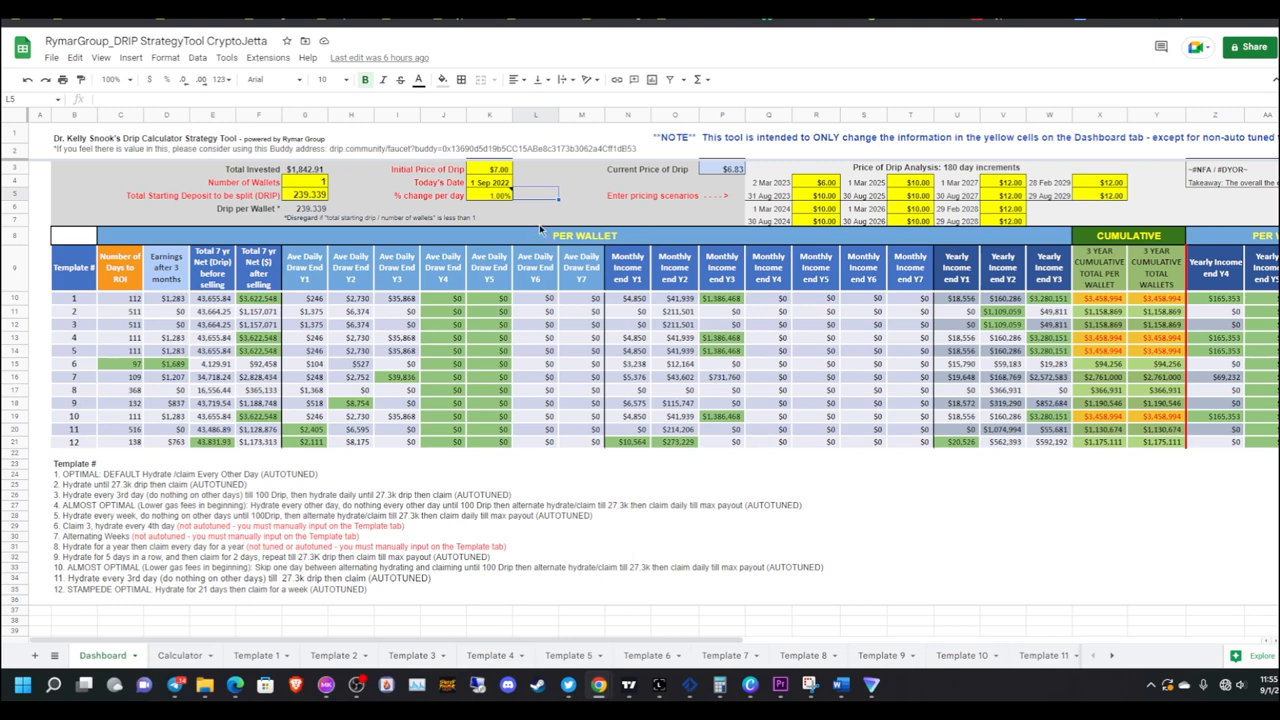
{"action": "mouse_move", "coordinate": [796, 564]}
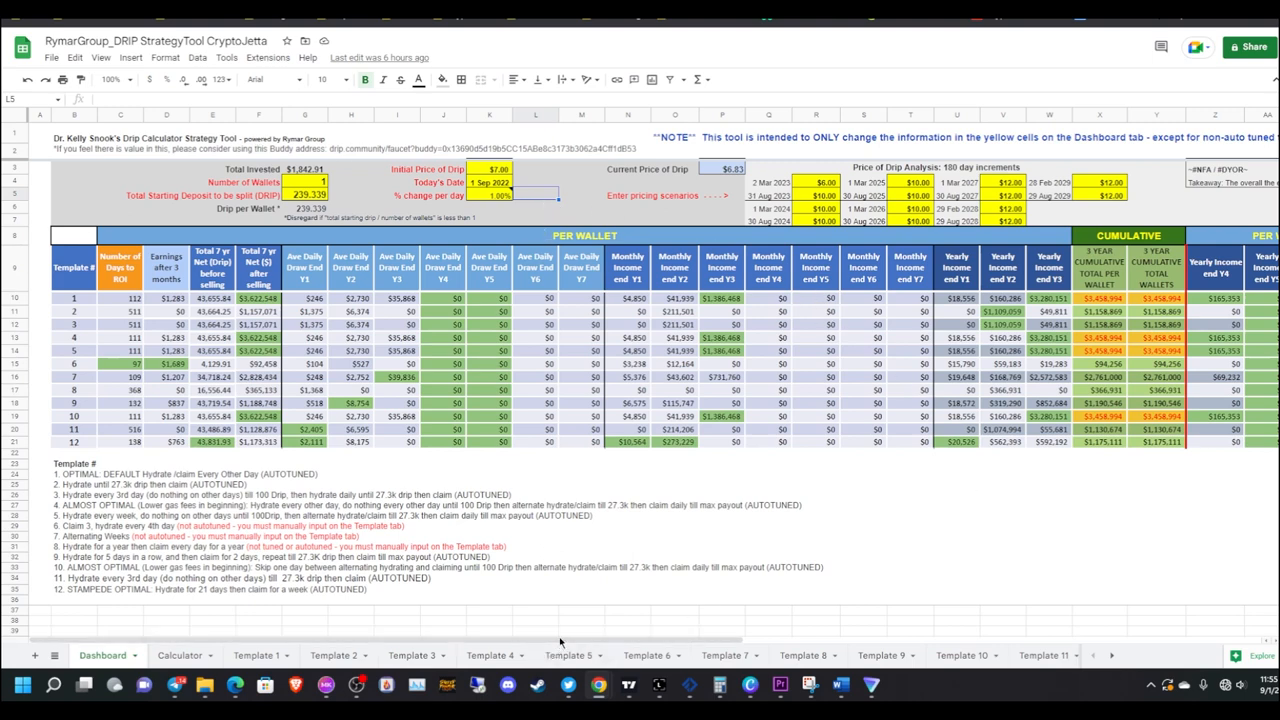
{"action": "mouse_move", "coordinate": [744, 224]}
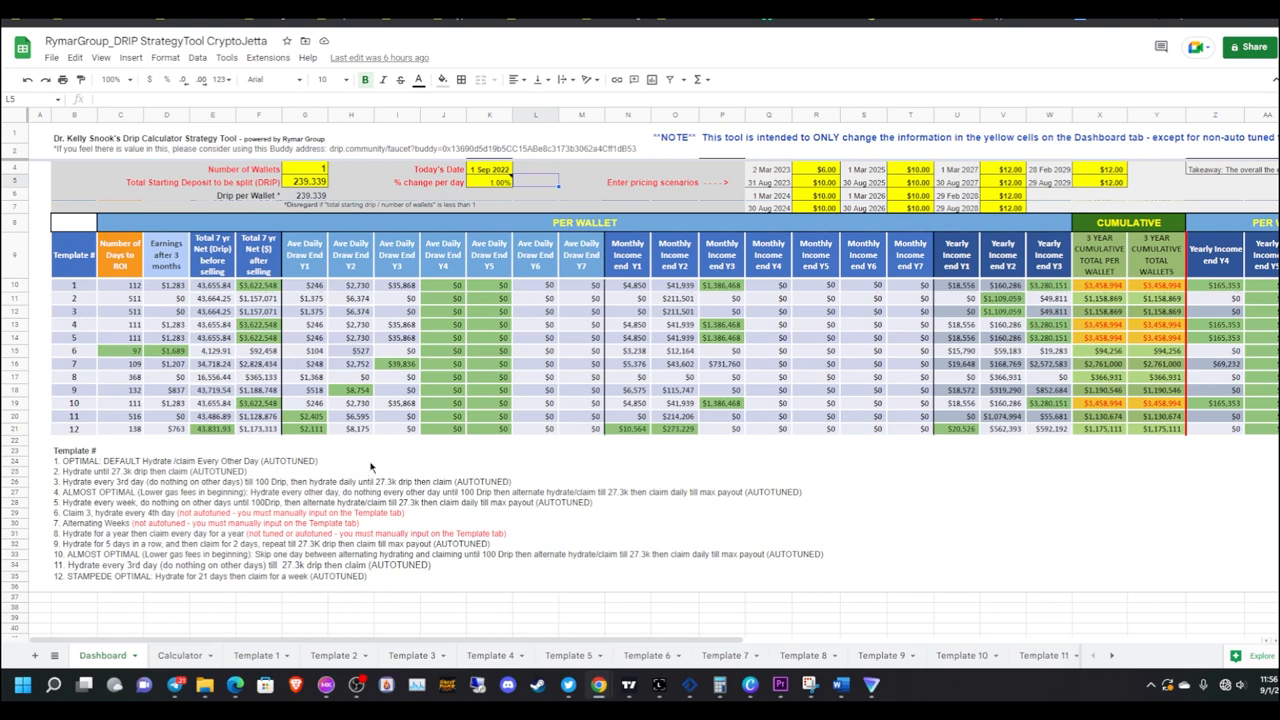
{"action": "mouse_move", "coordinate": [528, 452]}
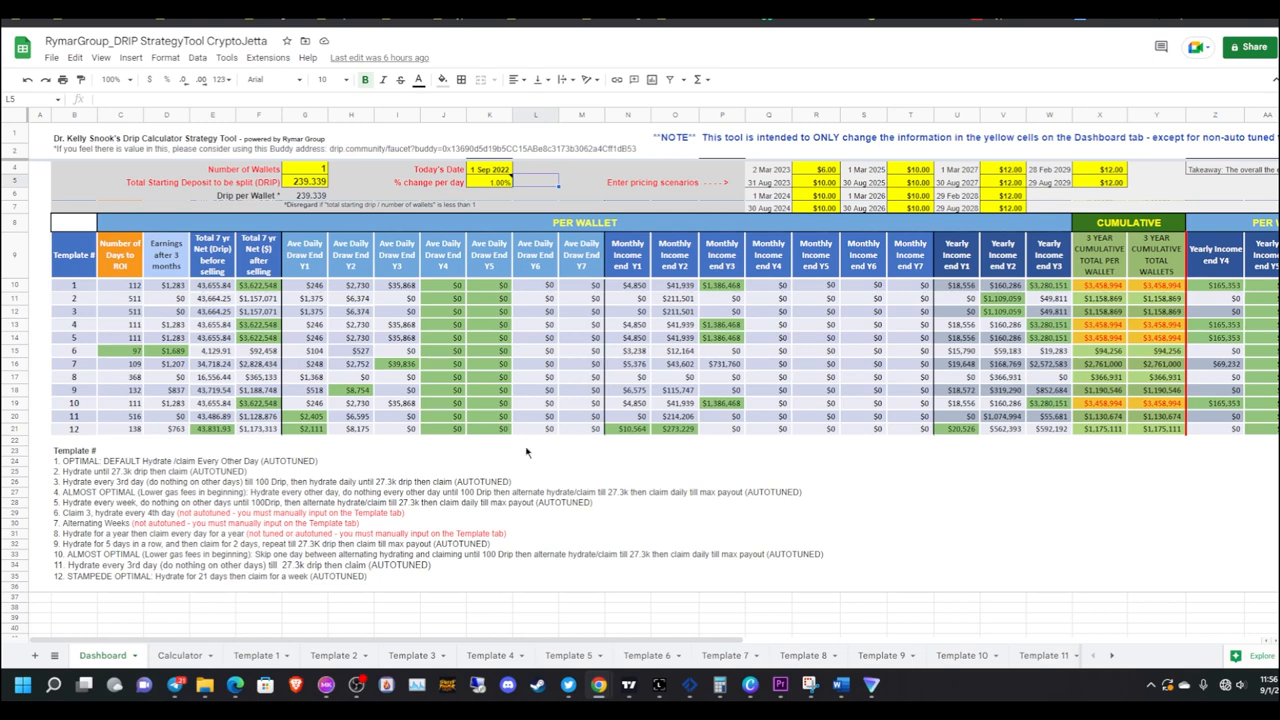
{"action": "mouse_move", "coordinate": [80, 588]}
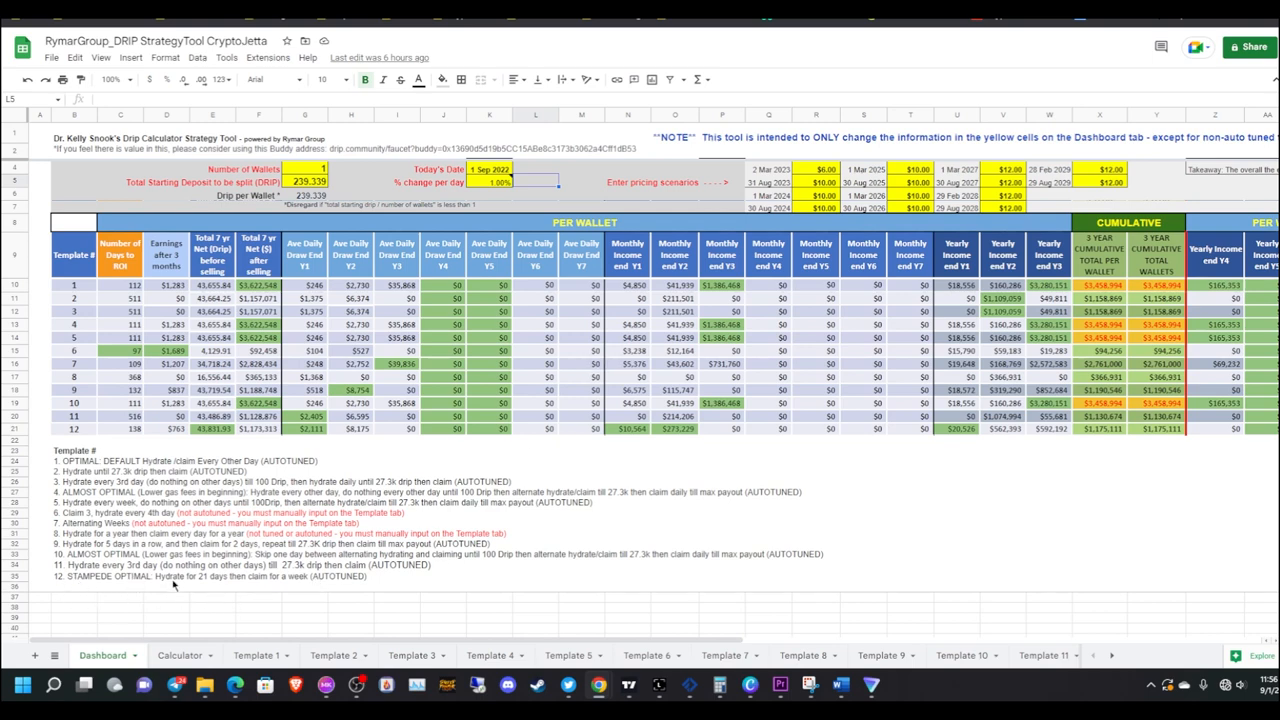
{"action": "mouse_move", "coordinate": [252, 582]}
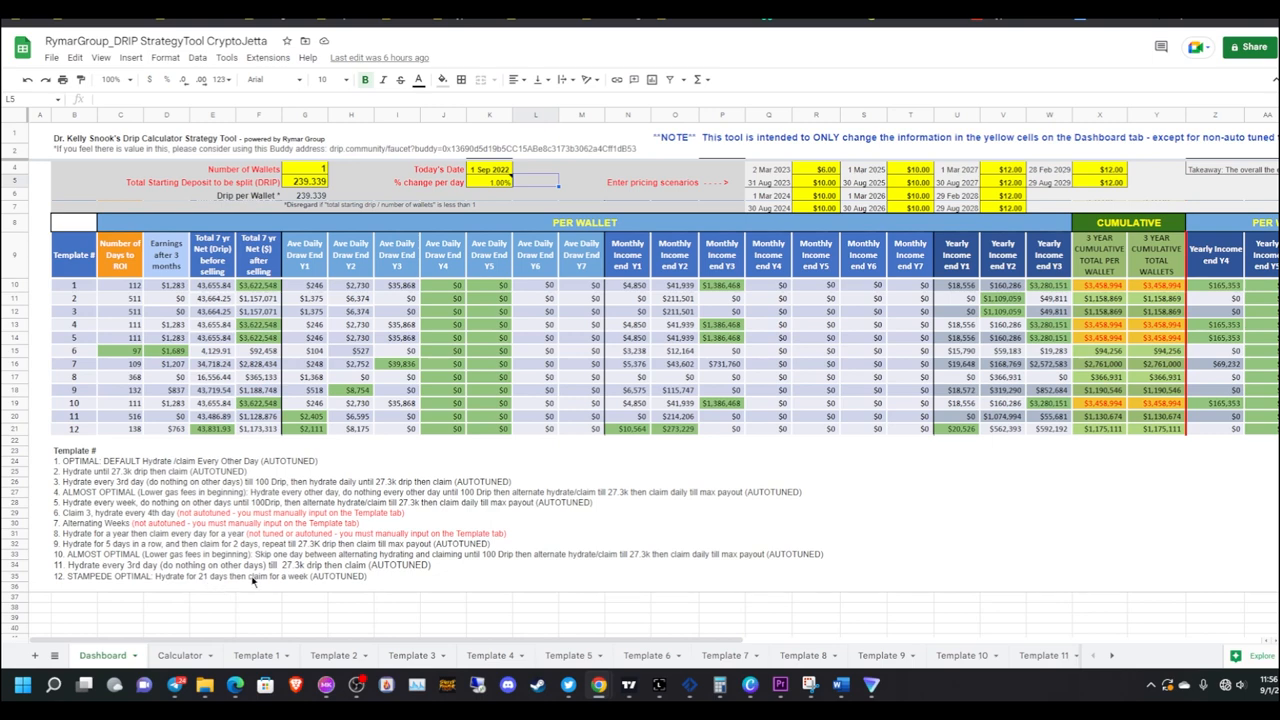
{"action": "mouse_move", "coordinate": [456, 584]}
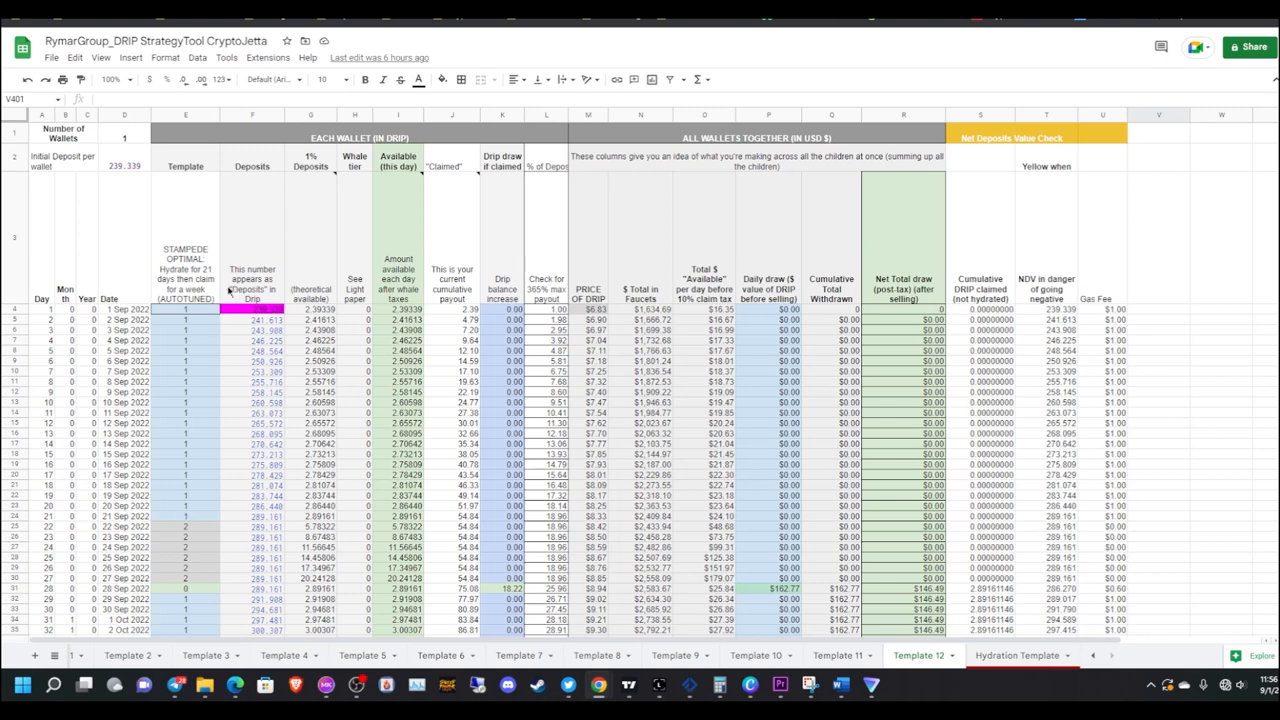
{"action": "scroll", "scroll_direction": "down", "scroll_amount": 3}
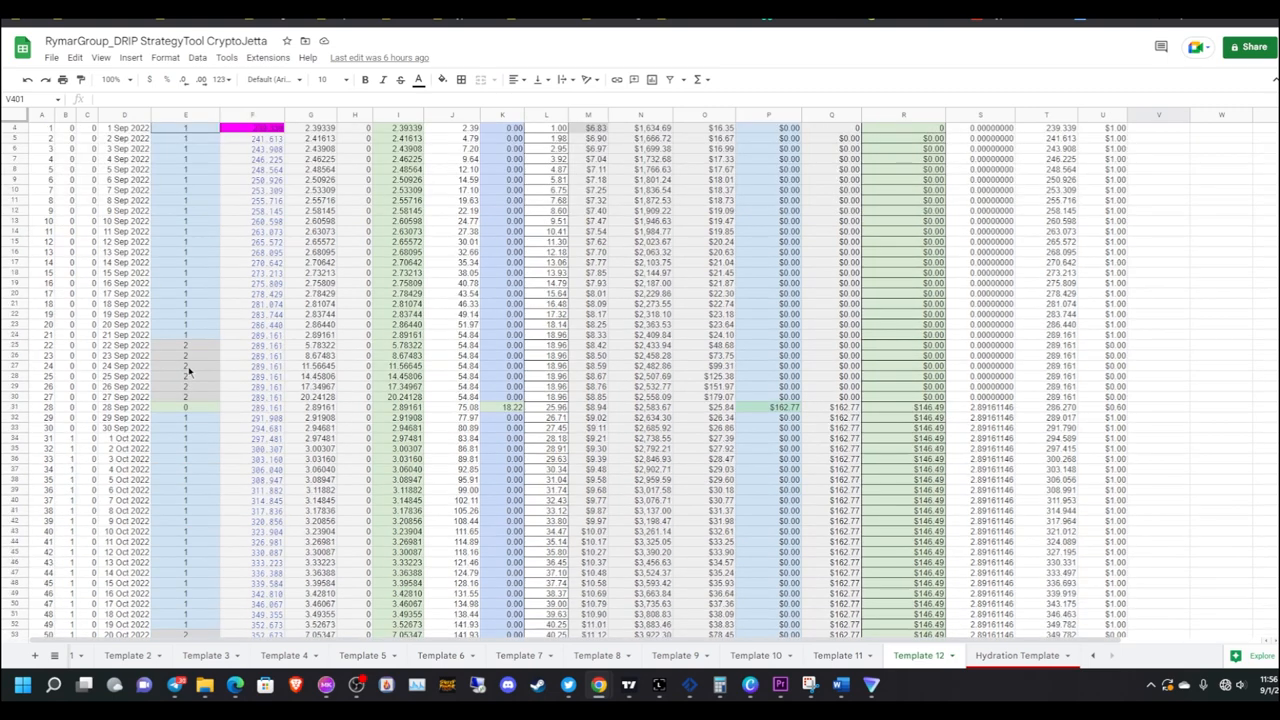
{"action": "mouse_move", "coordinate": [222, 396]}
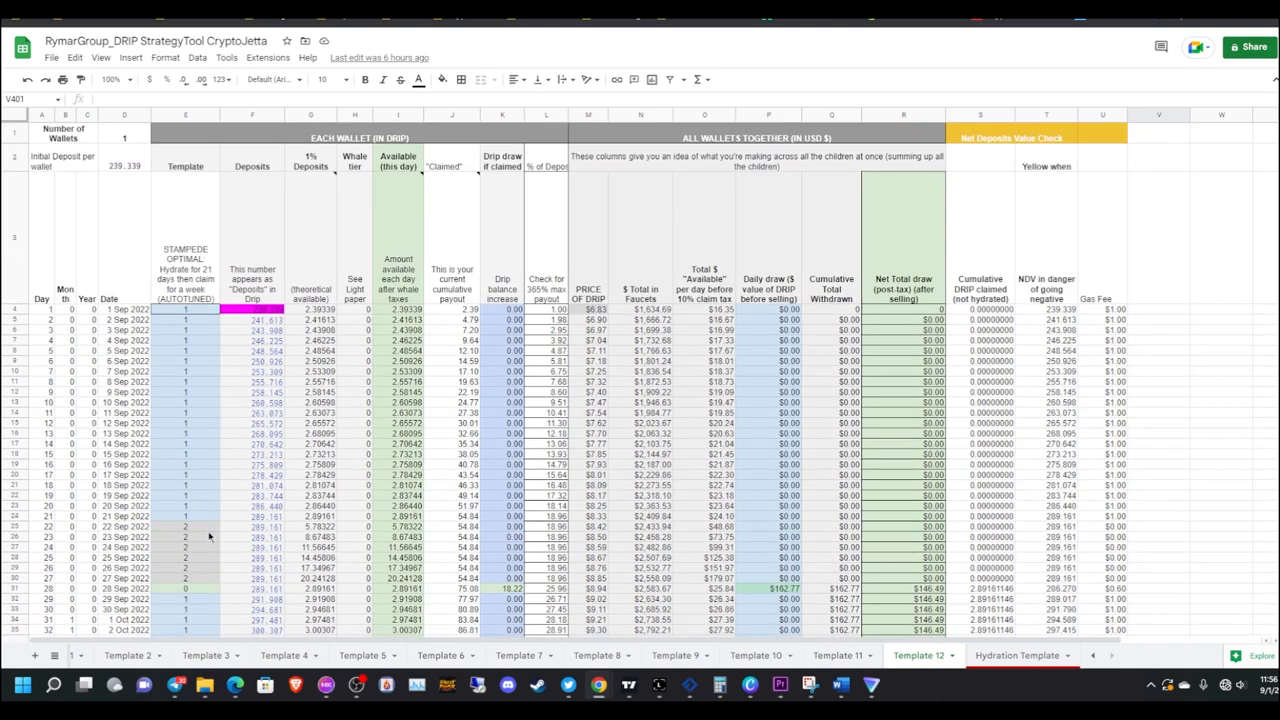
{"action": "mouse_move", "coordinate": [184, 536]}
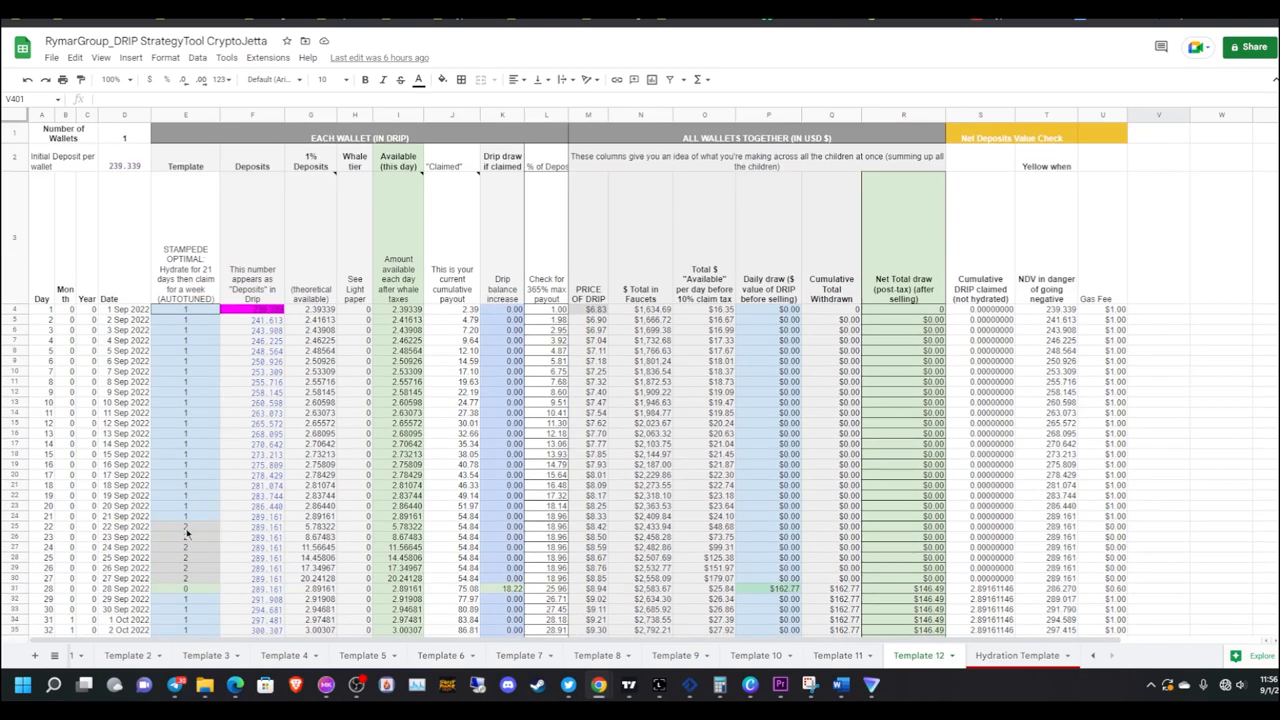
{"action": "mouse_move", "coordinate": [216, 530]}
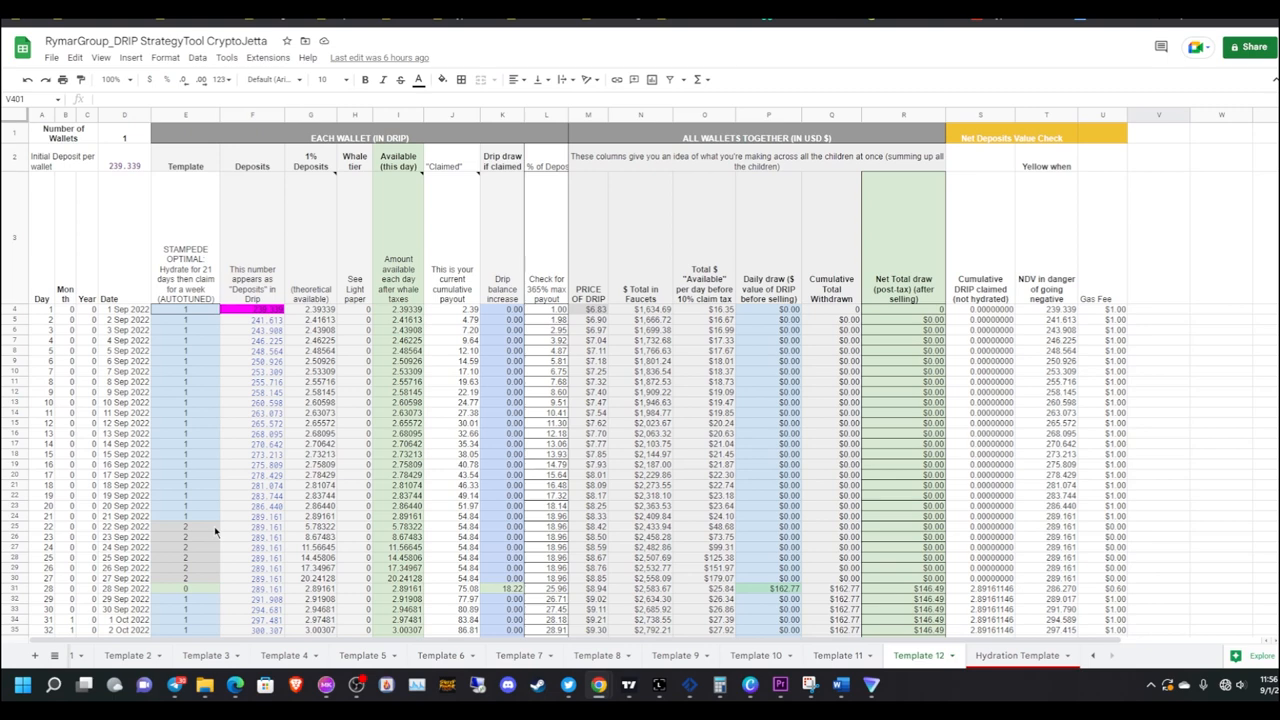
{"action": "mouse_move", "coordinate": [210, 574]}
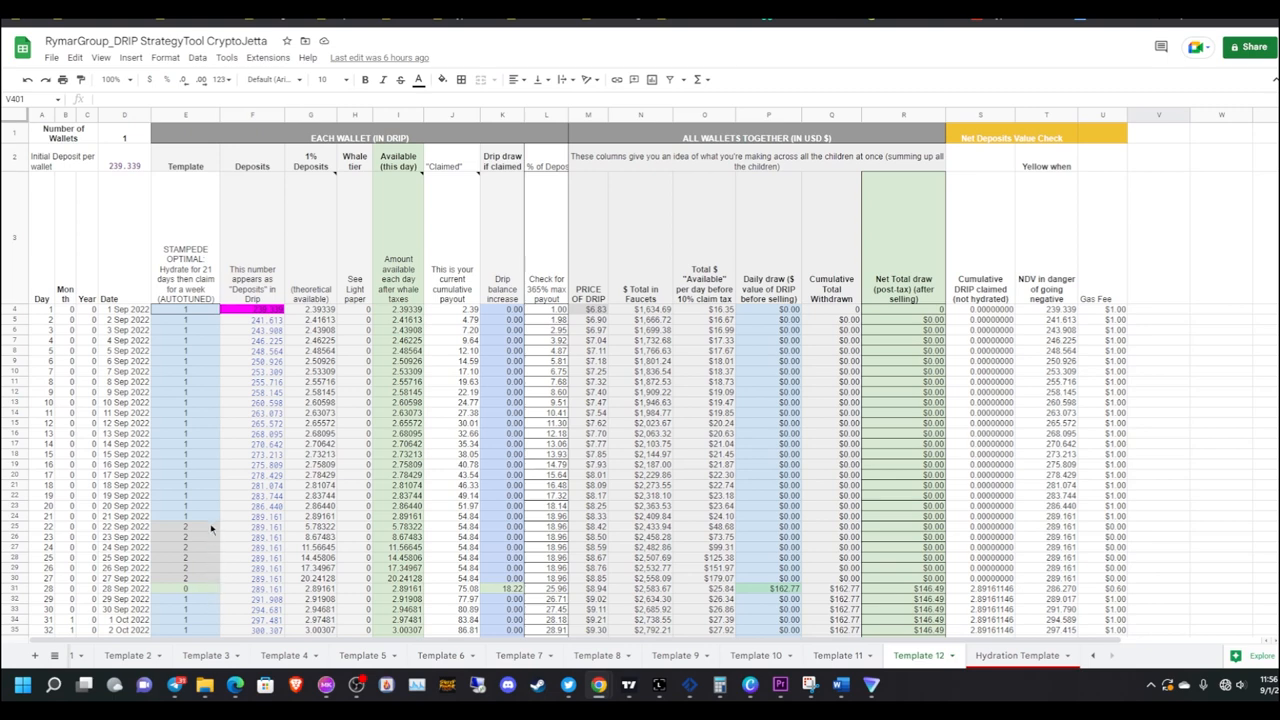
{"action": "mouse_move", "coordinate": [200, 594]}
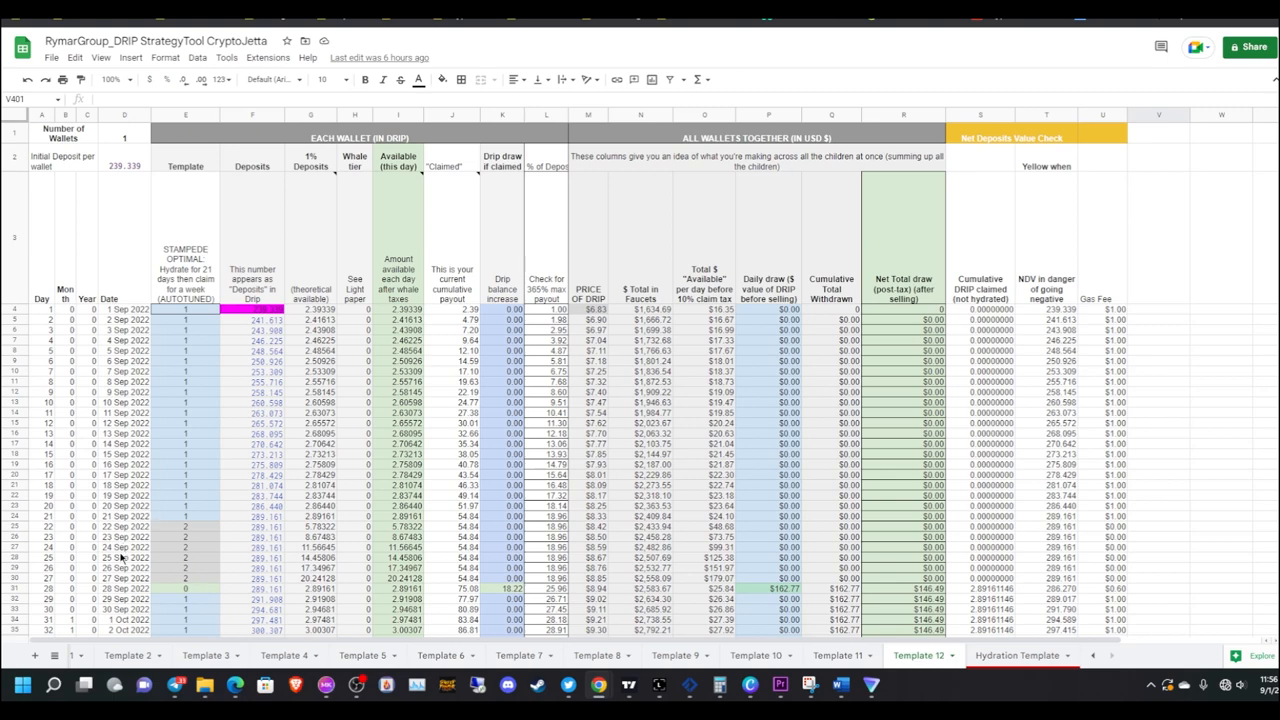
{"action": "mouse_move", "coordinate": [178, 572]}
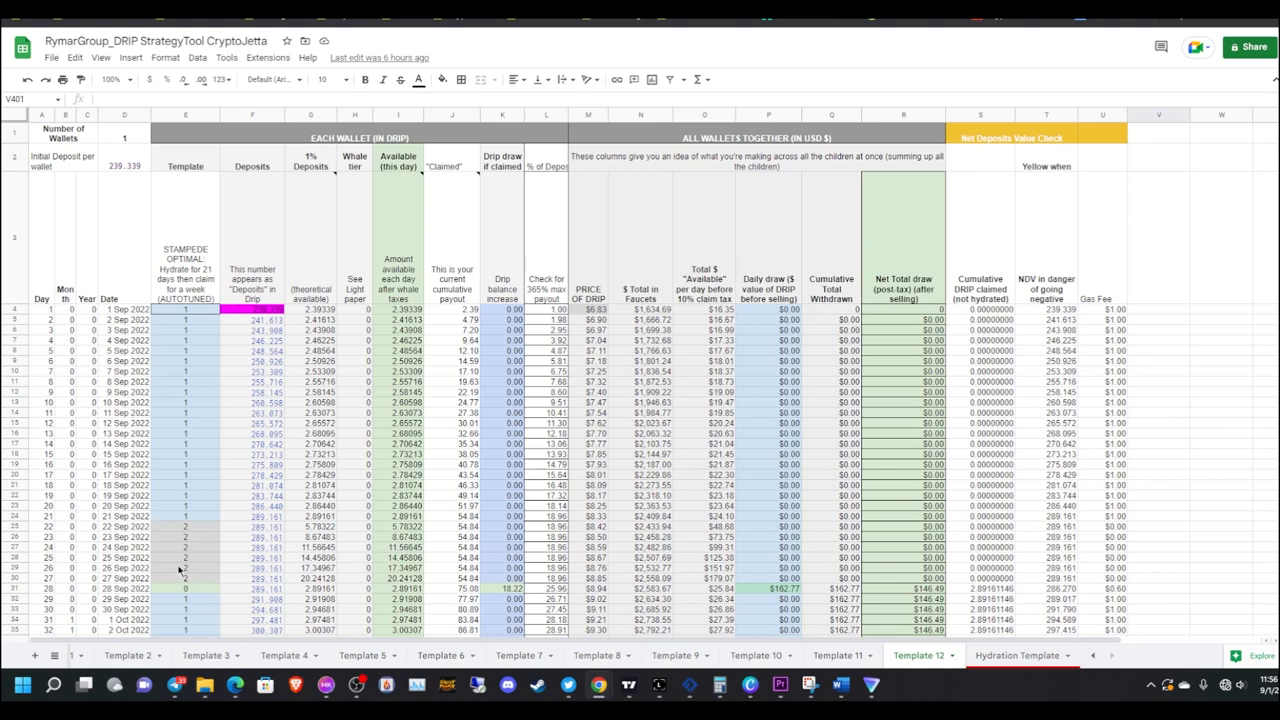
{"action": "mouse_move", "coordinate": [362, 194]}
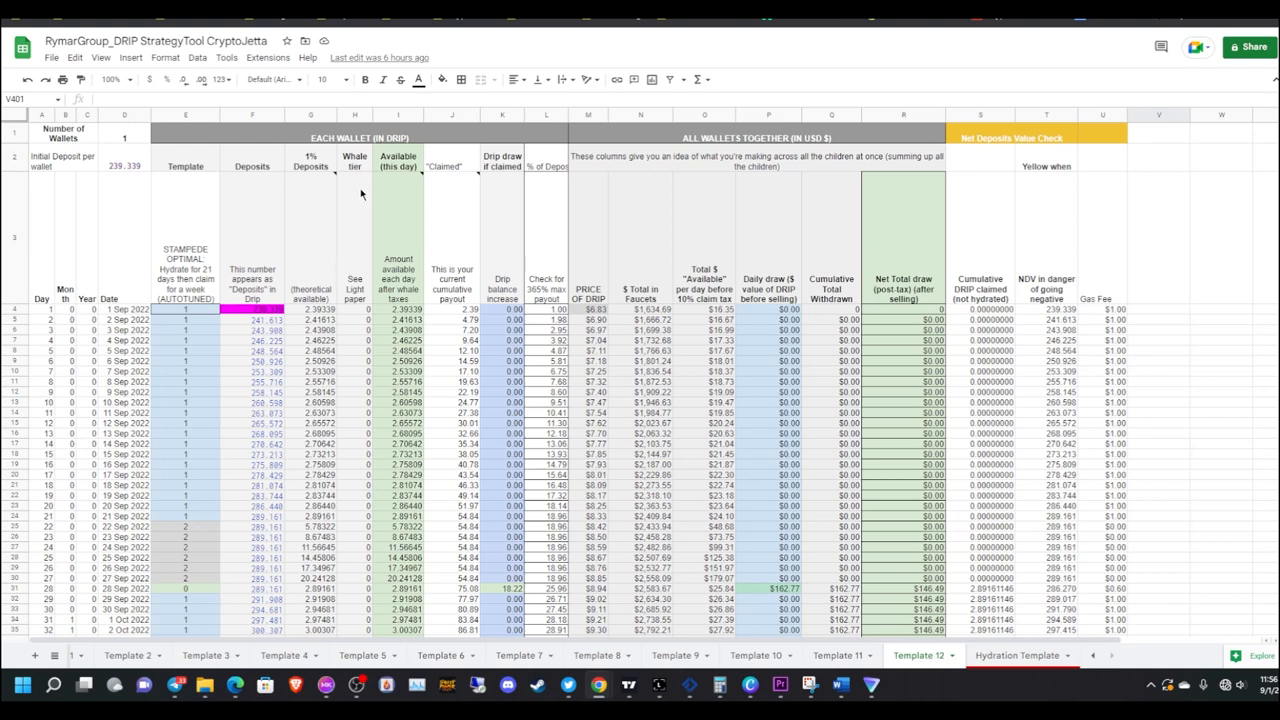
{"action": "mouse_move", "coordinate": [392, 528]}
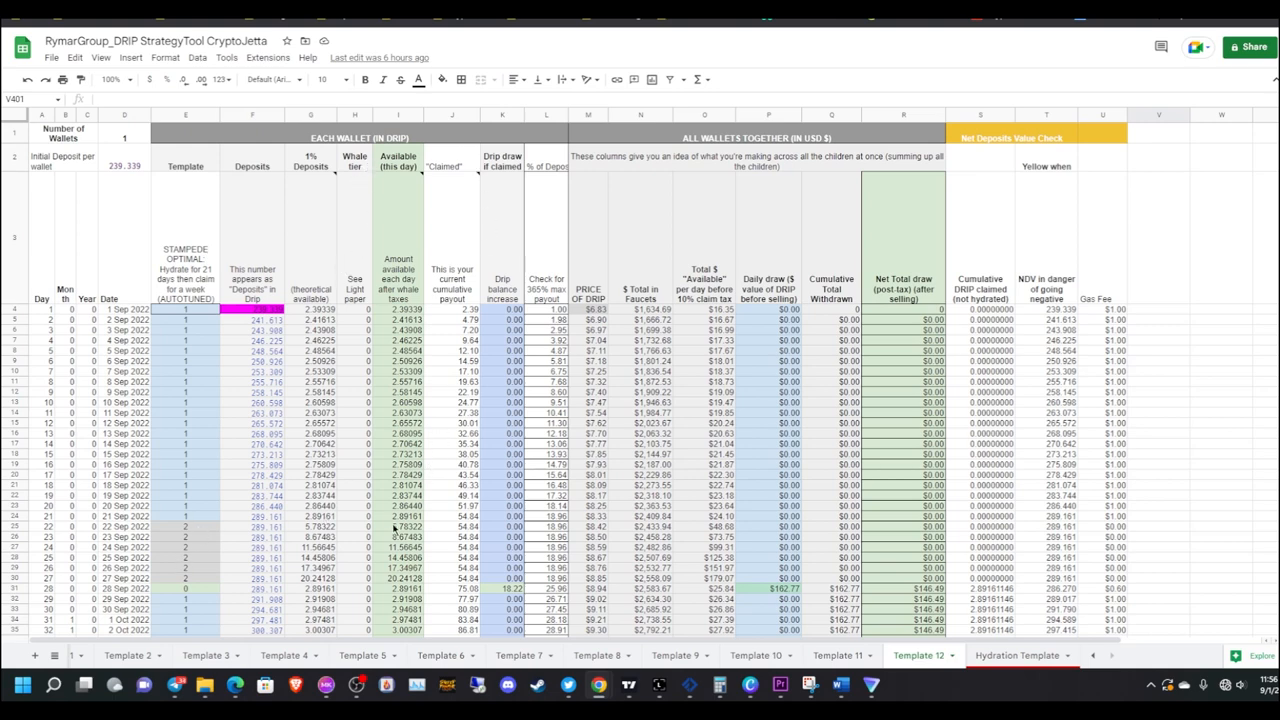
{"action": "left_click", "coordinate": [398, 526]}
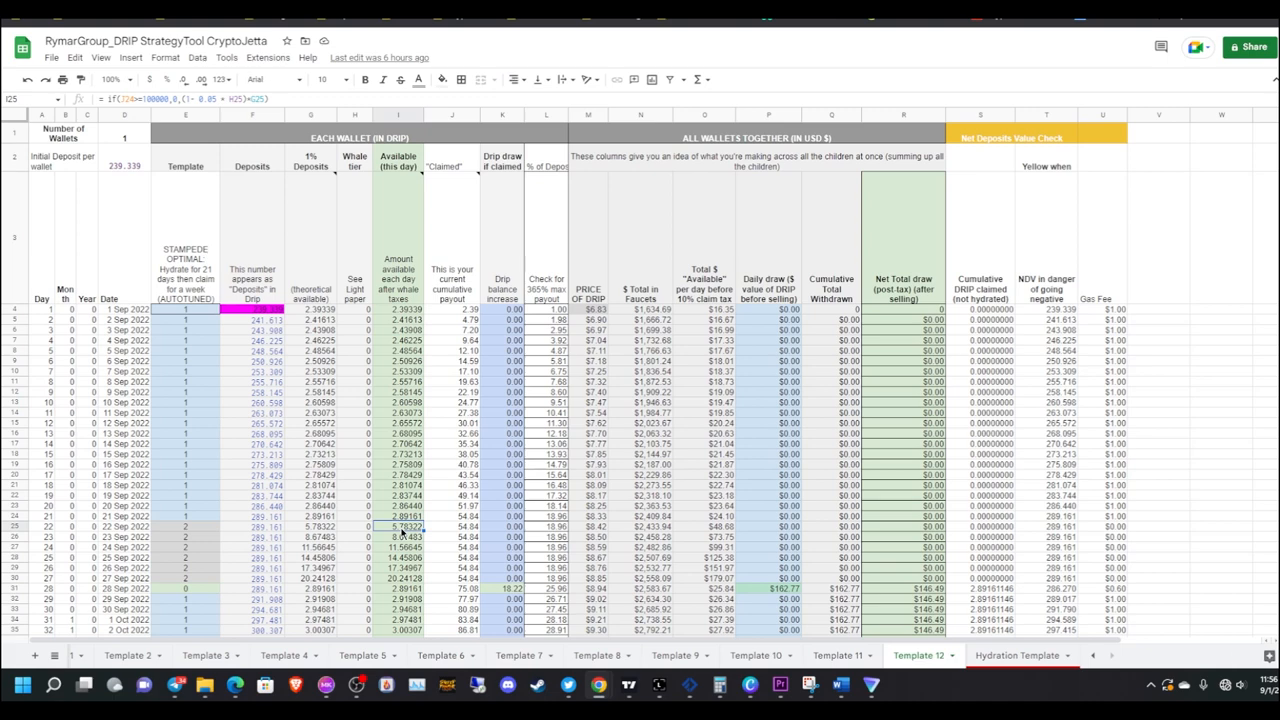
{"action": "left_click", "coordinate": [398, 536]}
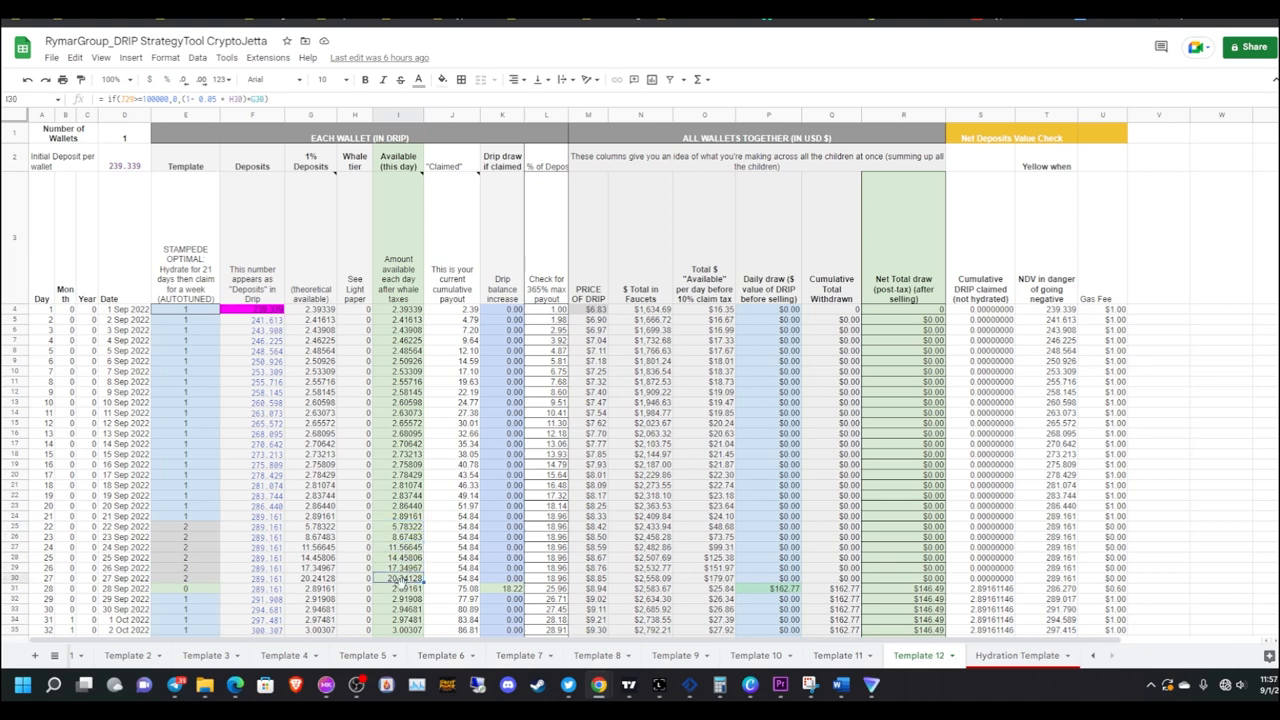
{"action": "left_click", "coordinate": [184, 588]}
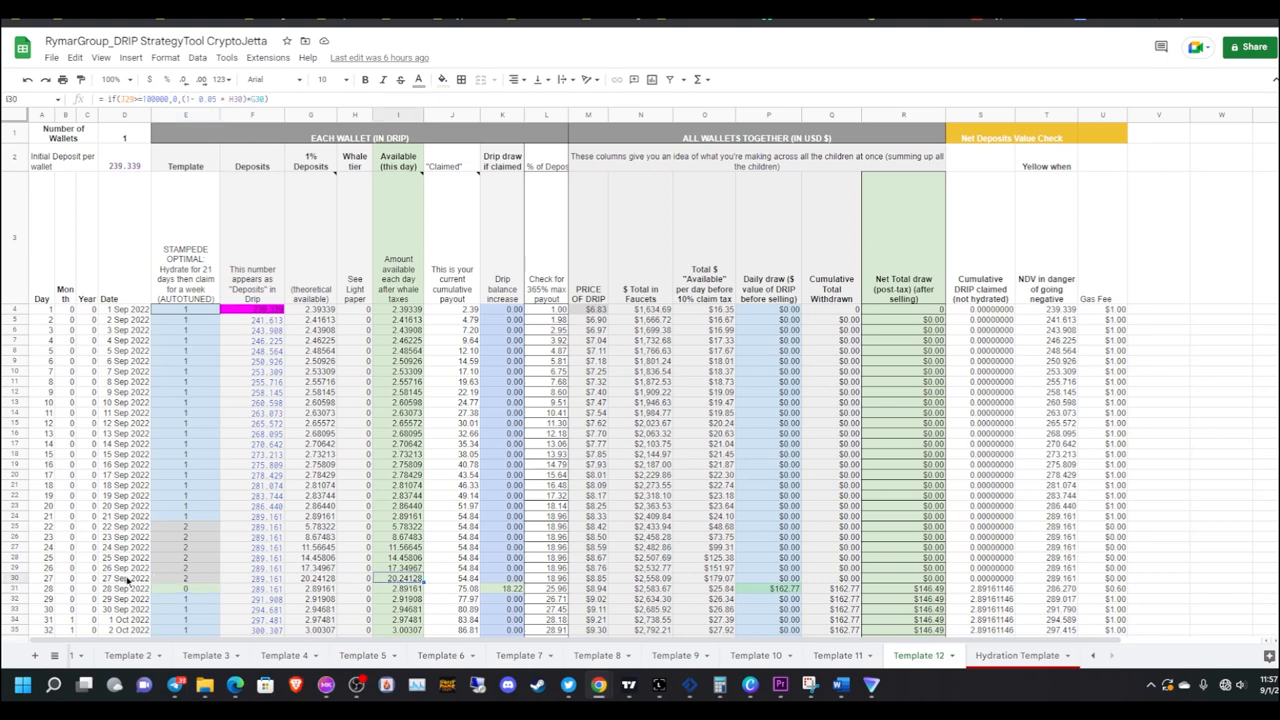
{"action": "mouse_move", "coordinate": [228, 292]}
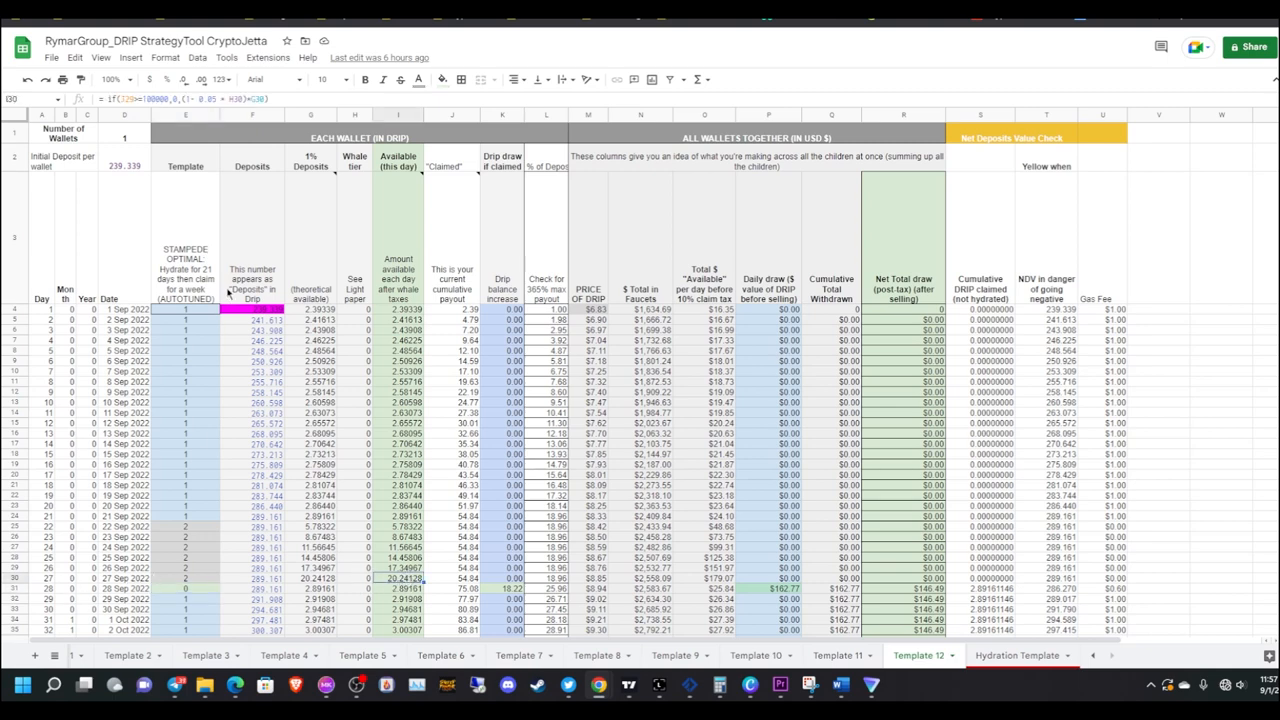
{"action": "scroll", "scroll_direction": "down", "scroll_amount": 3}
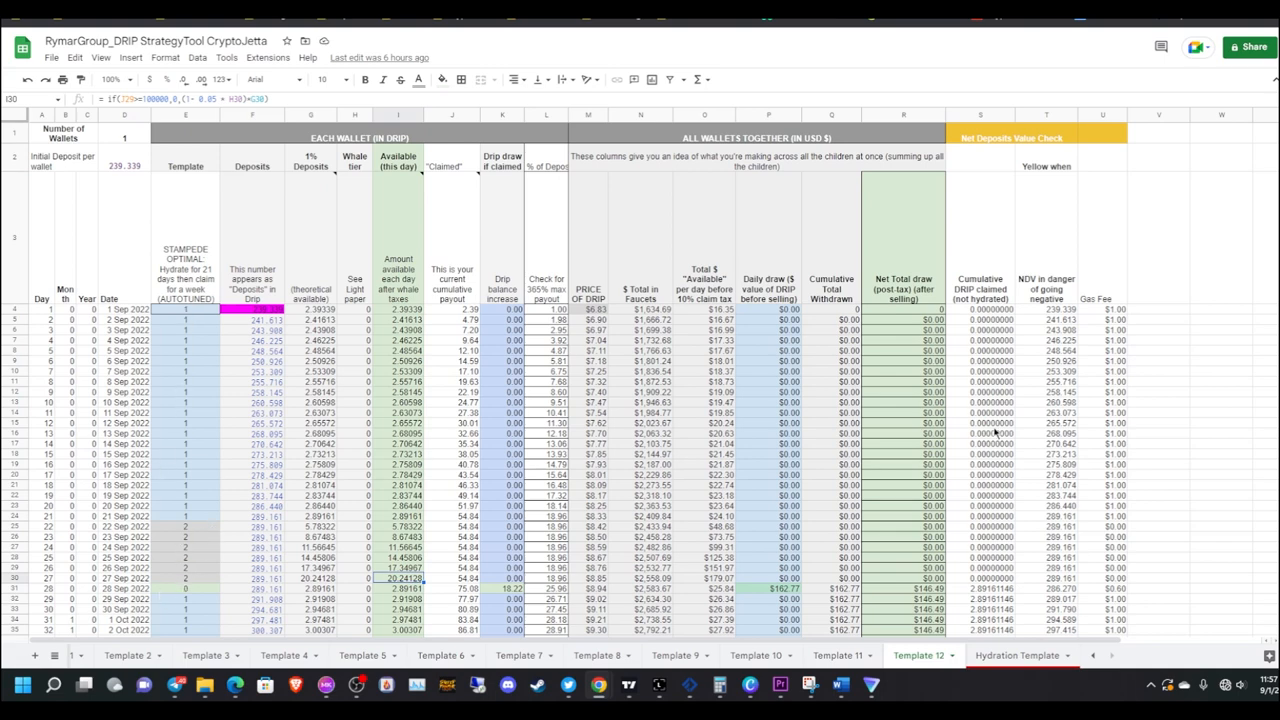
{"action": "scroll", "scroll_direction": "down", "scroll_amount": 3}
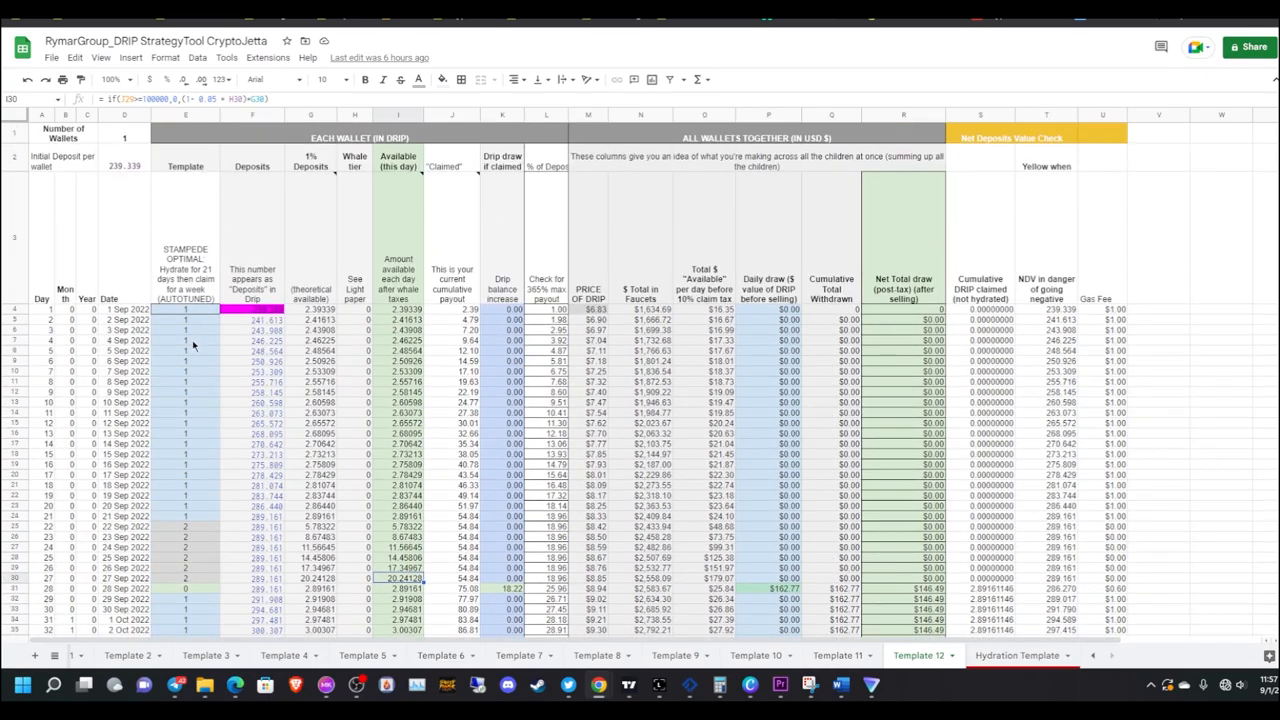
Scroll through the Template 12 projection rows, then return to the Dashboard comparison sheet
{"action": "scroll", "scroll_direction": "down", "scroll_amount": 3}
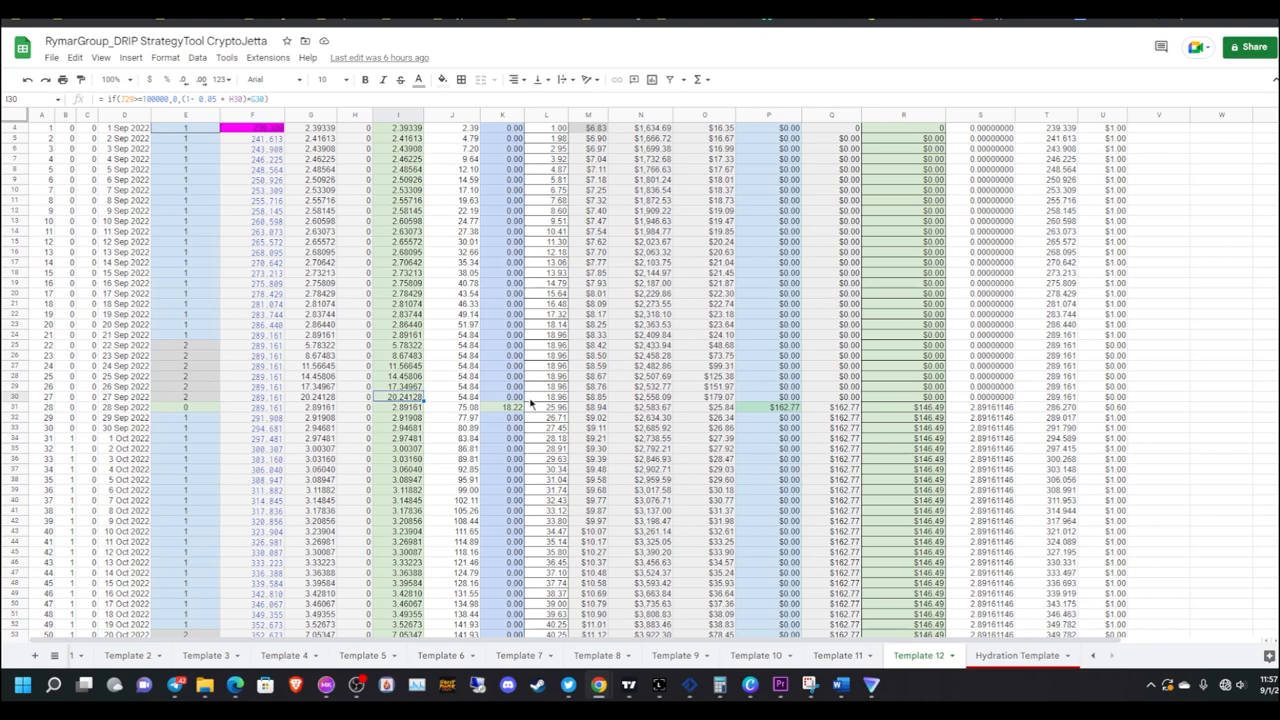
{"action": "scroll", "scroll_direction": "down", "scroll_amount": 3}
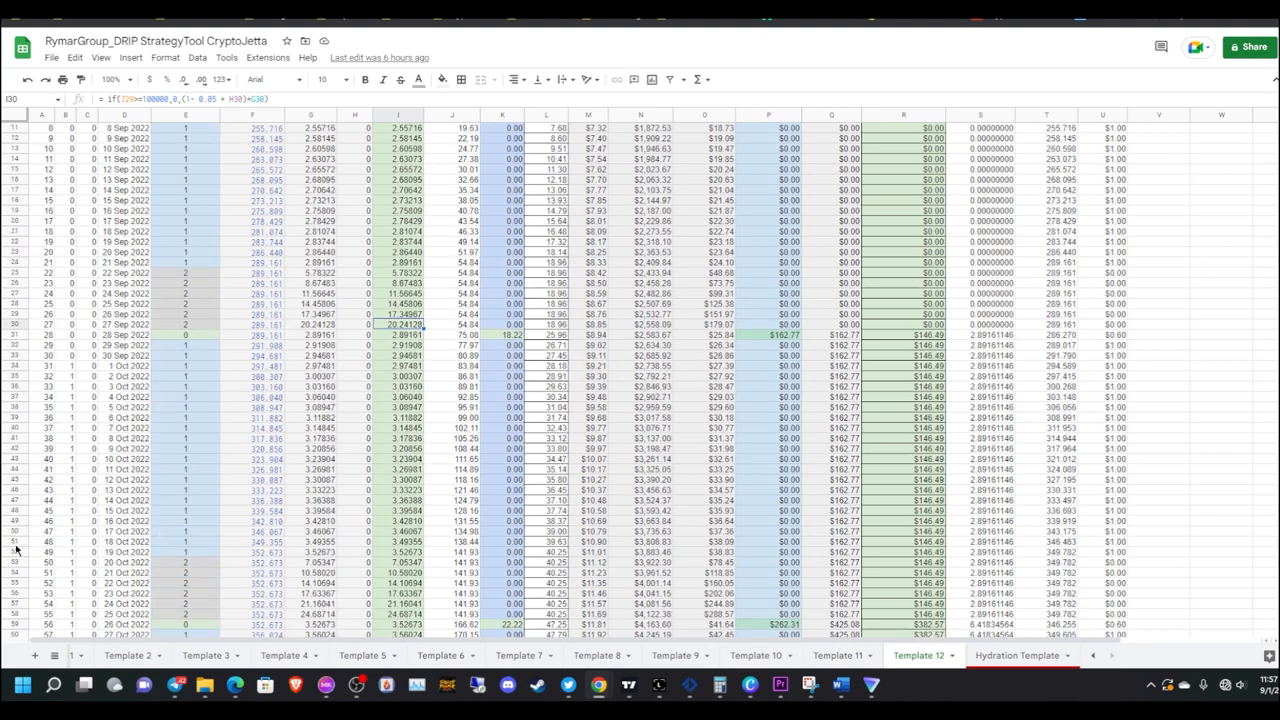
{"action": "left_click", "coordinate": [14, 540]}
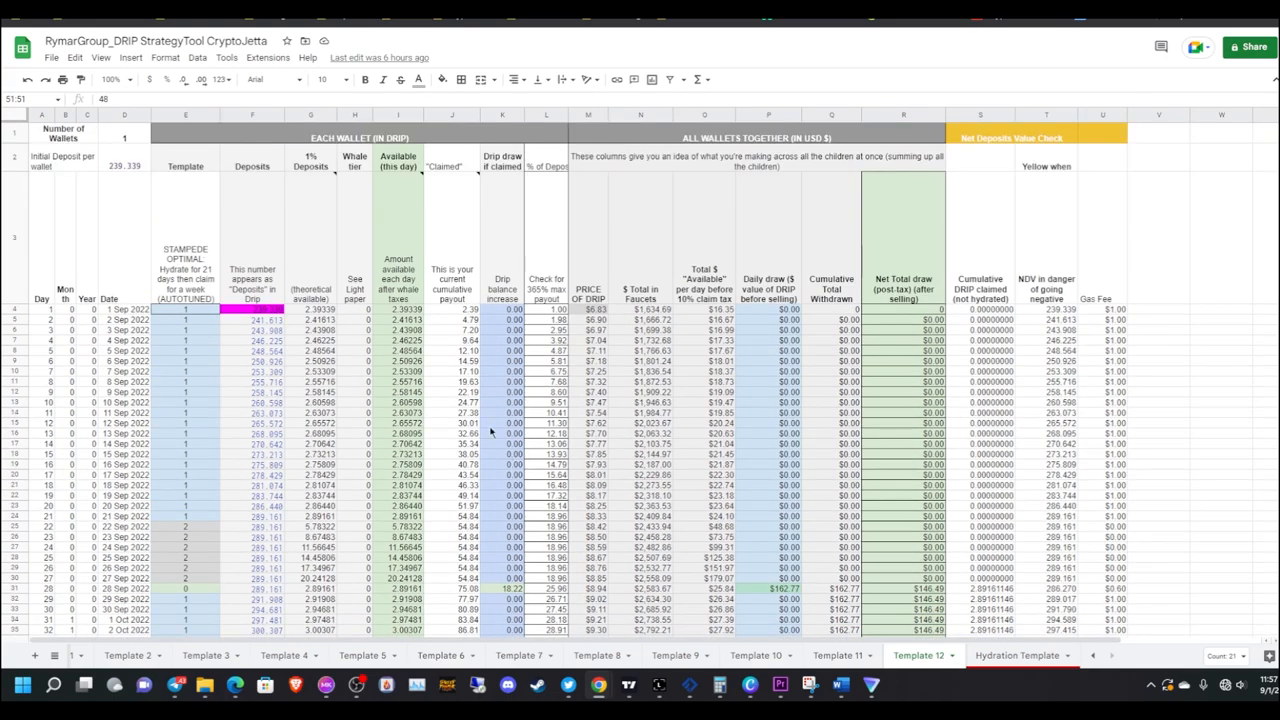
{"action": "scroll", "scroll_direction": "down", "scroll_amount": 3}
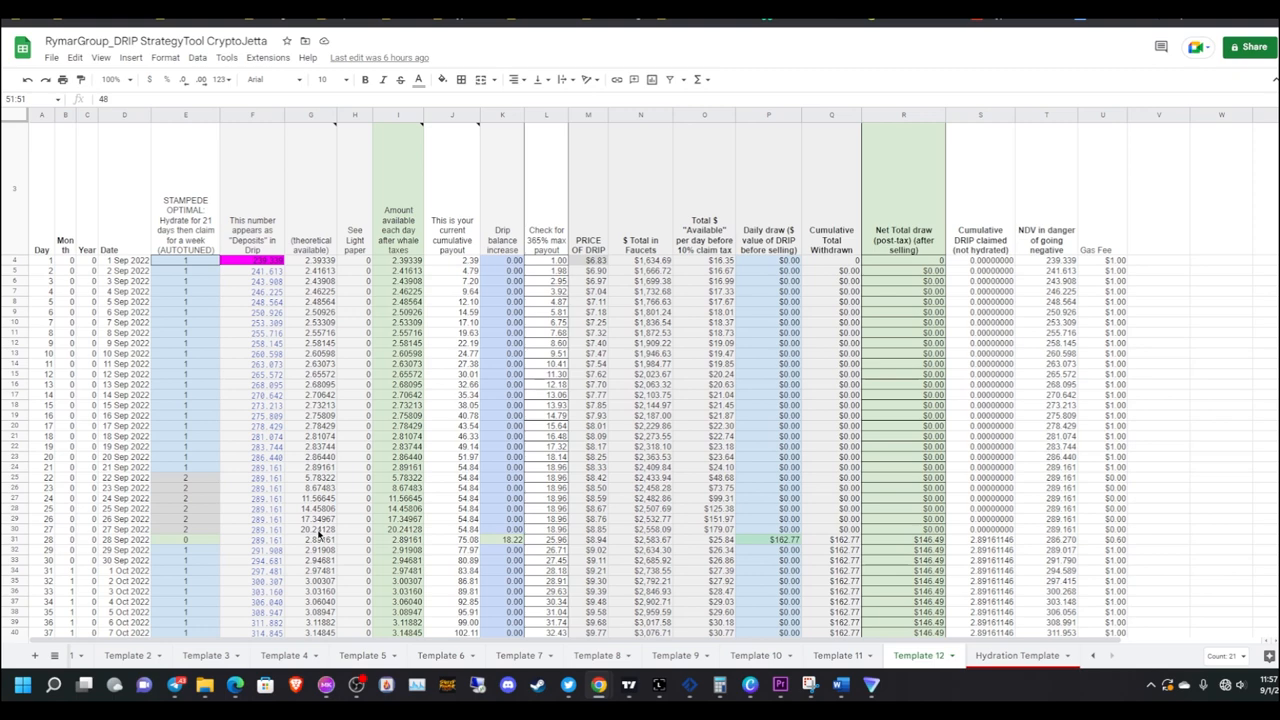
{"action": "mouse_move", "coordinate": [318, 536]}
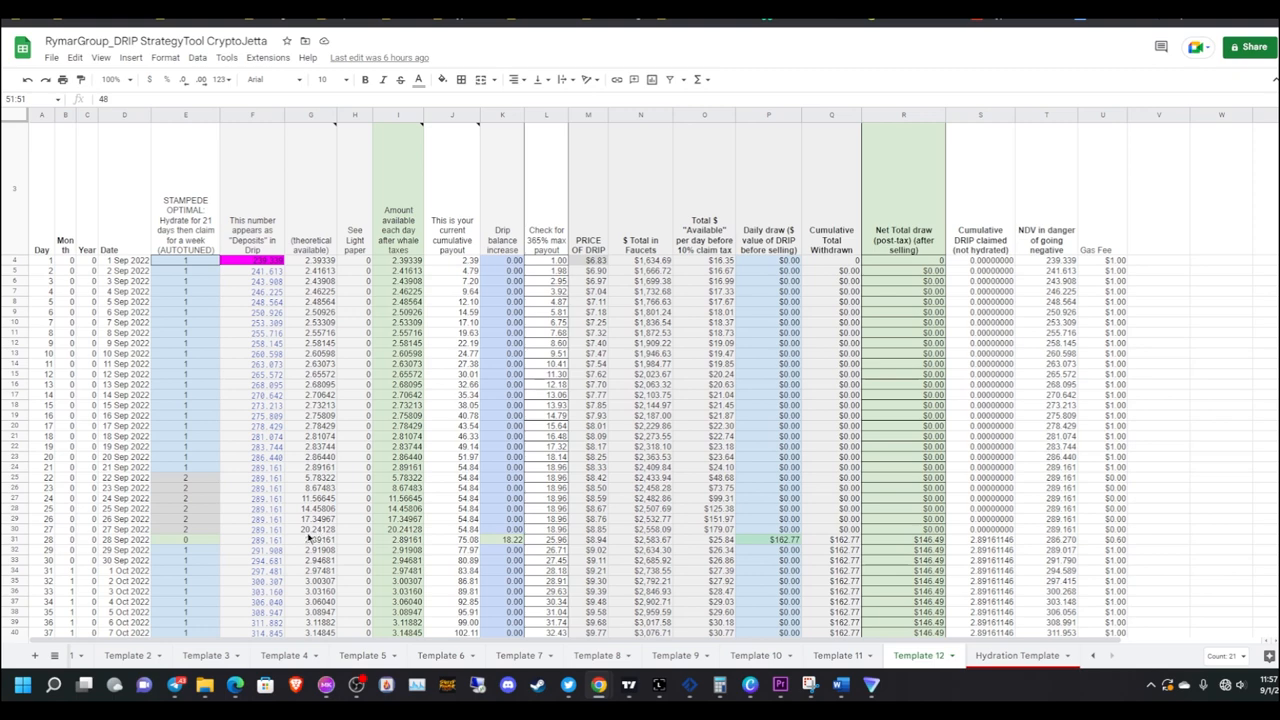
{"action": "mouse_move", "coordinate": [312, 538]}
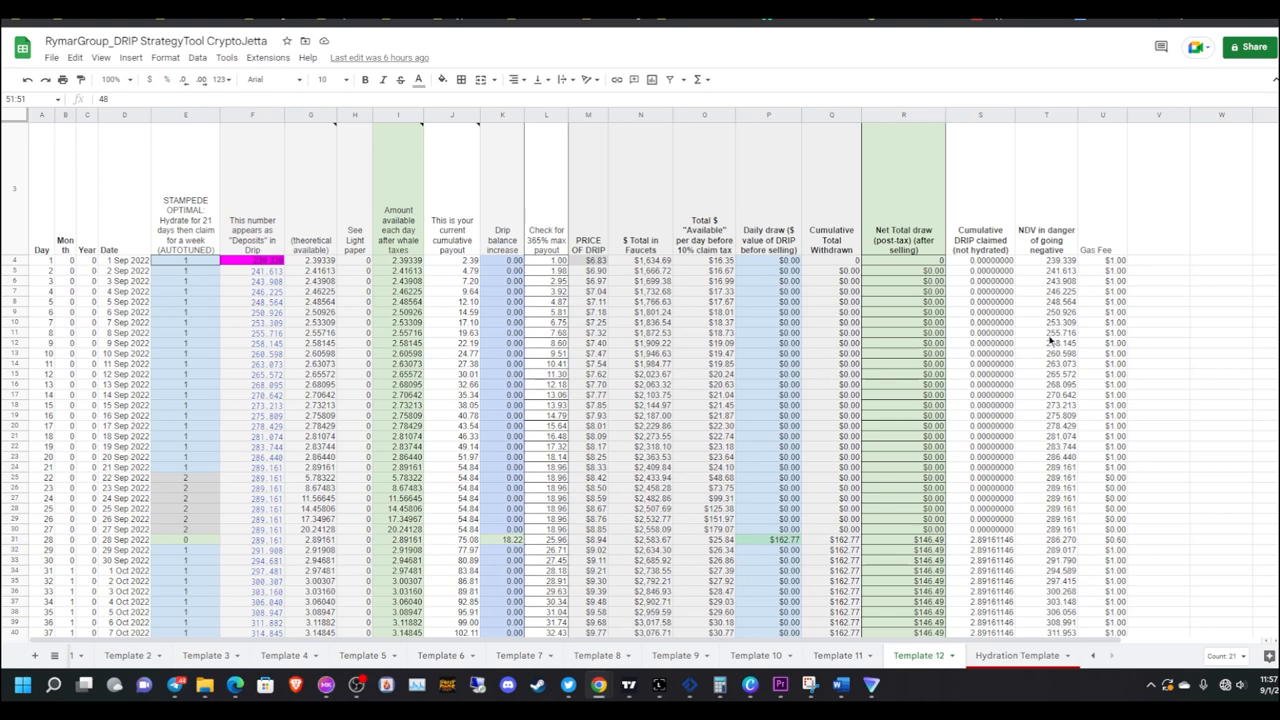
{"action": "mouse_move", "coordinate": [696, 408]}
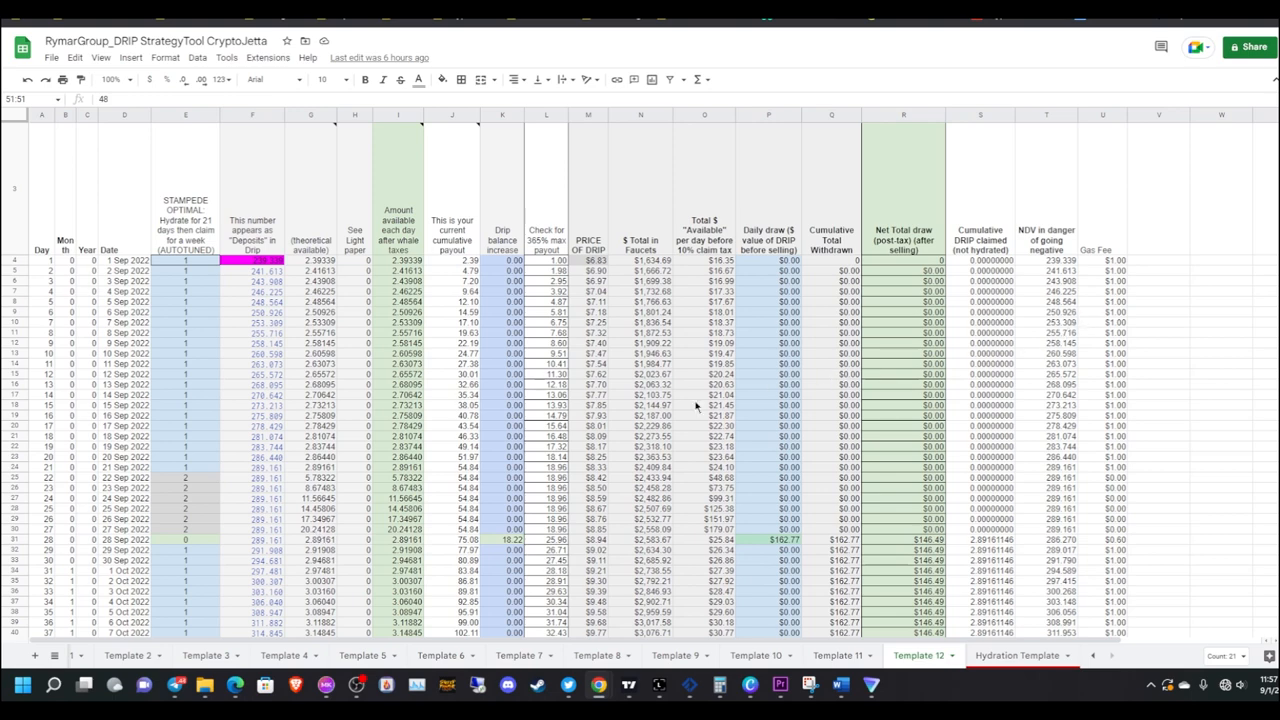
{"action": "scroll", "scroll_direction": "down", "scroll_amount": 3}
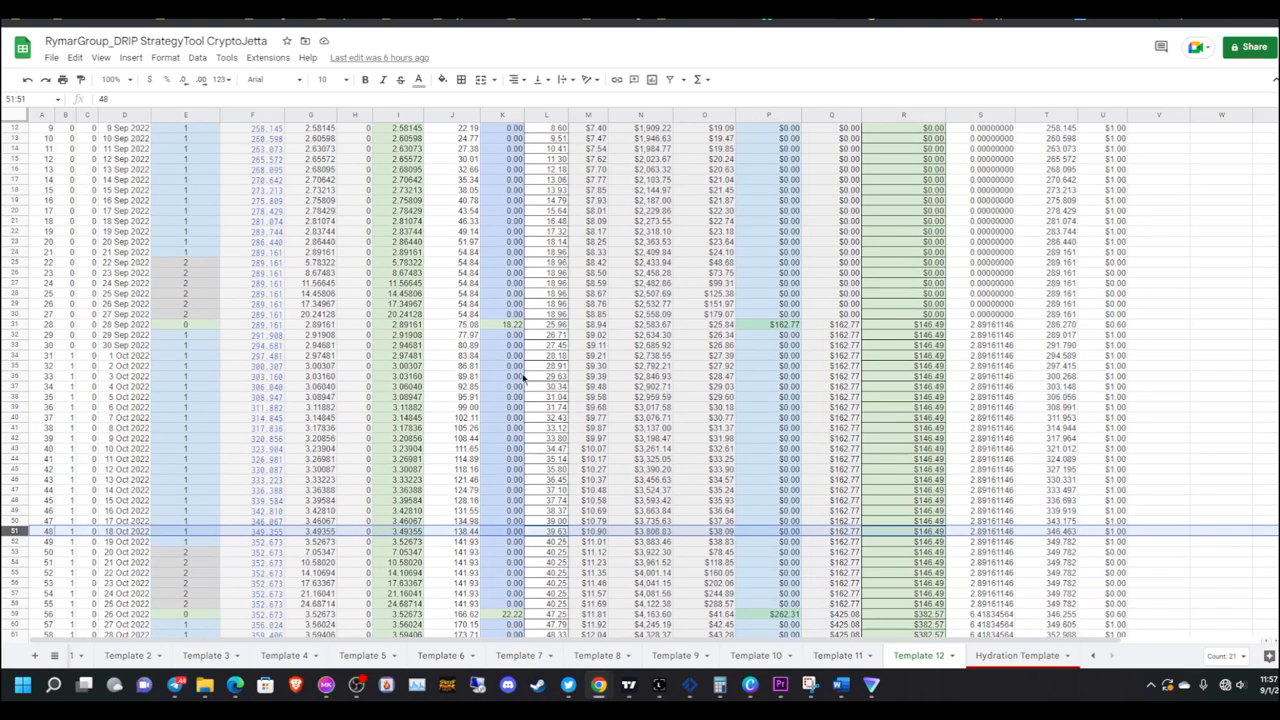
{"action": "mouse_move", "coordinate": [436, 356]}
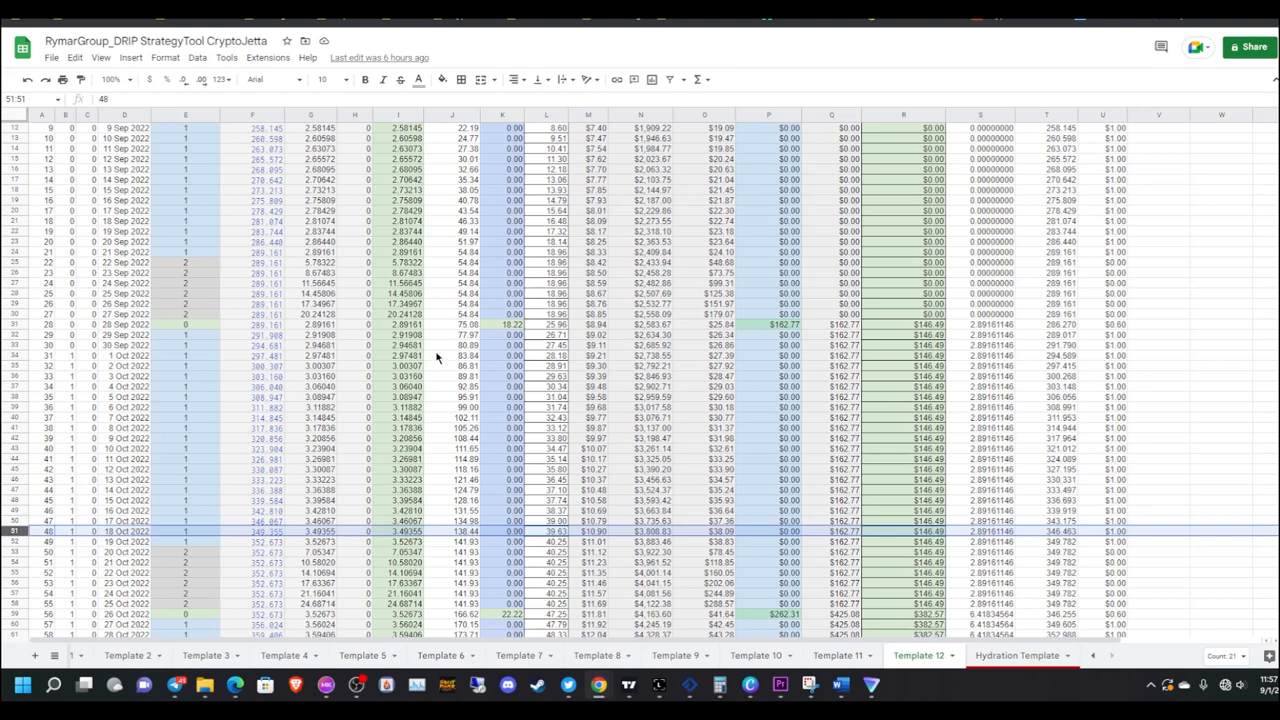
{"action": "mouse_move", "coordinate": [392, 374]}
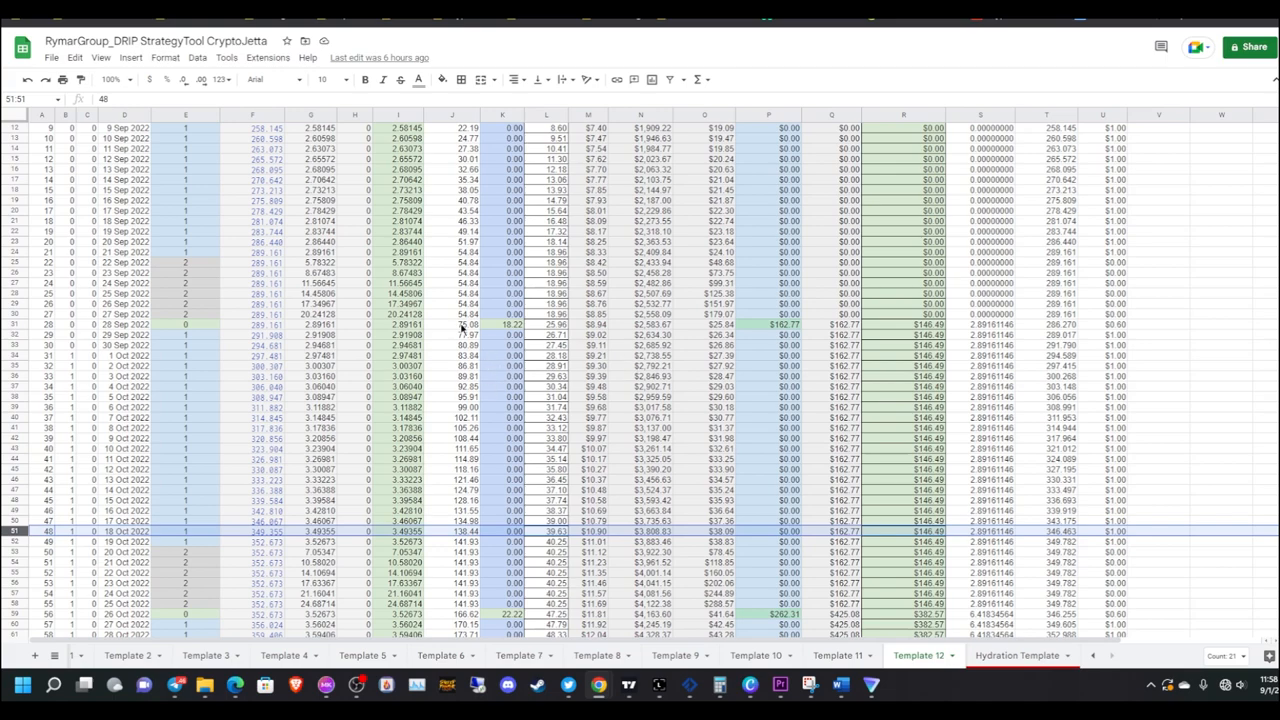
{"action": "scroll", "scroll_direction": "down", "scroll_amount": 3}
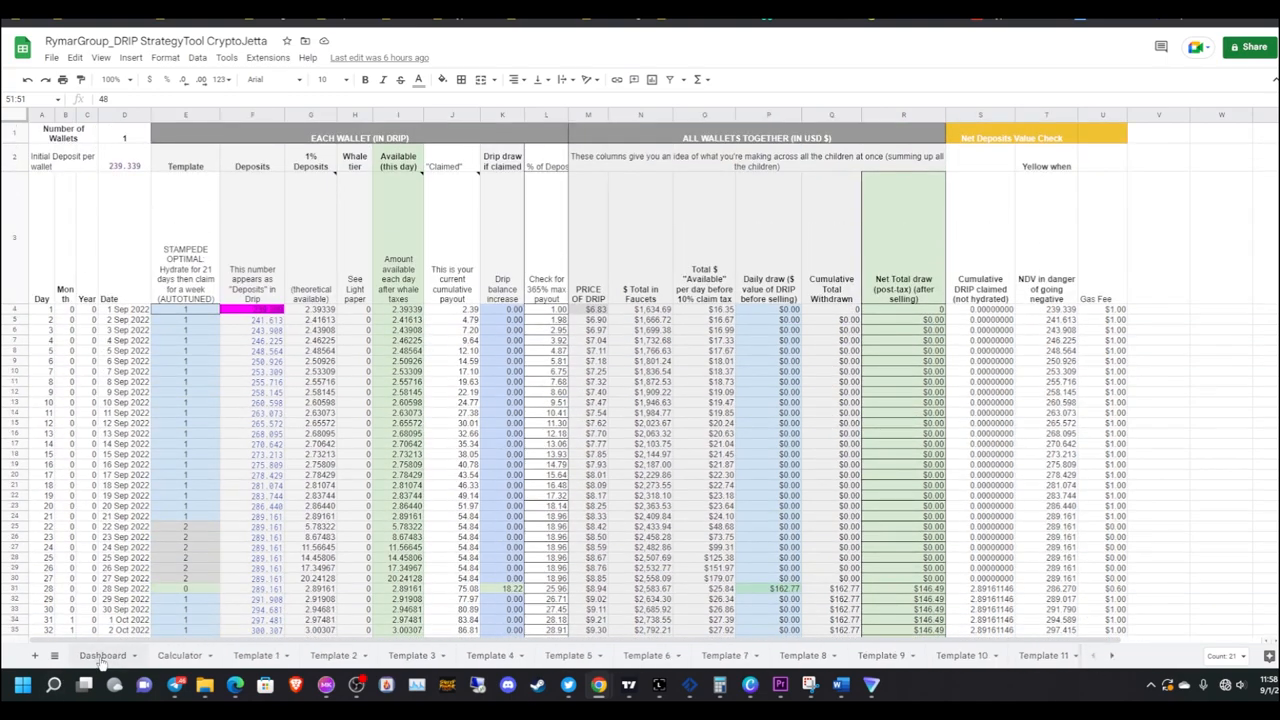
{"action": "left_click", "coordinate": [100, 656]}
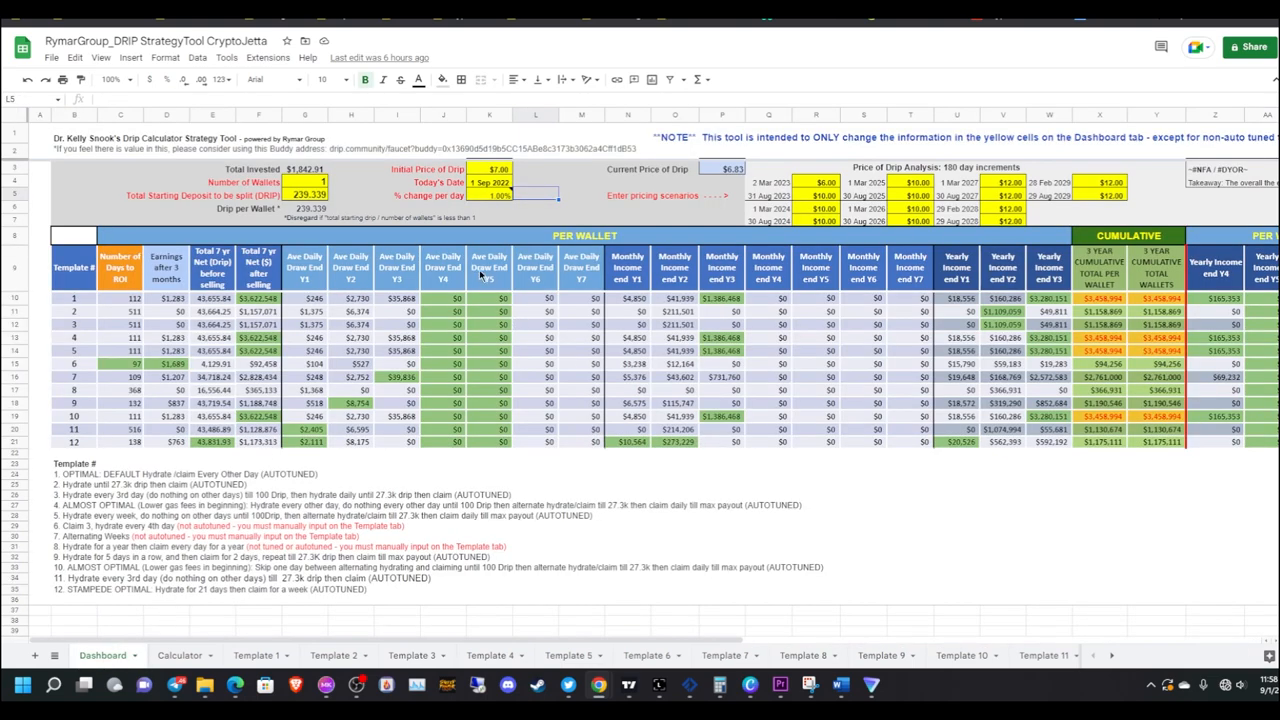
{"action": "mouse_move", "coordinate": [840, 686]}
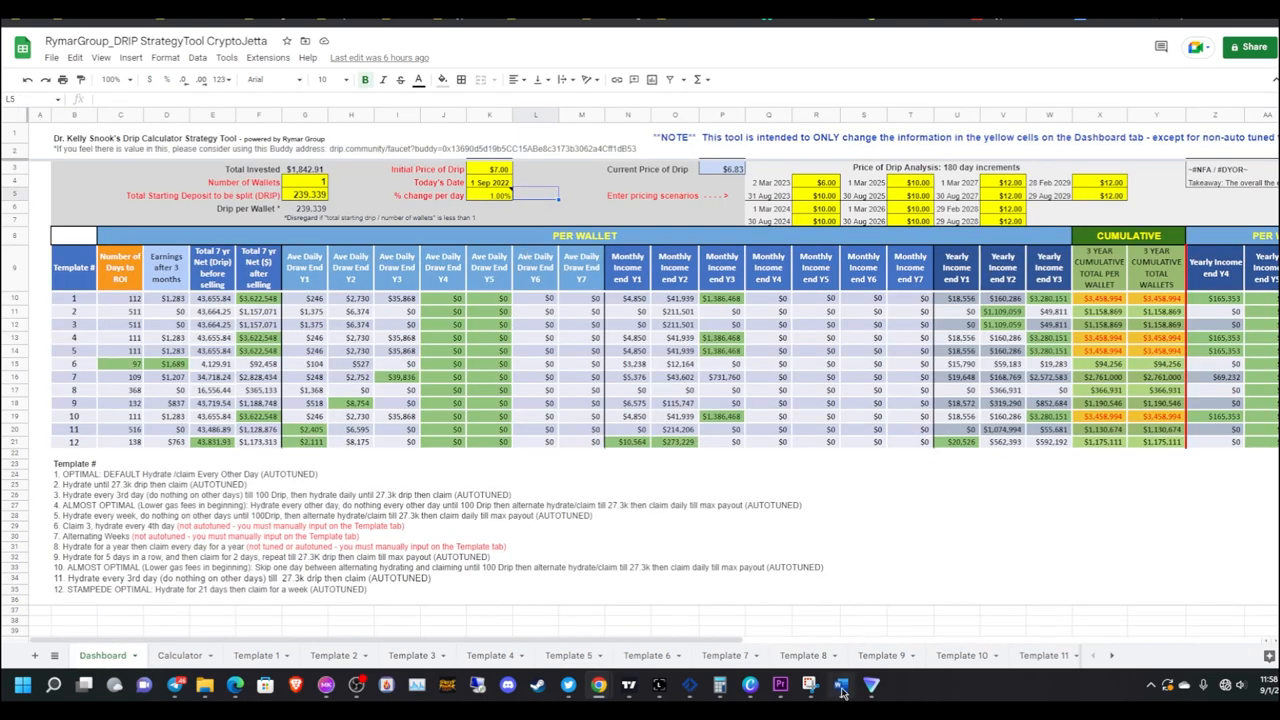
Revisit the Word checklist ending with patience, then move to the Drip Network Fountain page
{"action": "left_click", "coordinate": [840, 684]}
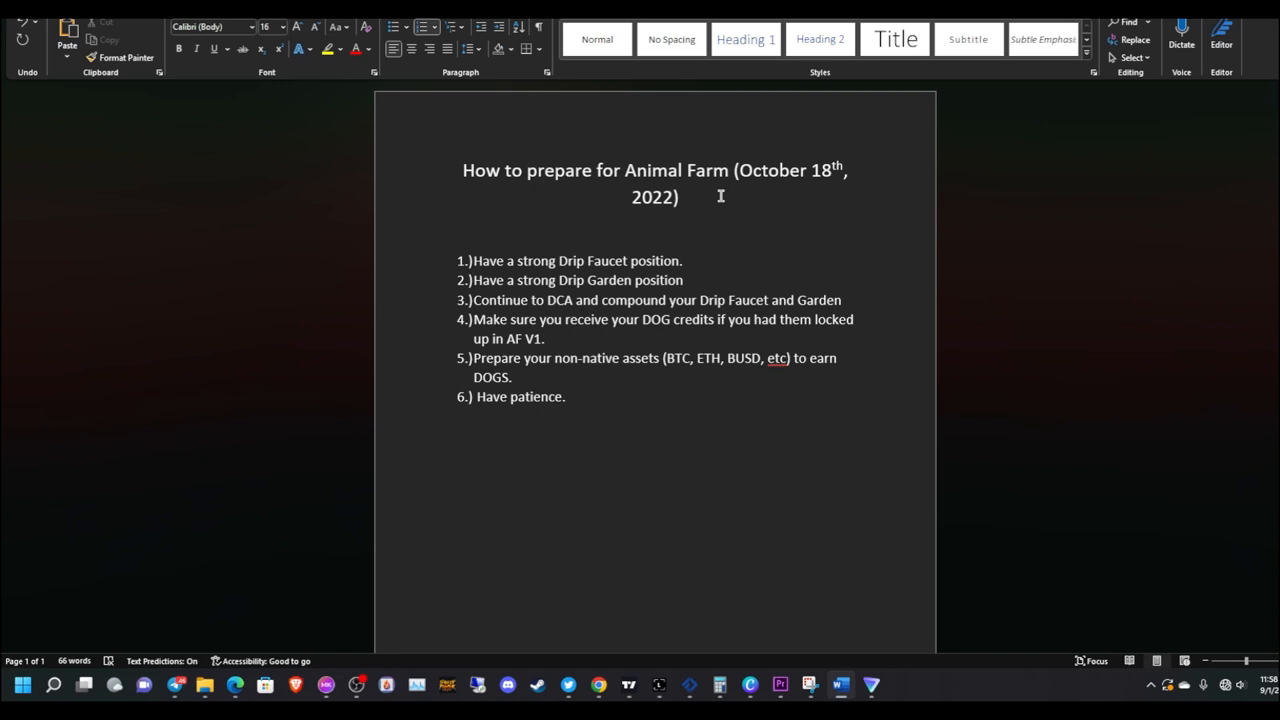
{"action": "left_click", "coordinate": [684, 260]}
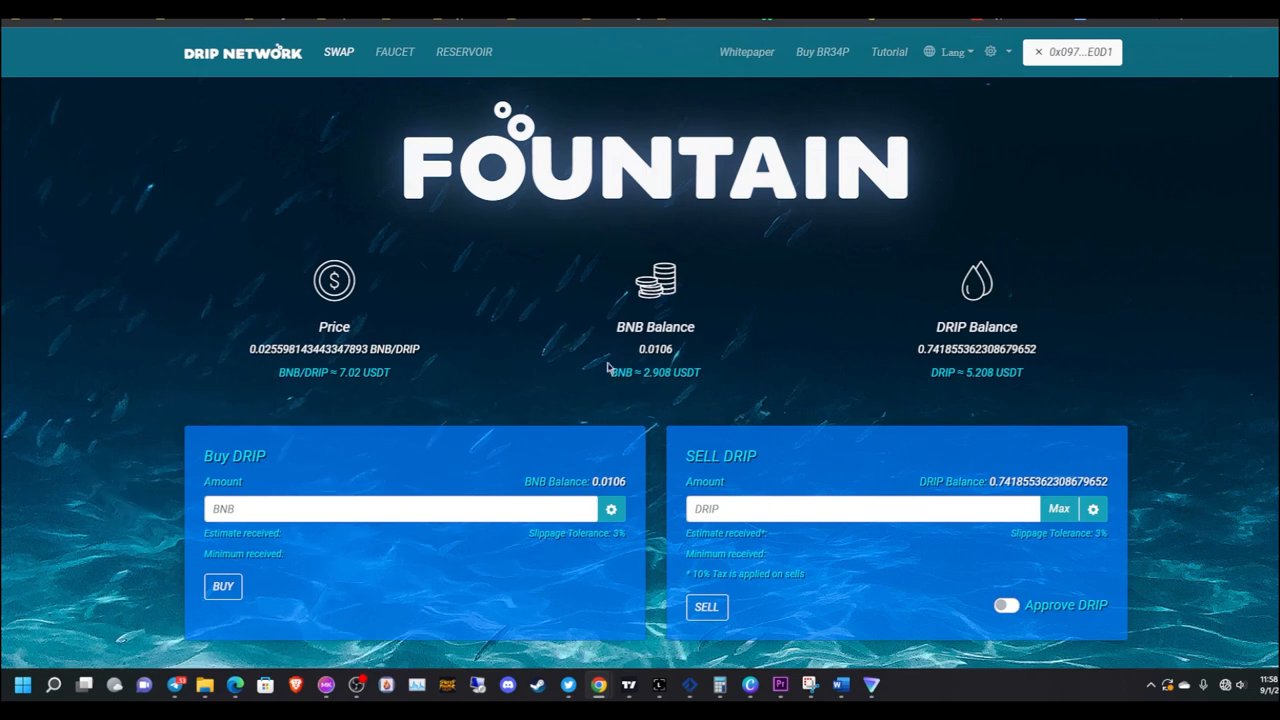
{"action": "left_click", "coordinate": [1006, 604]}
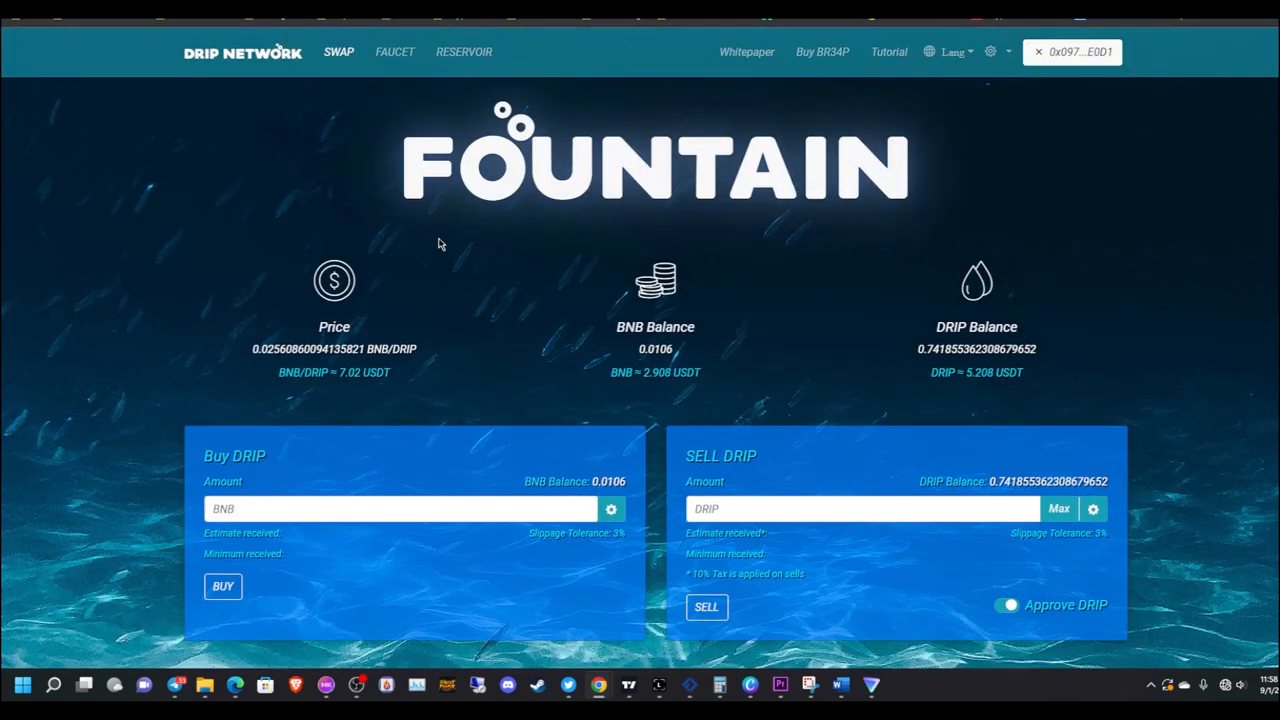
{"action": "mouse_move", "coordinate": [446, 240]}
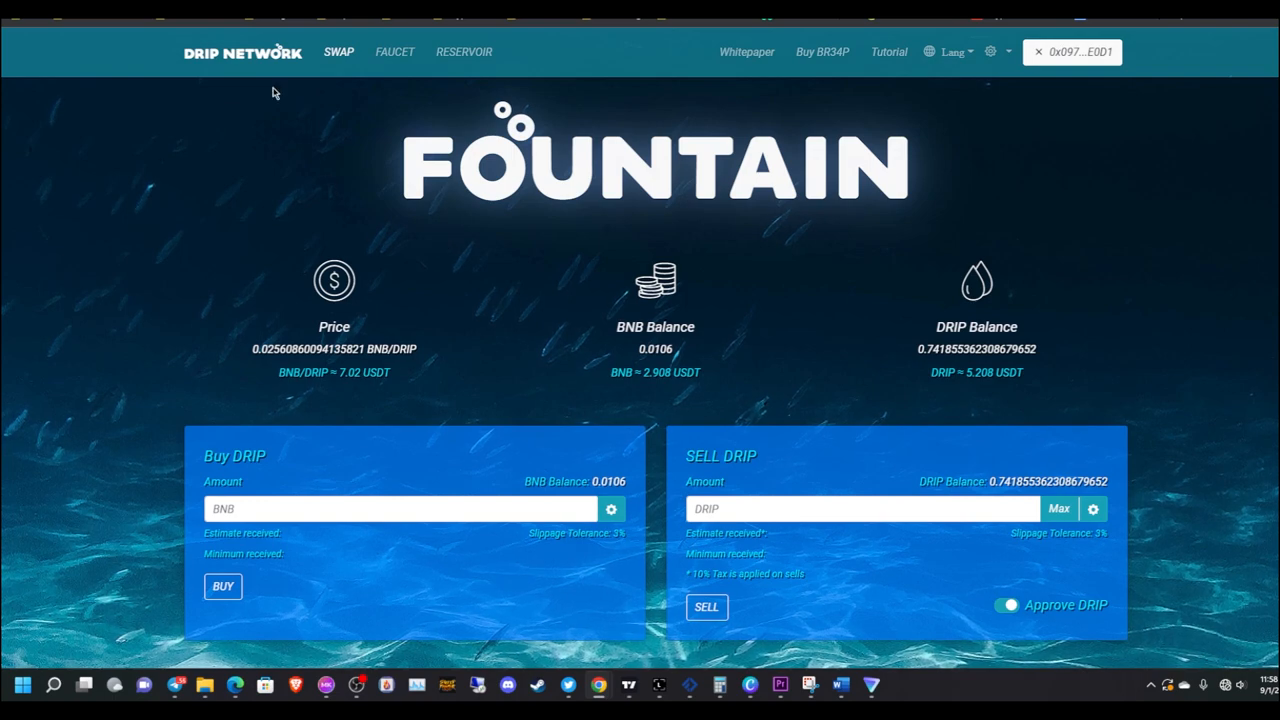
{"action": "left_click", "coordinate": [394, 52]}
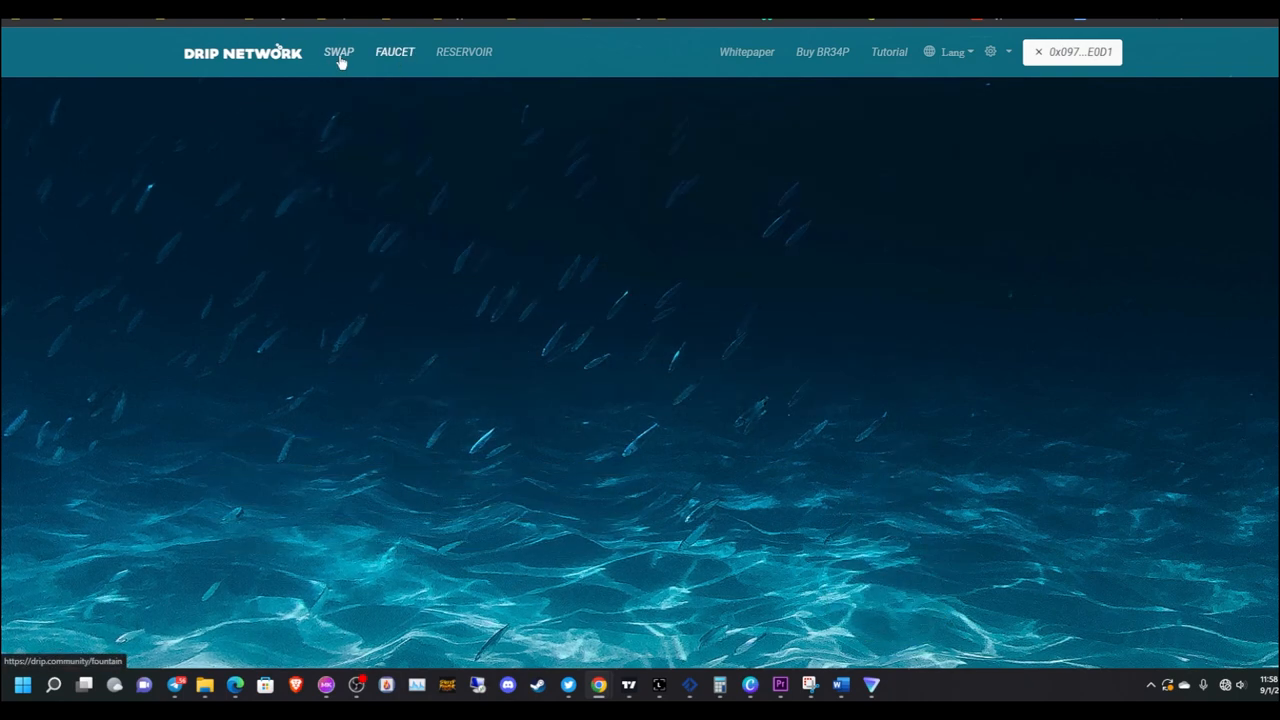
{"action": "left_click", "coordinate": [396, 52]}
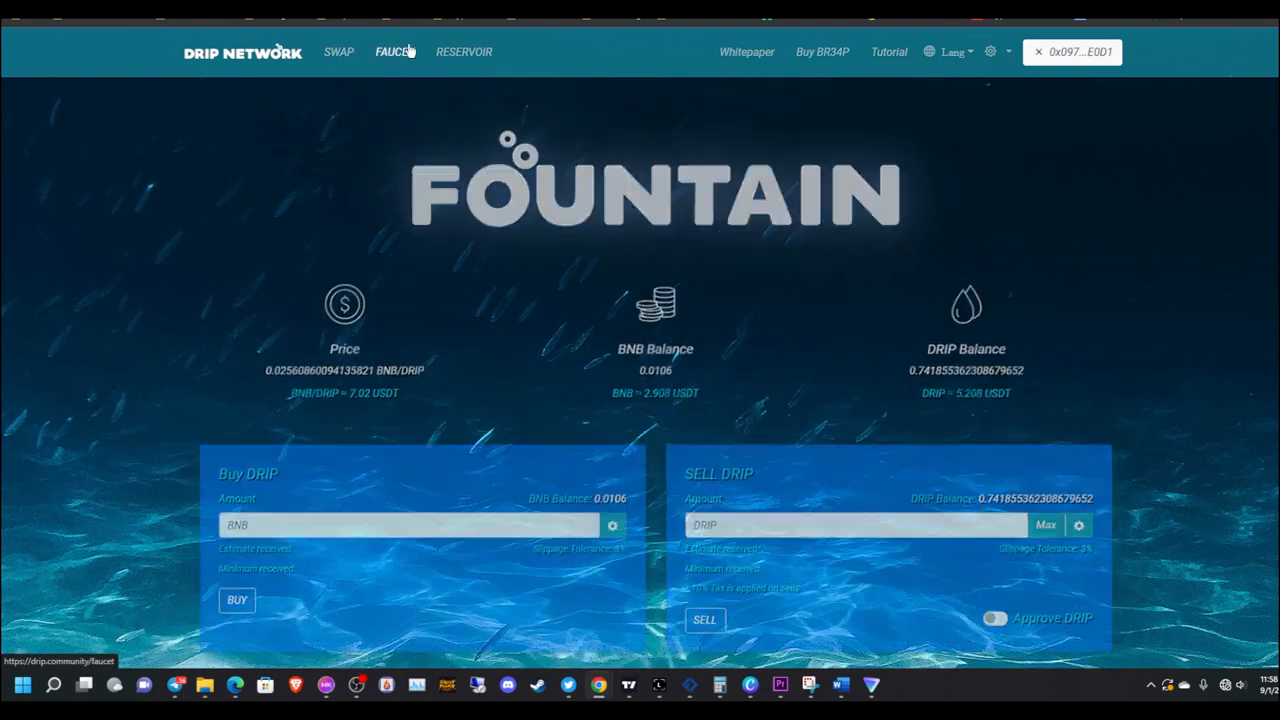
Show the Faucet stats: 2.191 DRIP available, 239.339 deposited, 112.968 claimed
{"action": "left_click", "coordinate": [394, 52]}
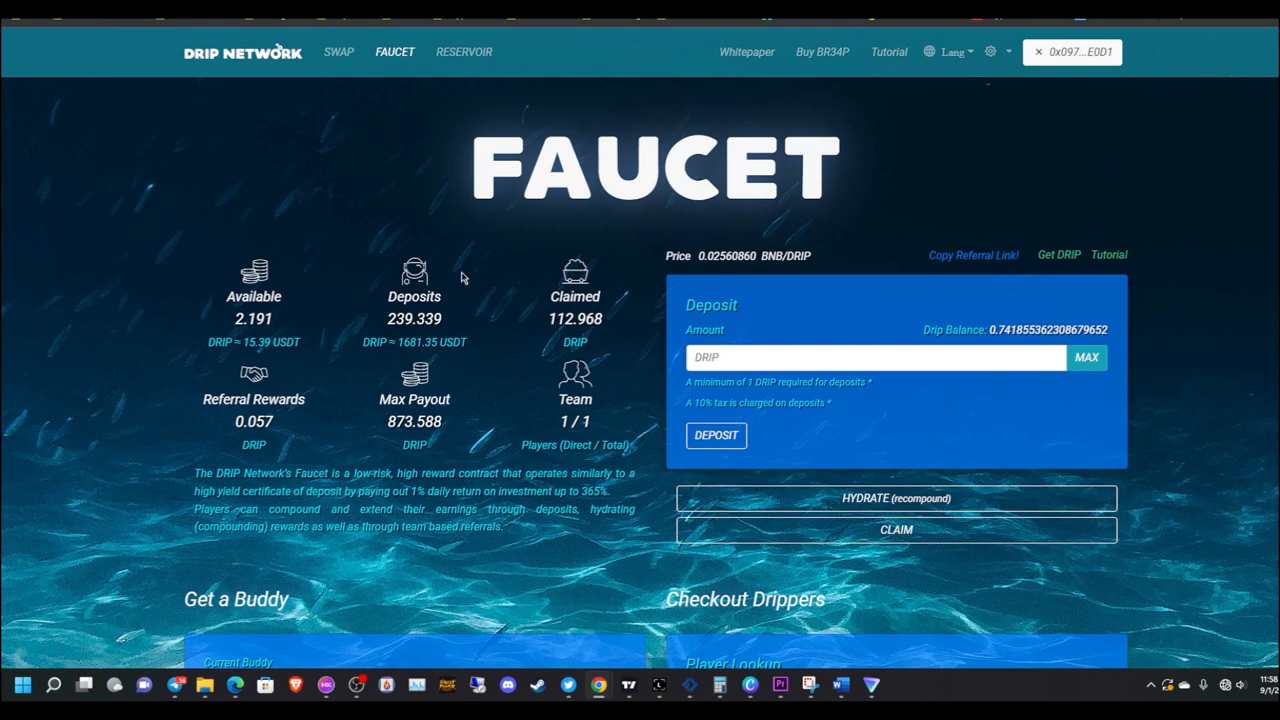
{"action": "mouse_move", "coordinate": [360, 324]}
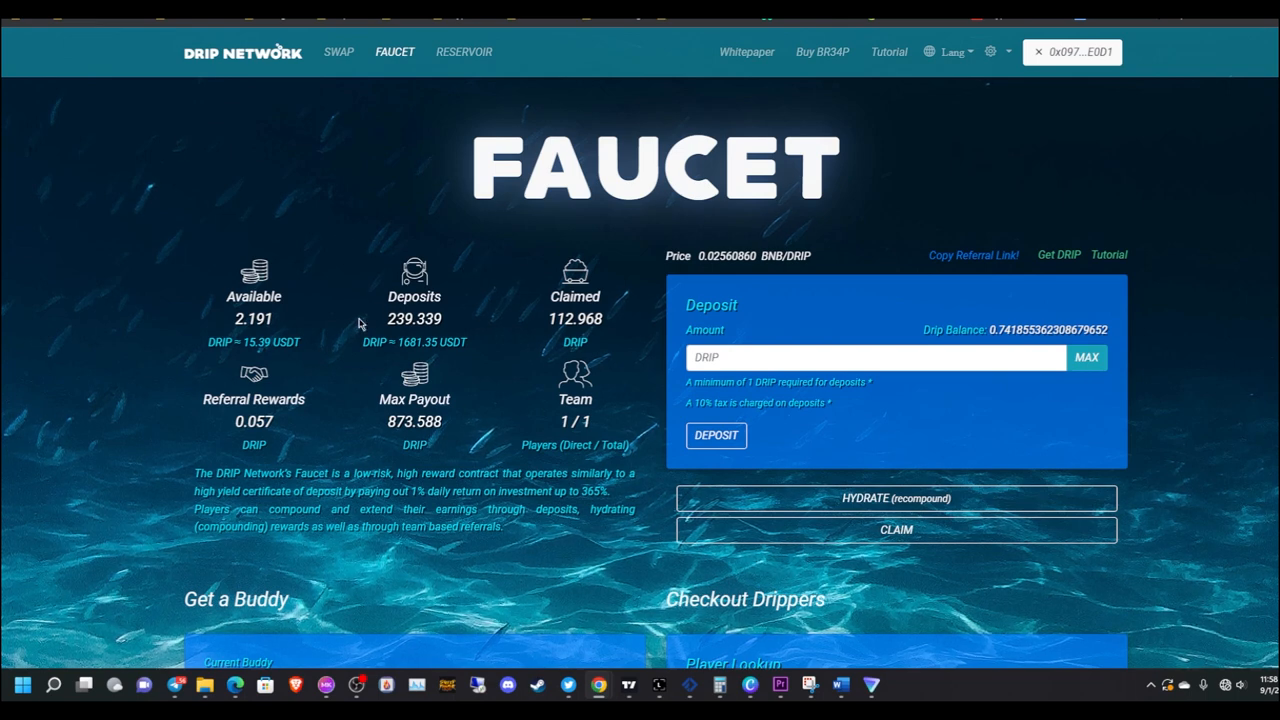
{"action": "mouse_move", "coordinate": [416, 236]}
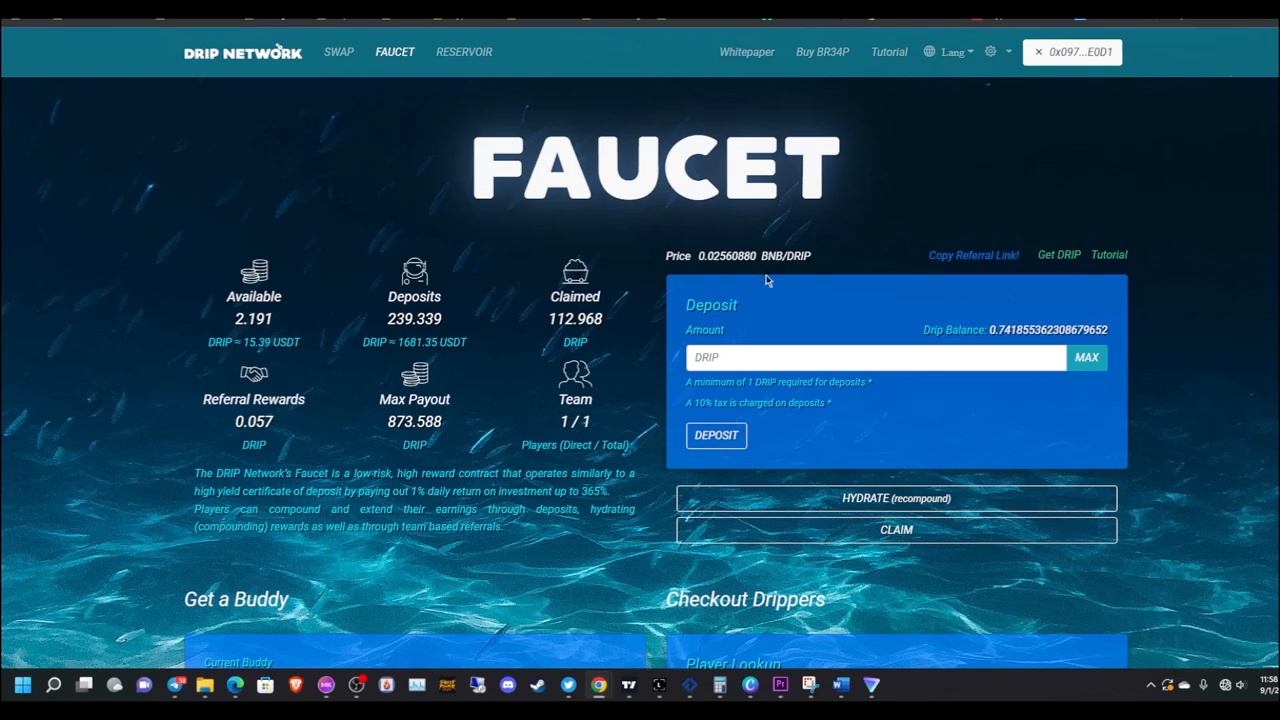
{"action": "mouse_move", "coordinate": [324, 316]}
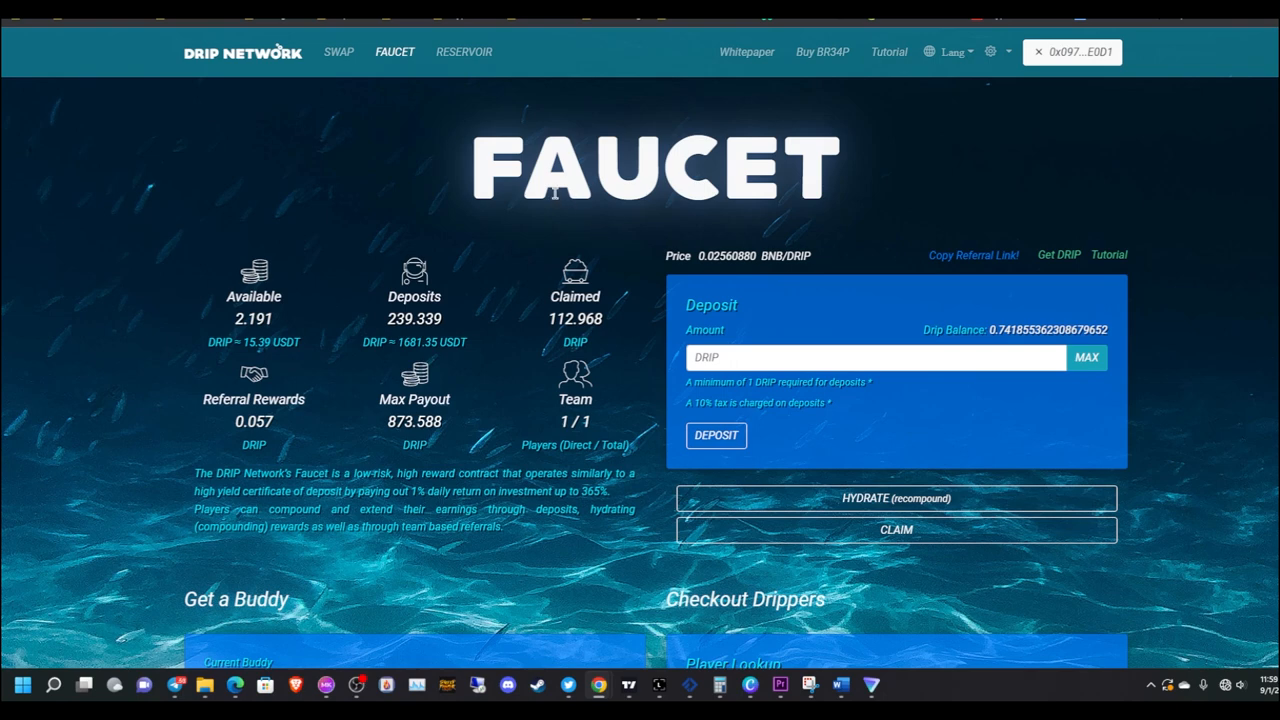
{"action": "mouse_move", "coordinate": [448, 226]}
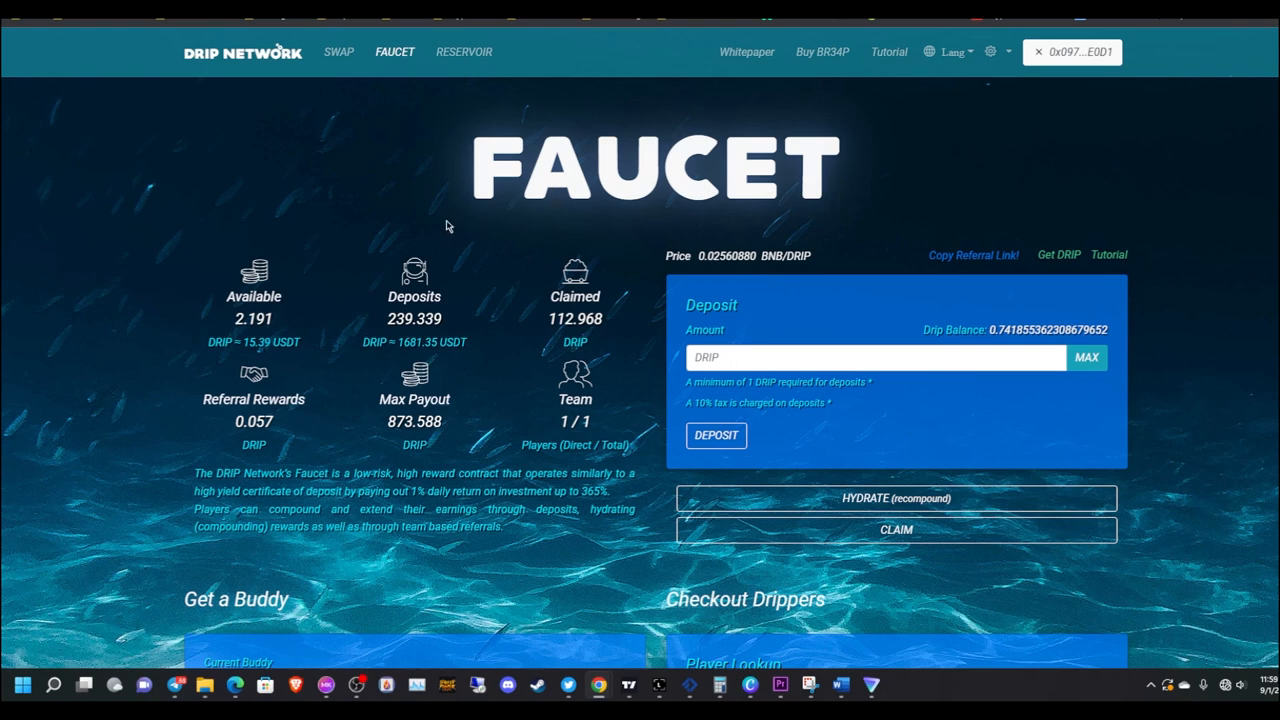
{"action": "mouse_move", "coordinate": [452, 270]}
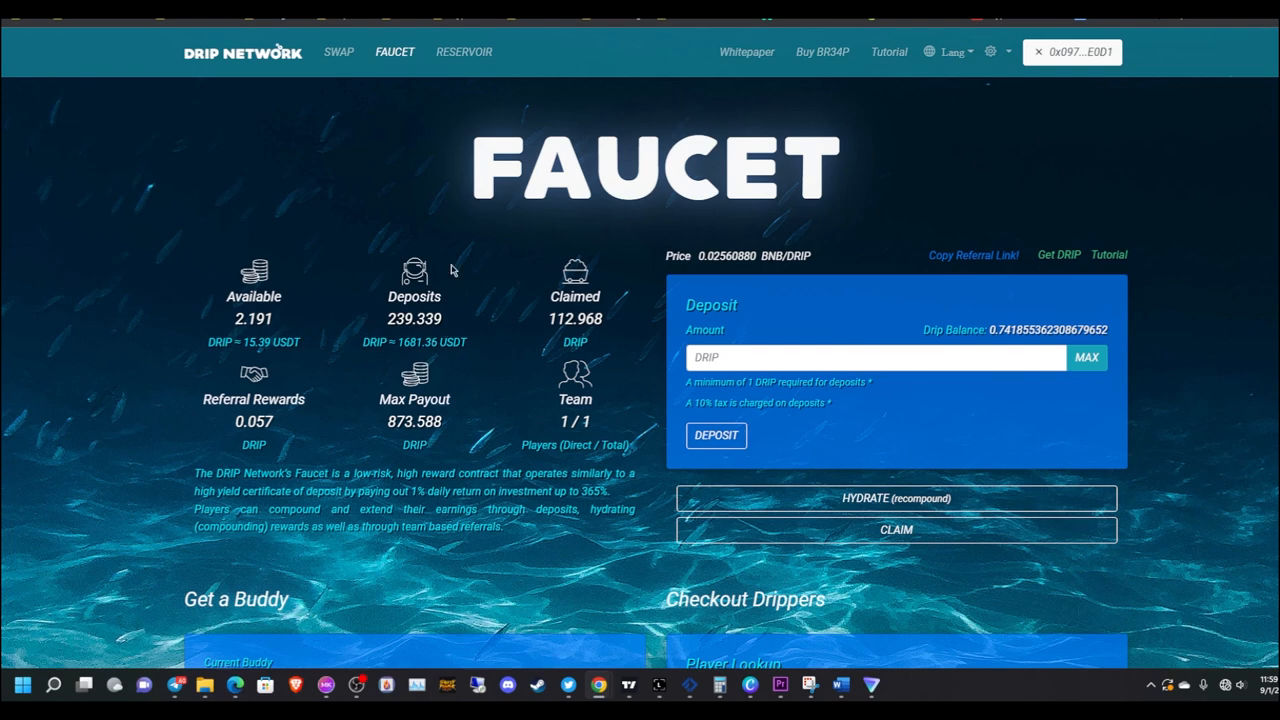
{"action": "mouse_move", "coordinate": [360, 316]}
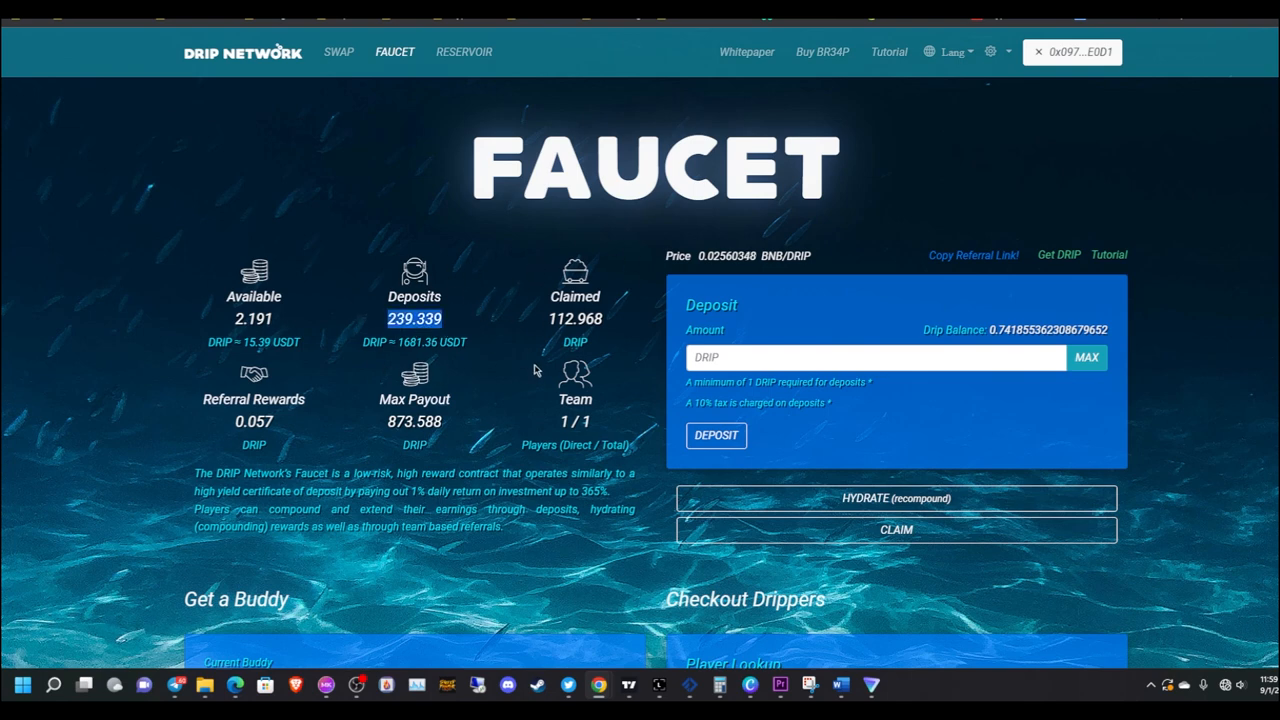
{"action": "mouse_move", "coordinate": [490, 376]}
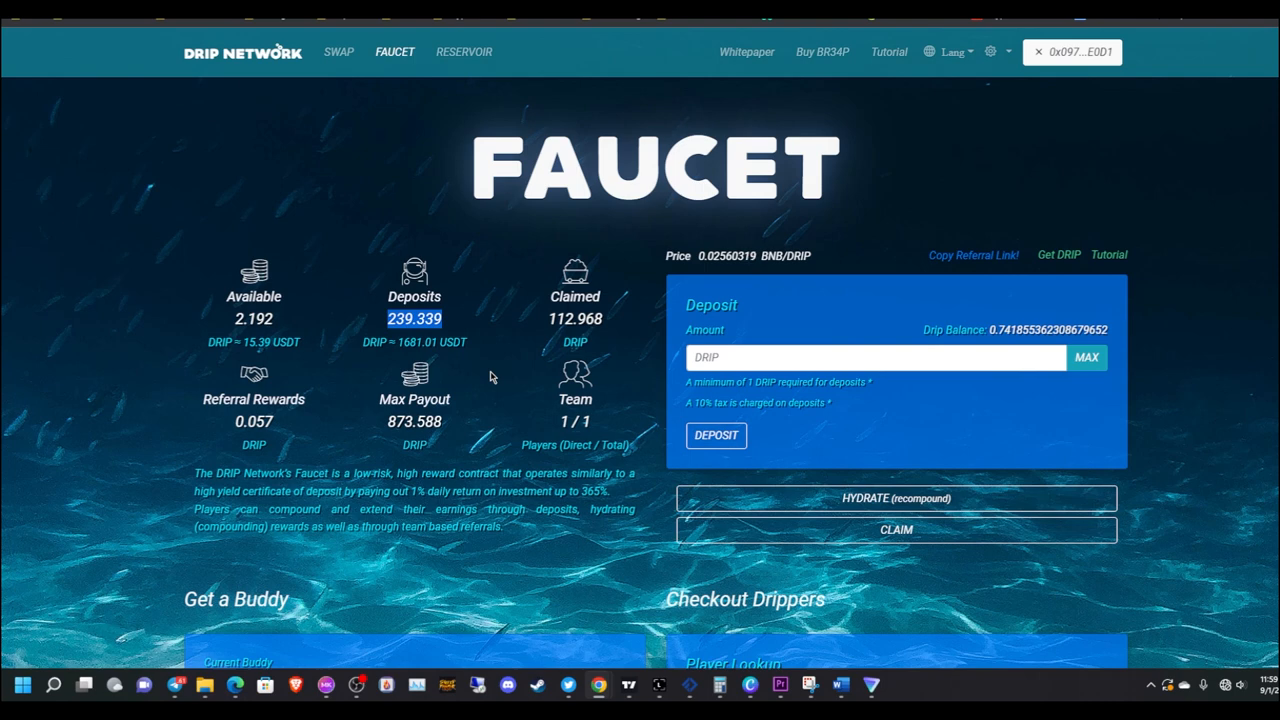
{"action": "mouse_move", "coordinate": [498, 366]}
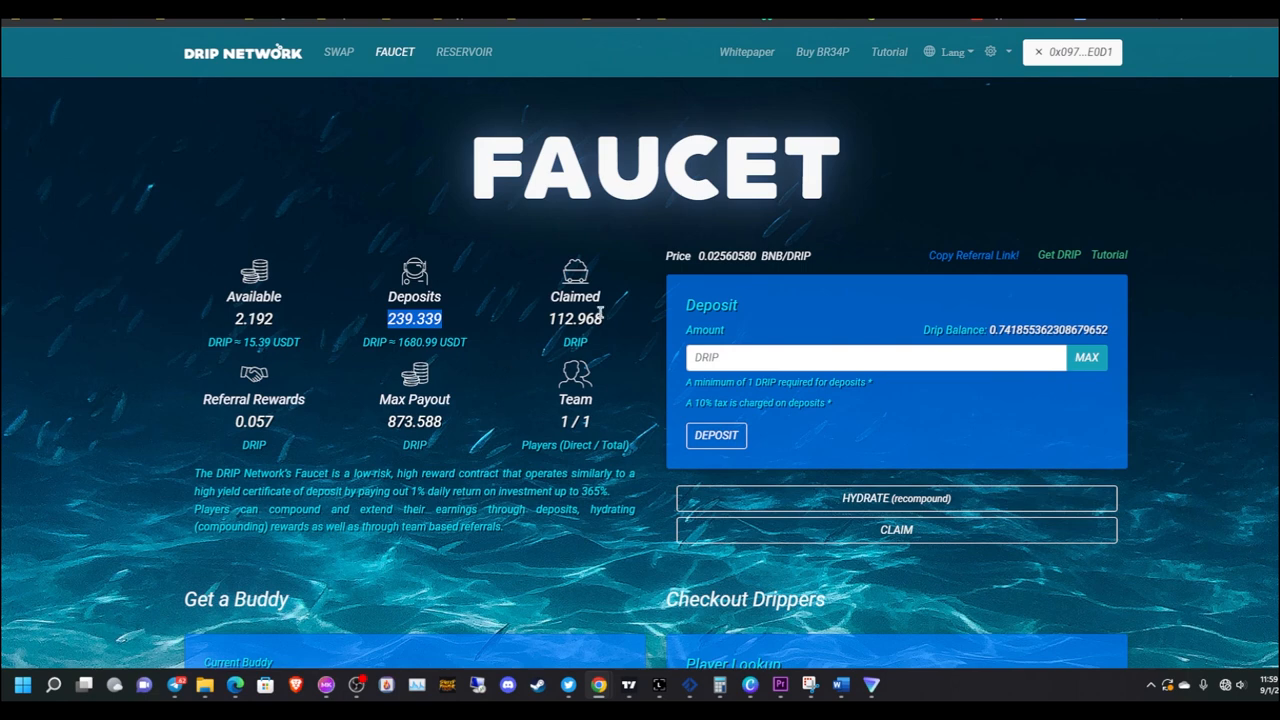
{"action": "mouse_move", "coordinate": [604, 318]}
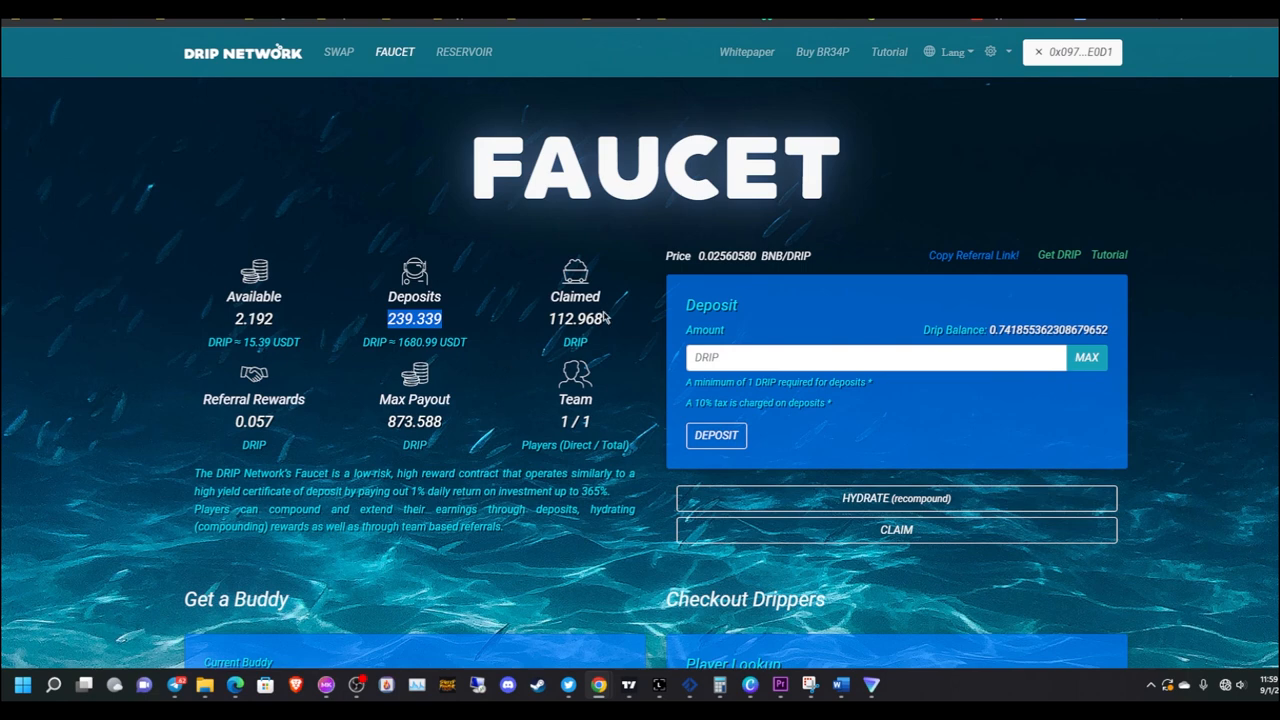
{"action": "mouse_move", "coordinate": [552, 418]}
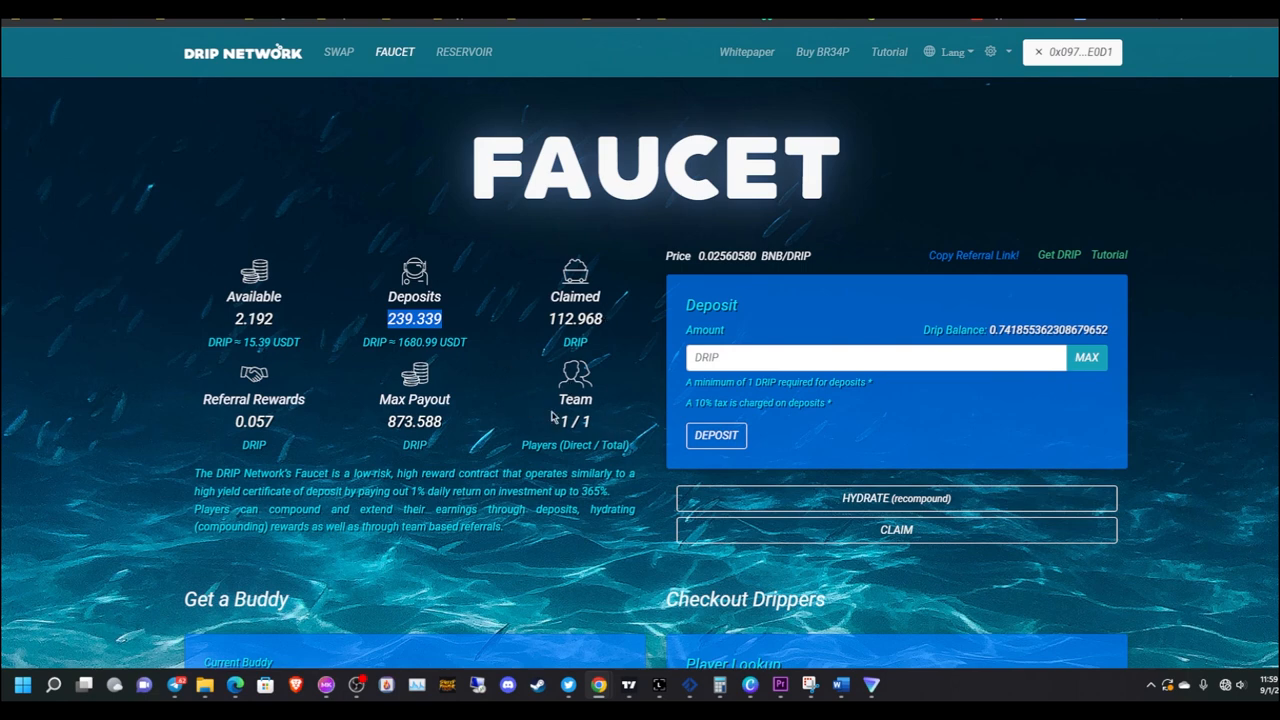
{"action": "mouse_move", "coordinate": [560, 410]}
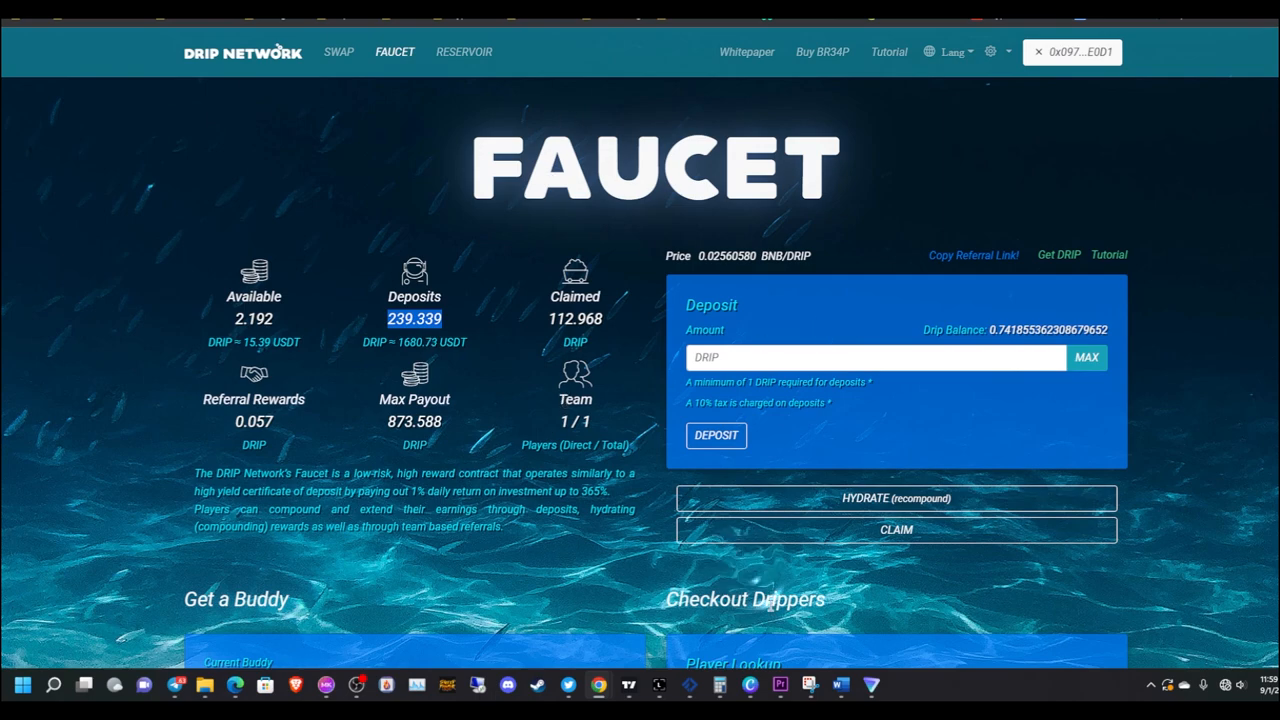
{"action": "left_click", "coordinate": [840, 684]}
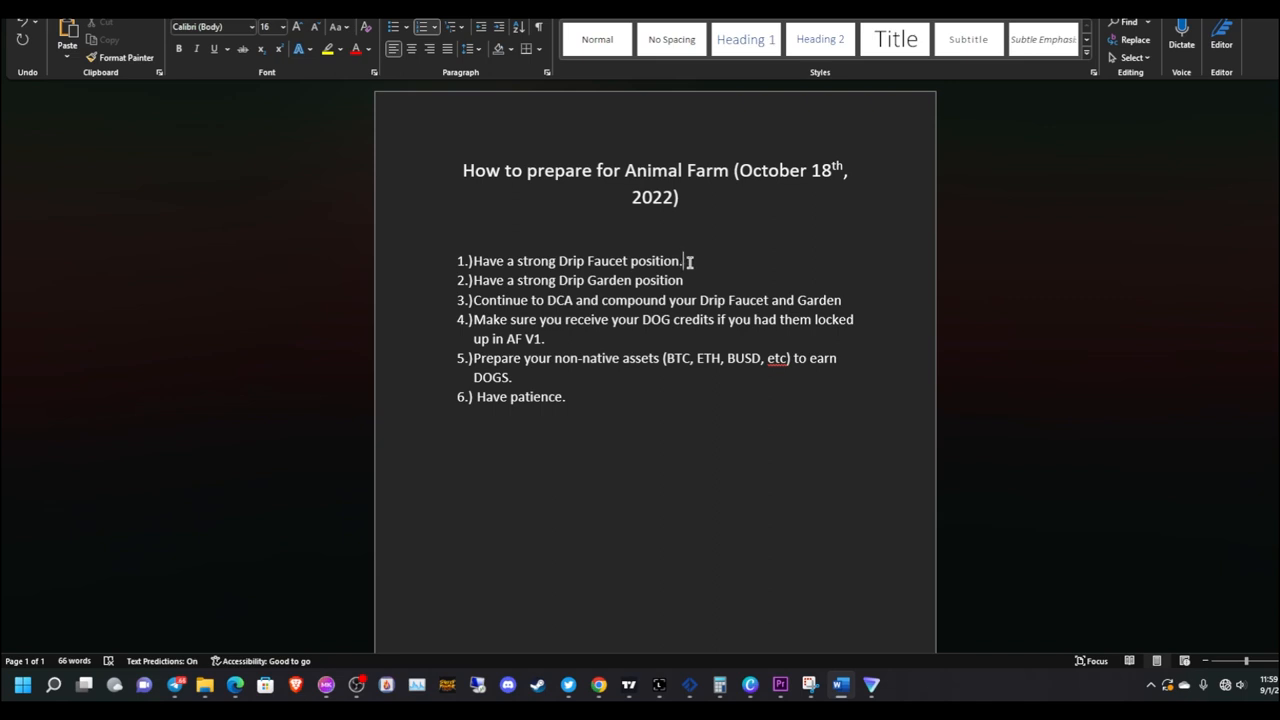
{"action": "left_click_drag", "start_coordinate": [472, 260], "coordinate": [684, 260]}
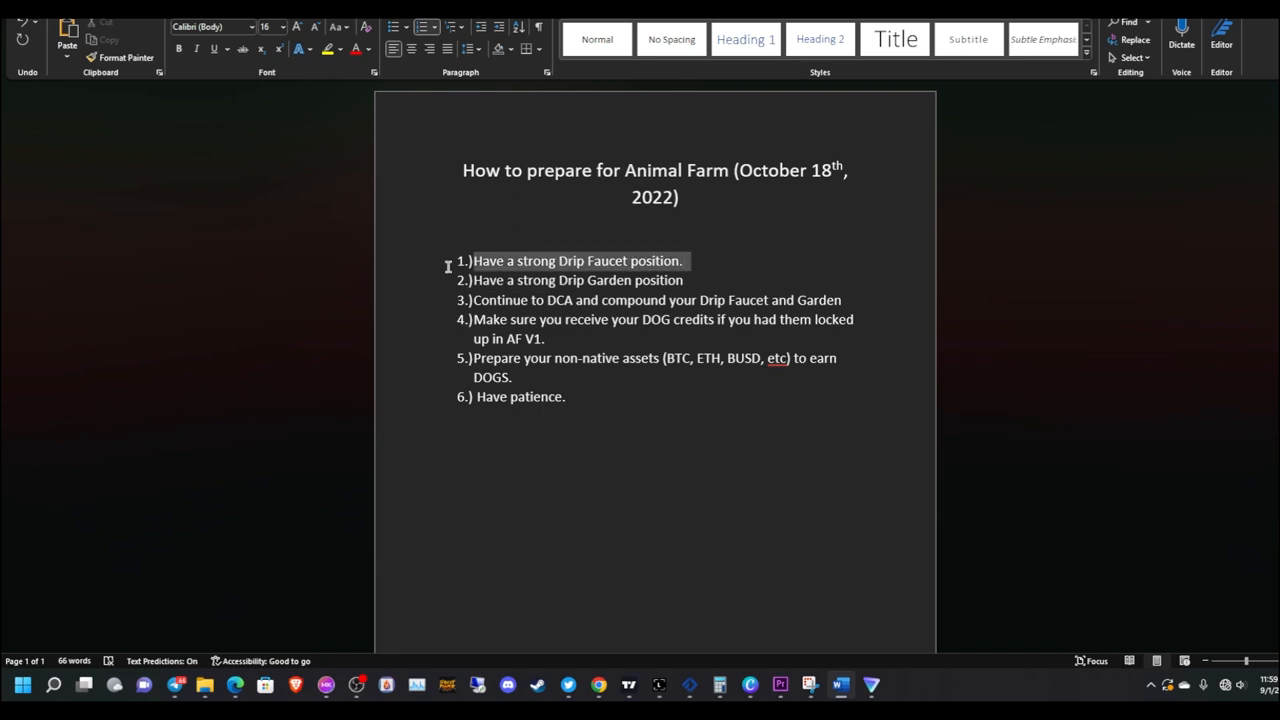
{"action": "left_click", "coordinate": [620, 212]}
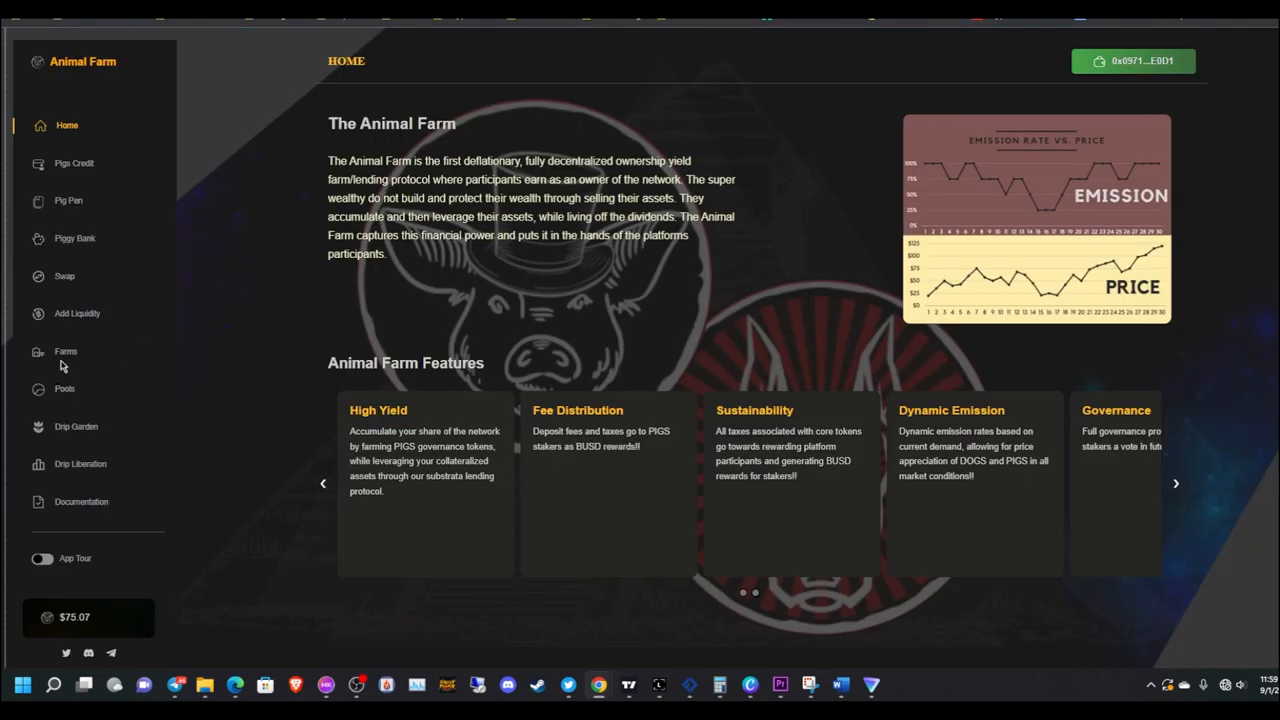
Show the Animal Farm Farms page and bring the DRIP/BUSD farm card into view
{"action": "left_click", "coordinate": [64, 352]}
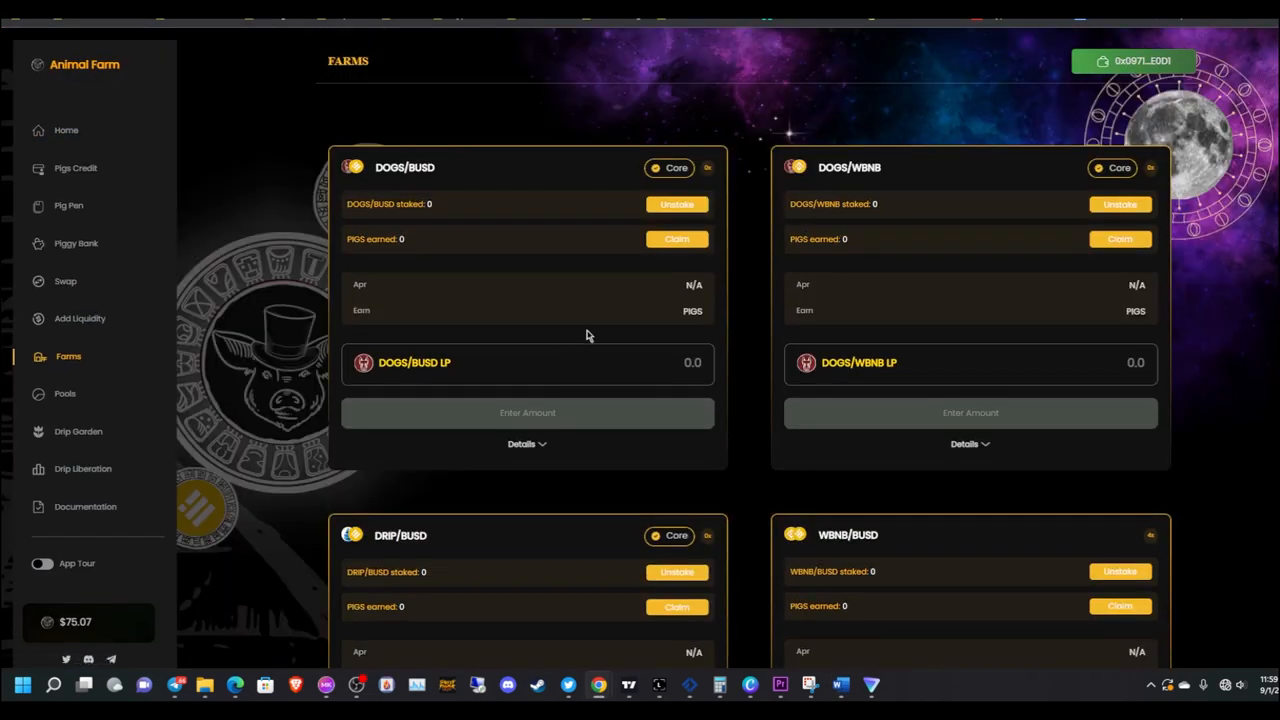
{"action": "scroll", "scroll_direction": "down", "scroll_amount": 3}
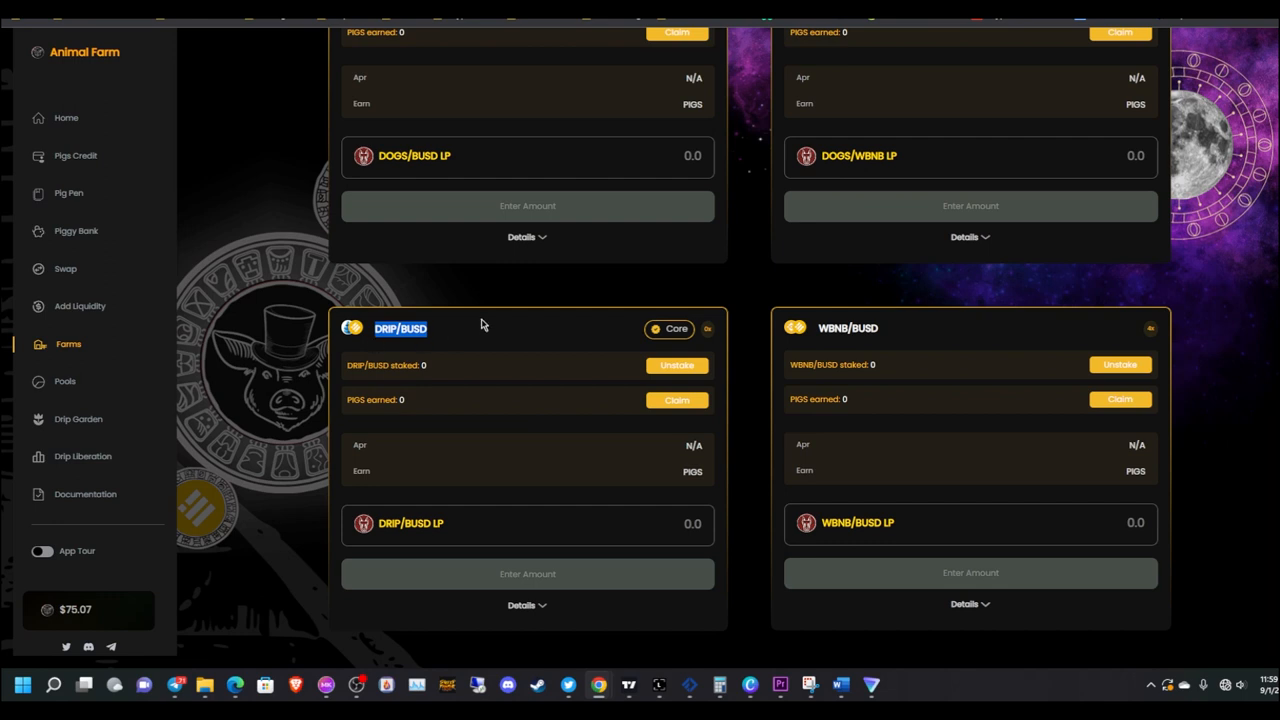
{"action": "mouse_move", "coordinate": [604, 312]}
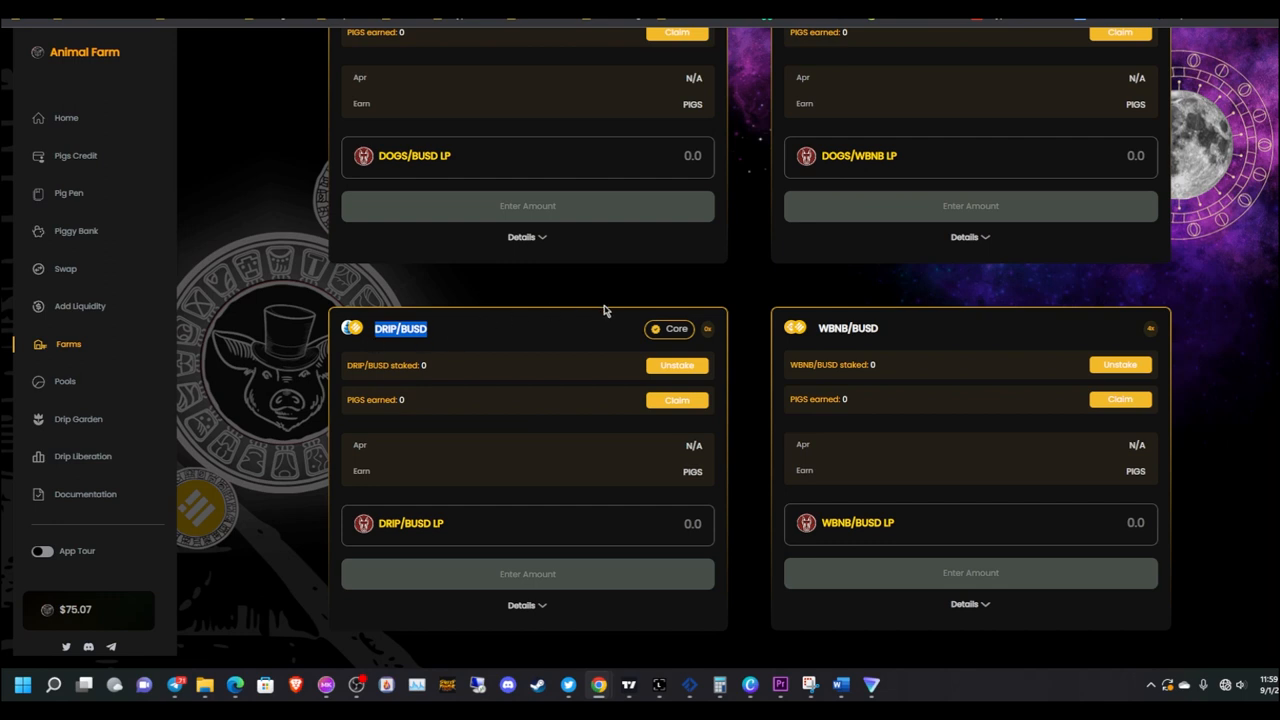
{"action": "mouse_move", "coordinate": [408, 420]}
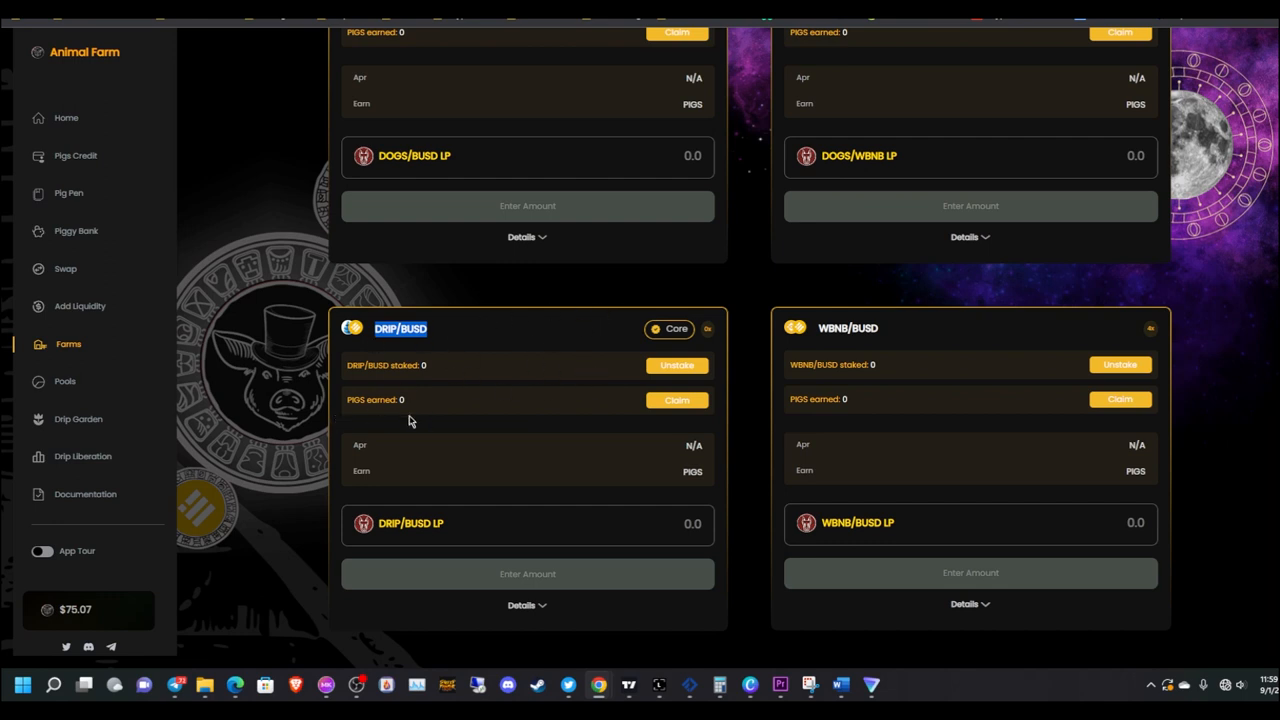
{"action": "left_click", "coordinate": [840, 684]}
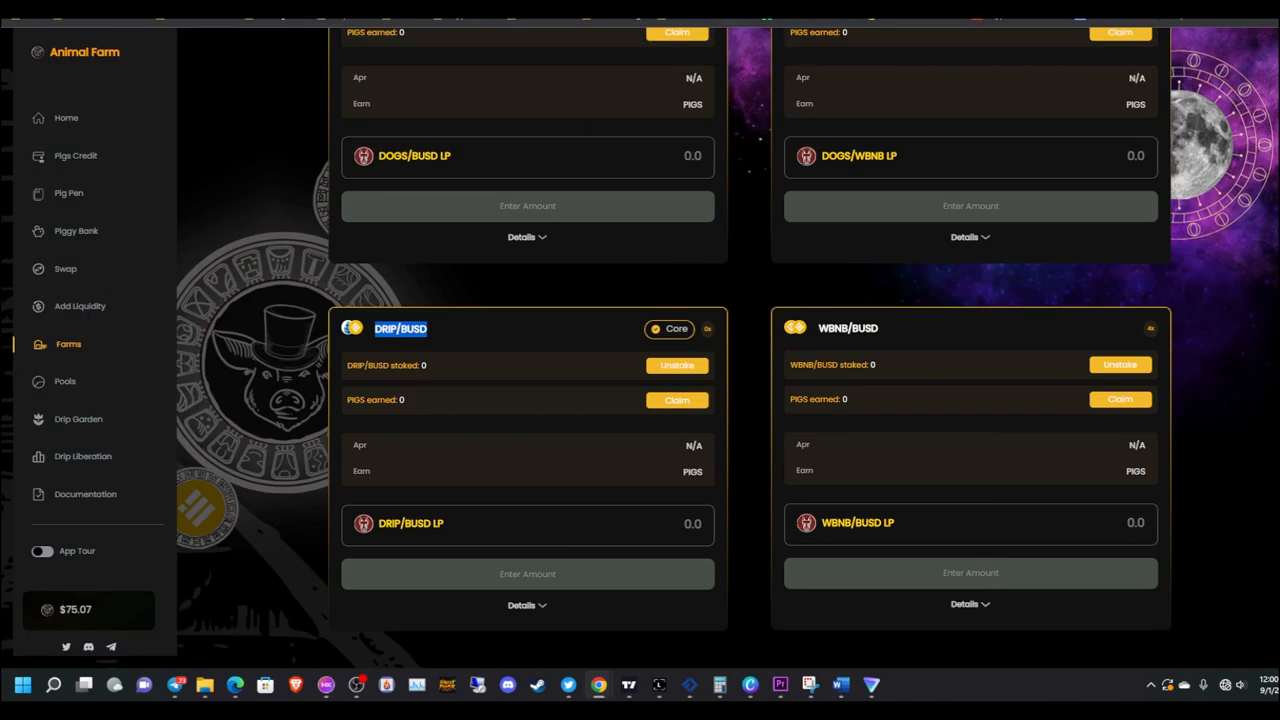
{"action": "mouse_move", "coordinate": [504, 336]}
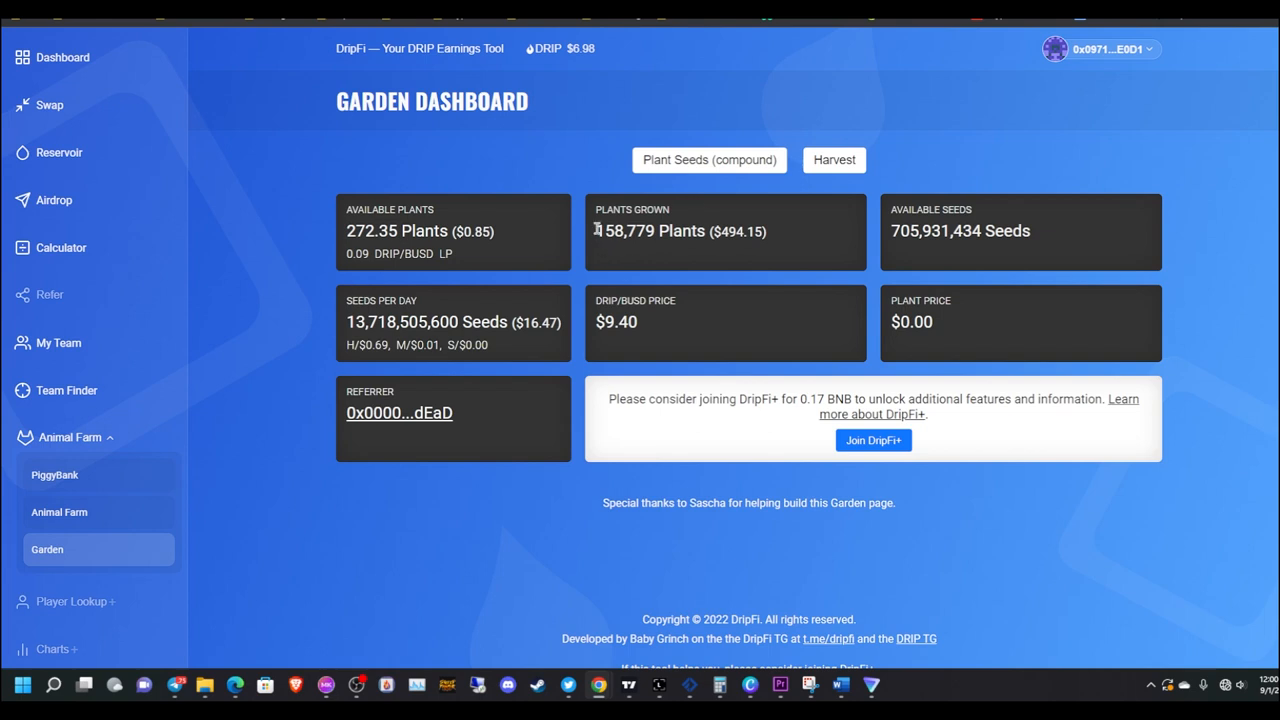
{"action": "mouse_move", "coordinate": [724, 228]}
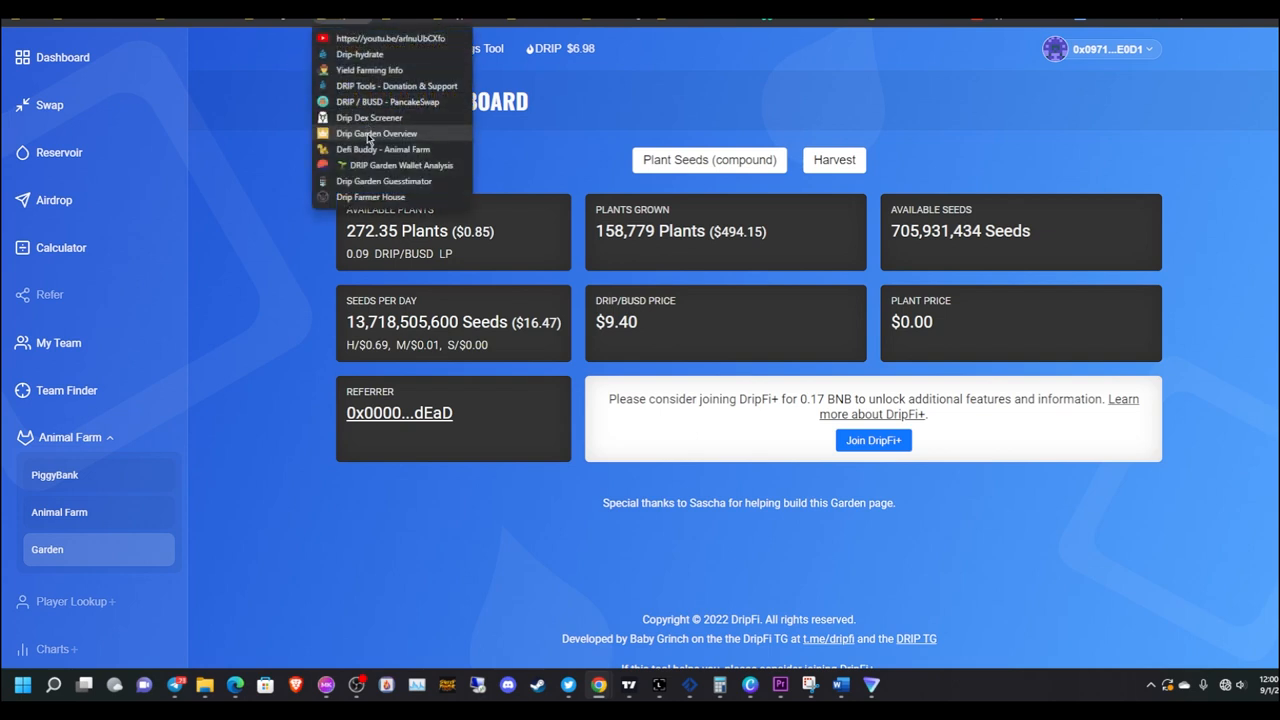
Go from DripFi's Garden Dashboard to the Drip Garden Overview tracker site
{"action": "left_click", "coordinate": [376, 132]}
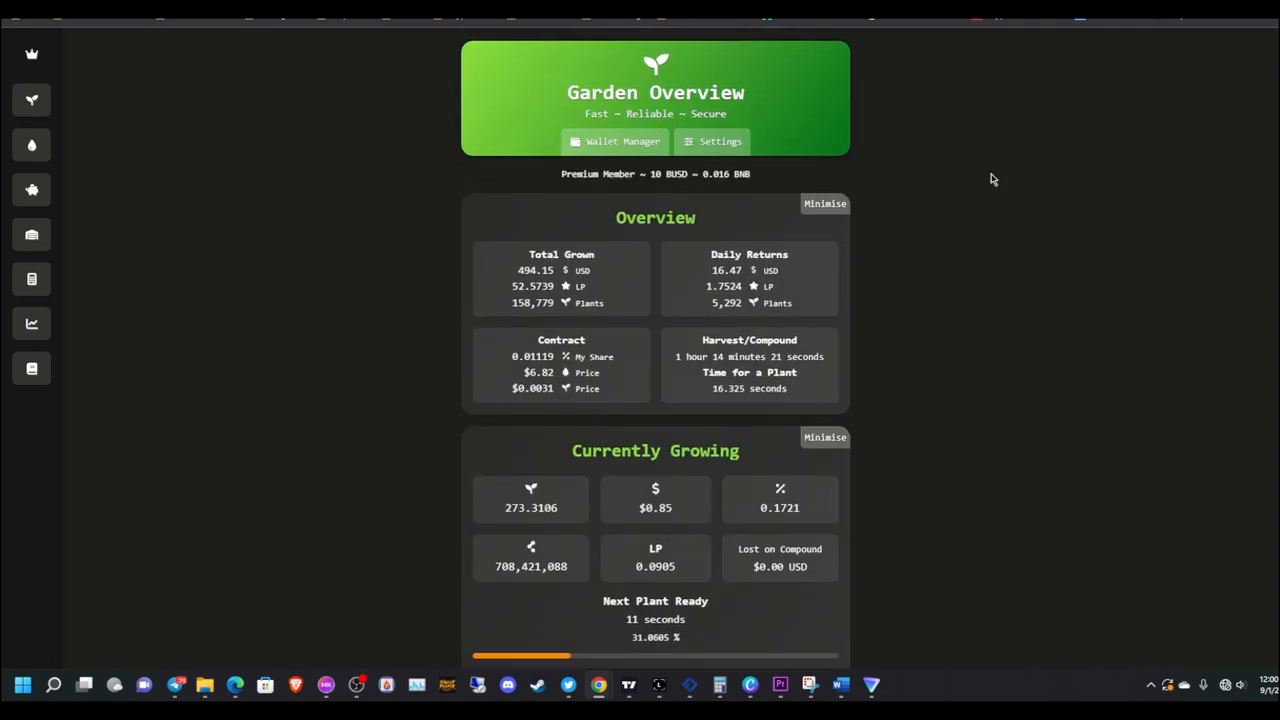
Scroll the Garden Overview panels showing $494.15 grown and $16.47 daily returns
{"action": "scroll", "scroll_direction": "down", "scroll_amount": 3}
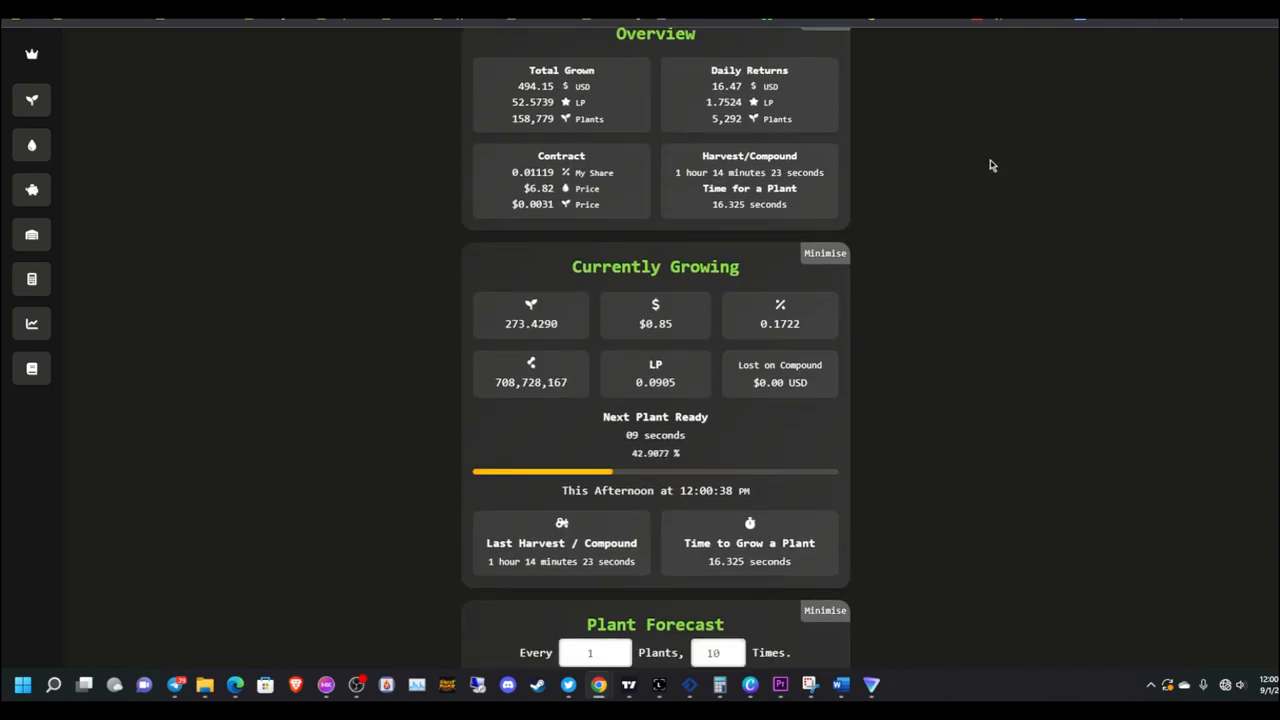
{"action": "mouse_move", "coordinate": [1008, 212]}
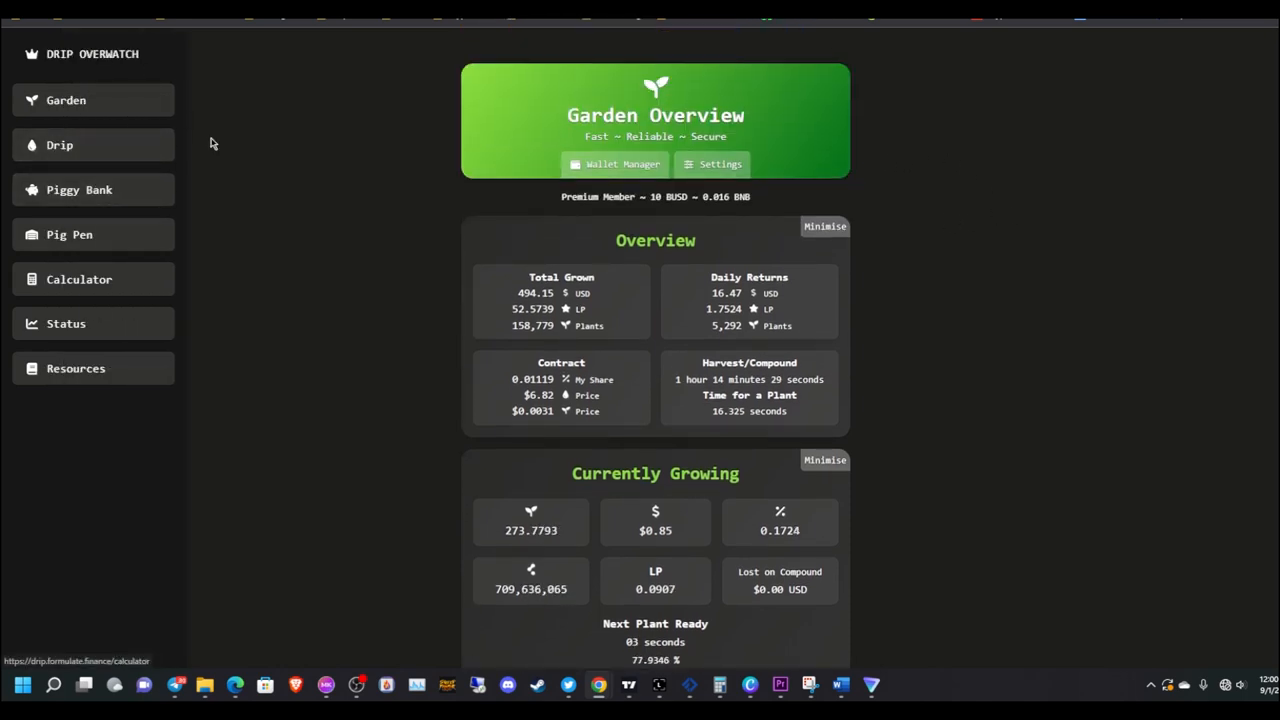
{"action": "scroll", "scroll_direction": "down", "scroll_amount": 3}
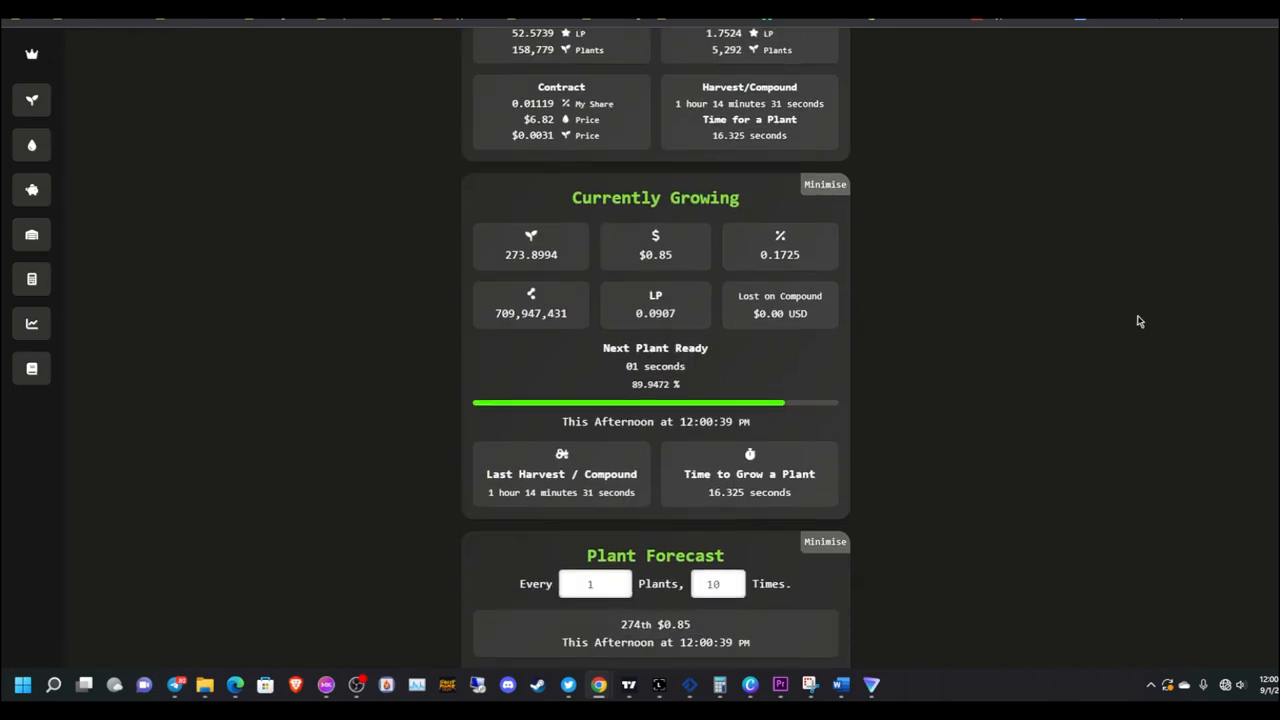
{"action": "scroll", "scroll_direction": "up", "scroll_amount": 3}
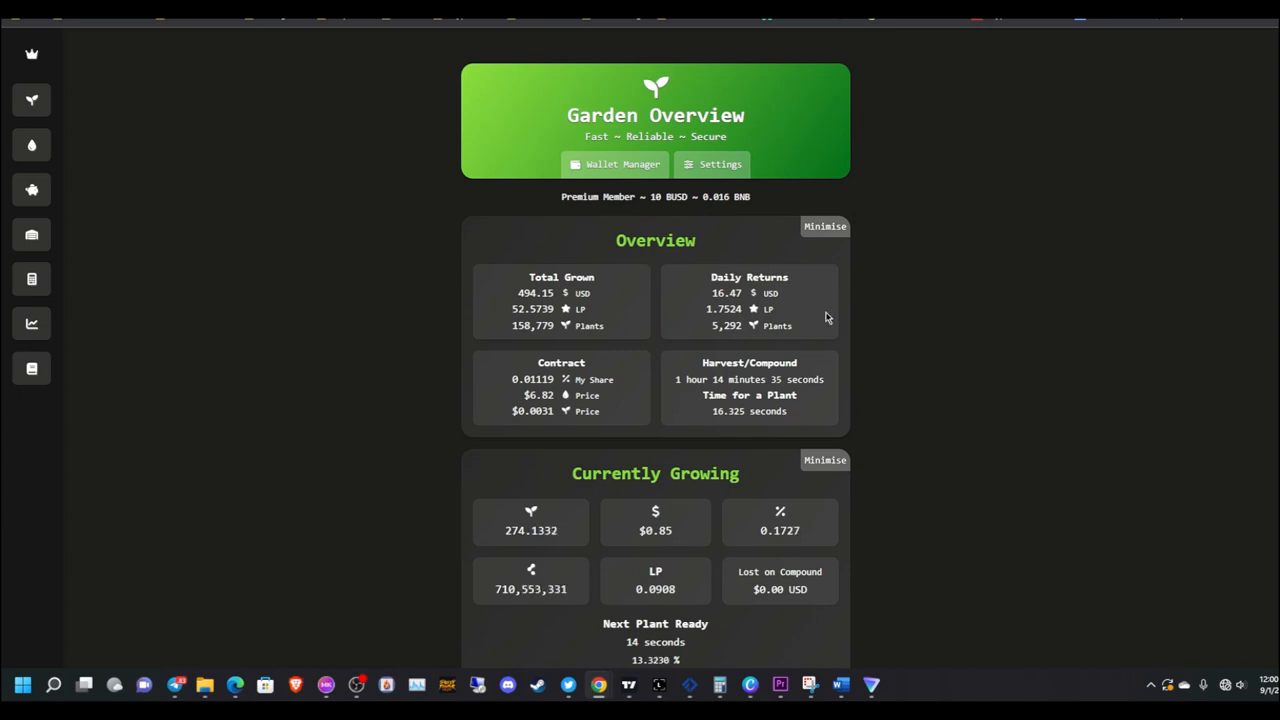
{"action": "scroll", "scroll_direction": "down", "scroll_amount": 3}
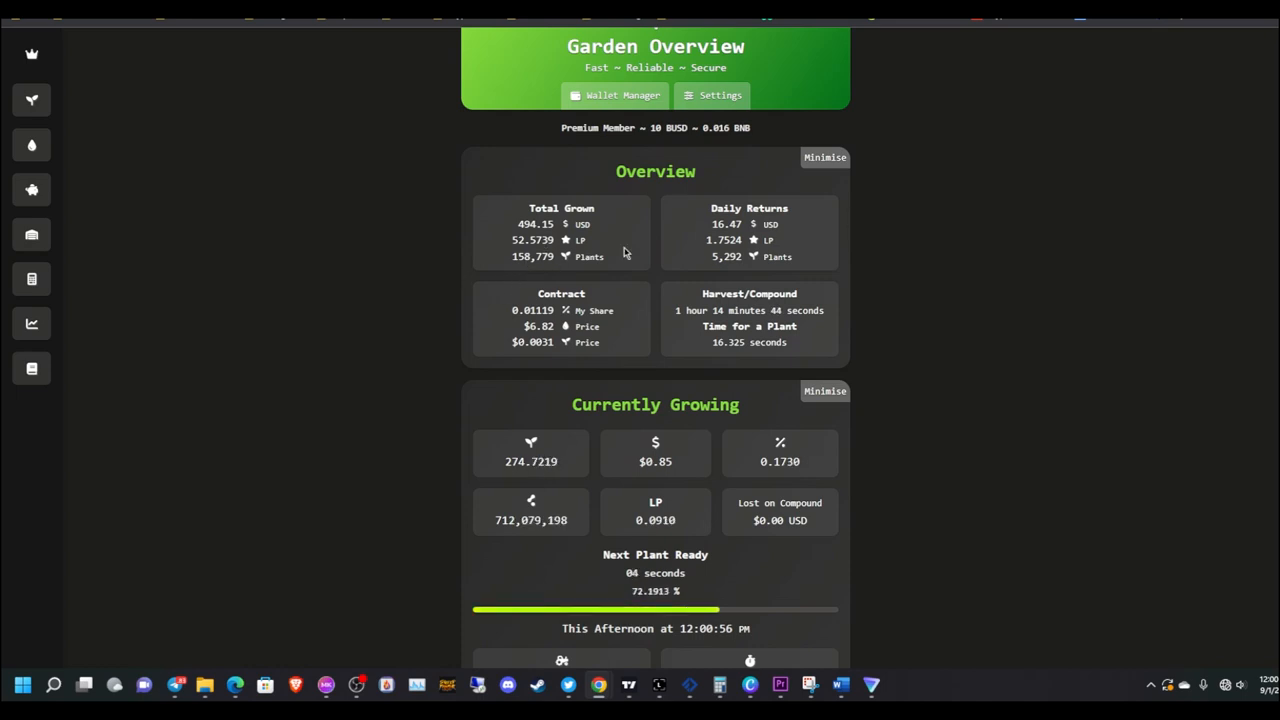
{"action": "mouse_move", "coordinate": [996, 172]}
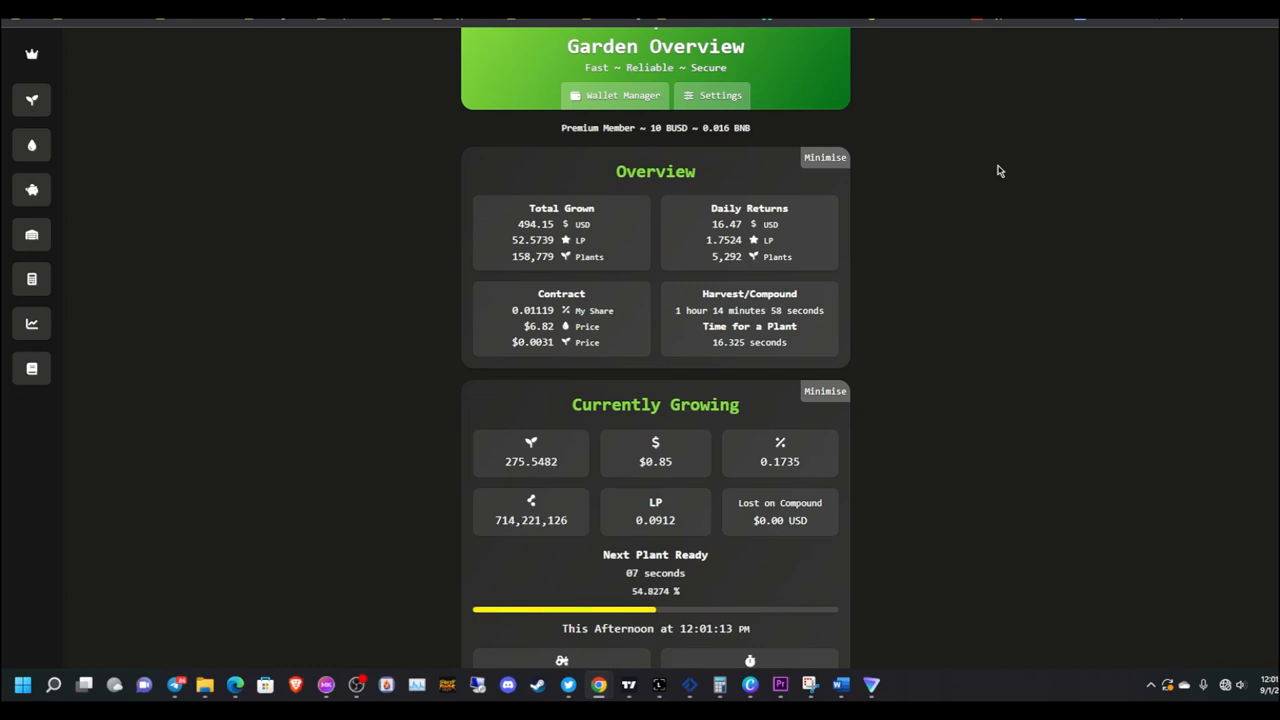
{"action": "mouse_move", "coordinate": [670, 206]}
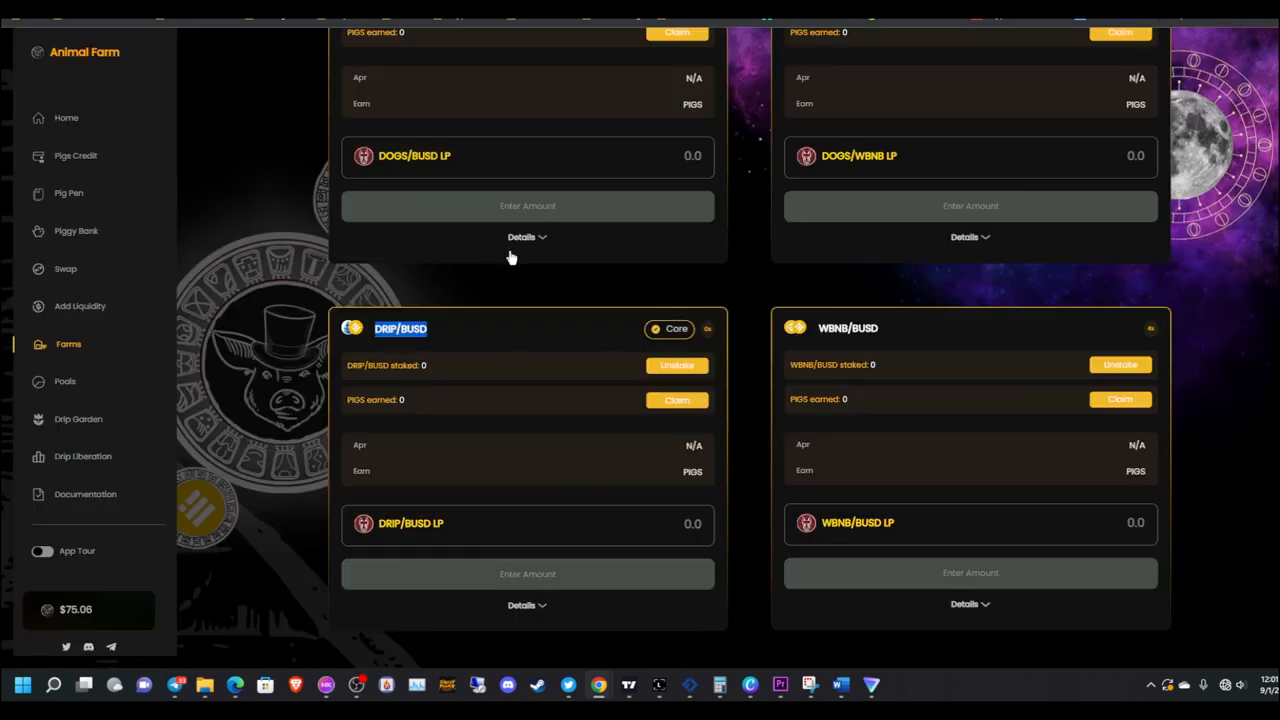
{"action": "mouse_move", "coordinate": [446, 348]}
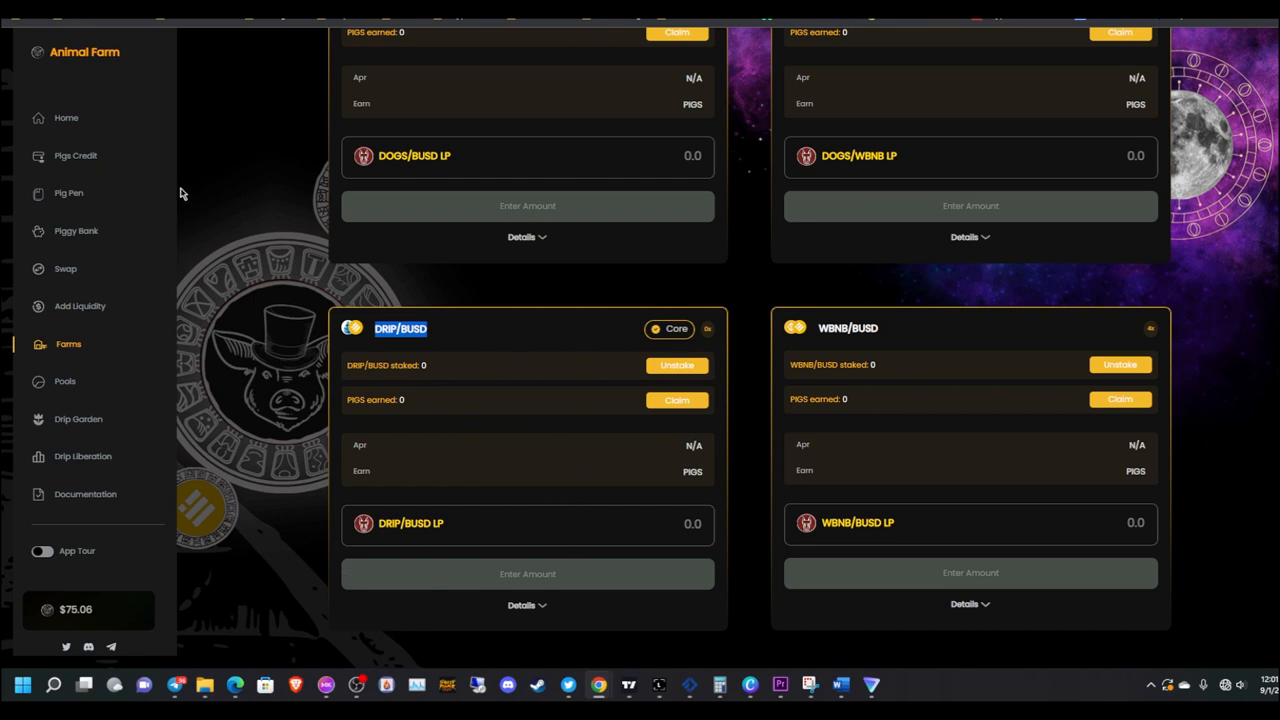
{"action": "mouse_move", "coordinate": [68, 192]}
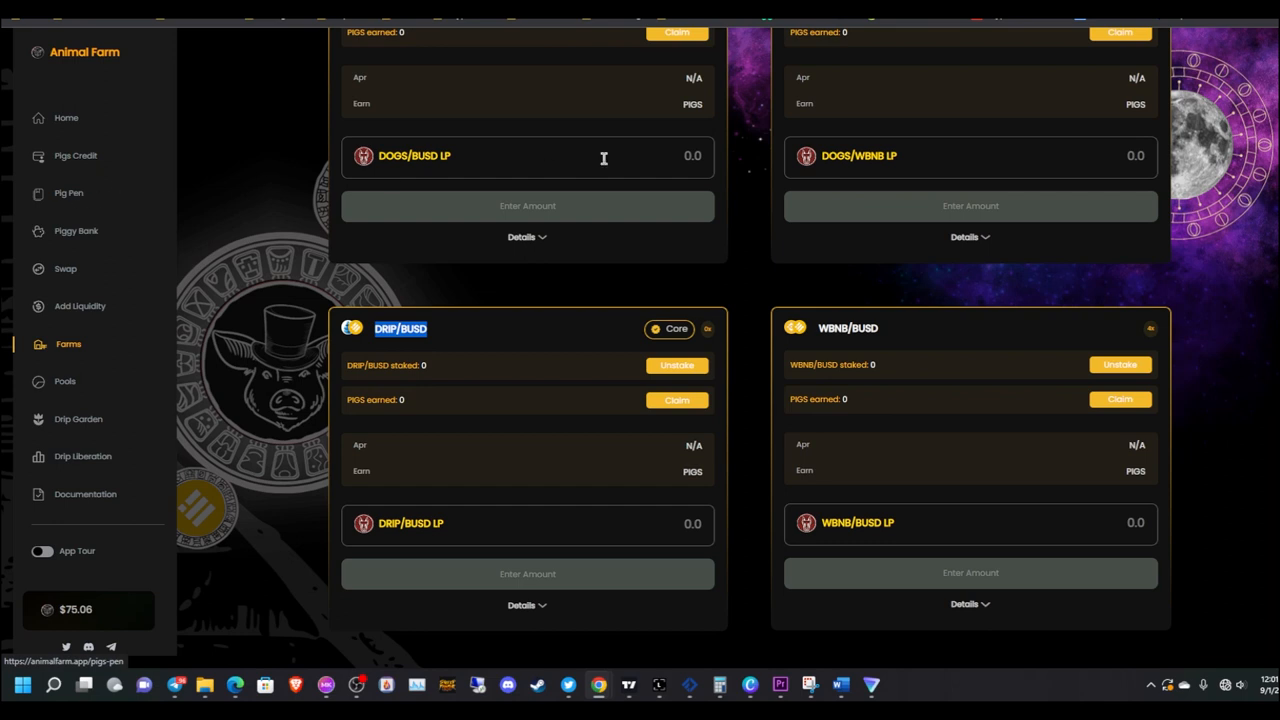
{"action": "mouse_move", "coordinate": [576, 318]}
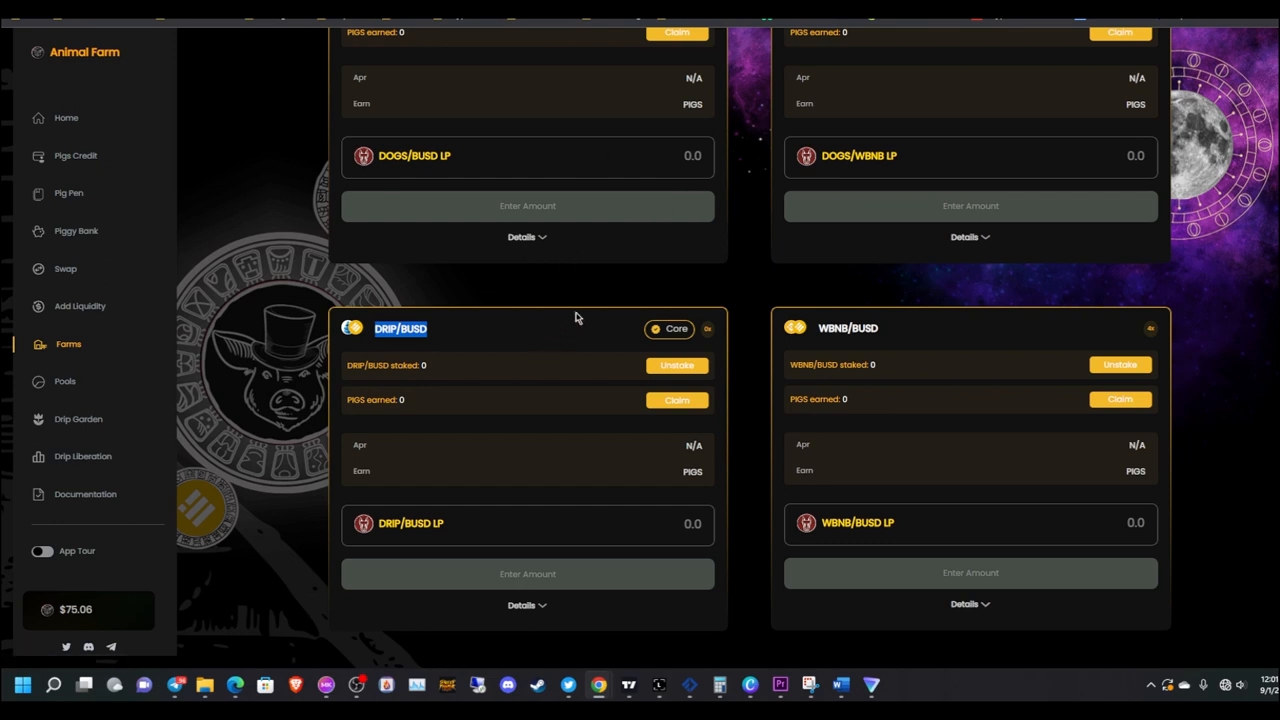
{"action": "mouse_move", "coordinate": [898, 190]}
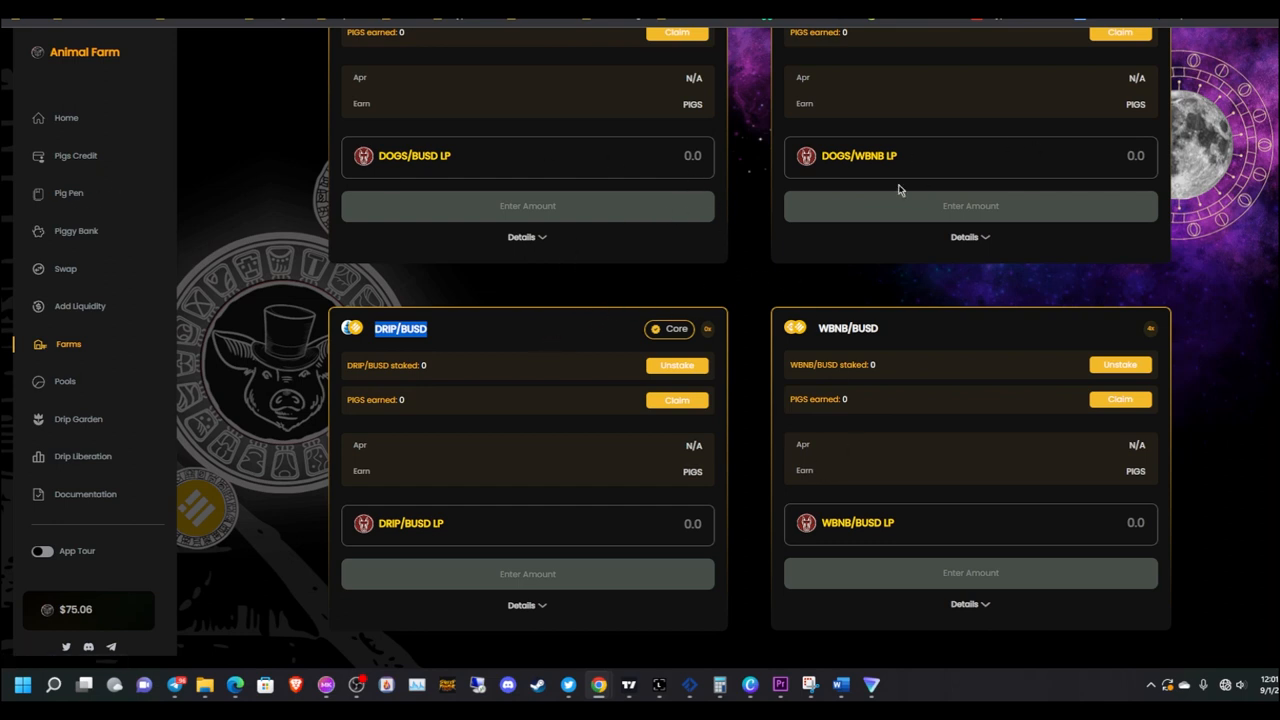
Bring the Word preparation checklist back to the front from the taskbar
{"action": "left_click", "coordinate": [808, 684]}
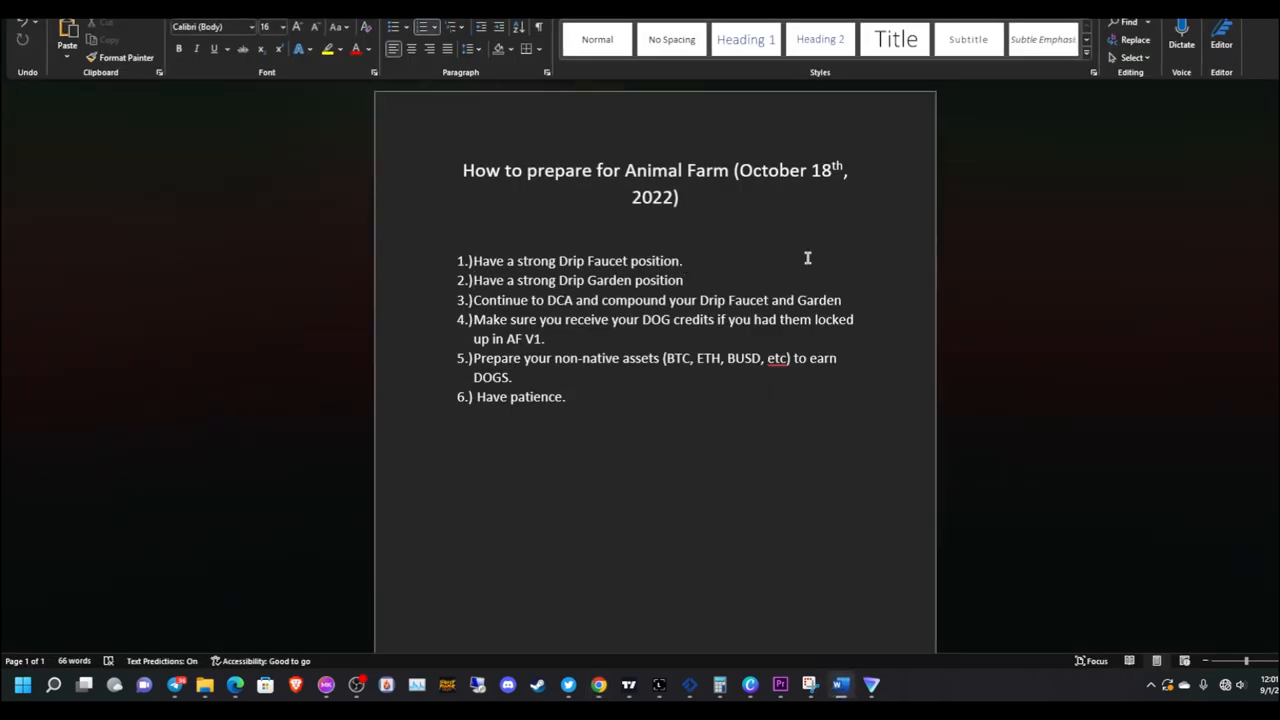
{"action": "mouse_move", "coordinate": [856, 250]}
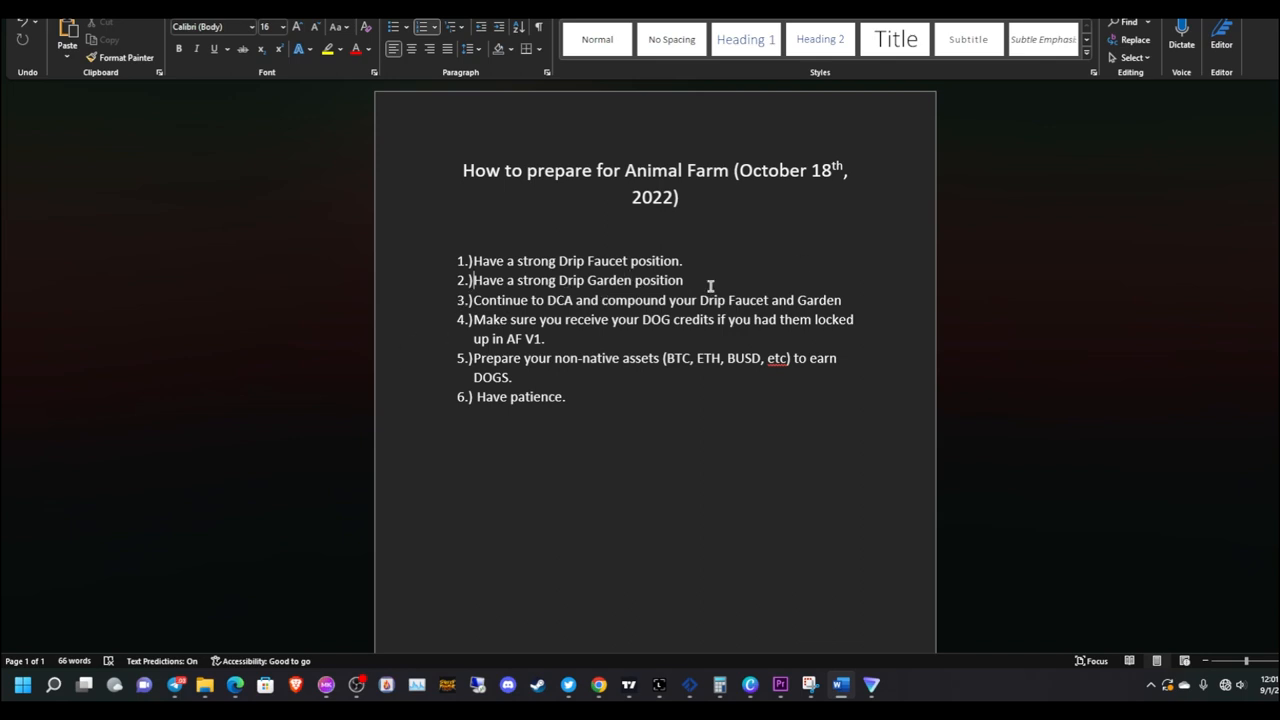
{"action": "mouse_move", "coordinate": [776, 310]}
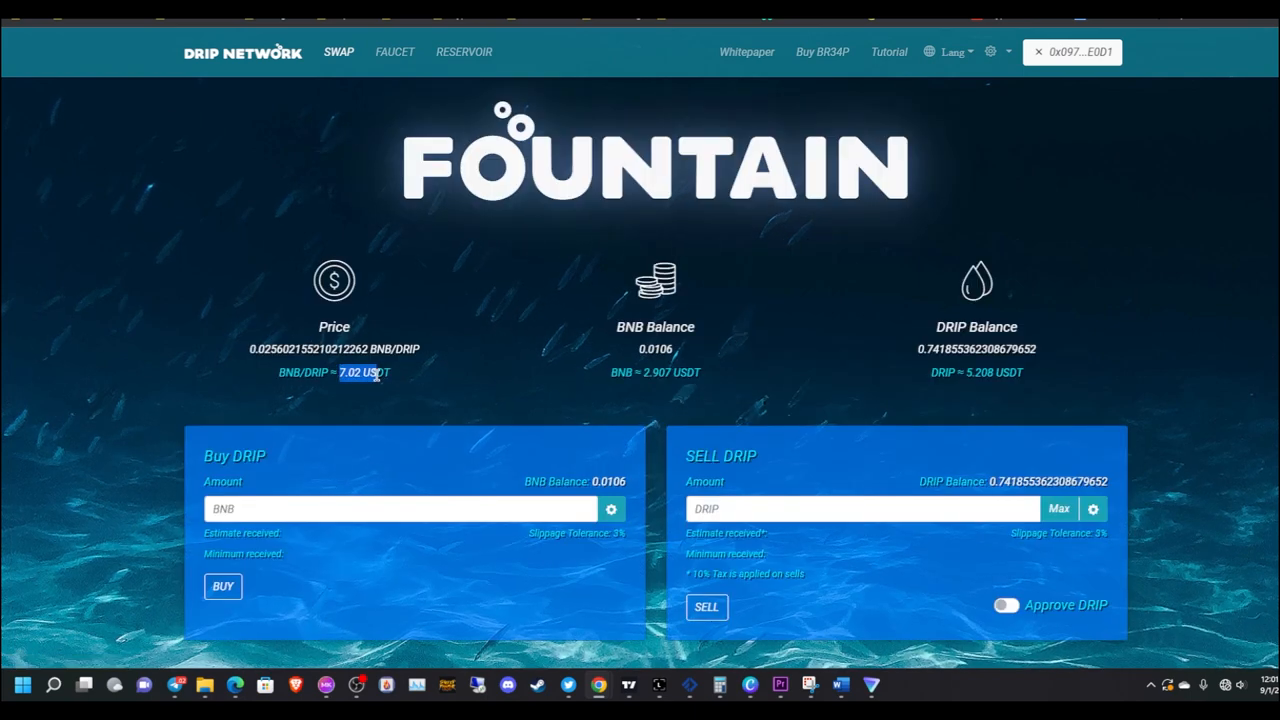
Switch to the browser tab with the Drip Network Fountain swap page
{"action": "left_click", "coordinate": [1006, 604]}
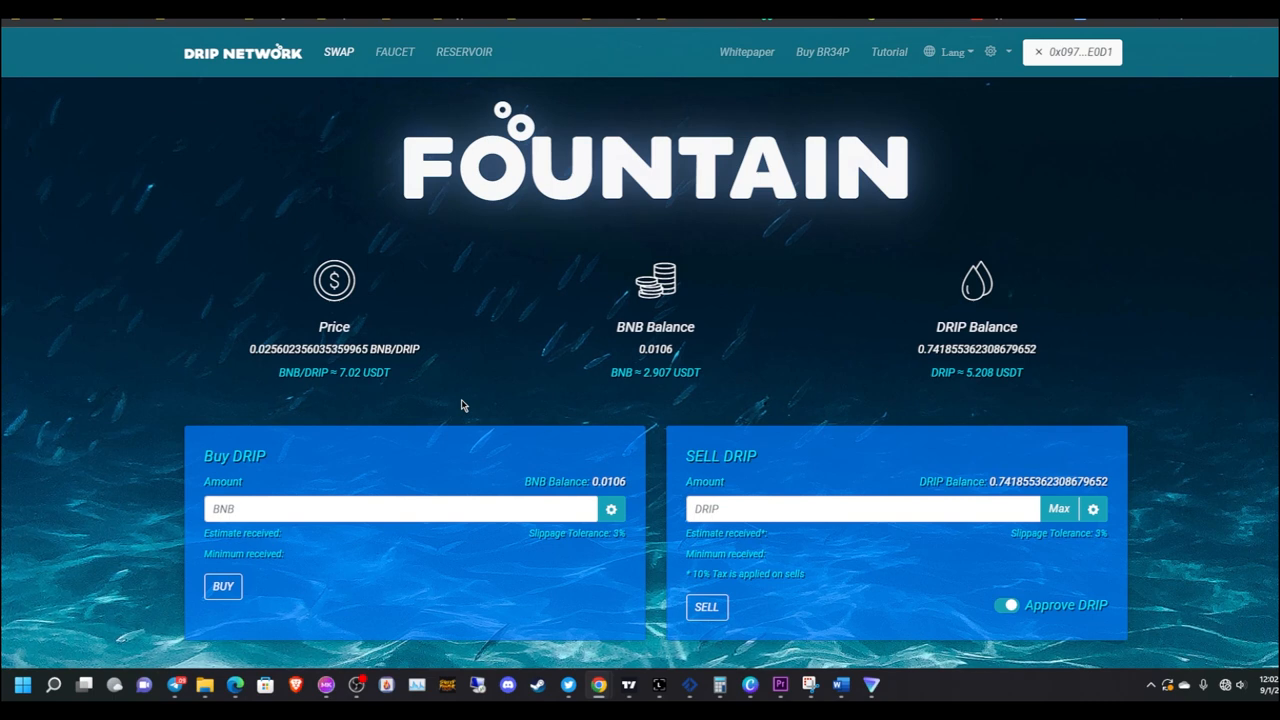
{"action": "mouse_move", "coordinate": [340, 368]}
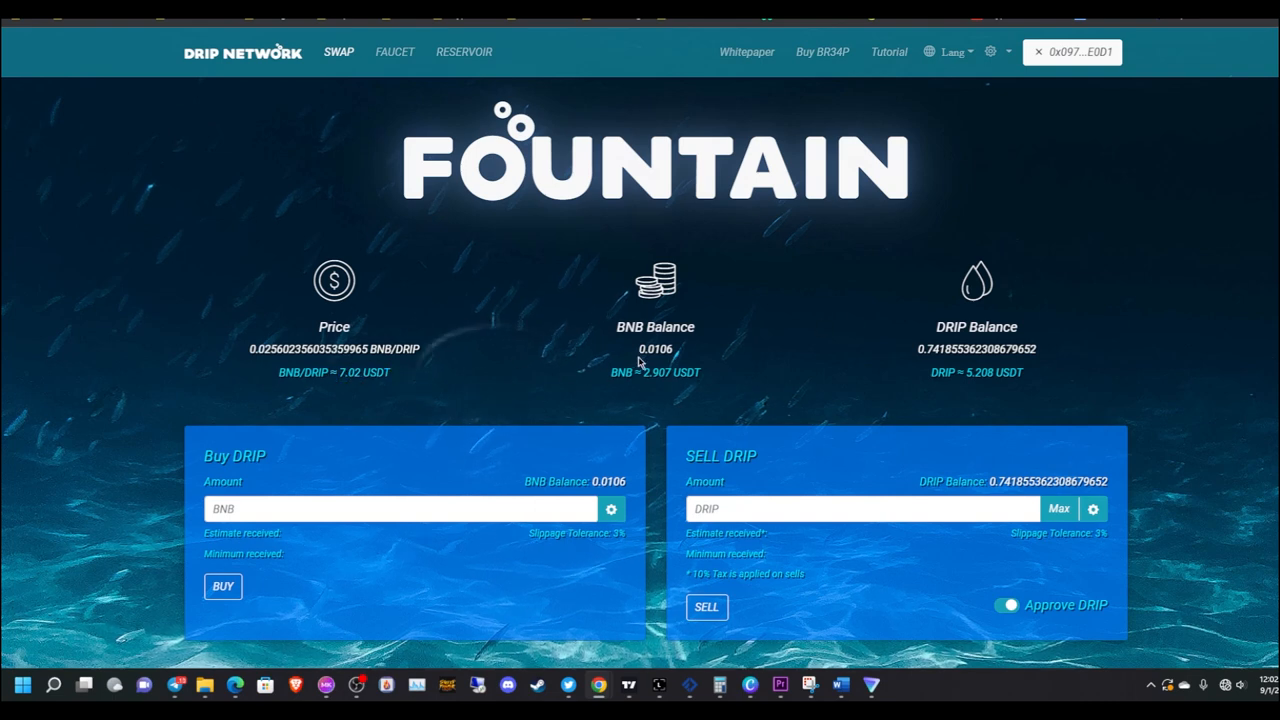
{"action": "mouse_move", "coordinate": [504, 436]}
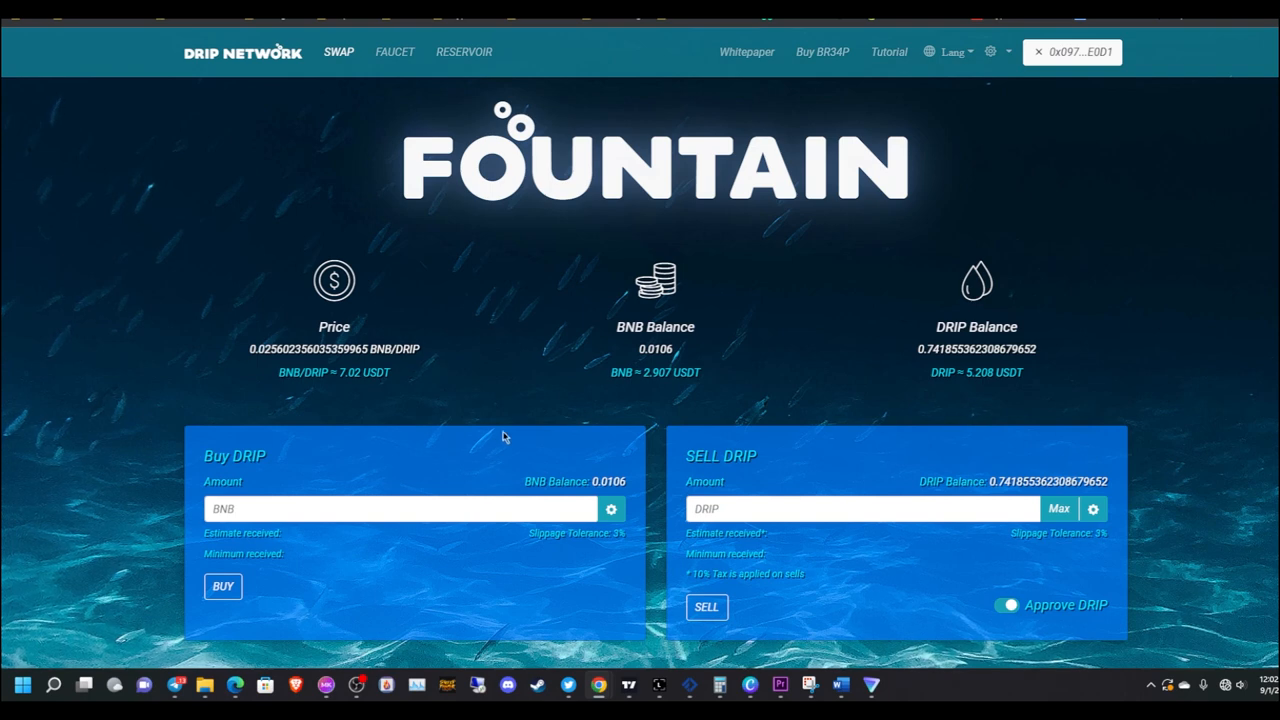
{"action": "mouse_move", "coordinate": [404, 380]}
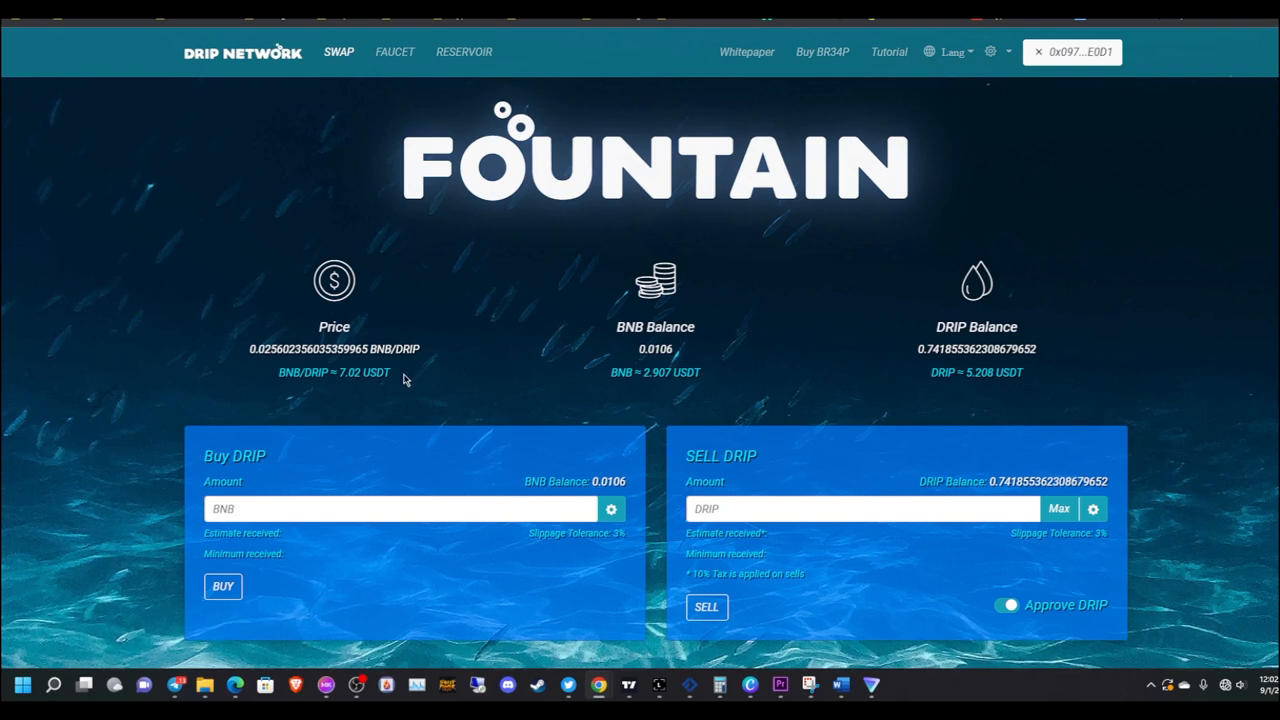
{"action": "mouse_move", "coordinate": [400, 396]}
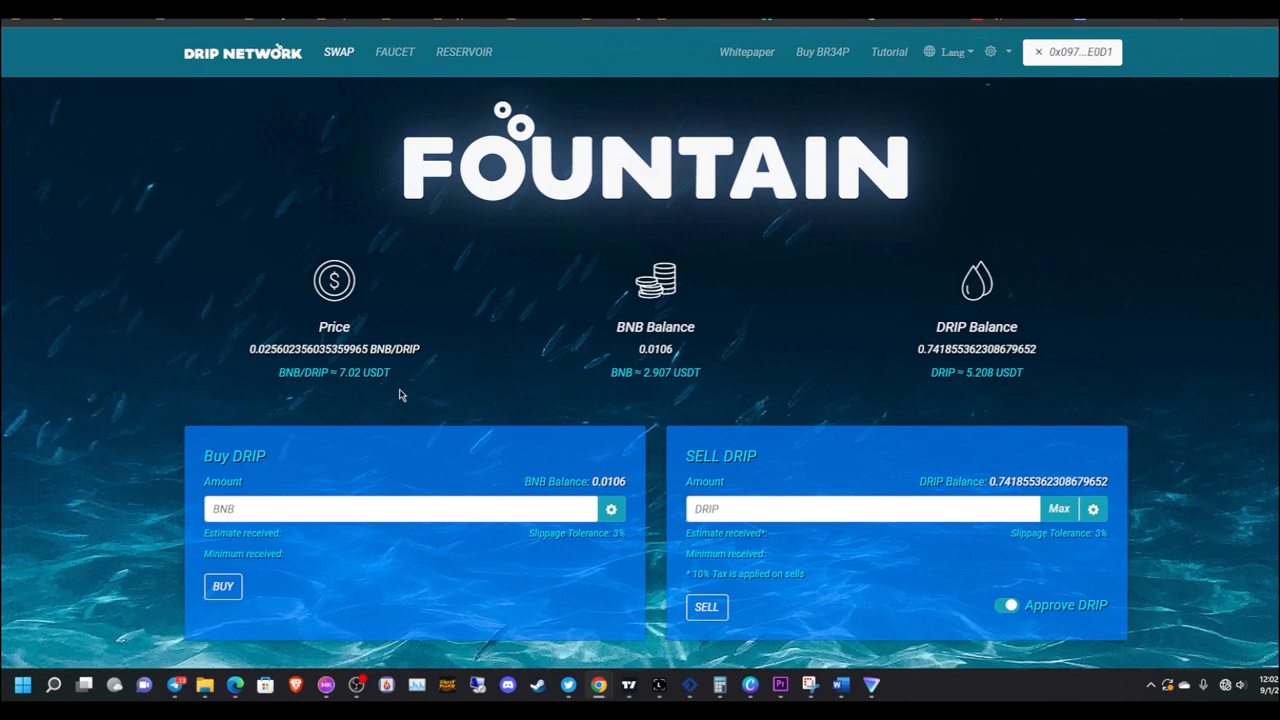
{"action": "mouse_move", "coordinate": [604, 368]}
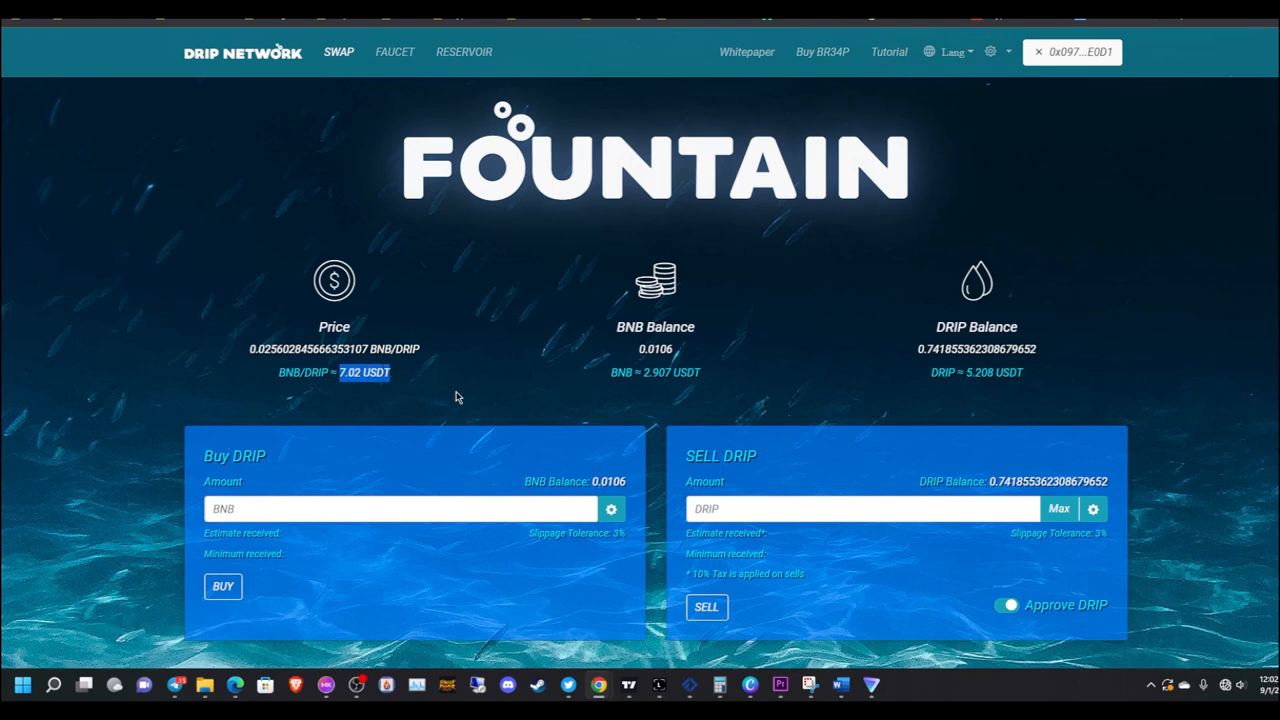
{"action": "mouse_move", "coordinate": [444, 296]}
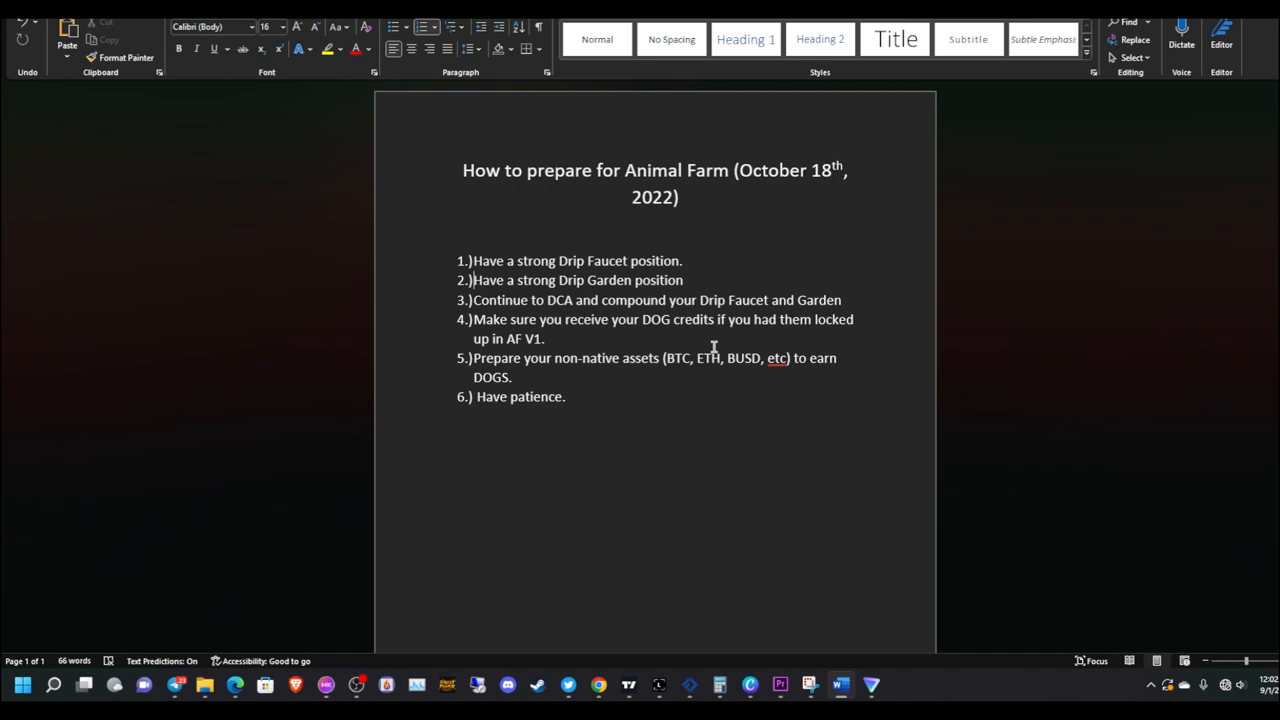
{"action": "mouse_move", "coordinate": [690, 344]}
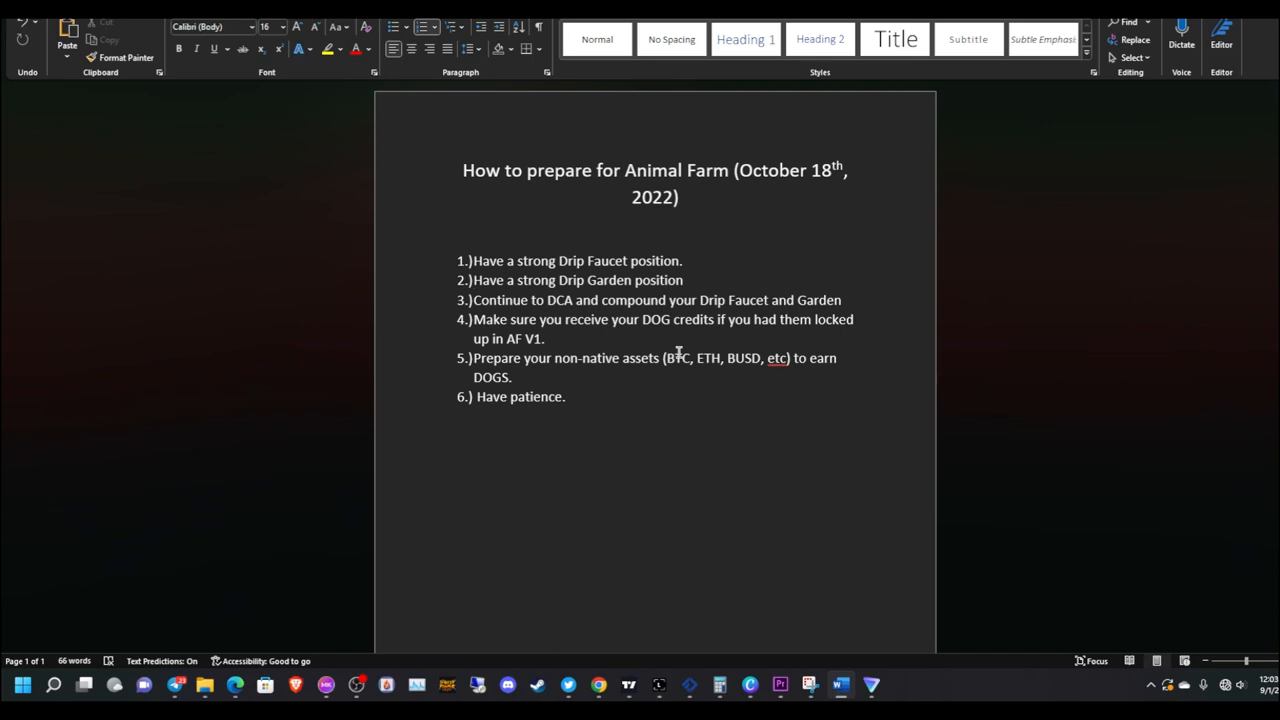
Append '(Sept 15th, 2022)' to the end of checklist item 4 after 'AF V1.'
{"action": "left_click", "coordinate": [544, 338]}
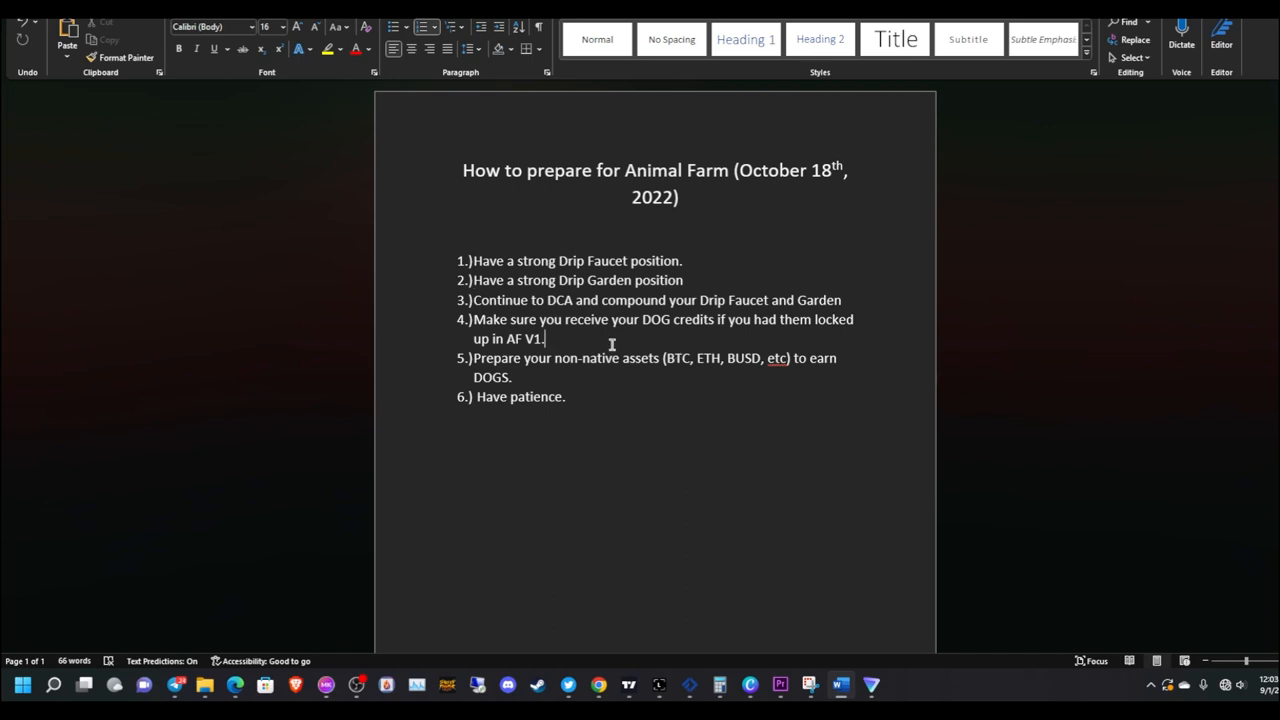
{"action": "type", "text": "(Sept"}
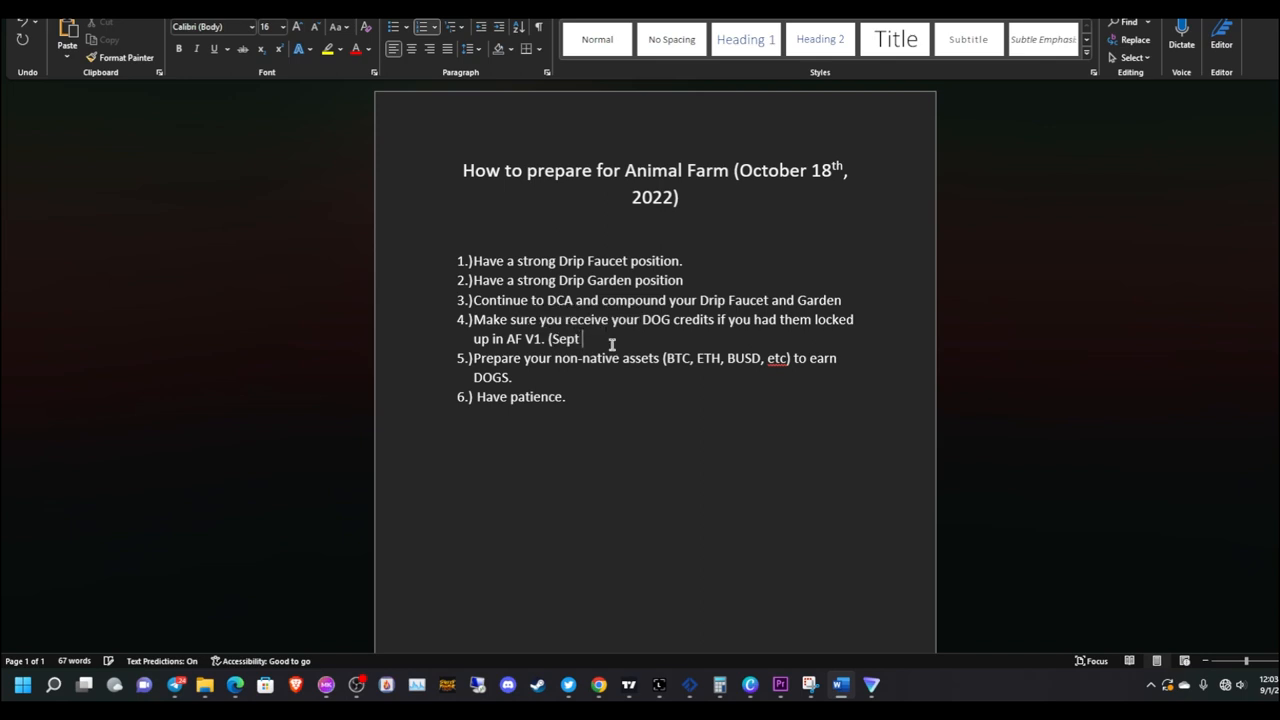
{"action": "type", "text": "15th, 20"}
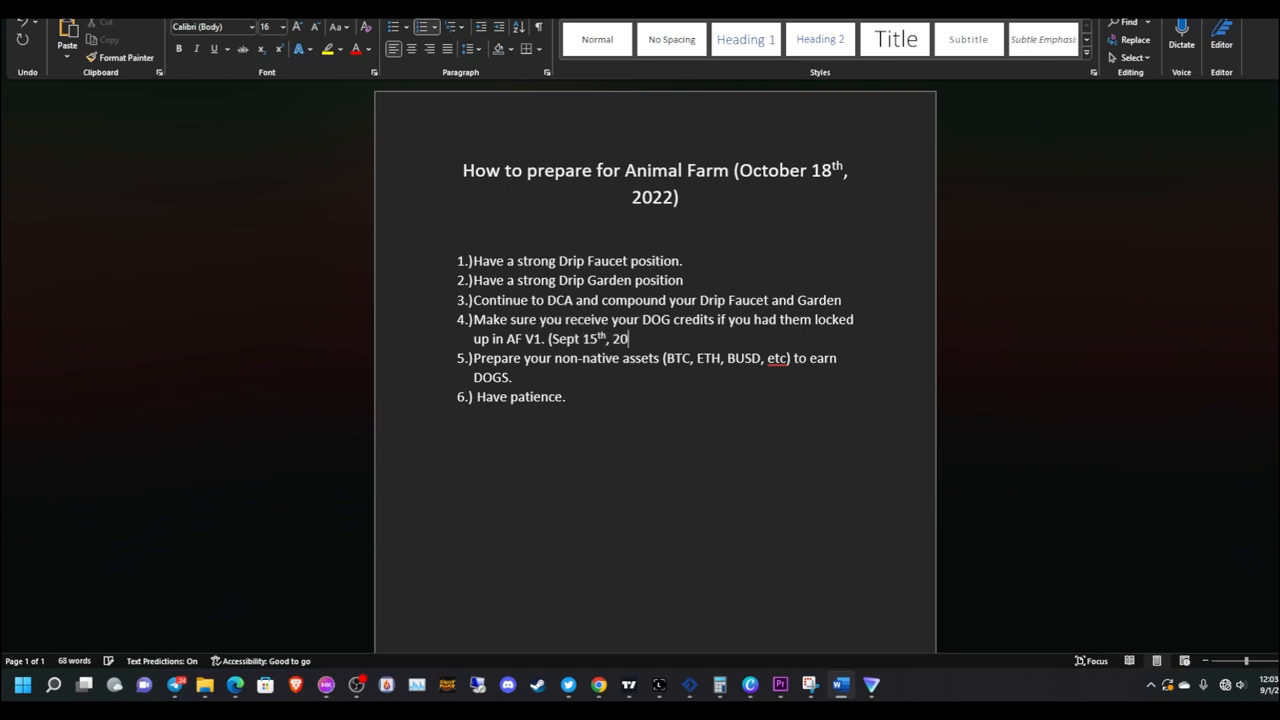
{"action": "type", "text": "22)"}
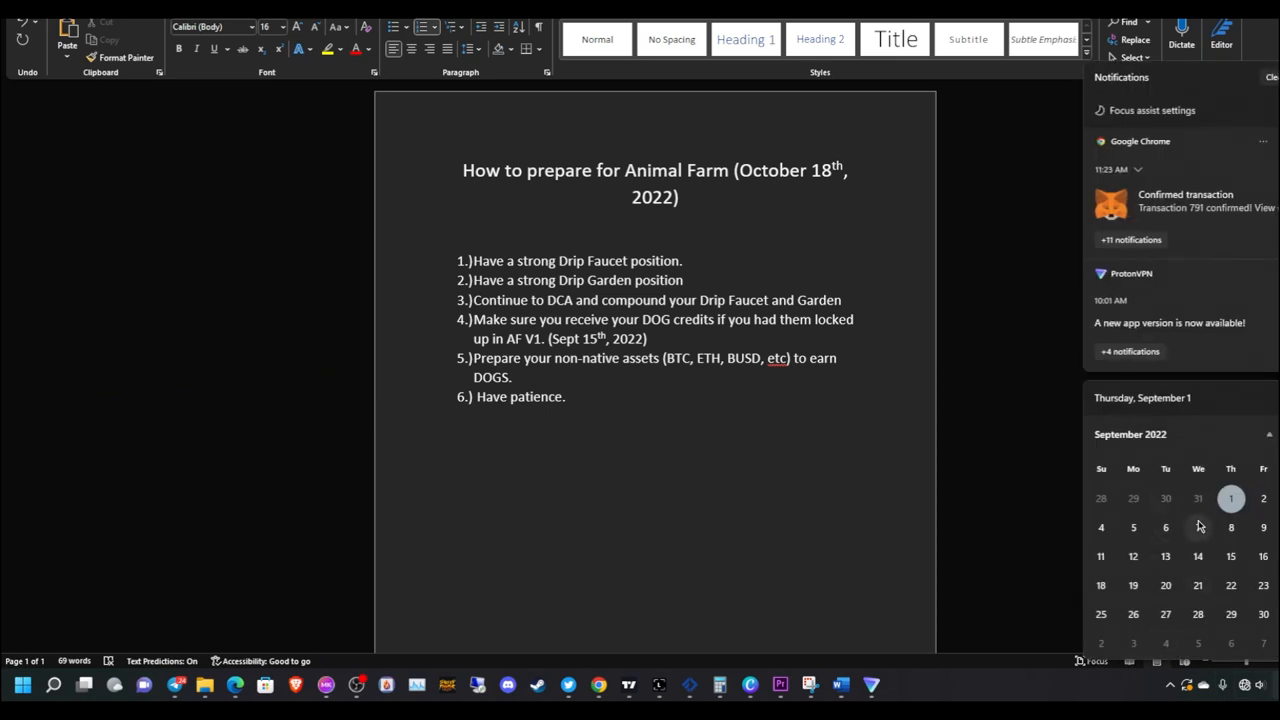
{"action": "mouse_move", "coordinate": [1230, 510]}
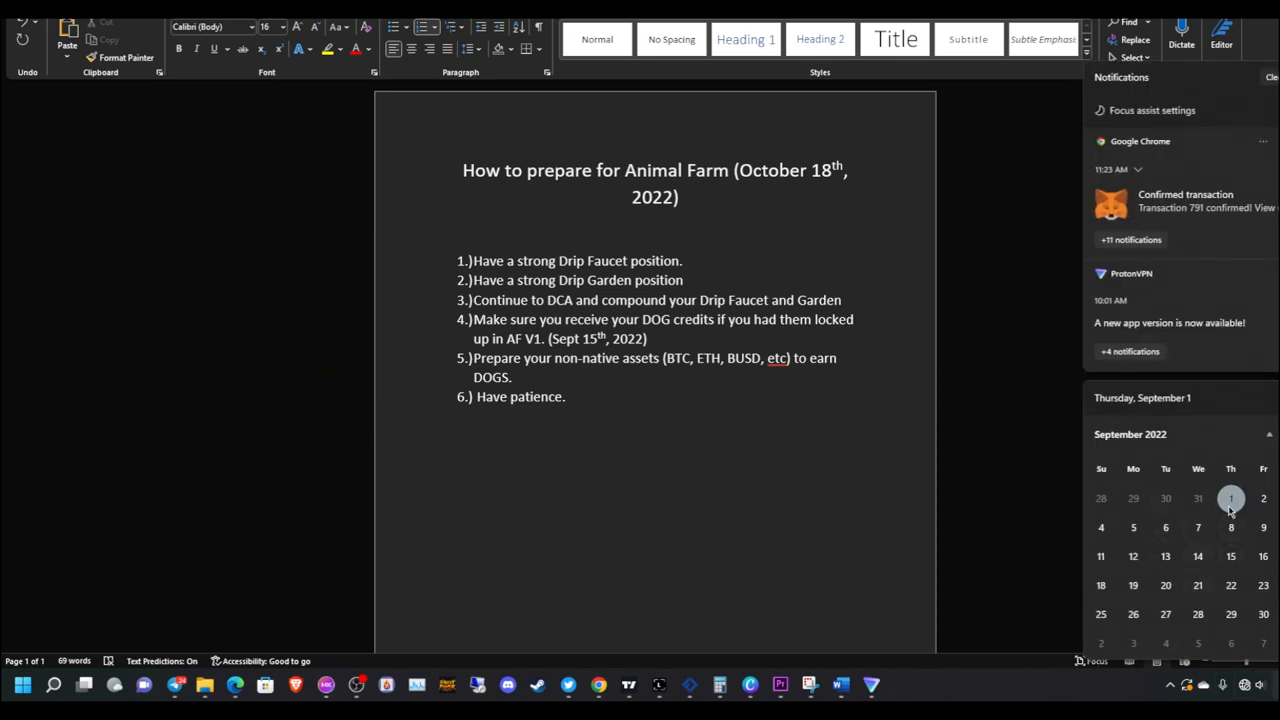
{"action": "mouse_move", "coordinate": [1062, 500]}
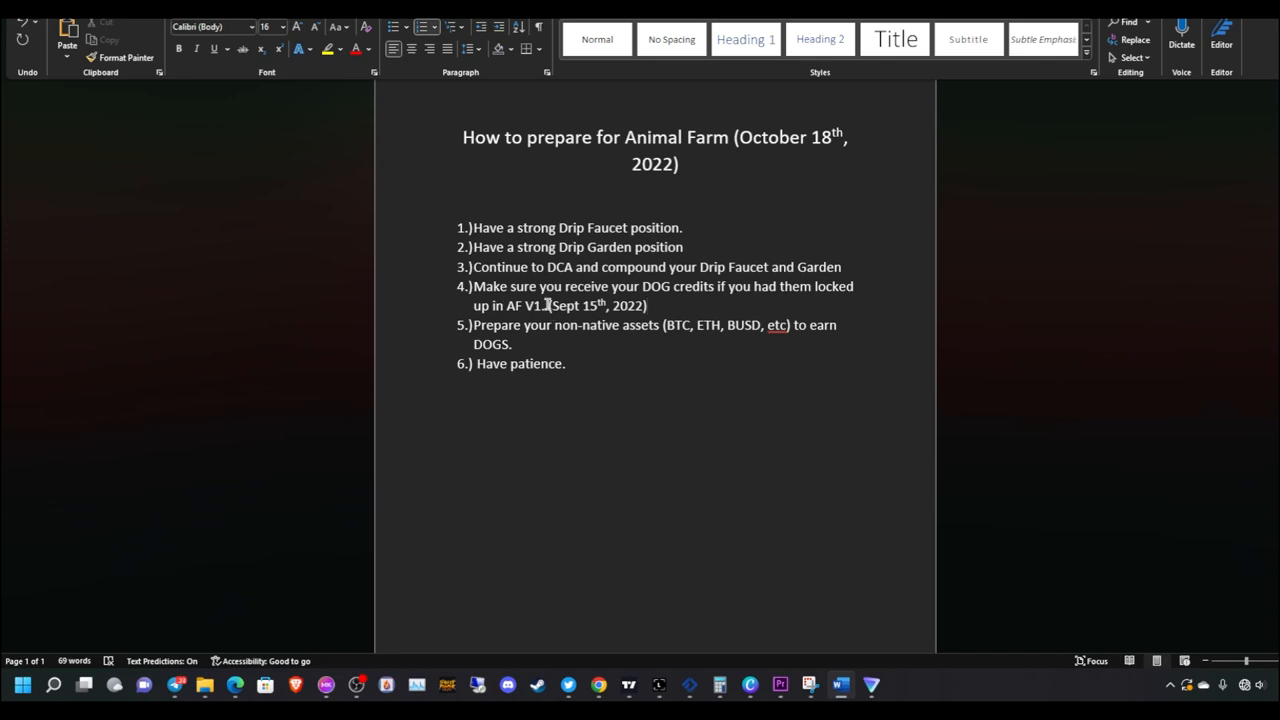
{"action": "left_click_drag", "start_coordinate": [550, 304], "coordinate": [648, 304]}
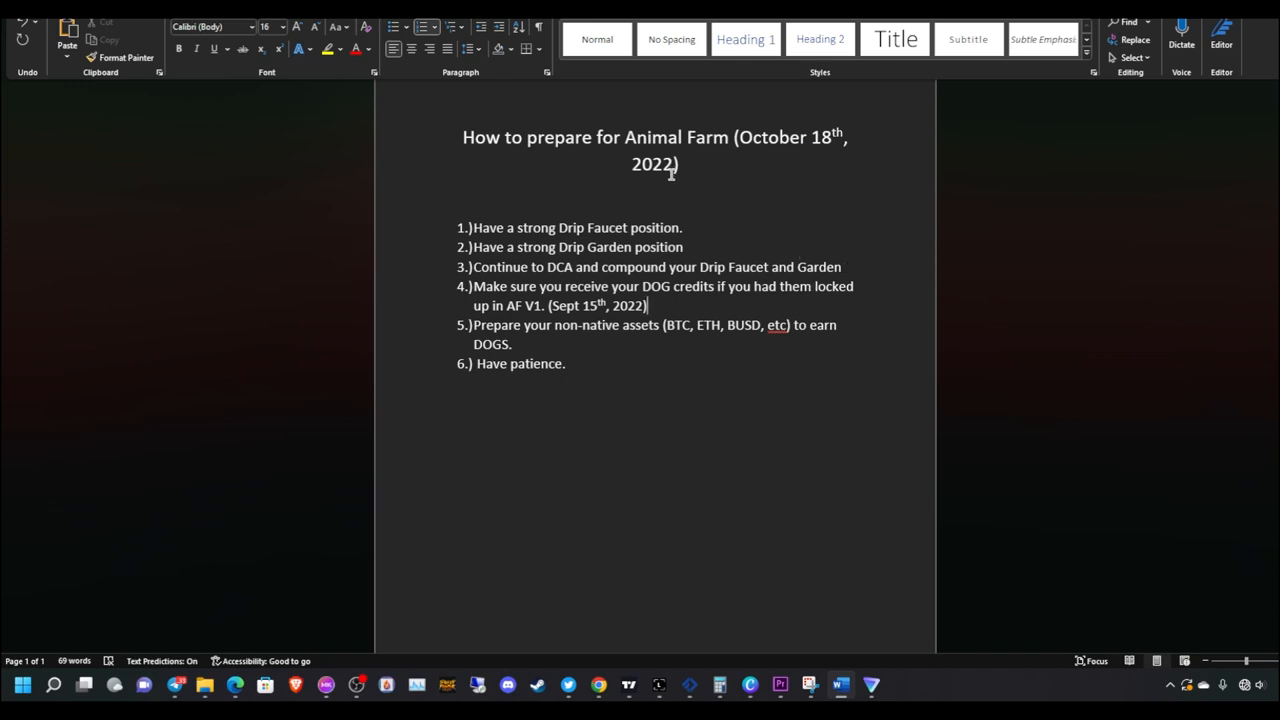
{"action": "mouse_move", "coordinate": [908, 272]}
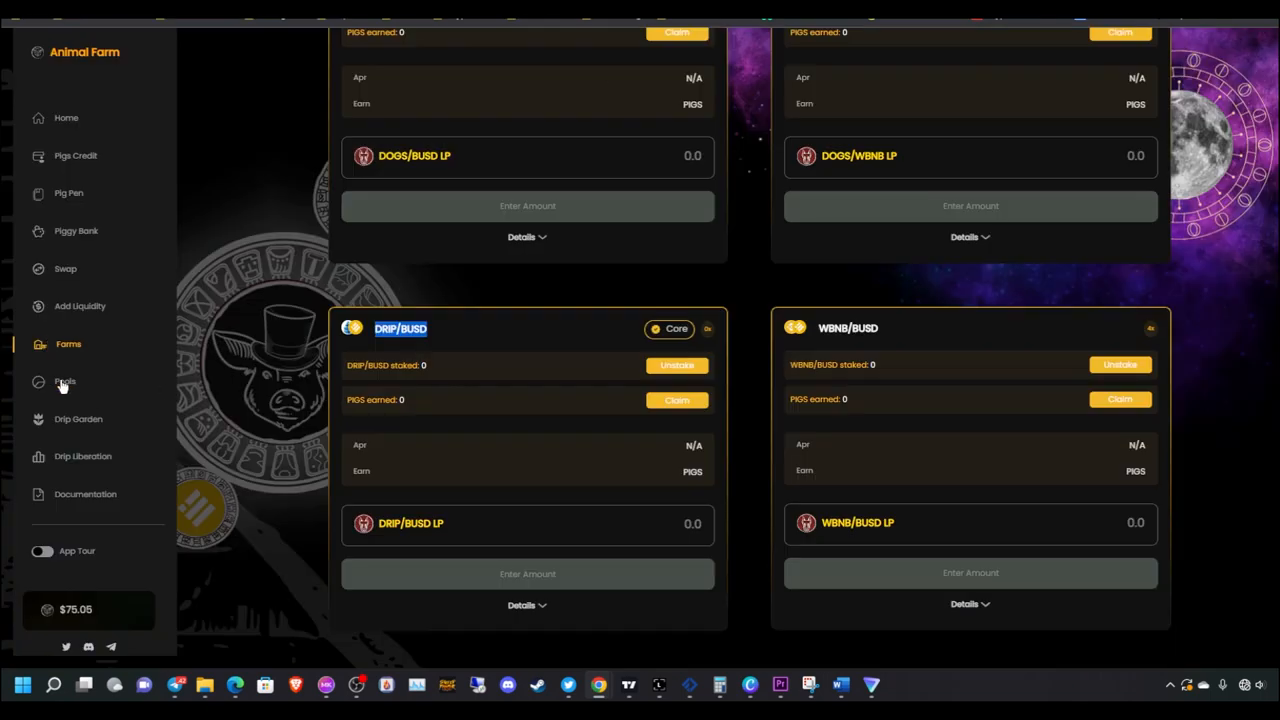
Review the Pools page cards down to BTCB, then go back to the Farms page
{"action": "left_click", "coordinate": [64, 380]}
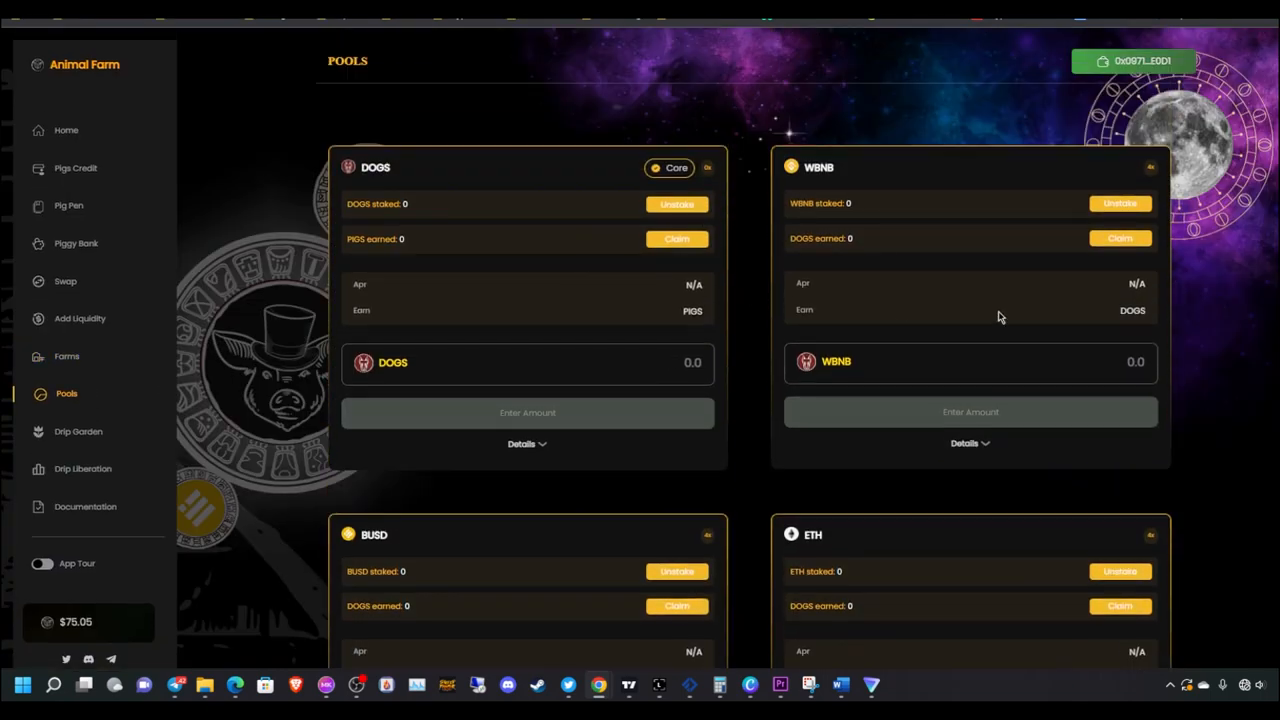
{"action": "mouse_move", "coordinate": [1190, 380]}
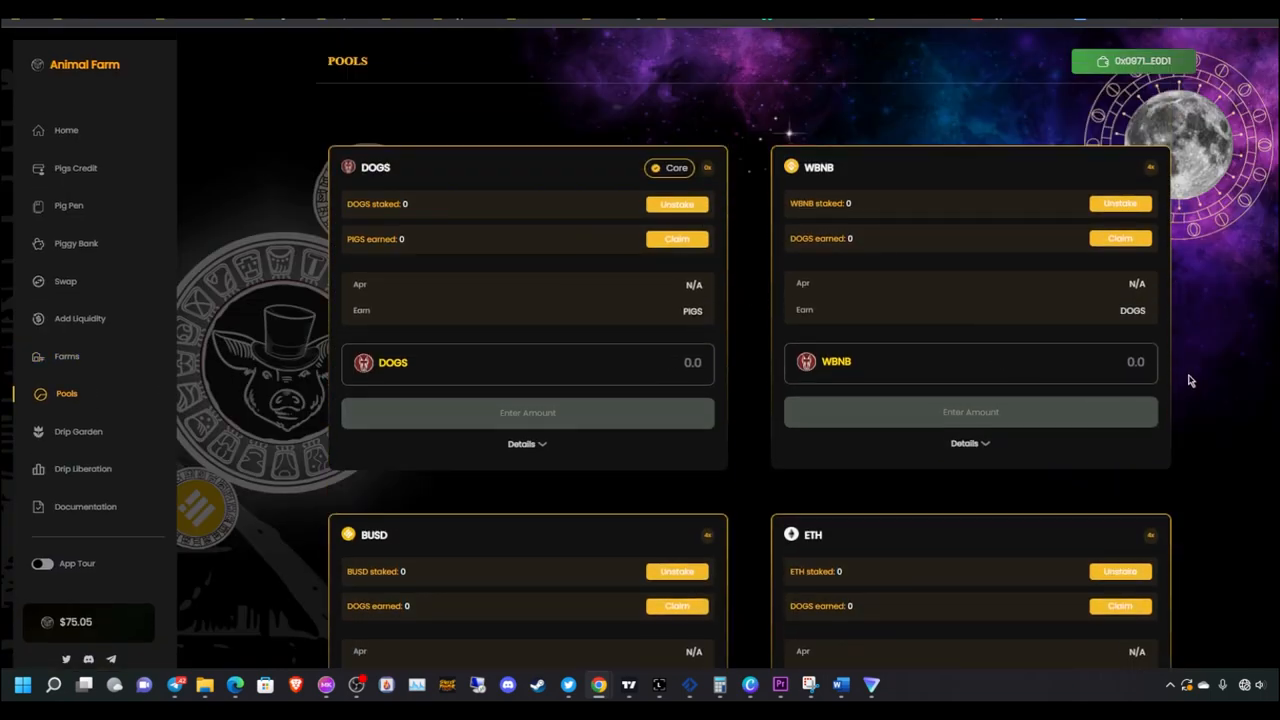
{"action": "scroll", "scroll_direction": "down", "scroll_amount": 3}
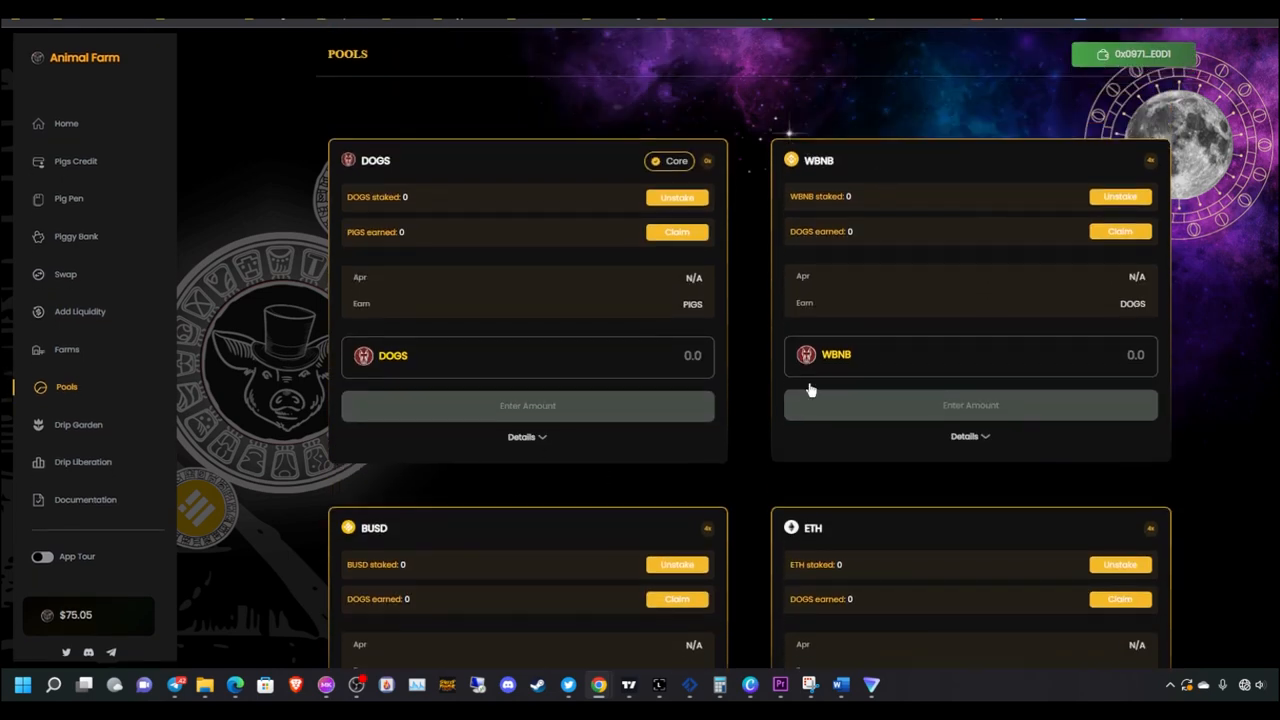
{"action": "scroll", "scroll_direction": "down", "scroll_amount": 3}
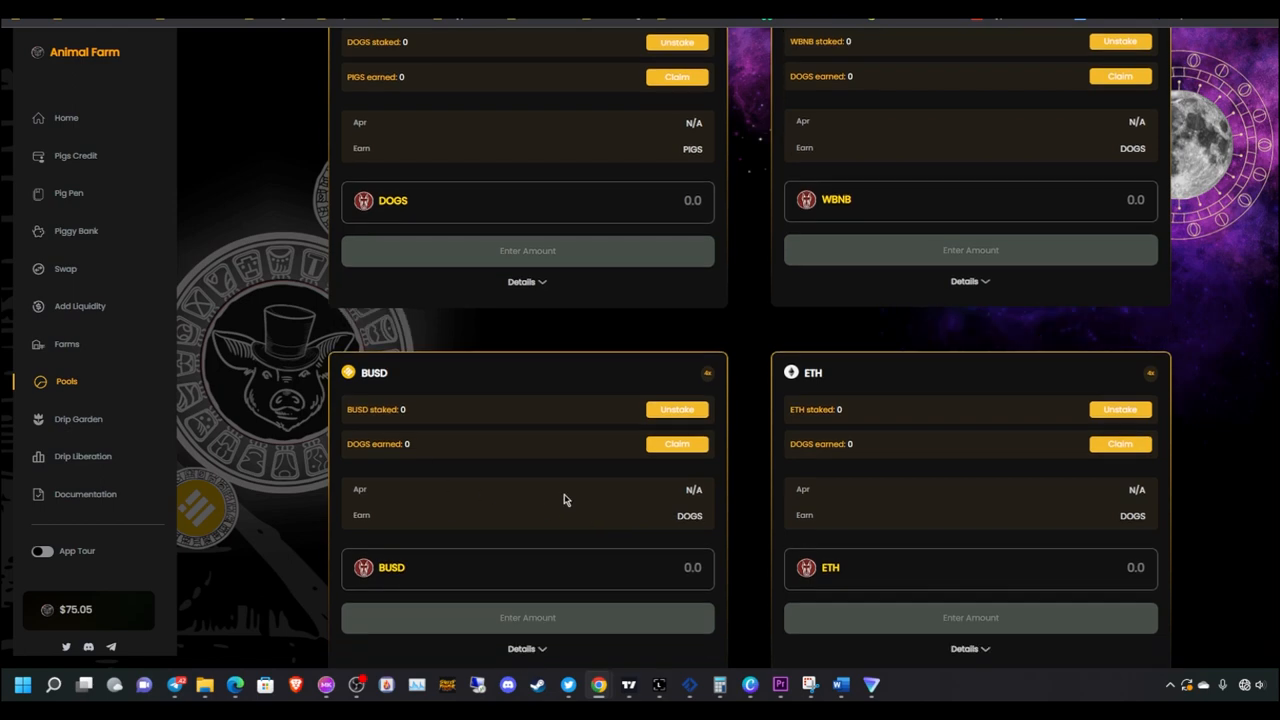
{"action": "scroll", "scroll_direction": "down", "scroll_amount": 3}
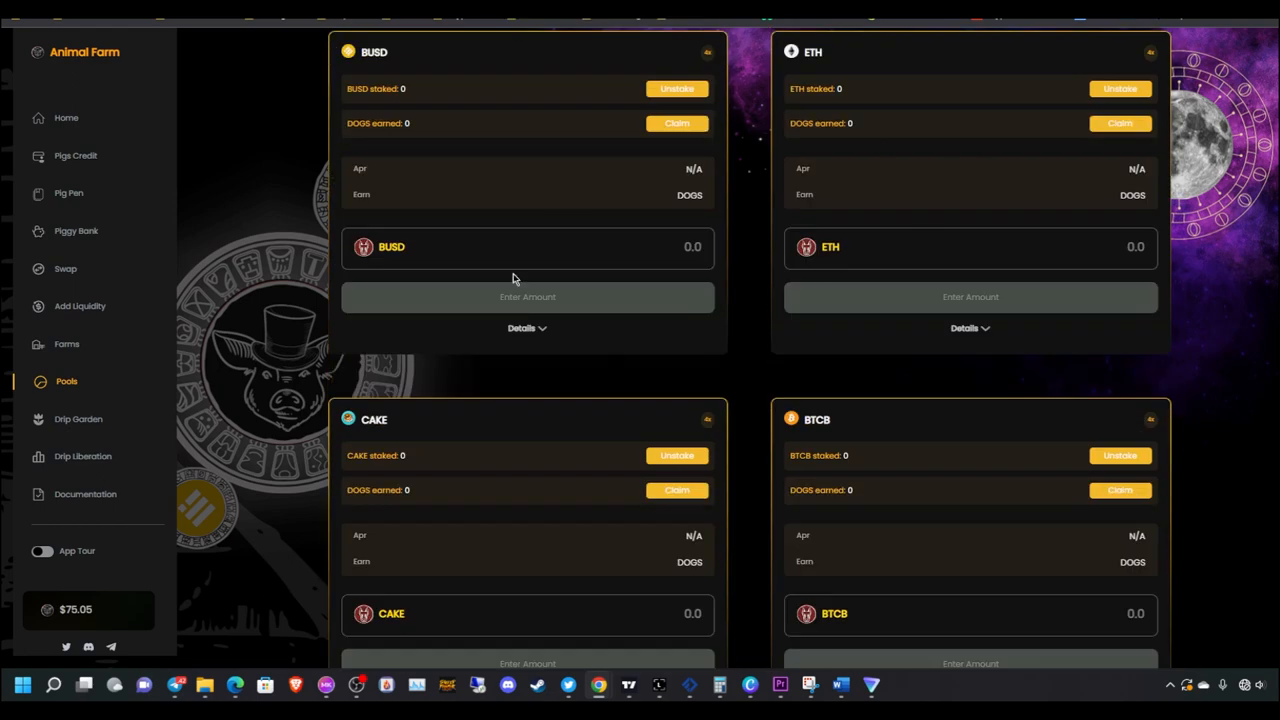
{"action": "mouse_move", "coordinate": [600, 108]}
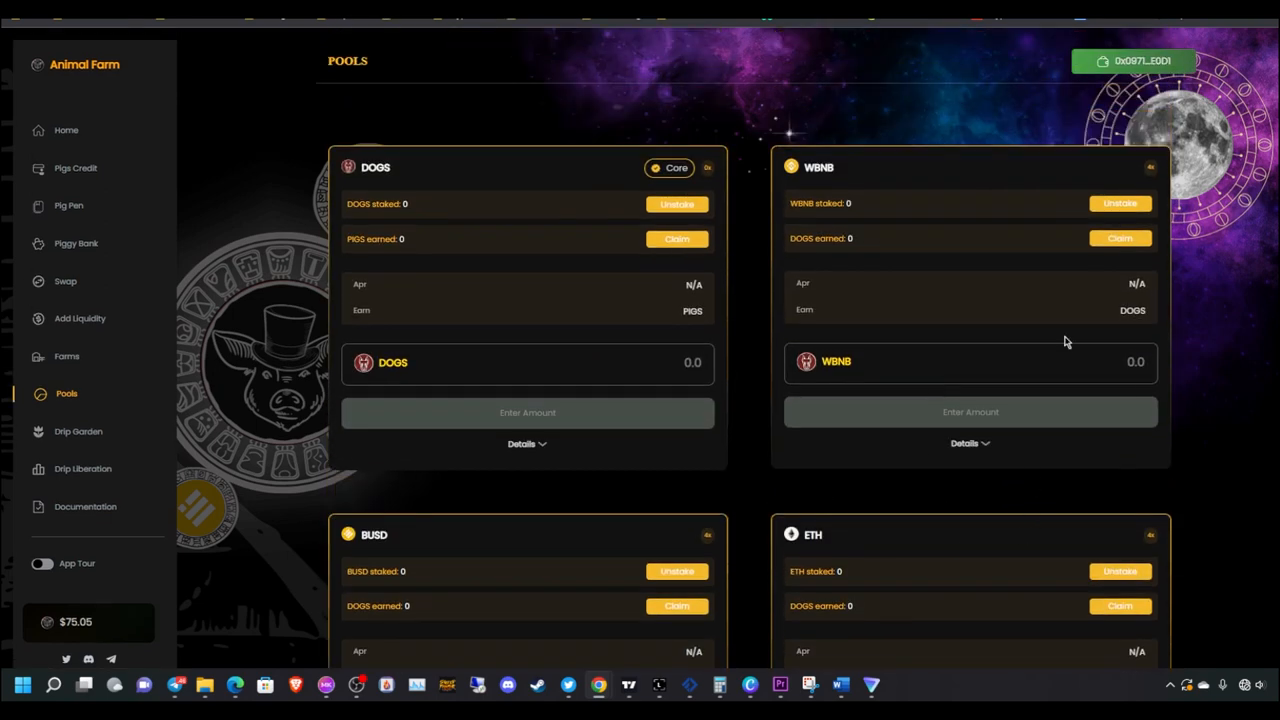
{"action": "mouse_move", "coordinate": [332, 308]}
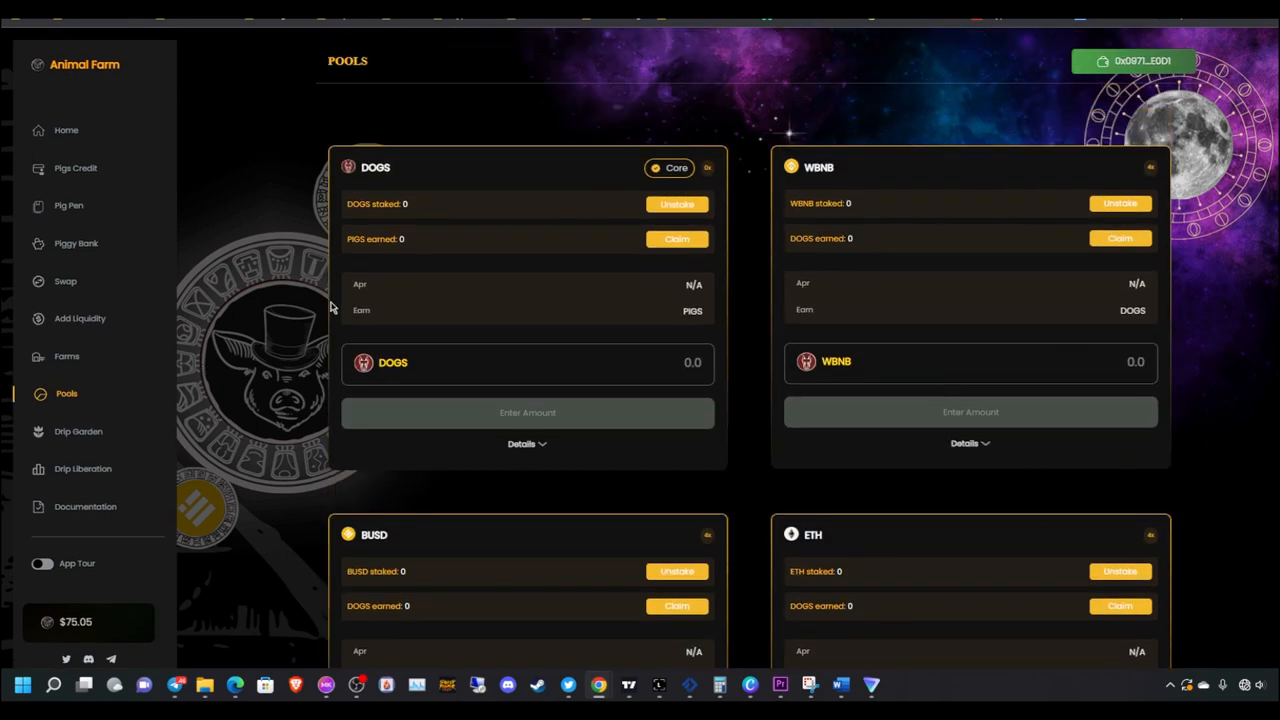
{"action": "mouse_move", "coordinate": [404, 170]}
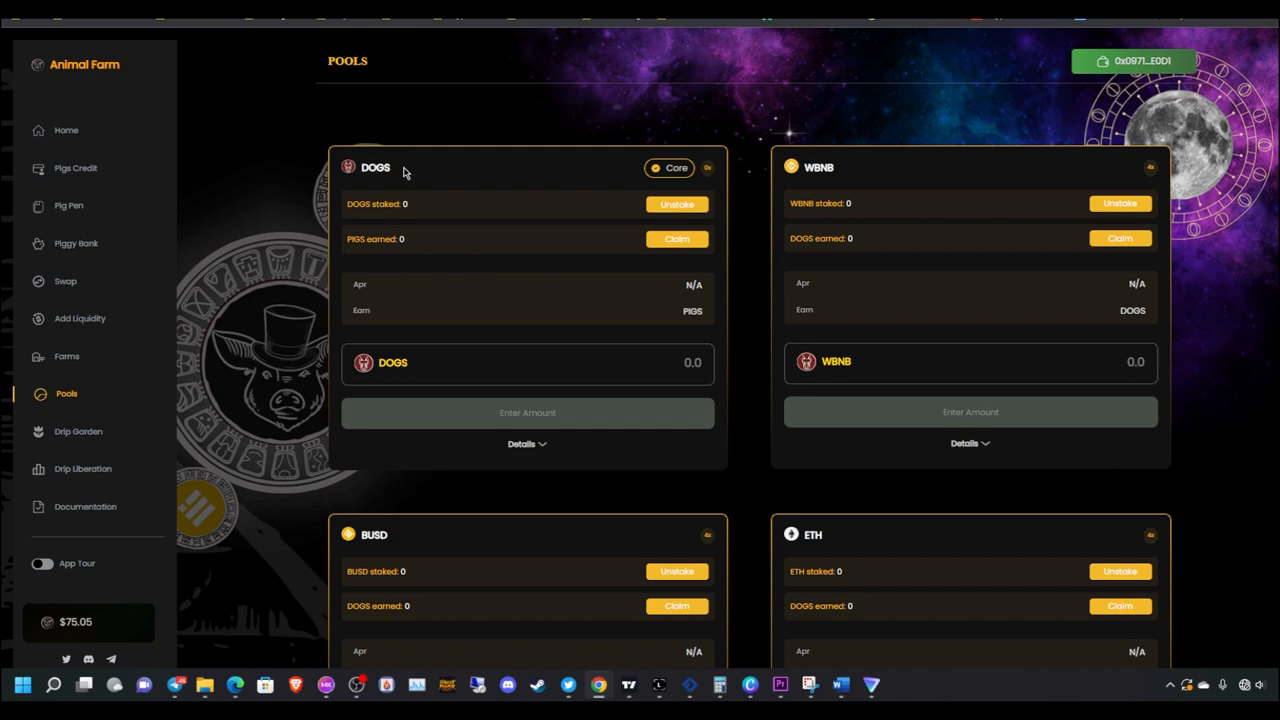
{"action": "mouse_move", "coordinate": [498, 400]}
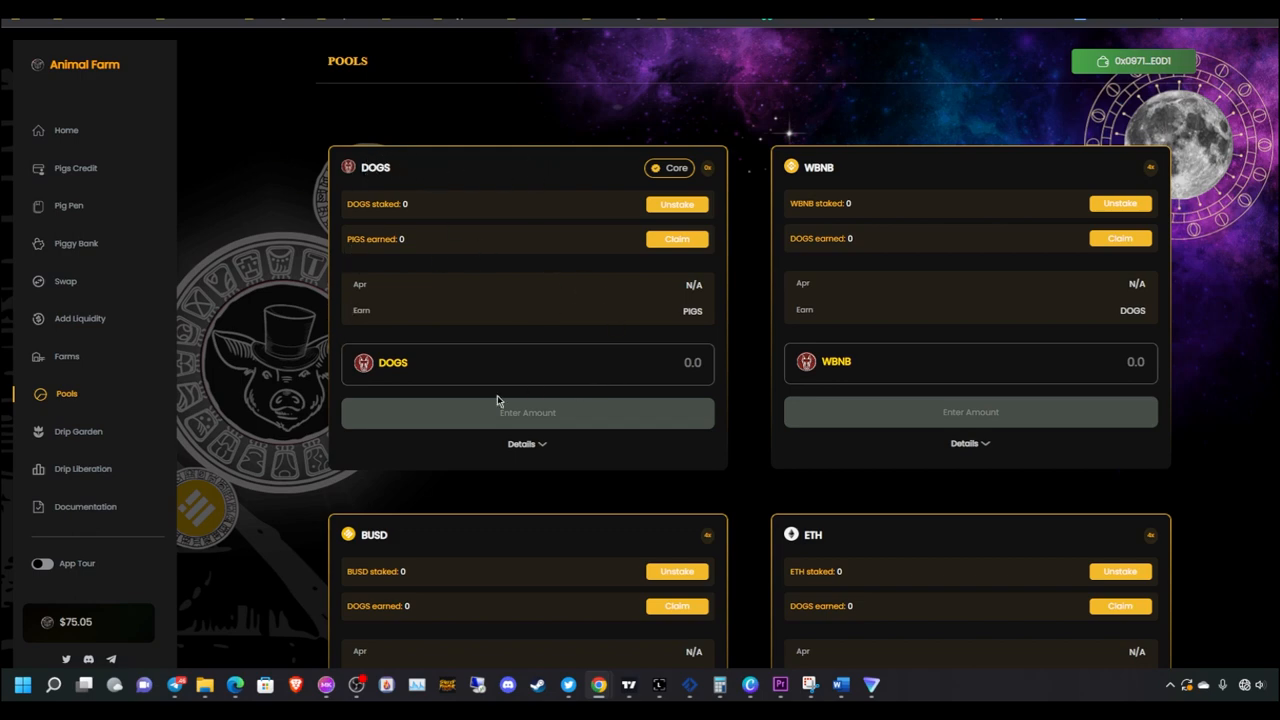
{"action": "mouse_move", "coordinate": [380, 188]}
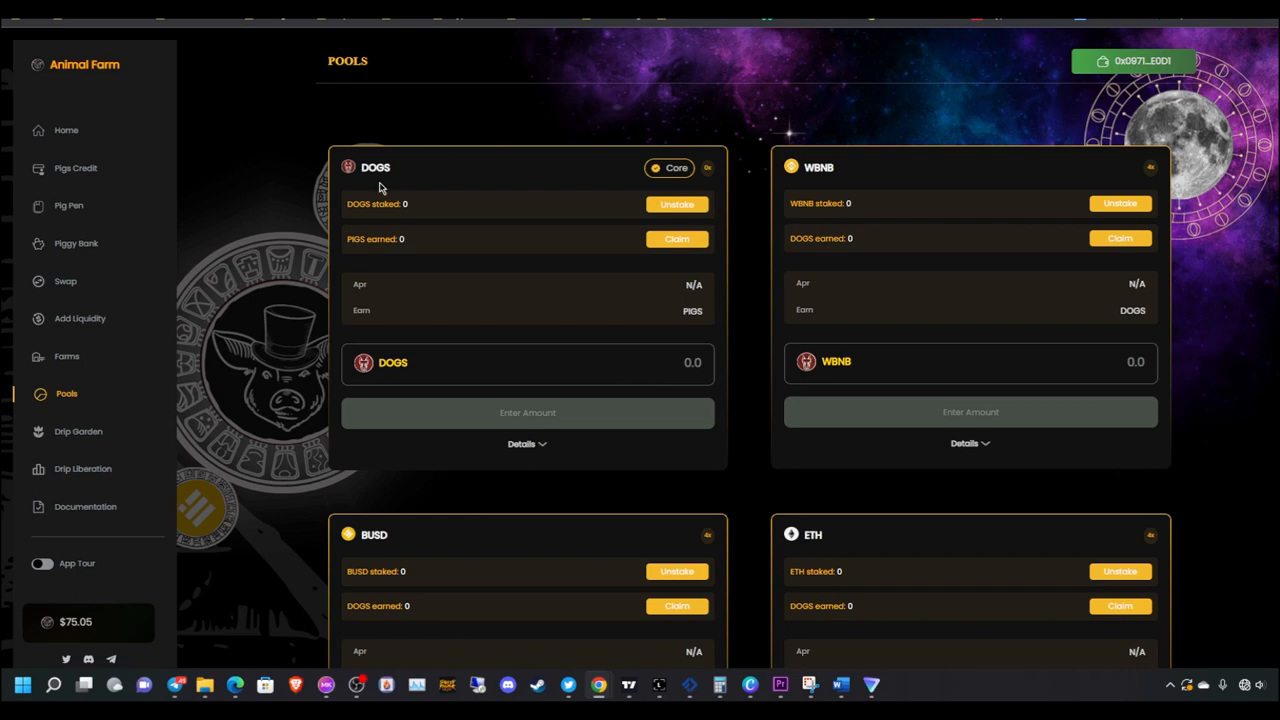
{"action": "mouse_move", "coordinate": [508, 200]}
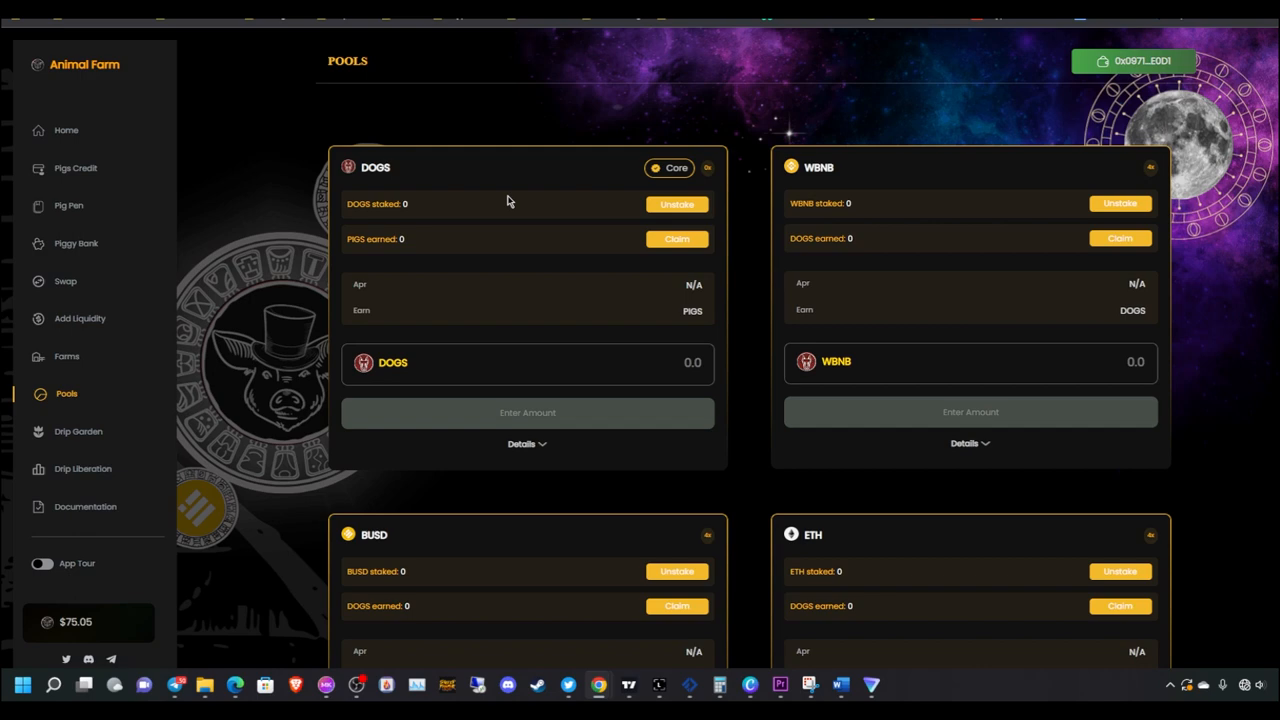
{"action": "mouse_move", "coordinate": [500, 204]}
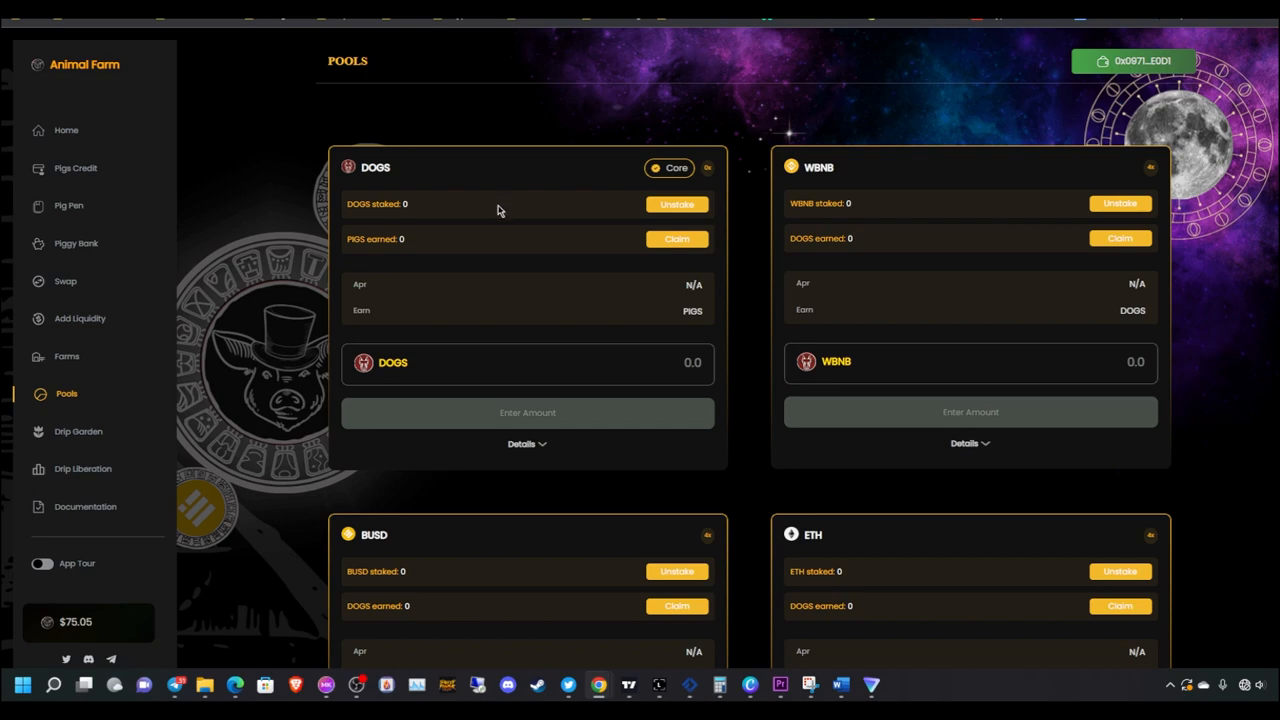
{"action": "mouse_move", "coordinate": [516, 96]}
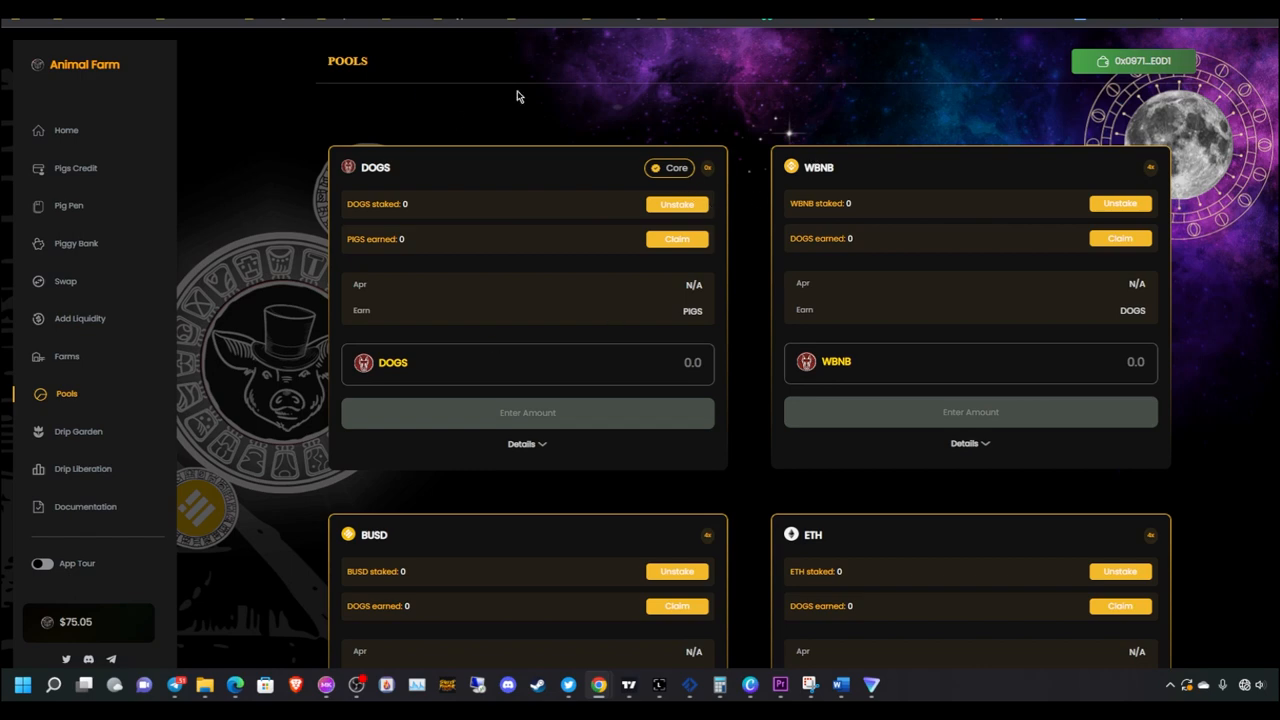
{"action": "mouse_move", "coordinate": [1132, 76]}
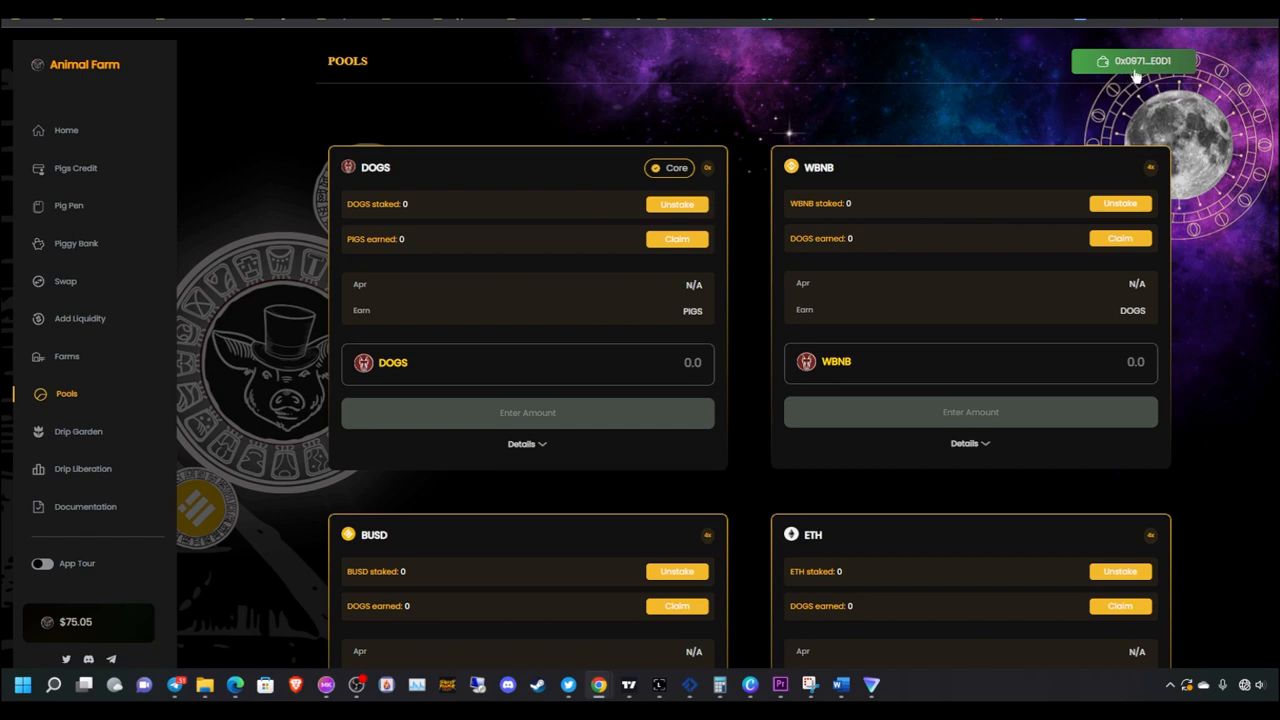
{"action": "mouse_move", "coordinate": [598, 342]}
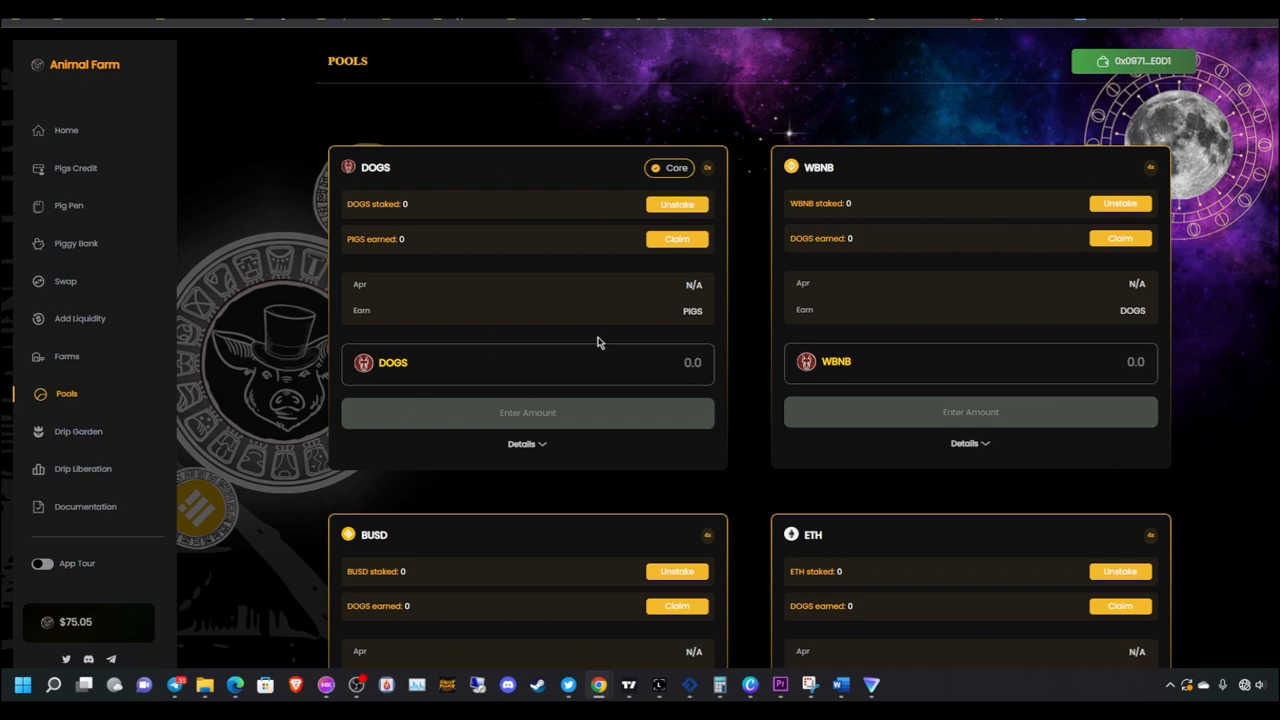
{"action": "mouse_move", "coordinate": [970, 192]}
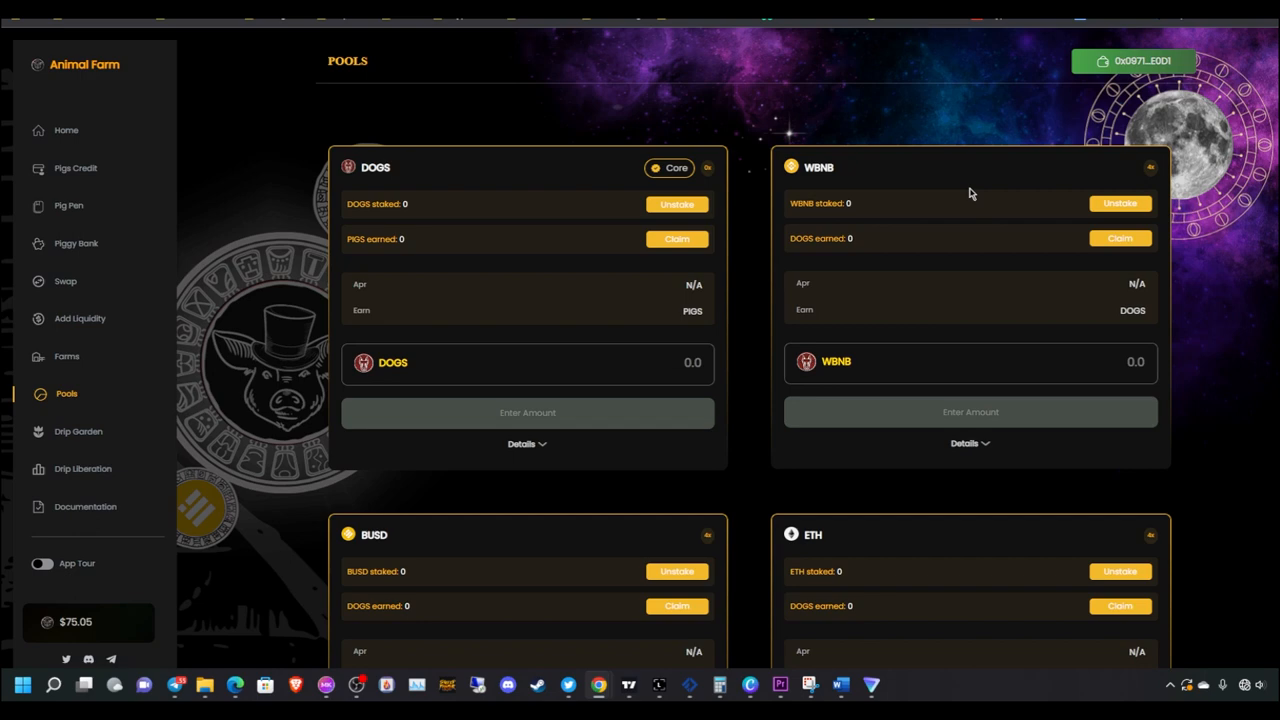
{"action": "left_click", "coordinate": [68, 356]}
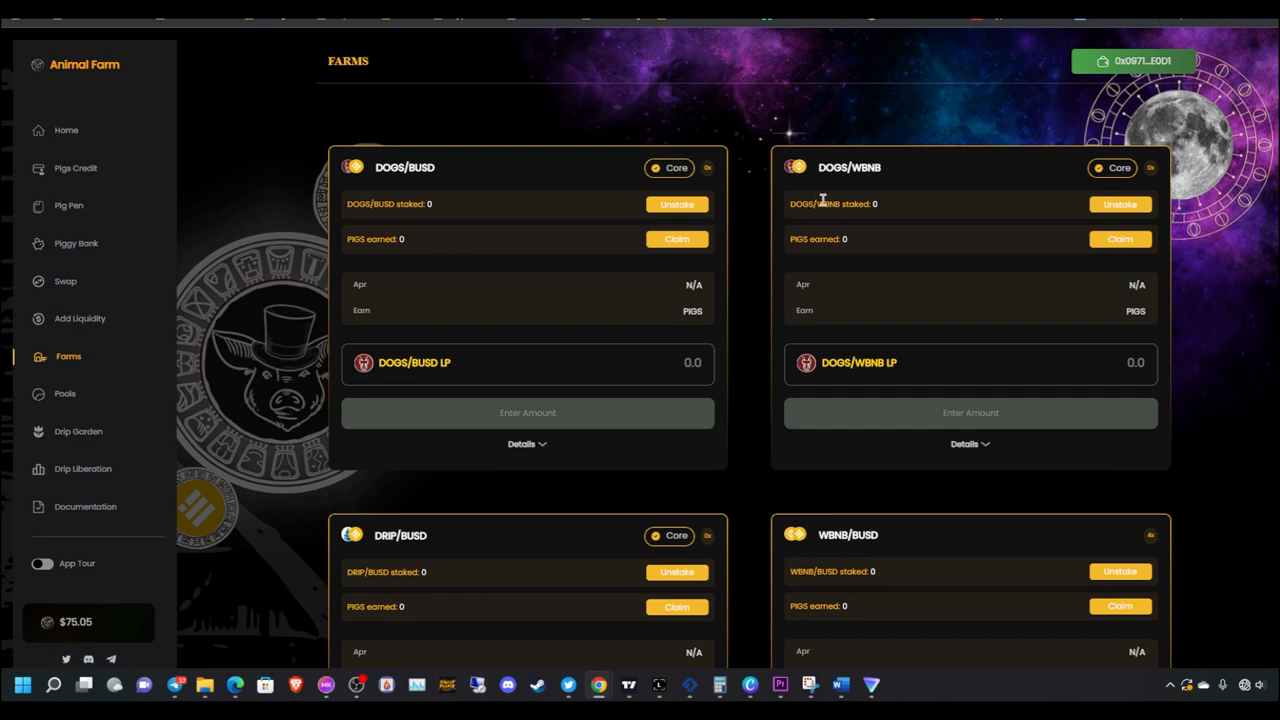
{"action": "mouse_move", "coordinate": [448, 210]}
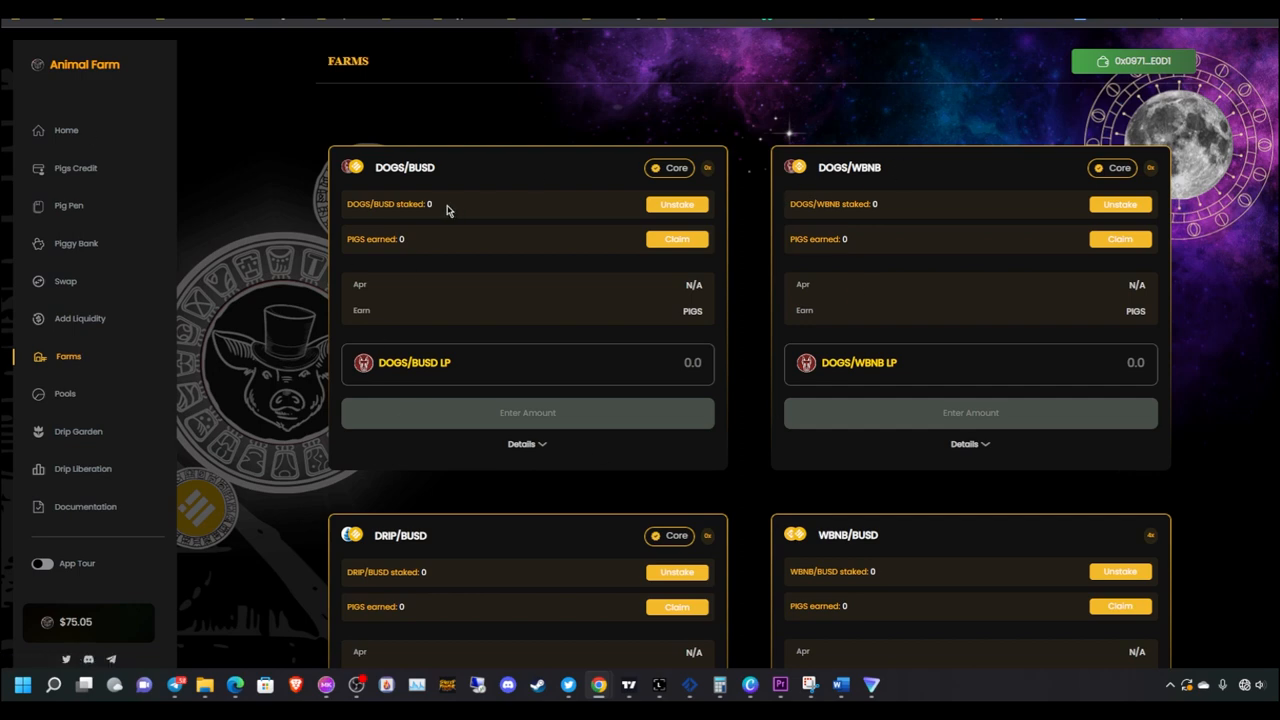
{"action": "mouse_move", "coordinate": [436, 216]}
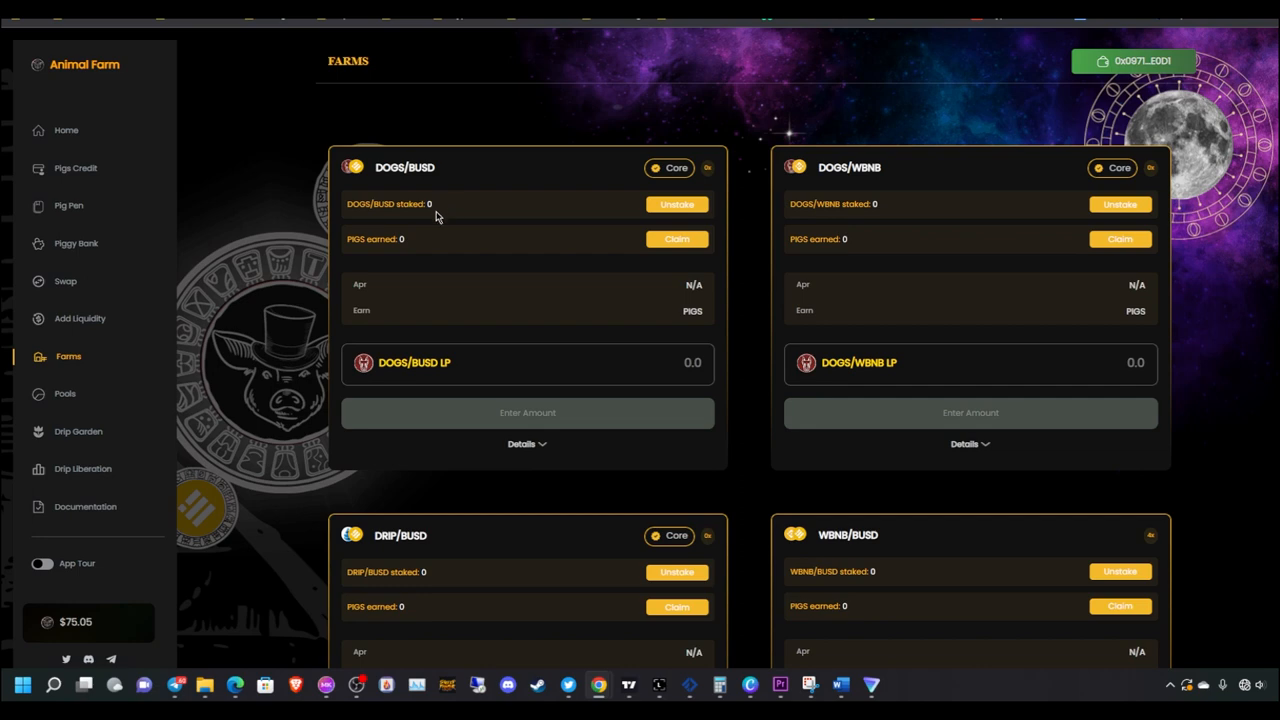
{"action": "mouse_move", "coordinate": [548, 268]}
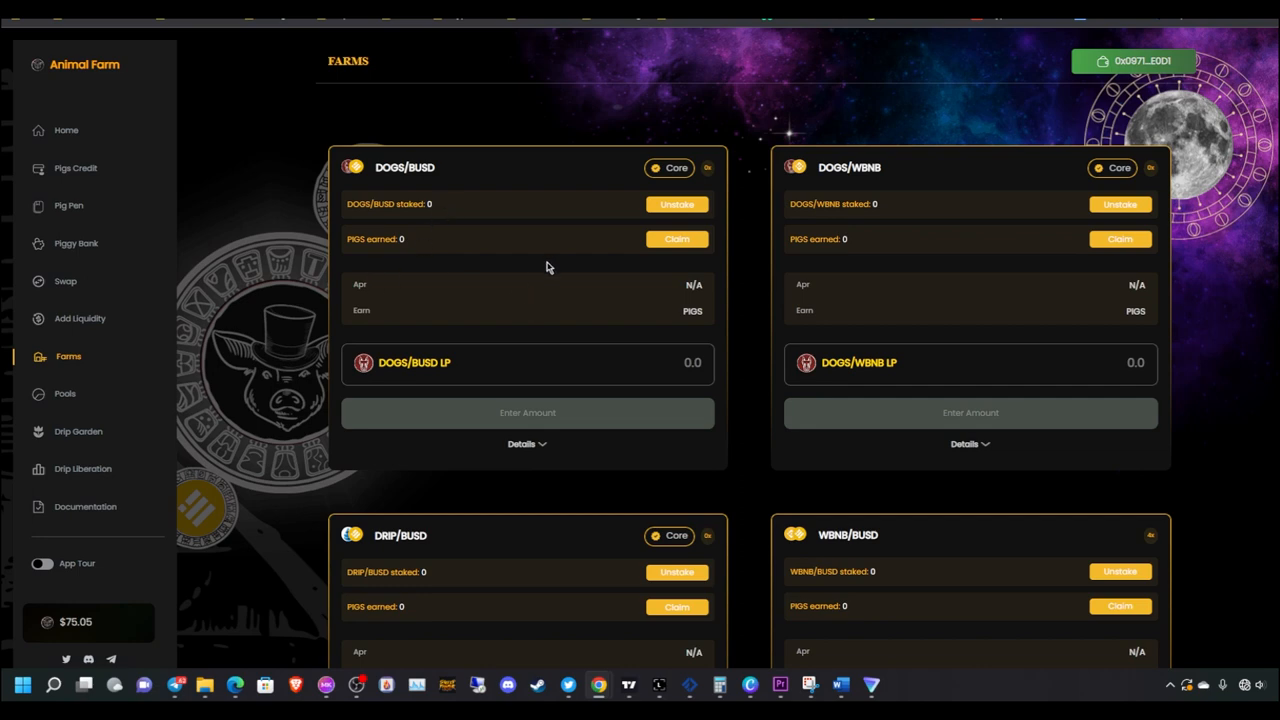
{"action": "mouse_move", "coordinate": [736, 360]}
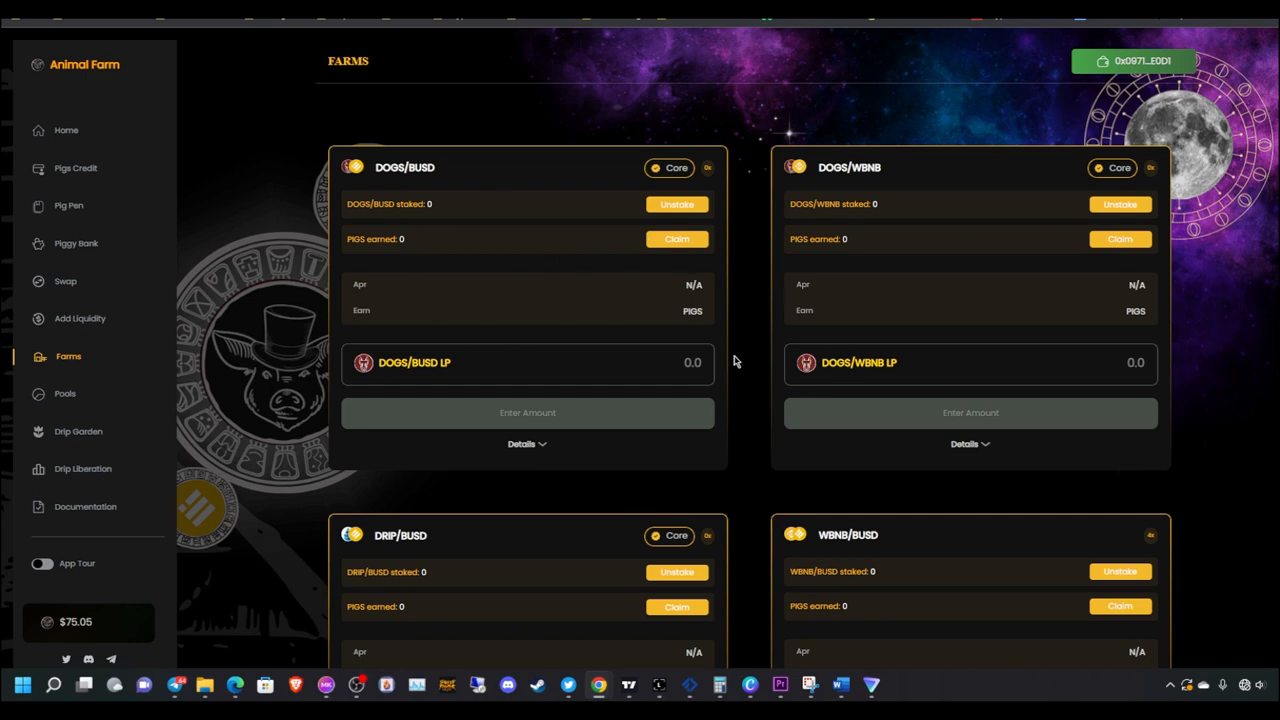
{"action": "mouse_move", "coordinate": [52, 410]}
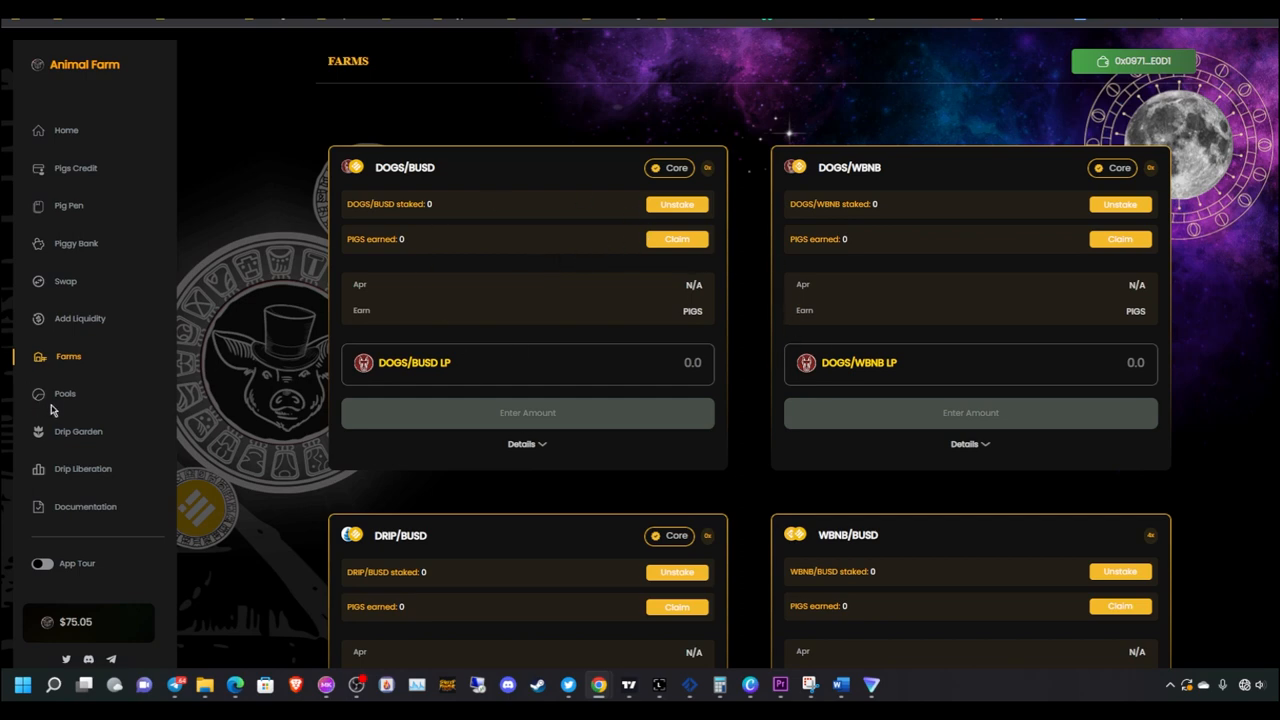
View the single-asset Pools page, then bring the Word checklist back up
{"action": "left_click", "coordinate": [64, 392]}
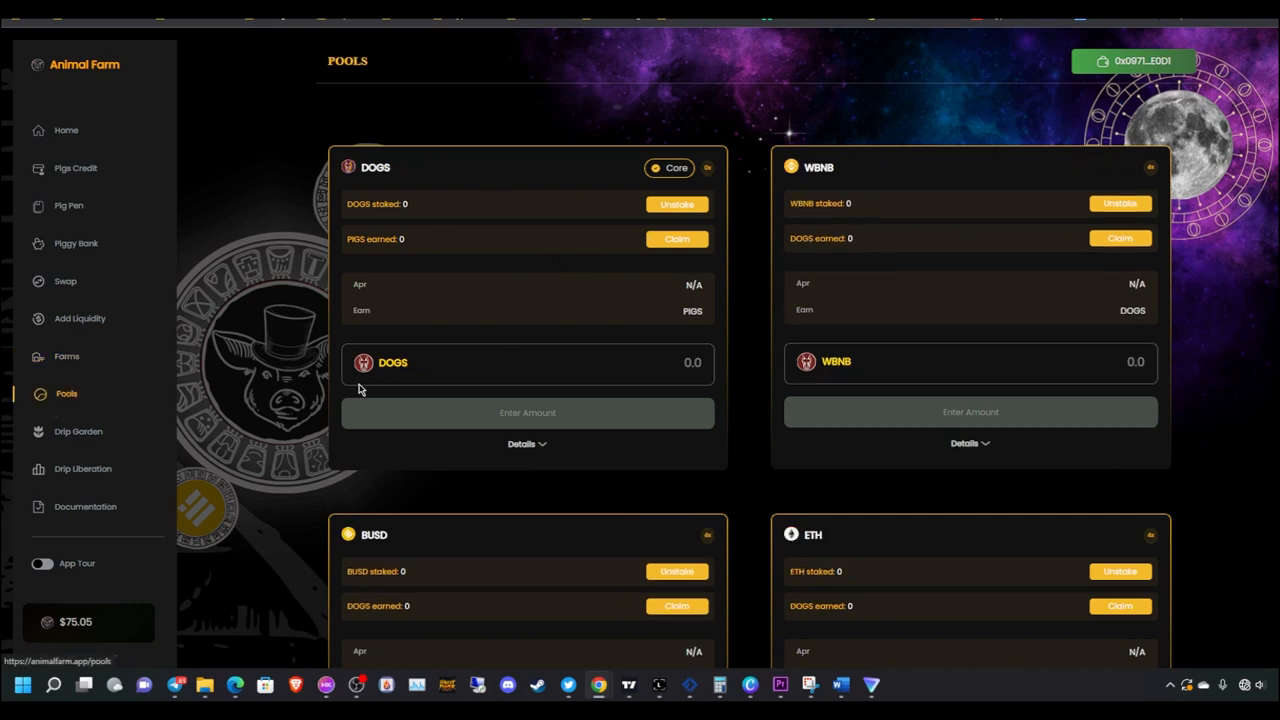
{"action": "left_click", "coordinate": [528, 412]}
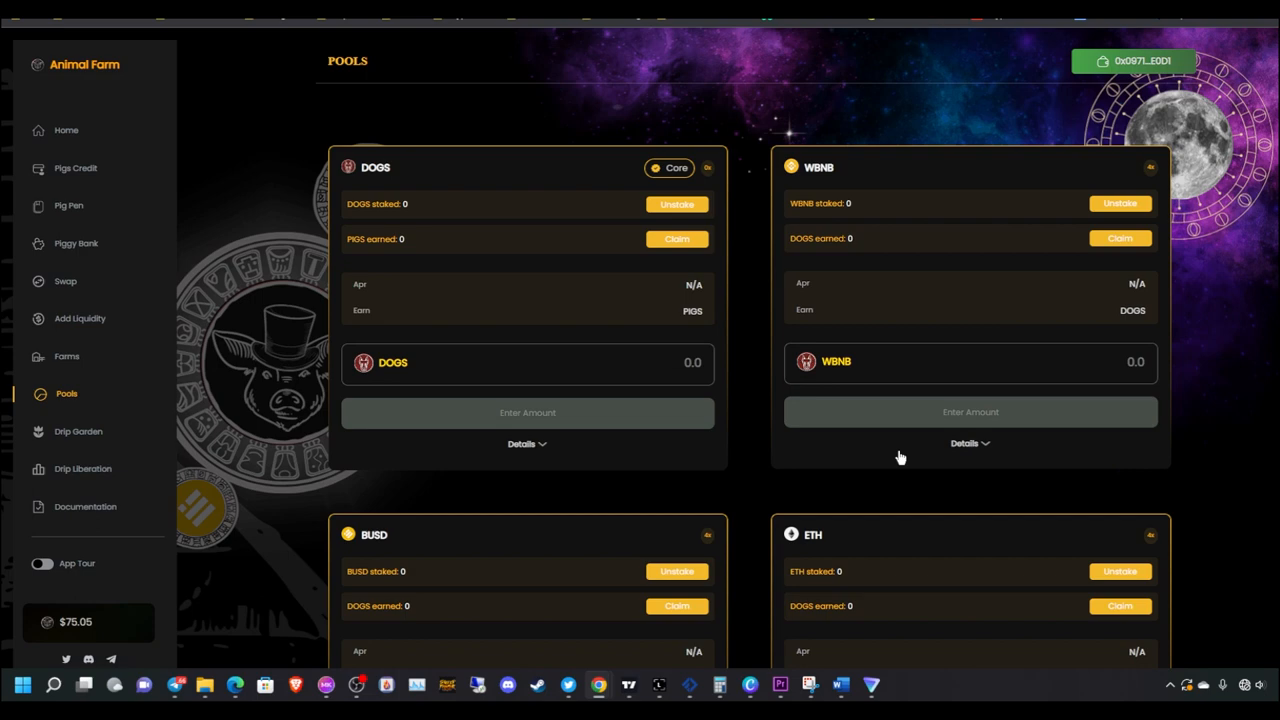
{"action": "mouse_move", "coordinate": [868, 340]}
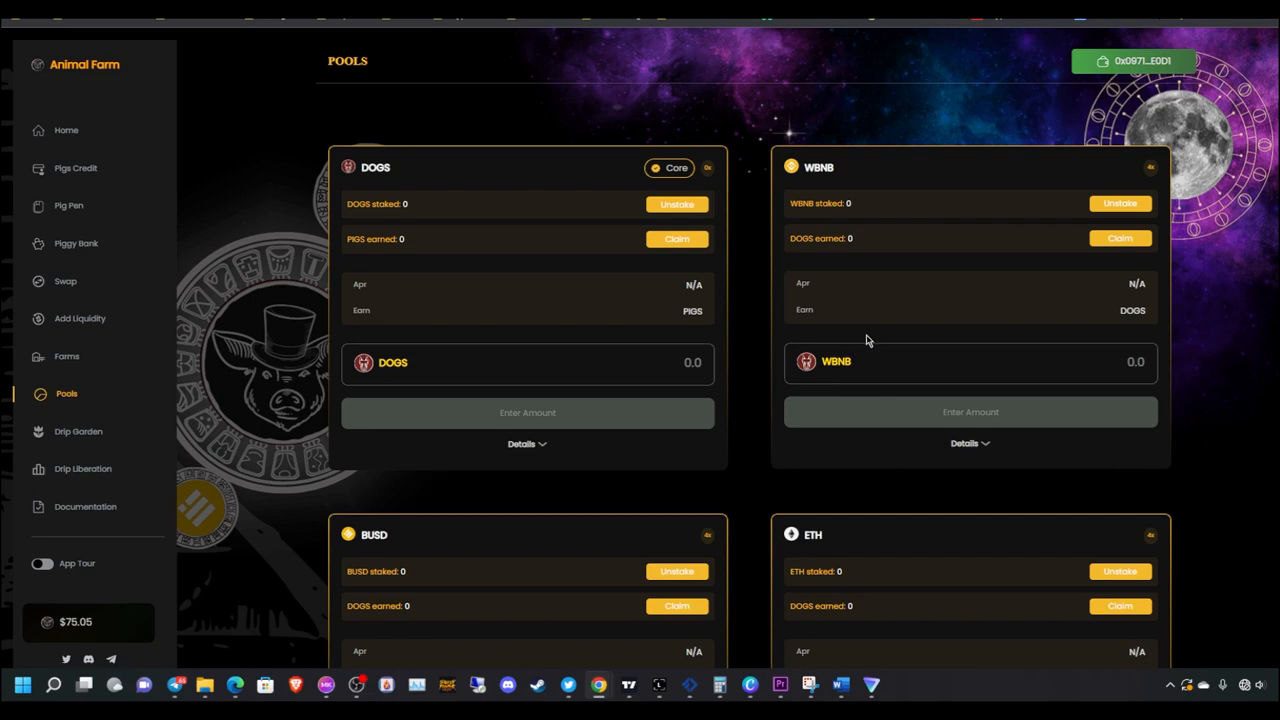
{"action": "mouse_move", "coordinate": [630, 340]}
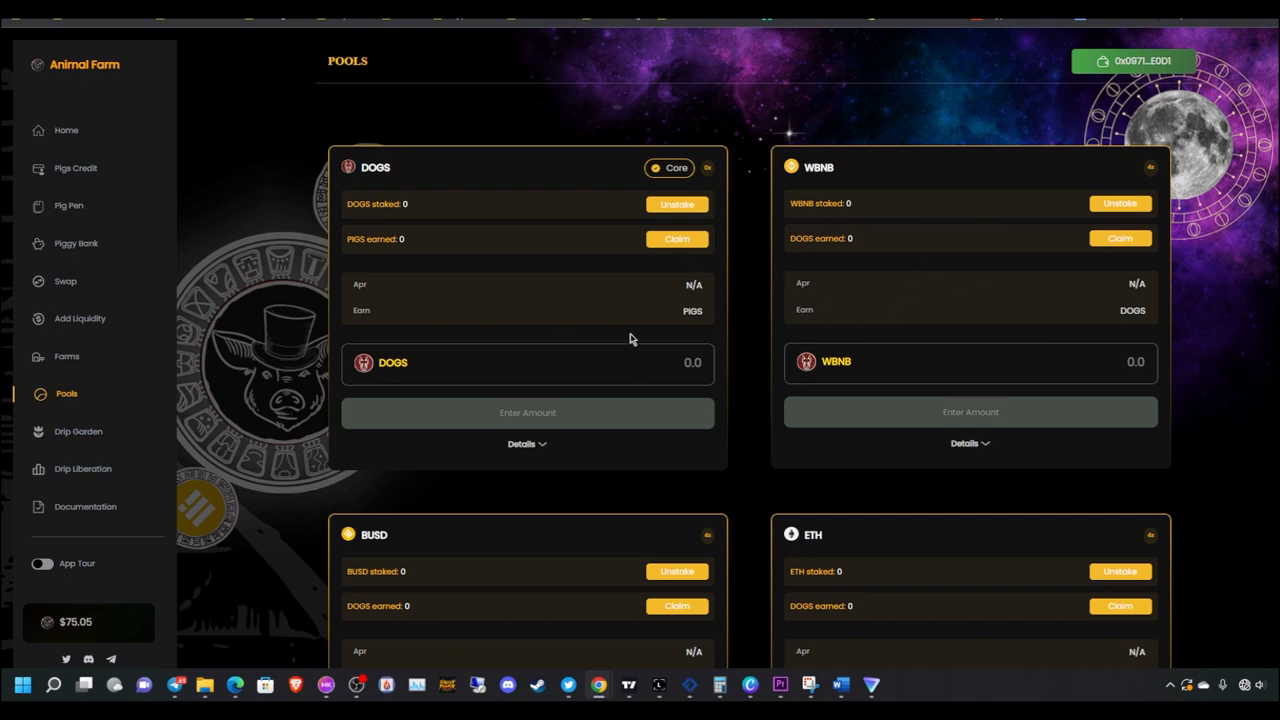
{"action": "left_click", "coordinate": [840, 684]}
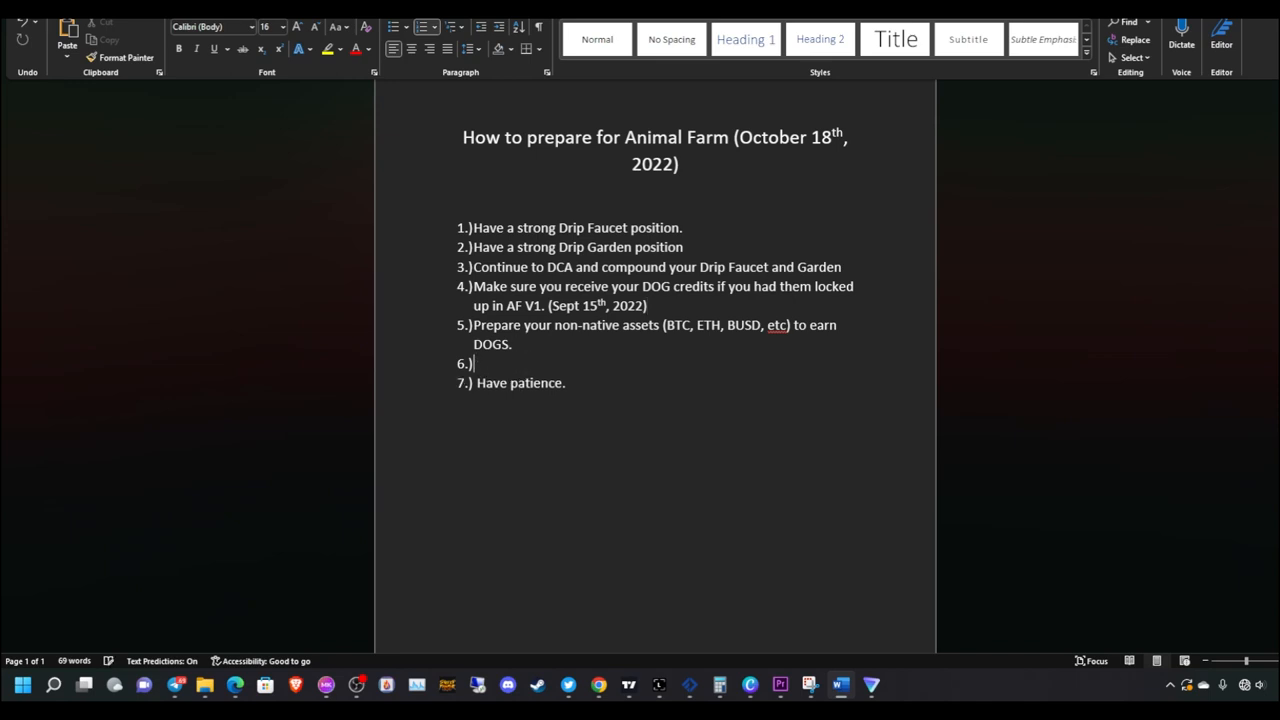
Begin checklist item 6 with 'Ha' and add 'PigPen' to the text
{"action": "type", "text": "Have a strong"}
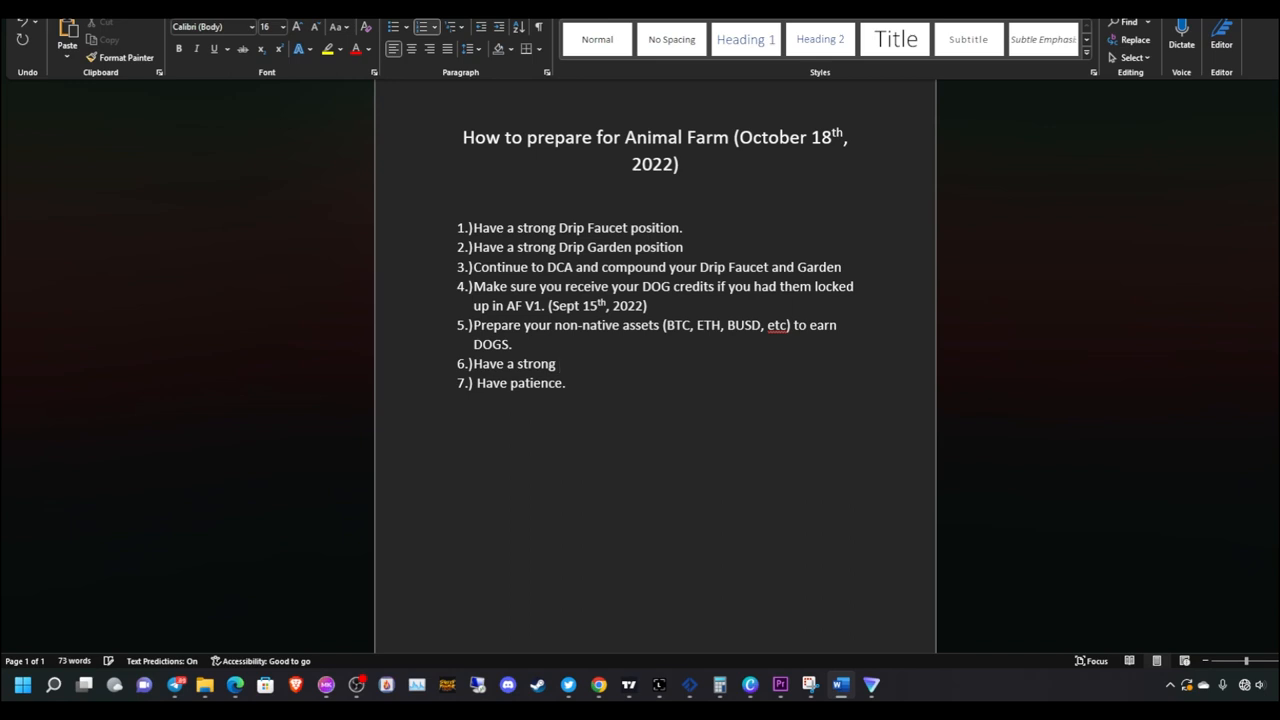
{"action": "type", "text": "PigPen"}
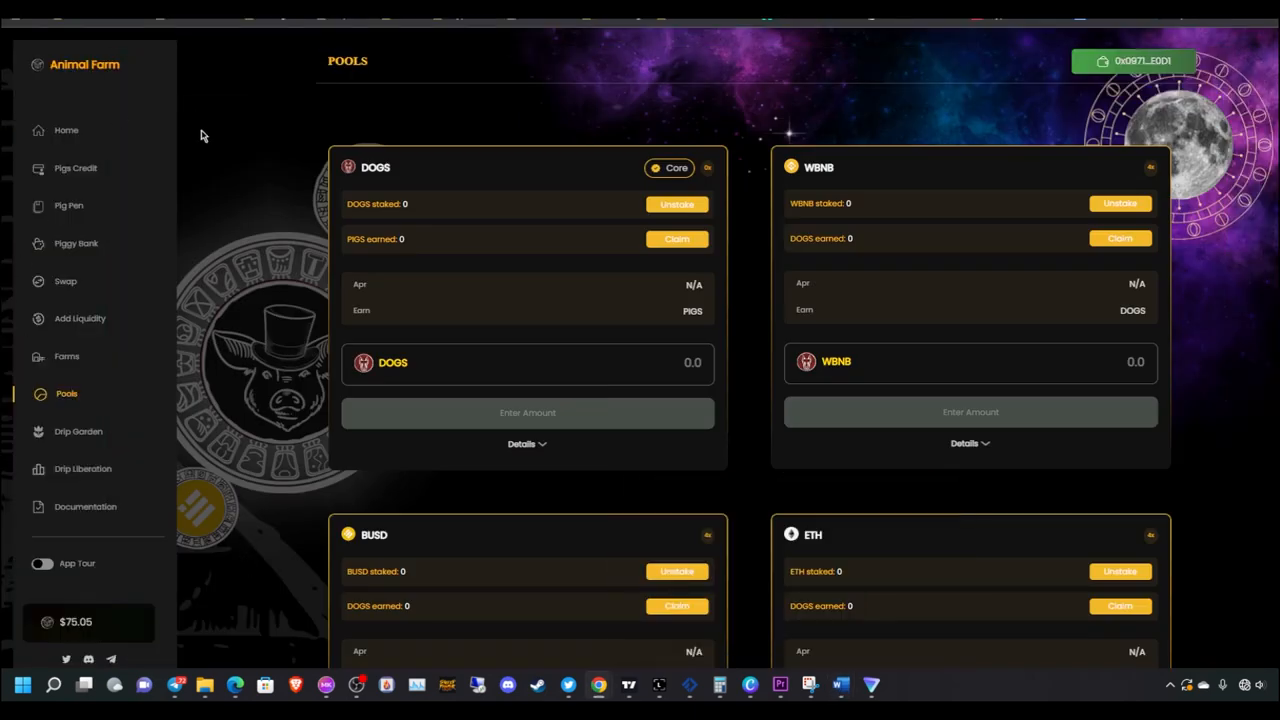
{"action": "mouse_move", "coordinate": [168, 72]}
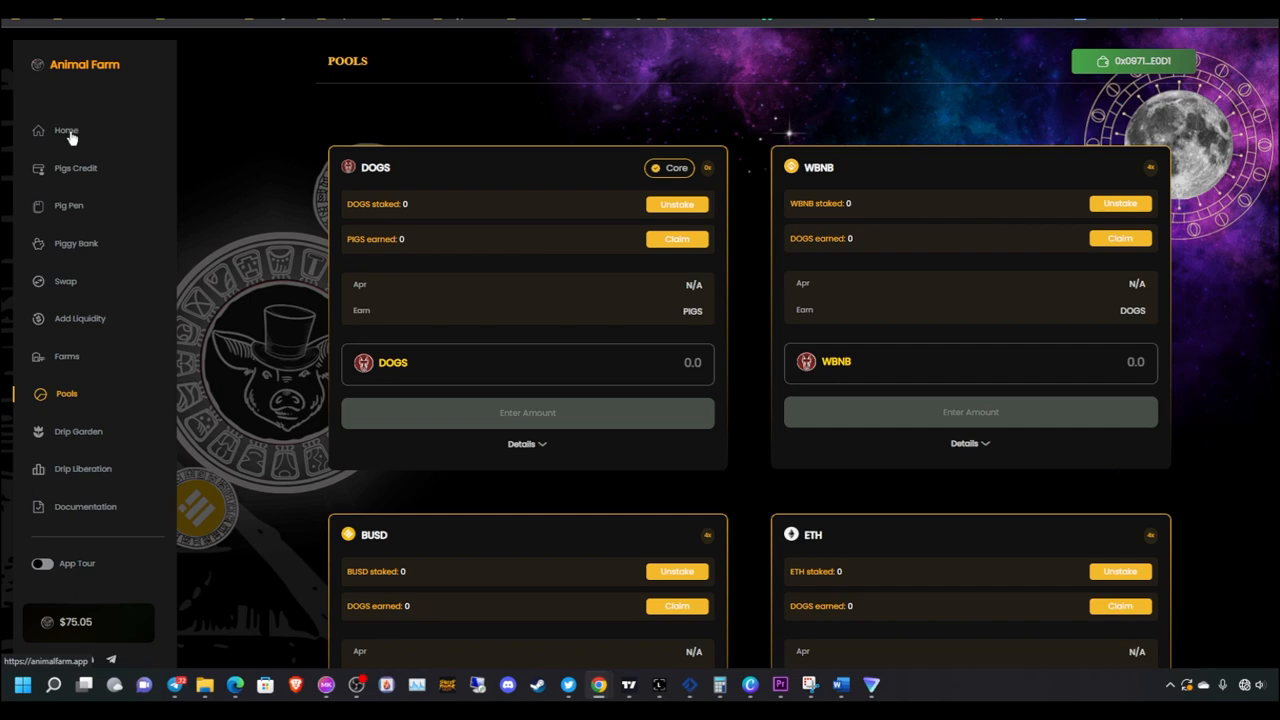
View the Pig Pen page's locked PIGS totals, deposit form and Reward Center
{"action": "left_click", "coordinate": [68, 204]}
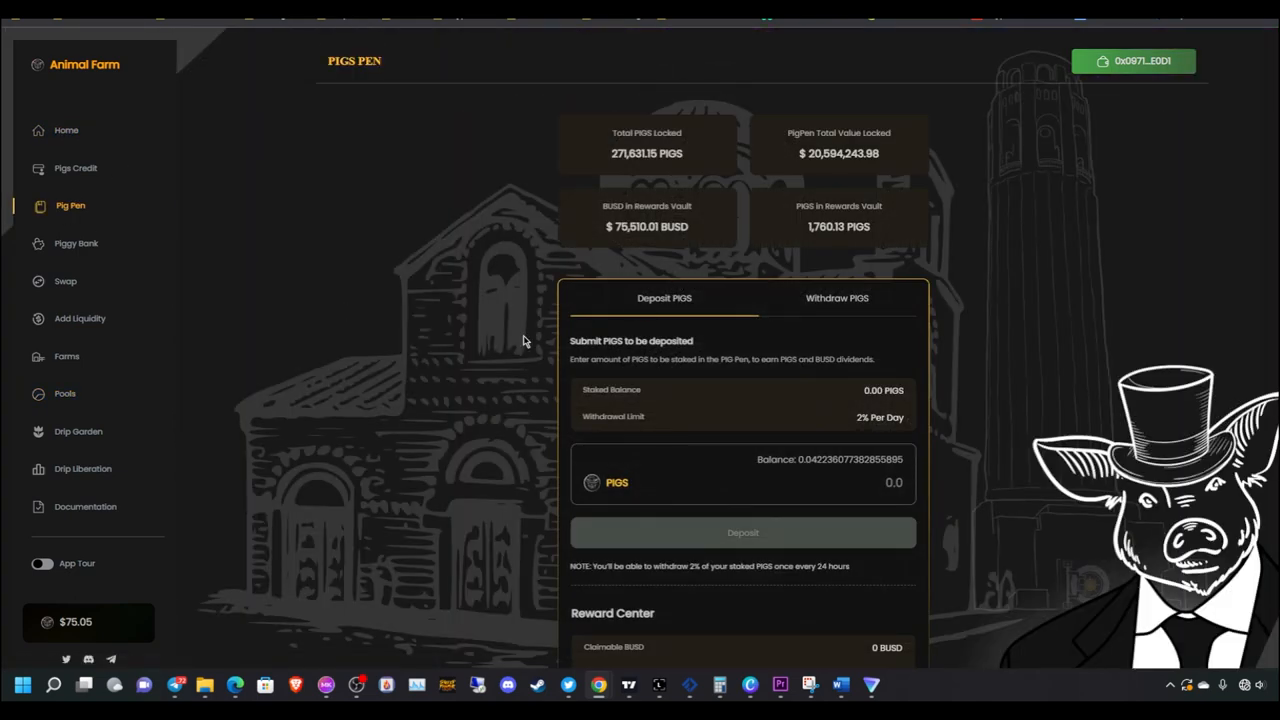
{"action": "scroll", "scroll_direction": "down", "scroll_amount": 3}
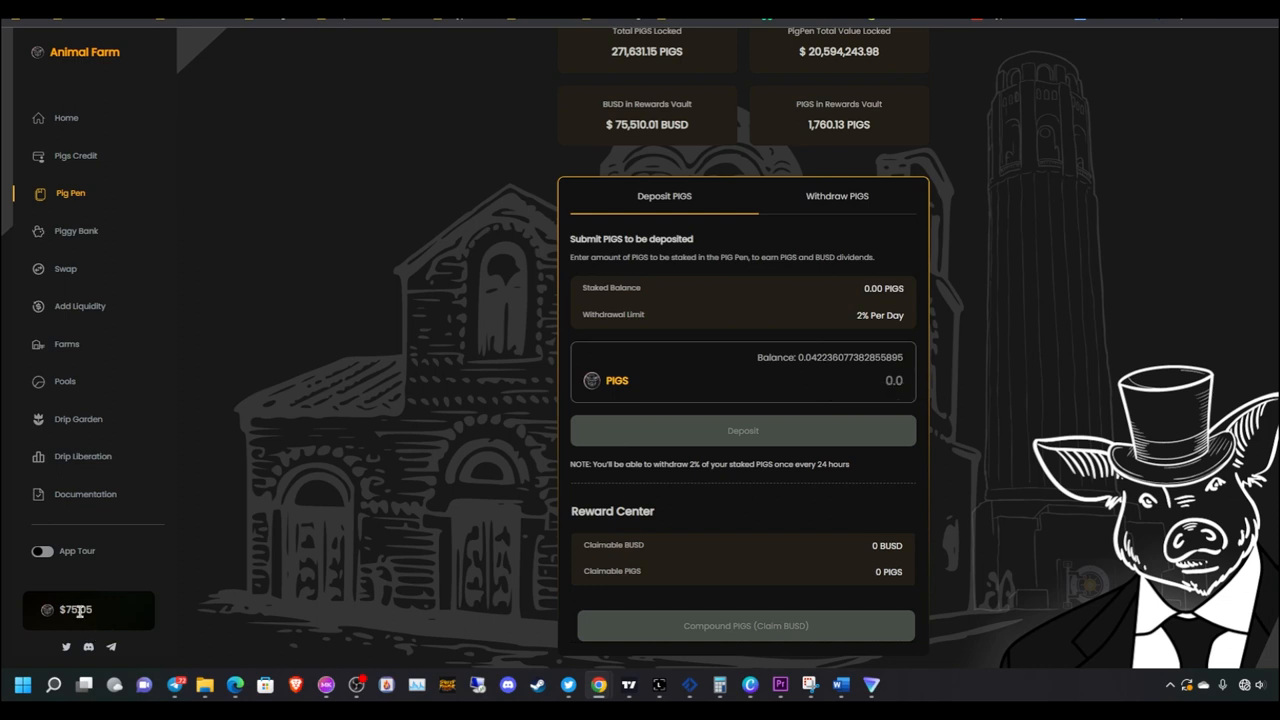
{"action": "mouse_move", "coordinate": [1000, 180]}
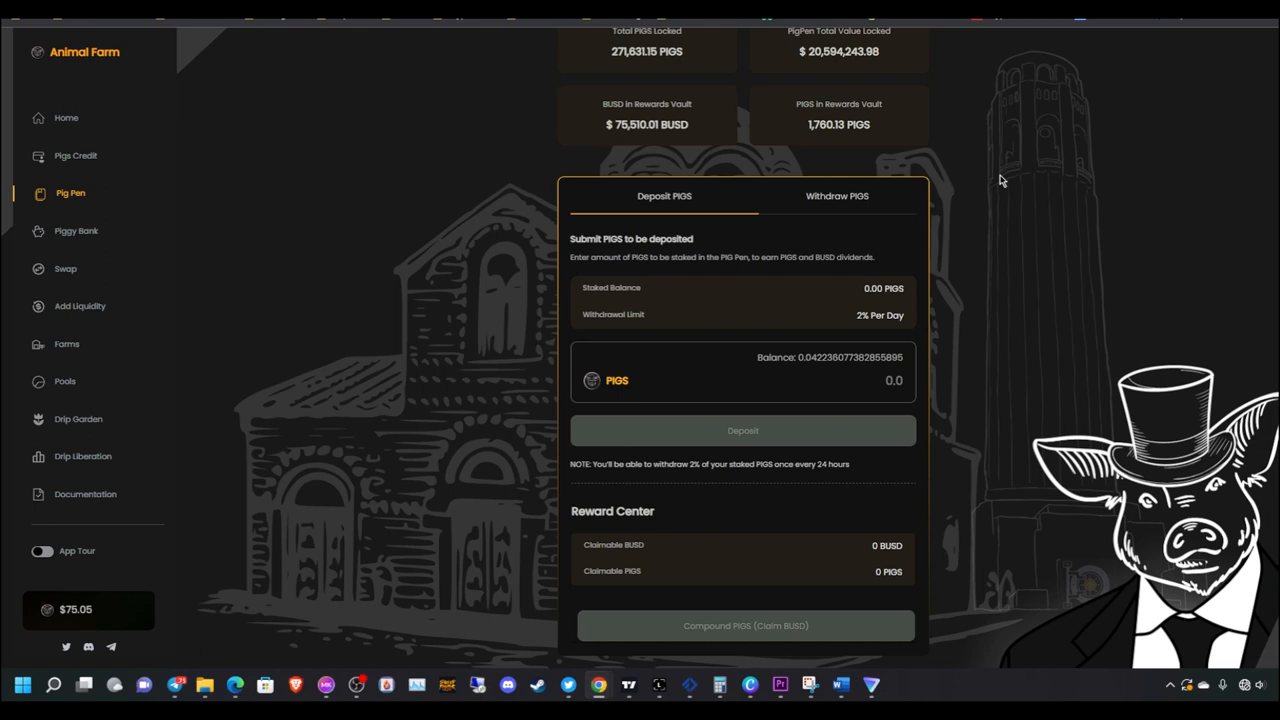
{"action": "mouse_move", "coordinate": [392, 216]}
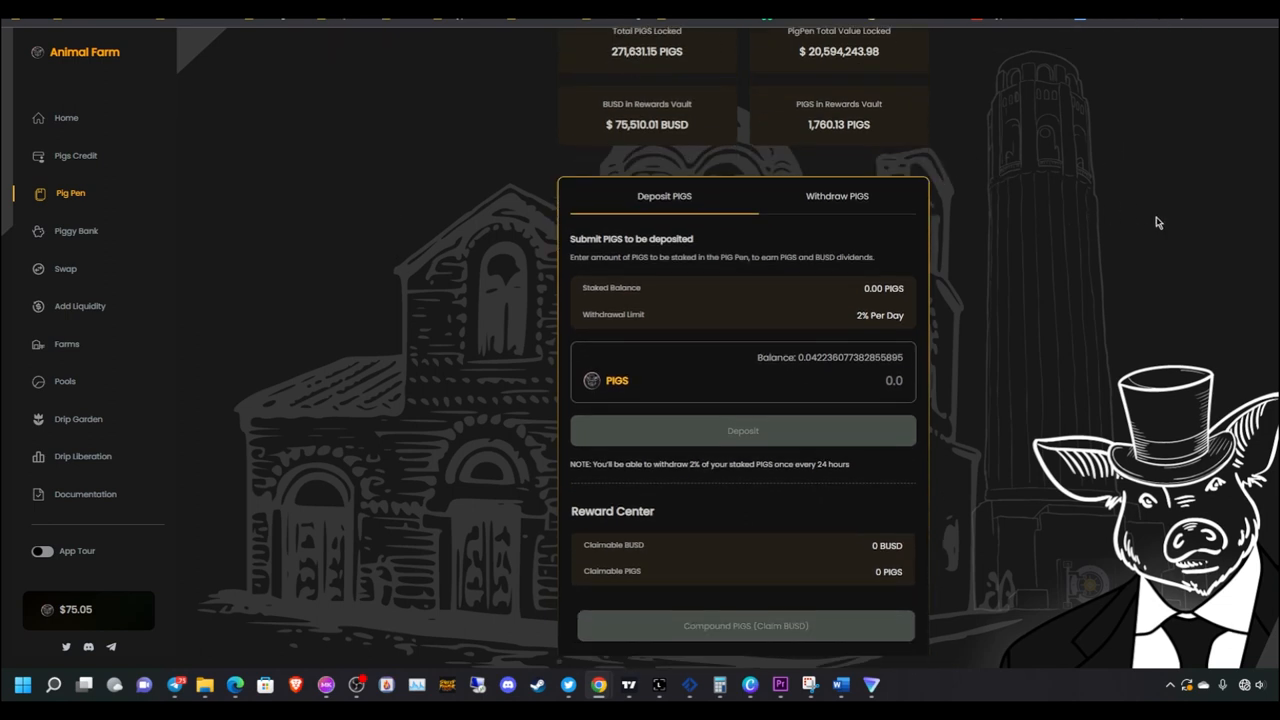
{"action": "mouse_move", "coordinate": [964, 142]}
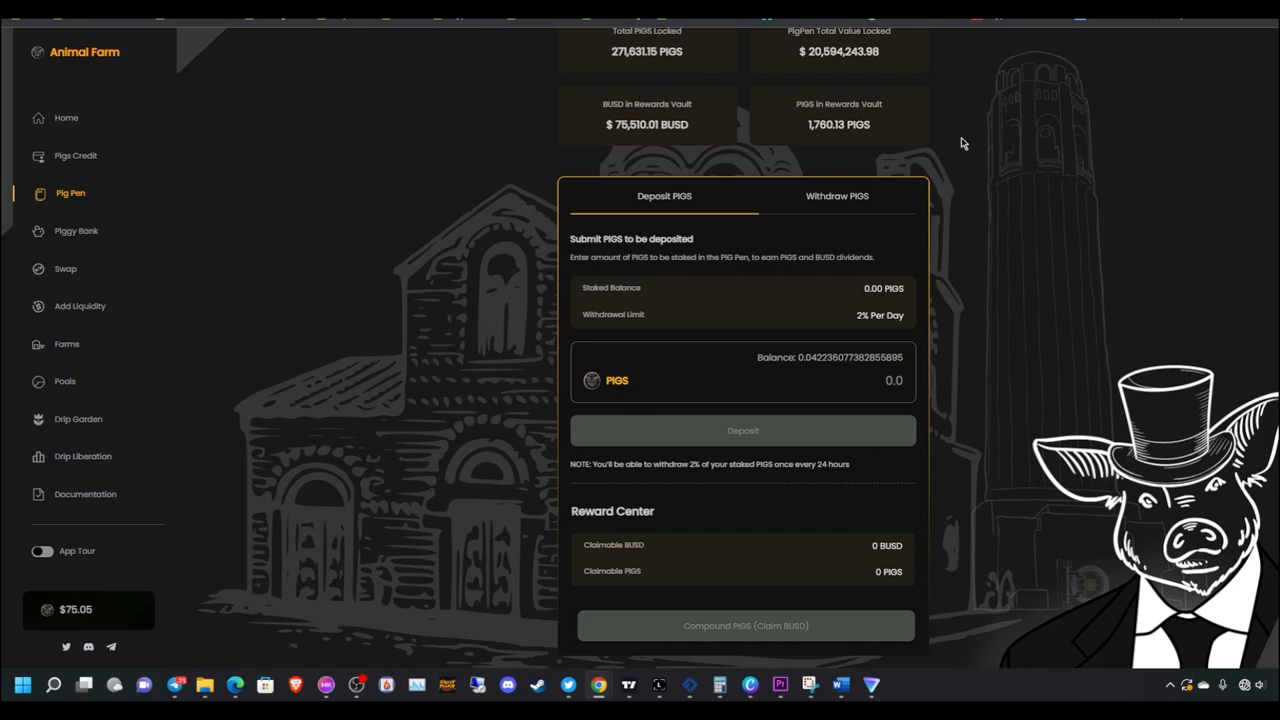
{"action": "mouse_move", "coordinate": [1076, 232]}
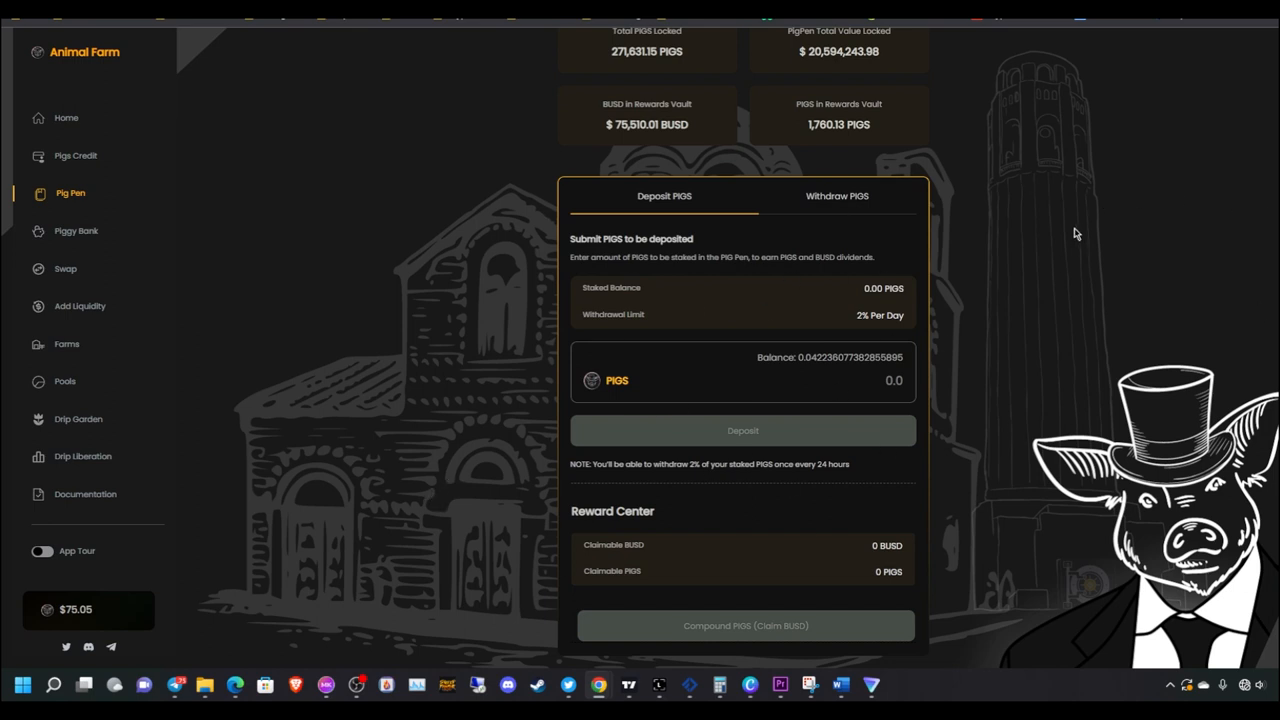
{"action": "mouse_move", "coordinate": [1074, 234]}
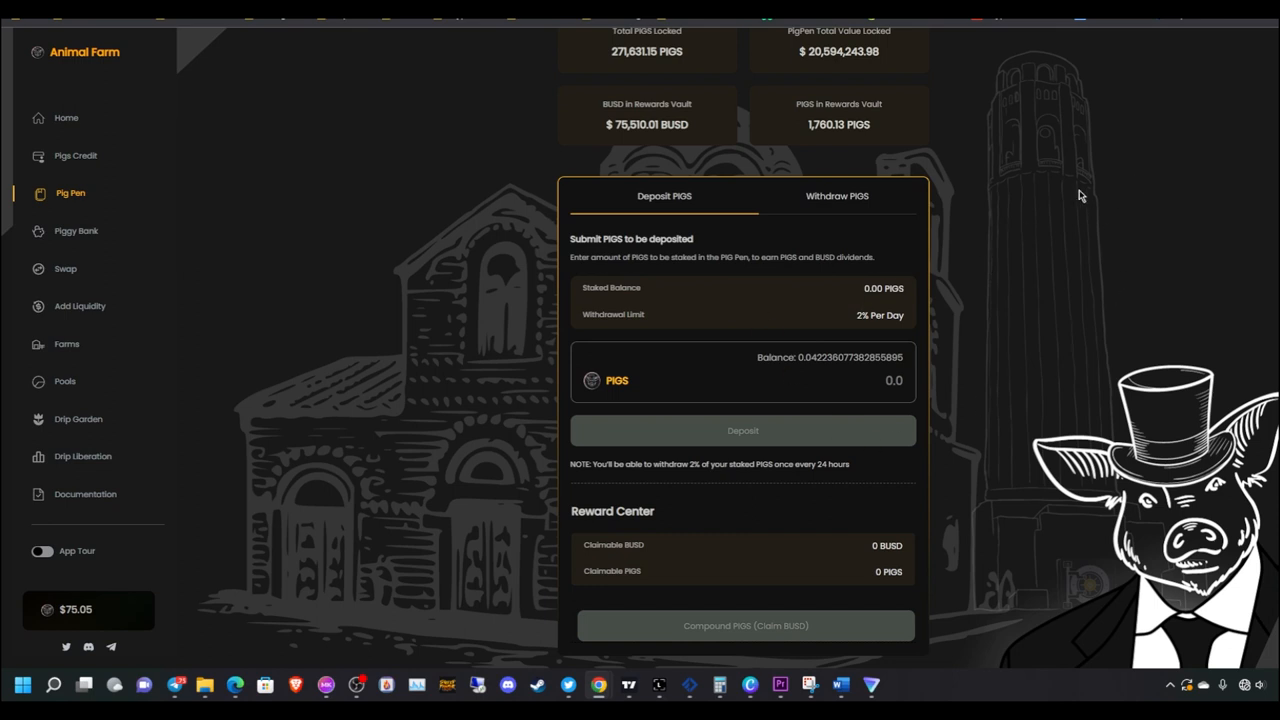
{"action": "mouse_move", "coordinate": [584, 98]}
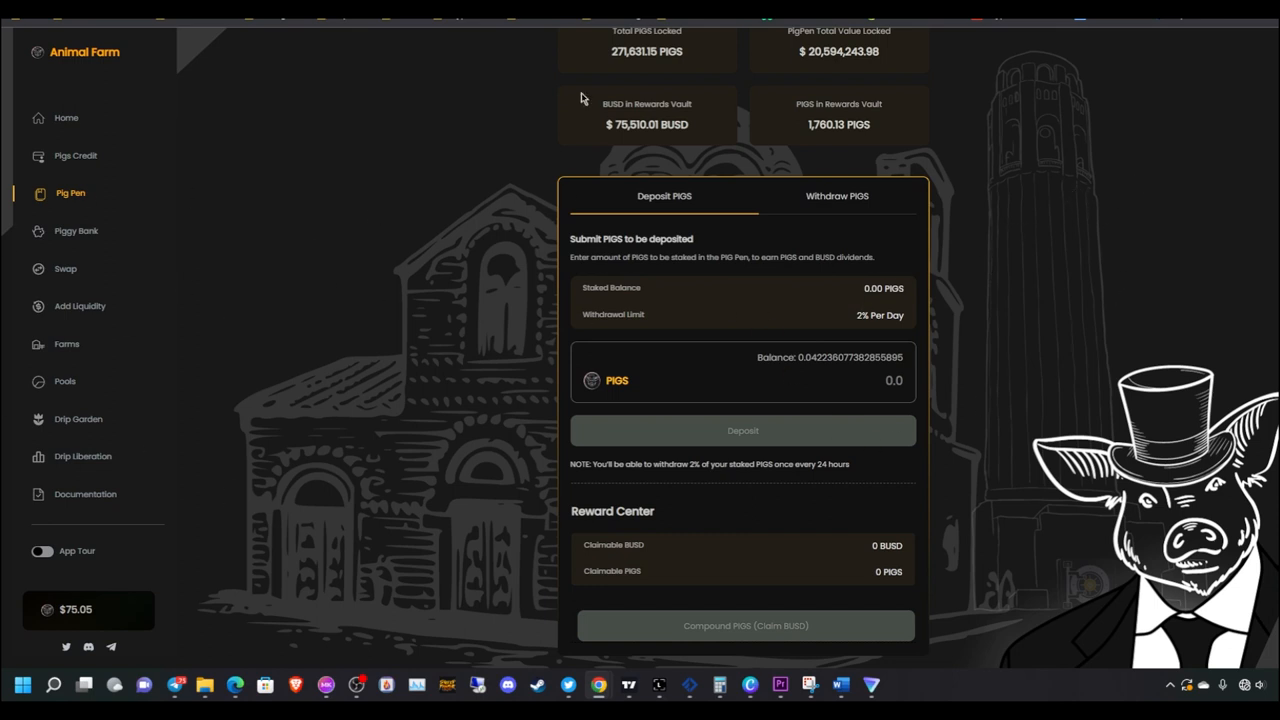
{"action": "mouse_move", "coordinate": [566, 324]}
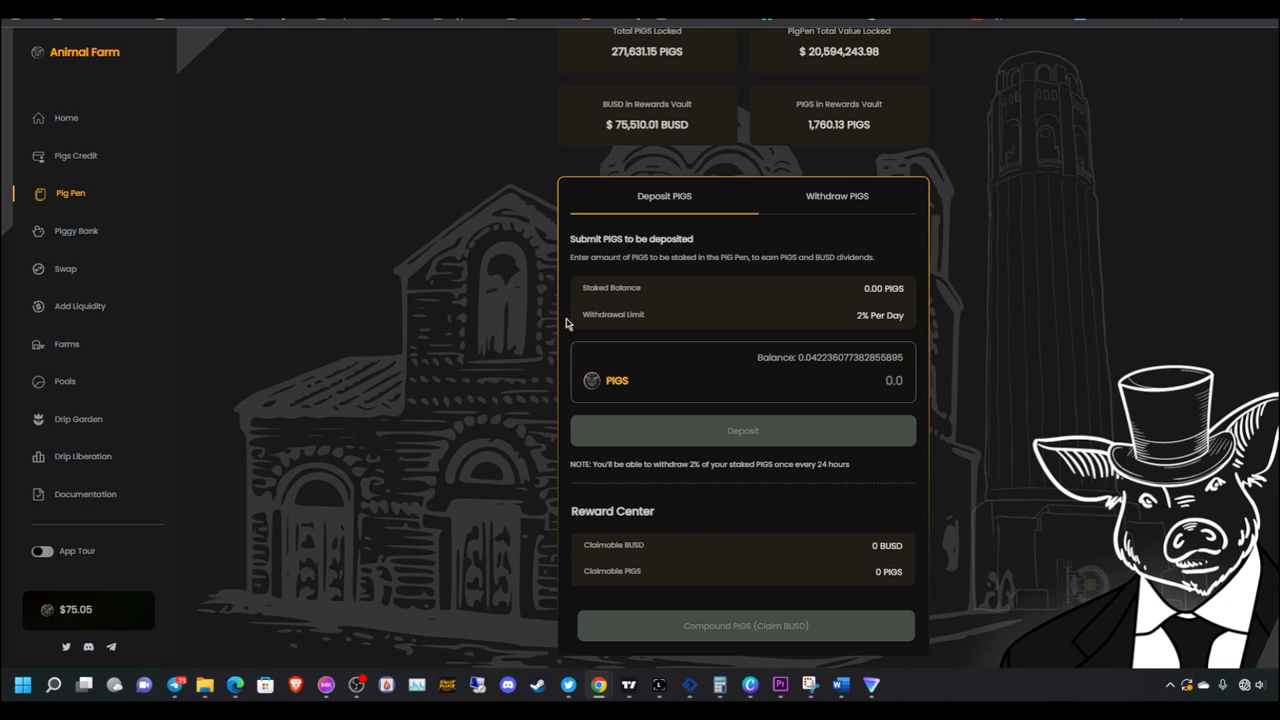
{"action": "mouse_move", "coordinate": [388, 232]}
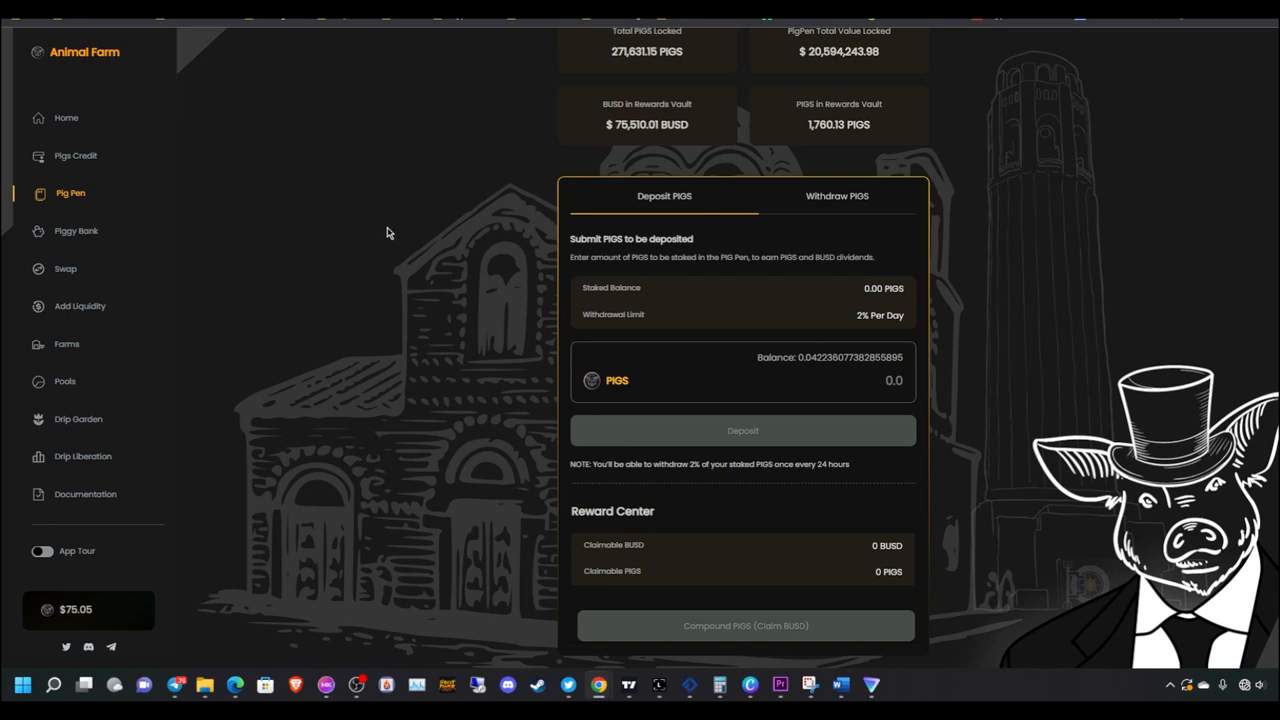
{"action": "mouse_move", "coordinate": [348, 276]}
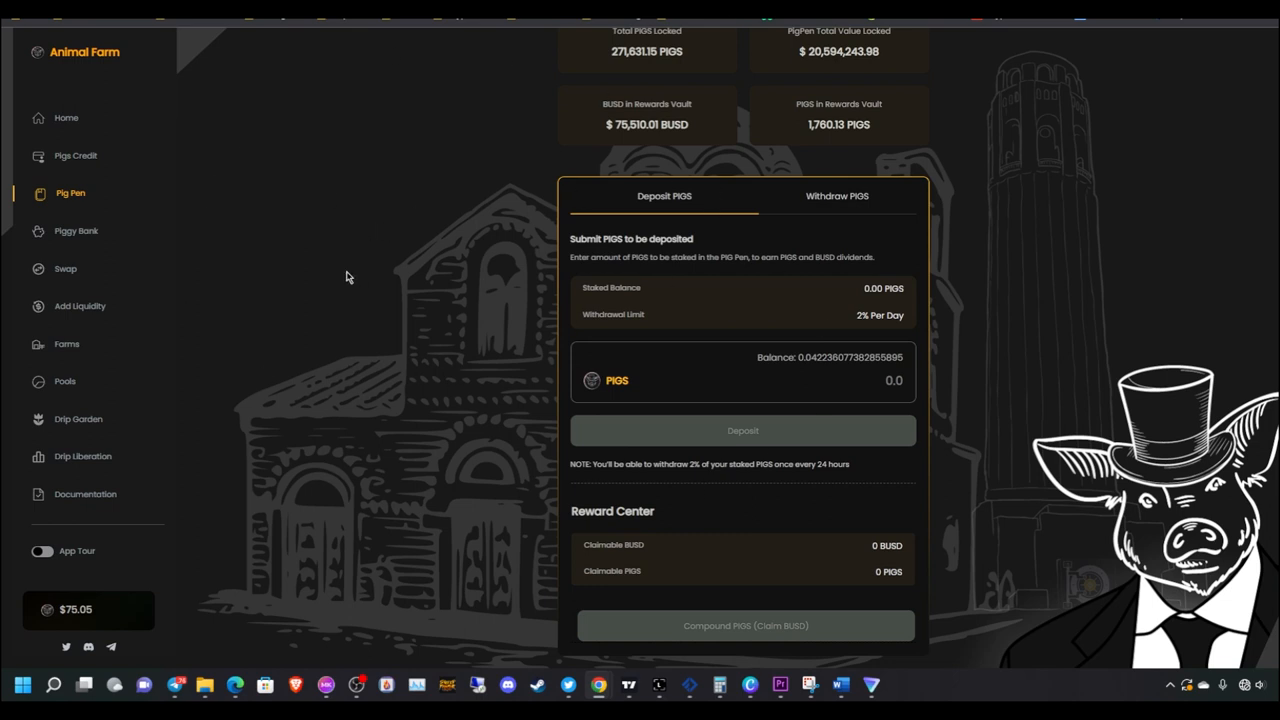
{"action": "mouse_move", "coordinate": [936, 390]}
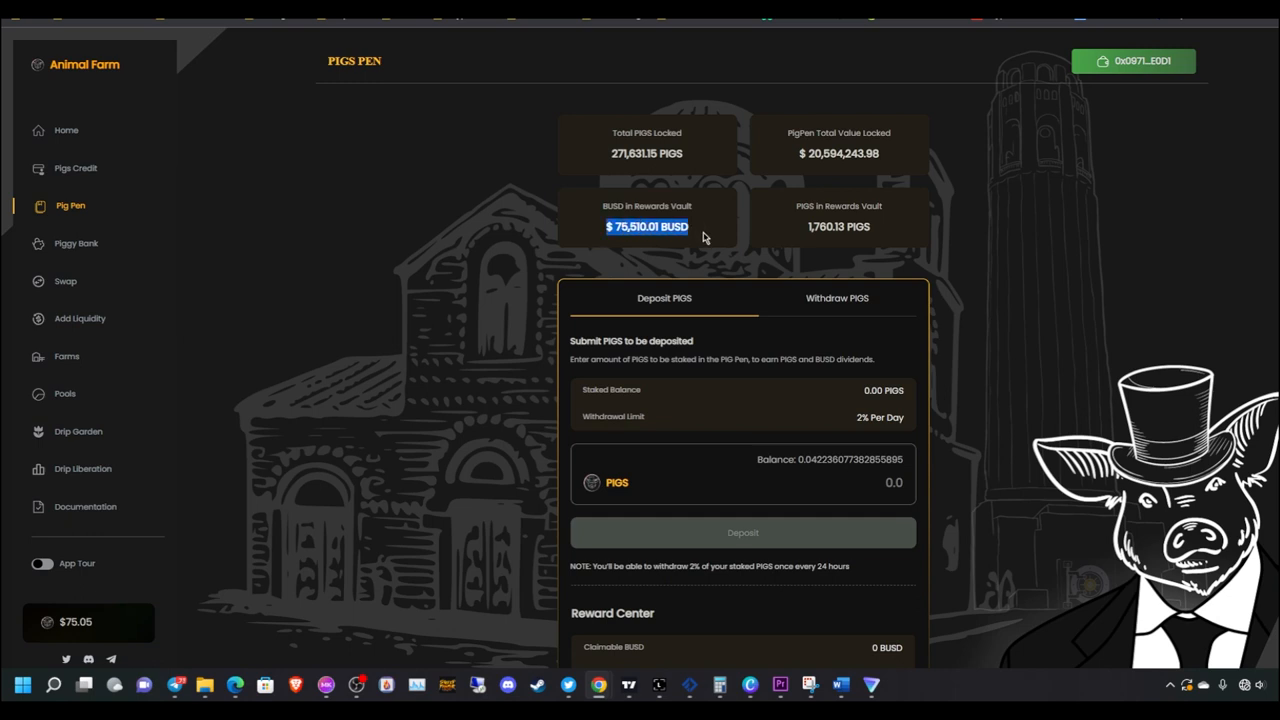
{"action": "mouse_move", "coordinate": [672, 262]}
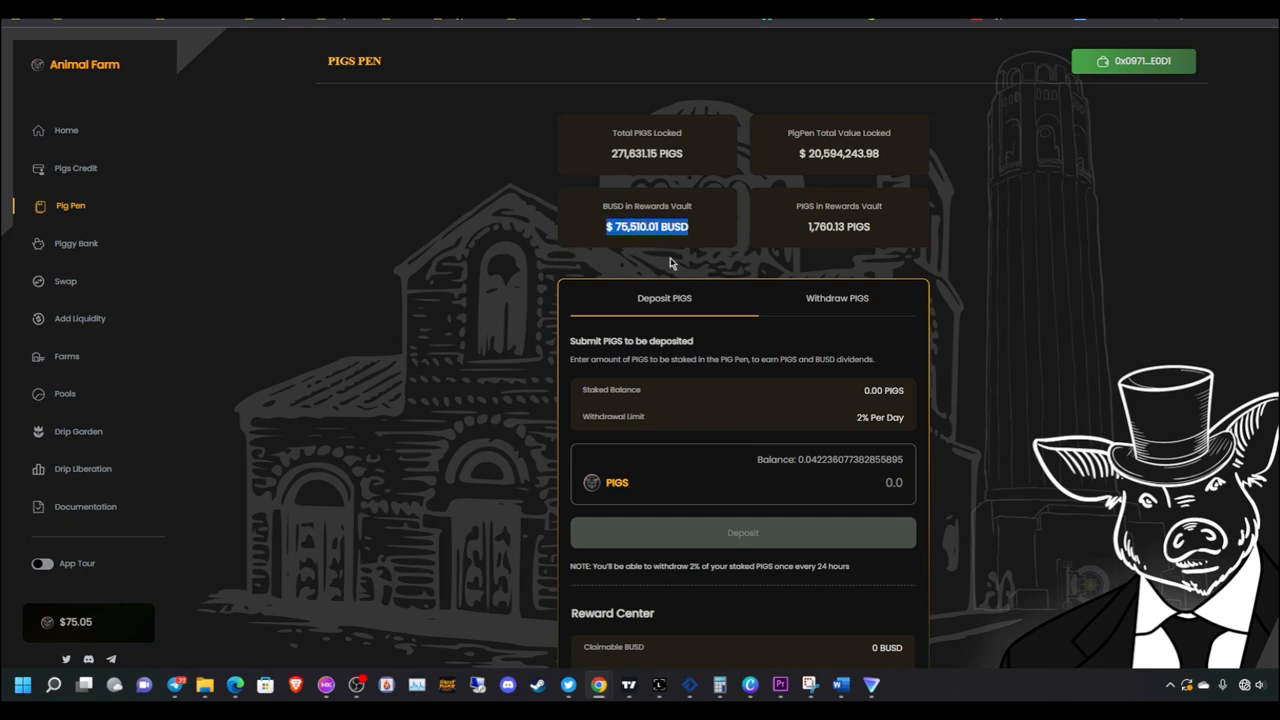
{"action": "mouse_move", "coordinate": [664, 244]}
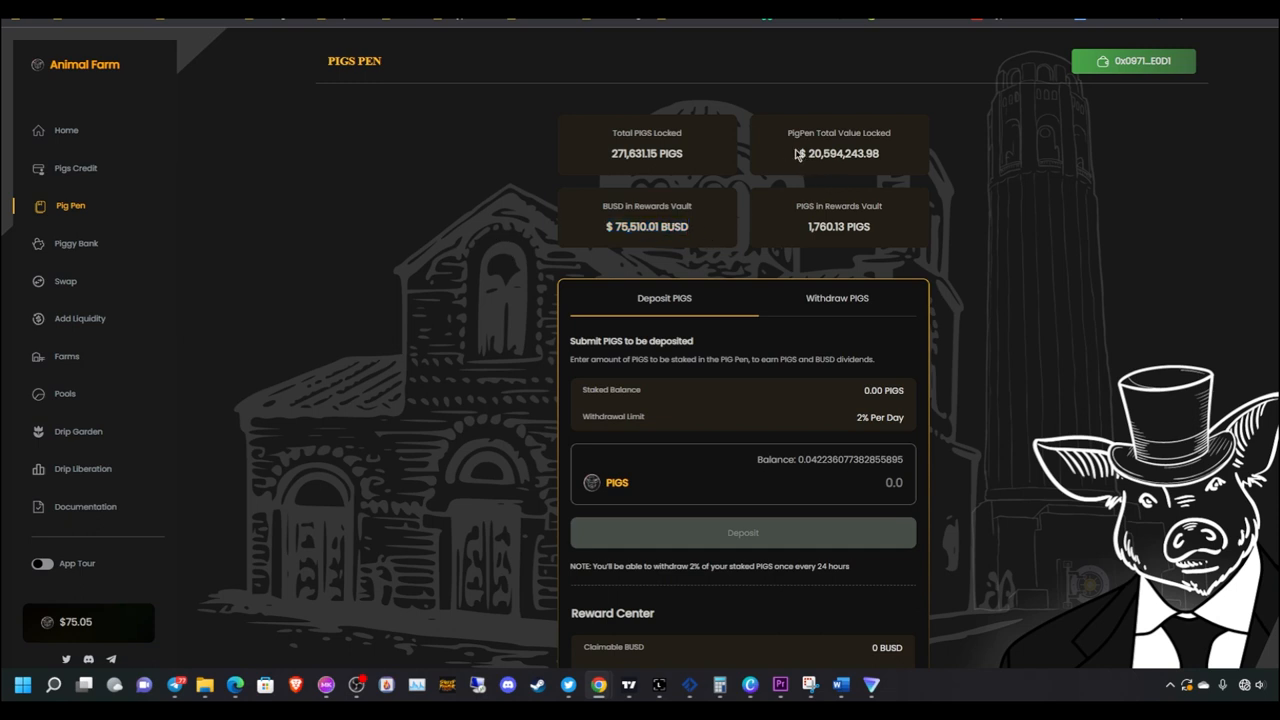
{"action": "mouse_move", "coordinate": [776, 70]}
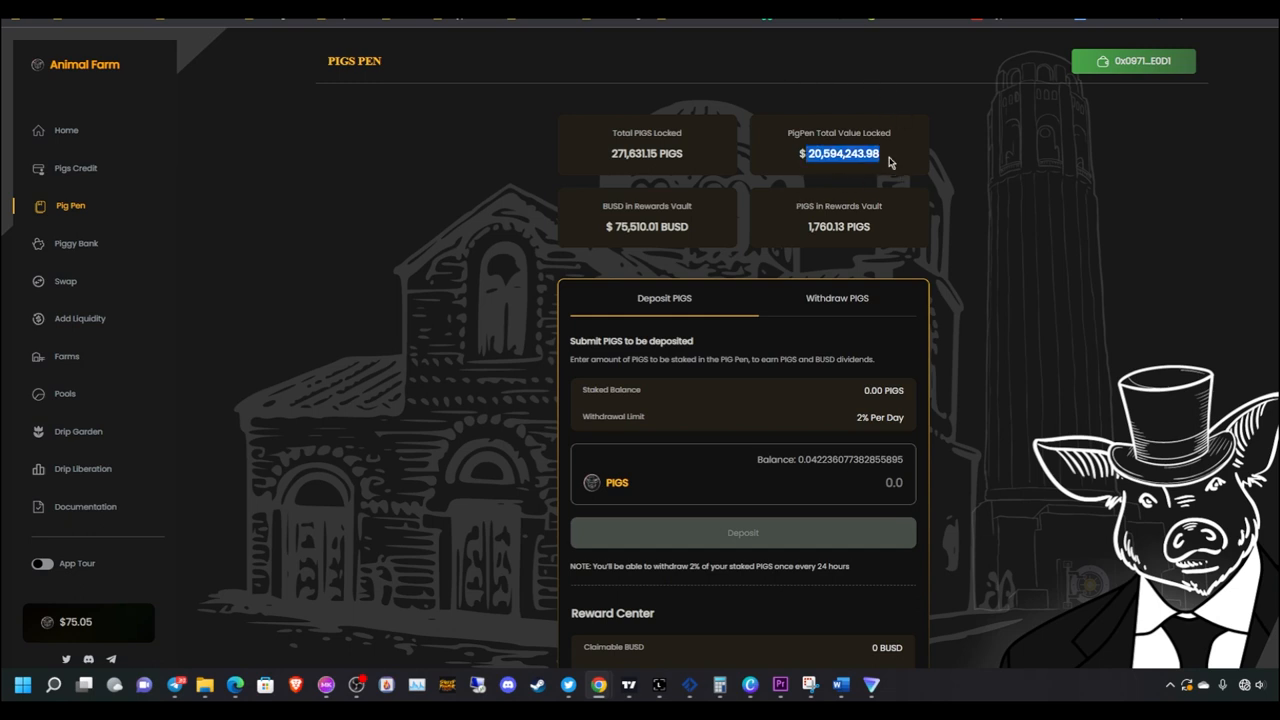
{"action": "mouse_move", "coordinate": [912, 148]}
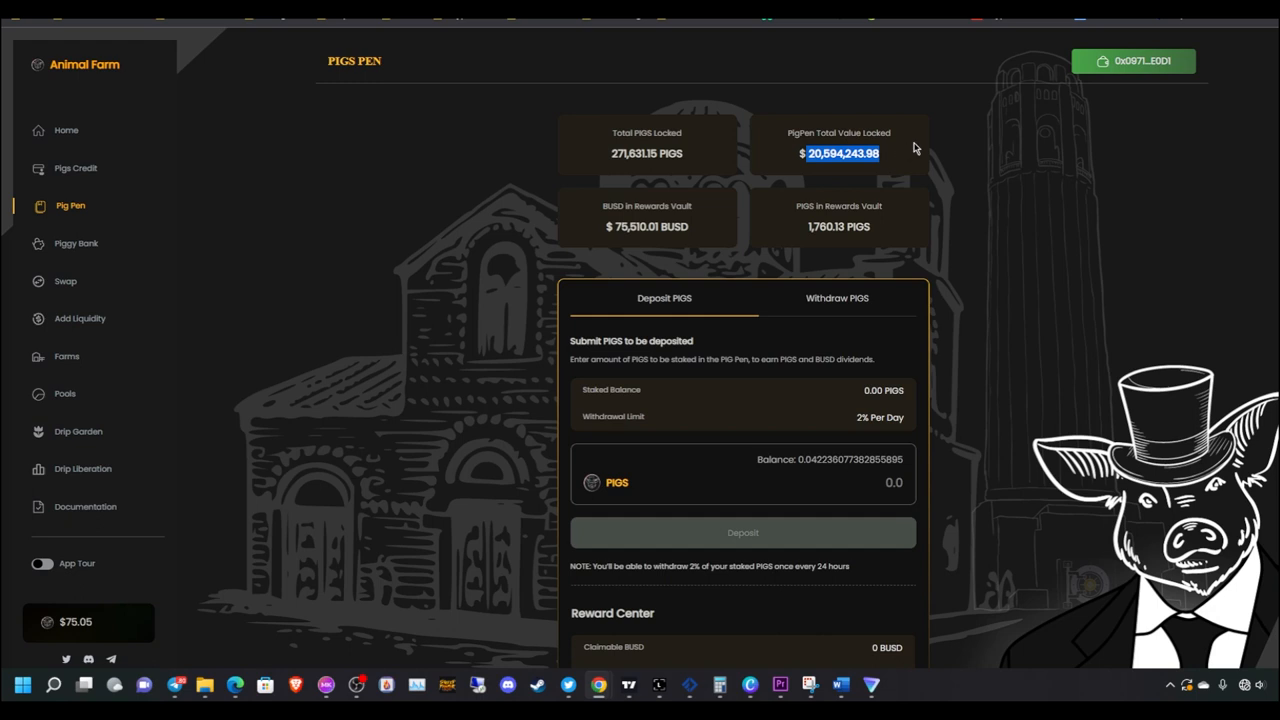
{"action": "mouse_move", "coordinate": [926, 136]}
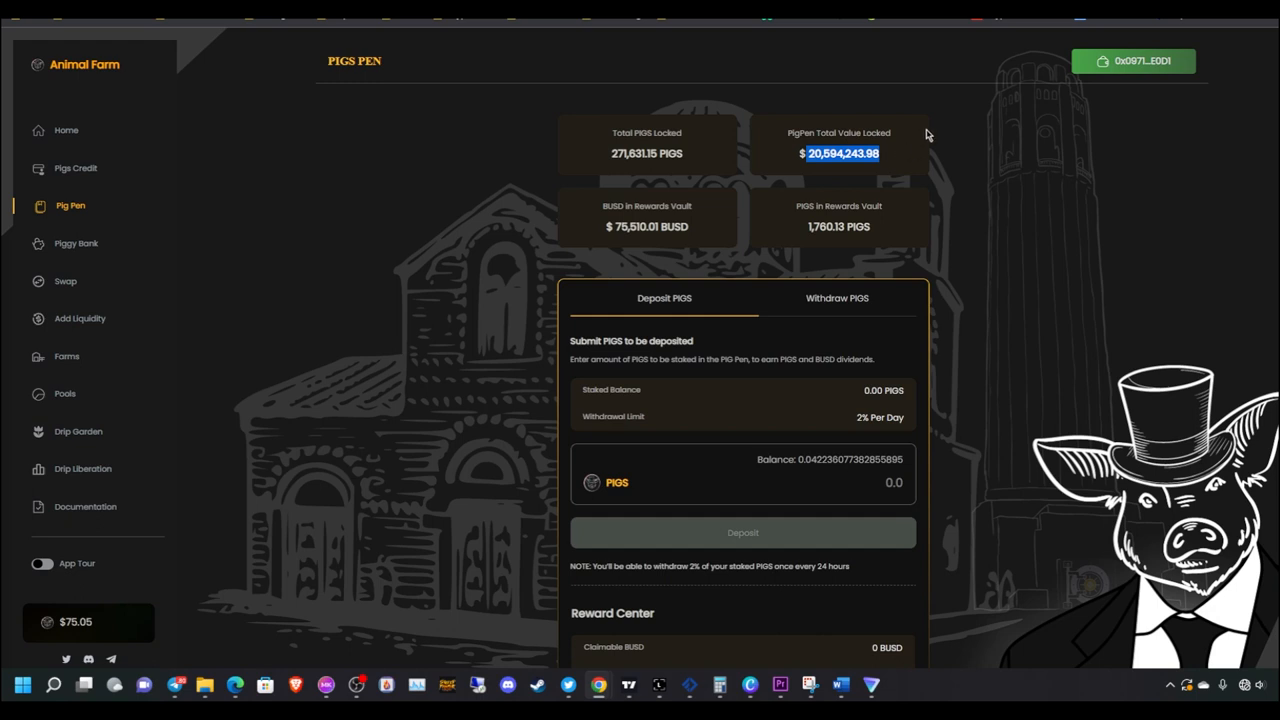
{"action": "mouse_move", "coordinate": [936, 312]}
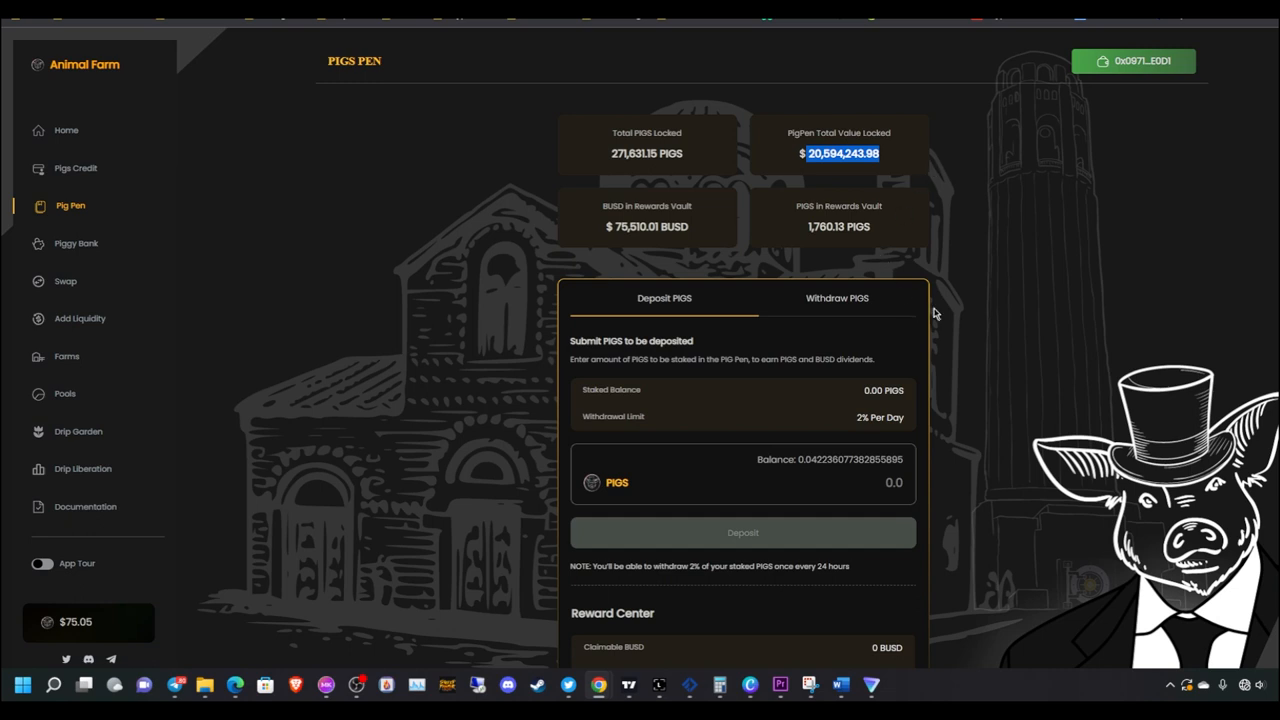
{"action": "mouse_move", "coordinate": [476, 218]}
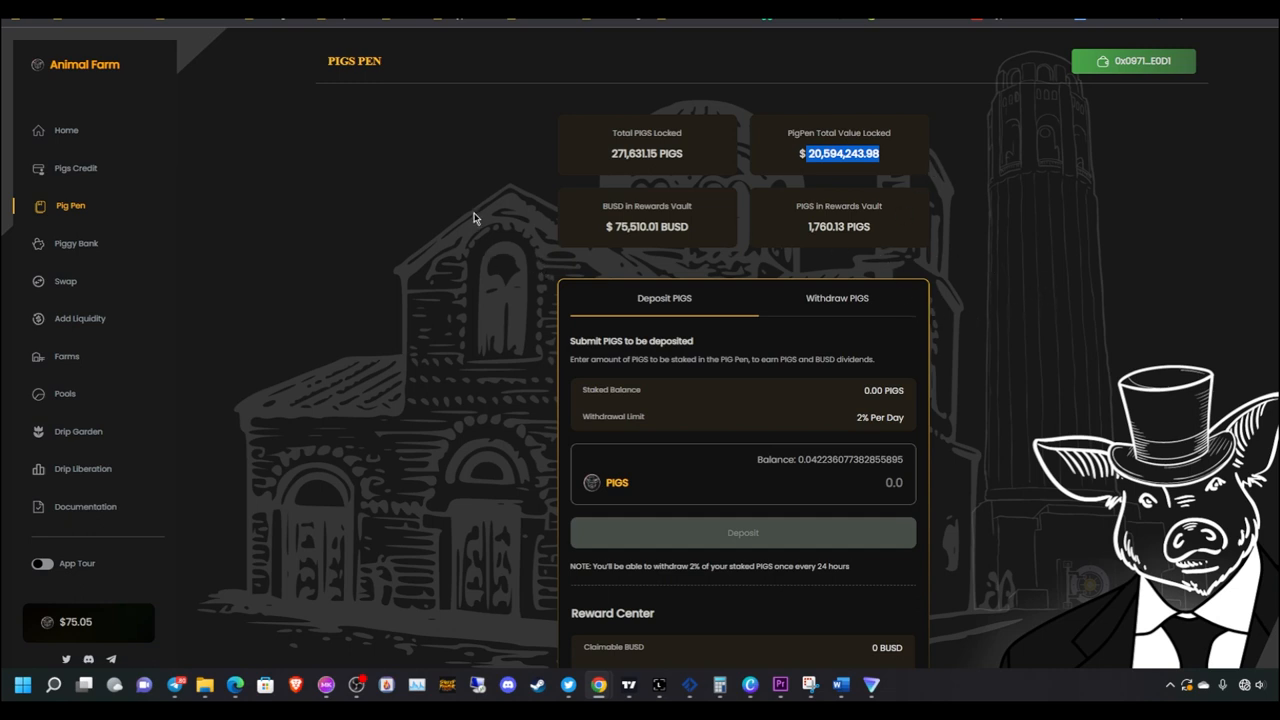
{"action": "mouse_move", "coordinate": [72, 272]}
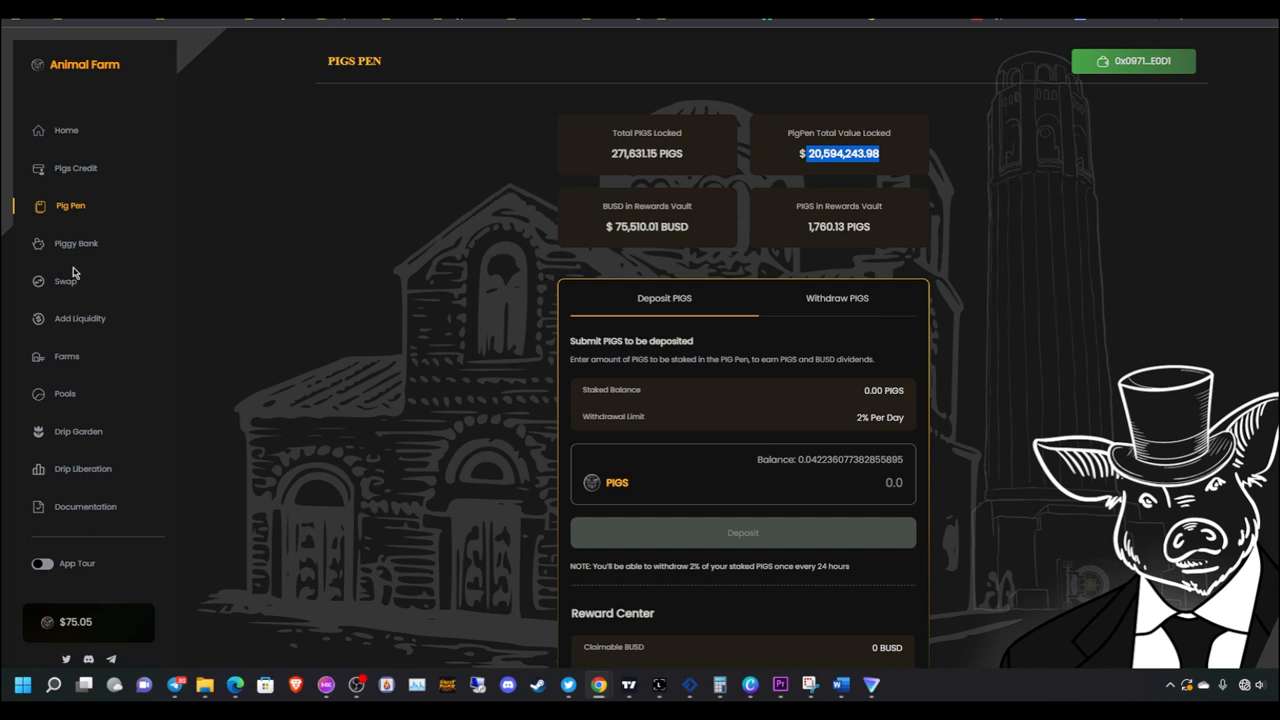
{"action": "mouse_move", "coordinate": [562, 340]}
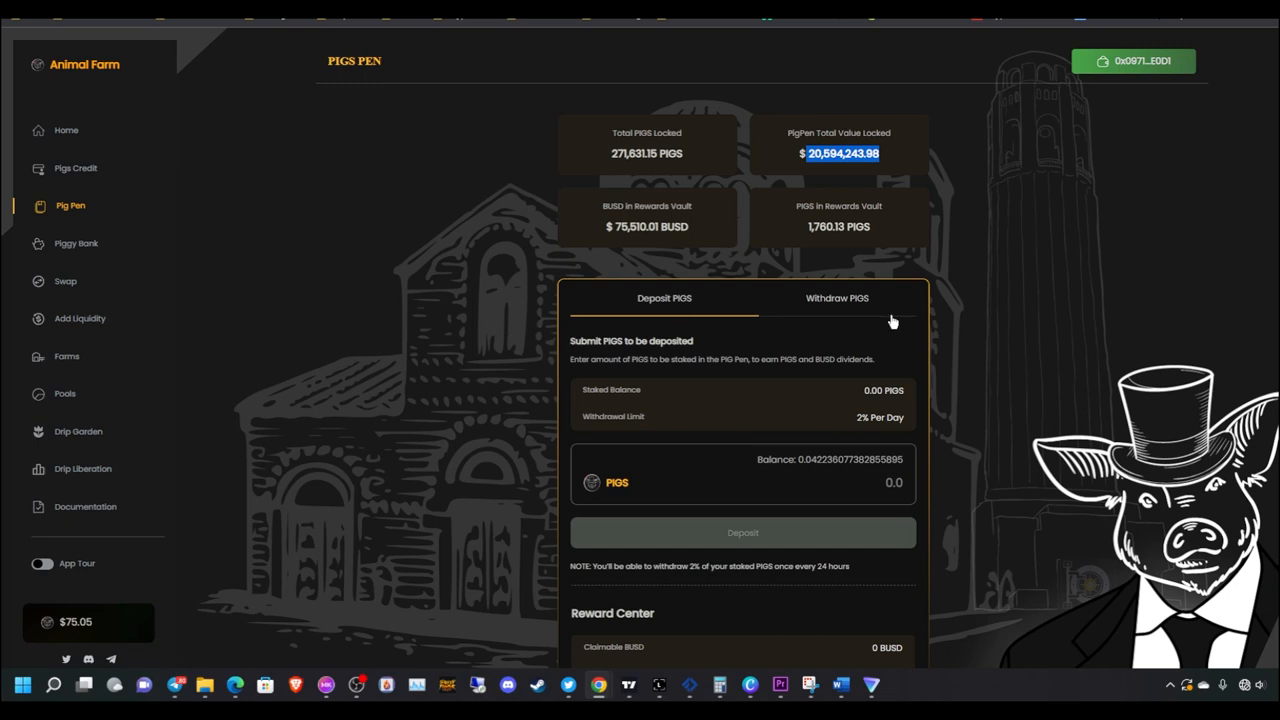
{"action": "mouse_move", "coordinate": [640, 392]}
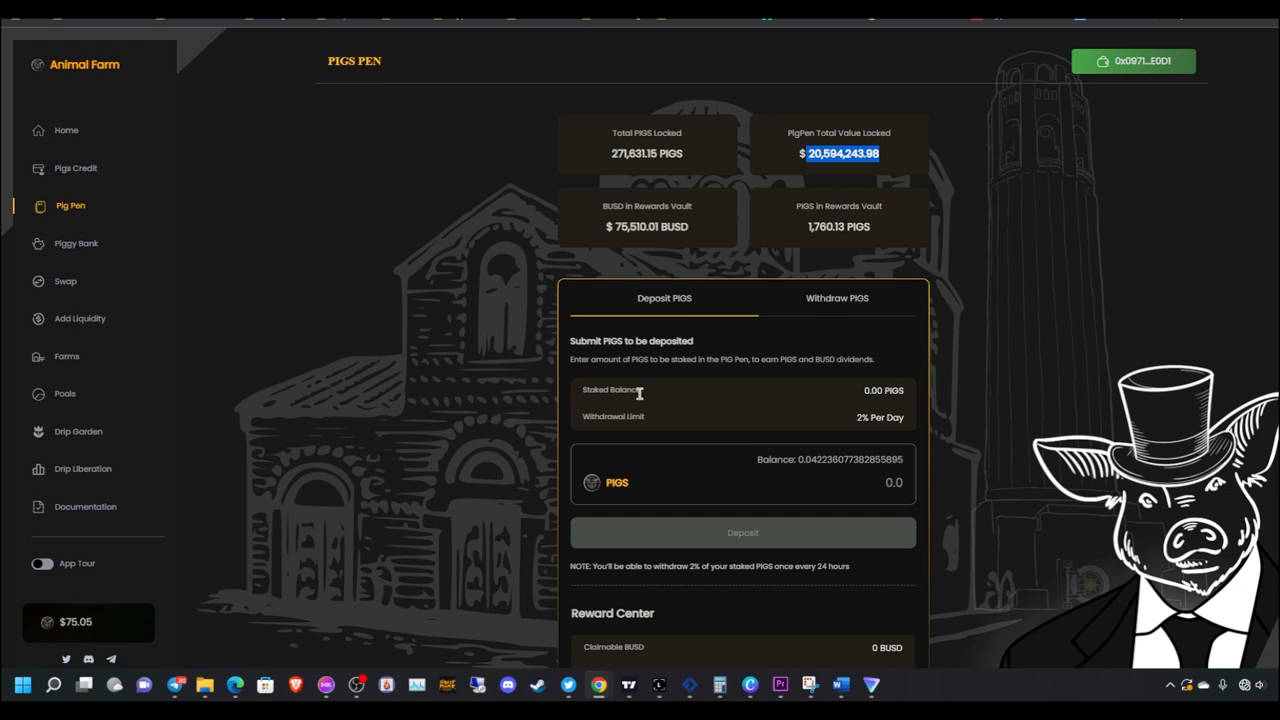
{"action": "mouse_move", "coordinate": [824, 464]}
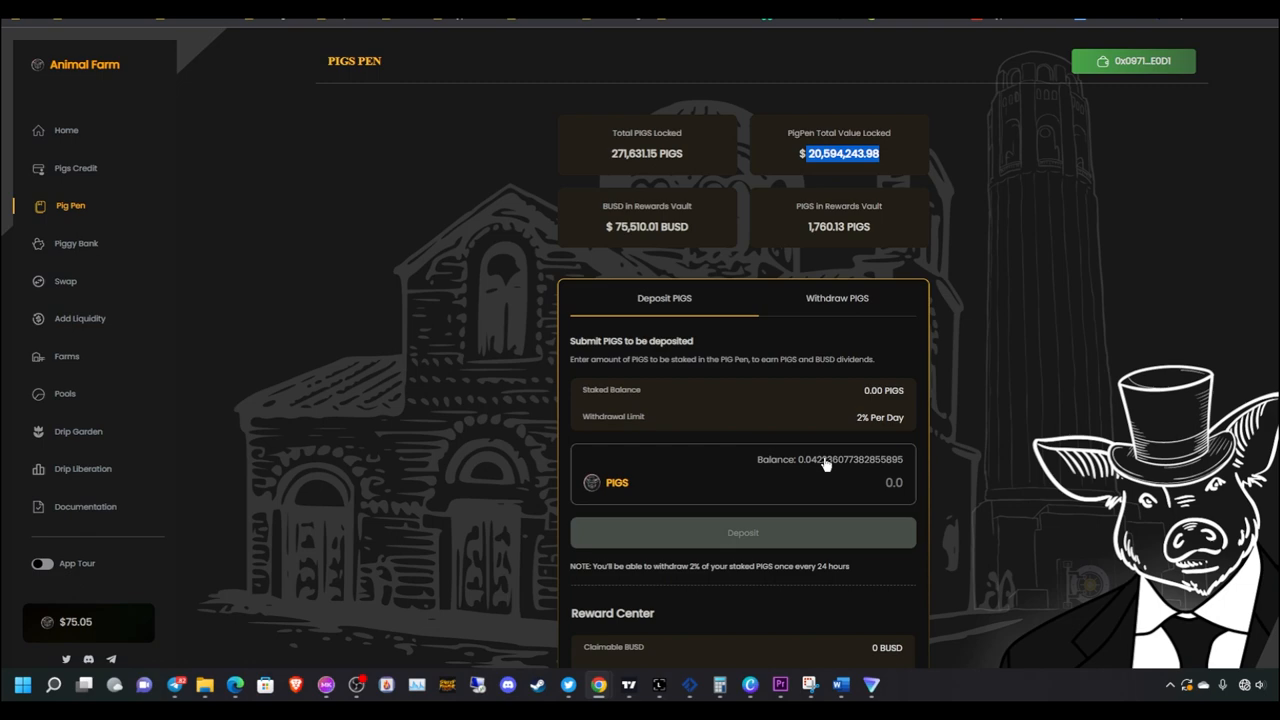
{"action": "mouse_move", "coordinate": [478, 480]}
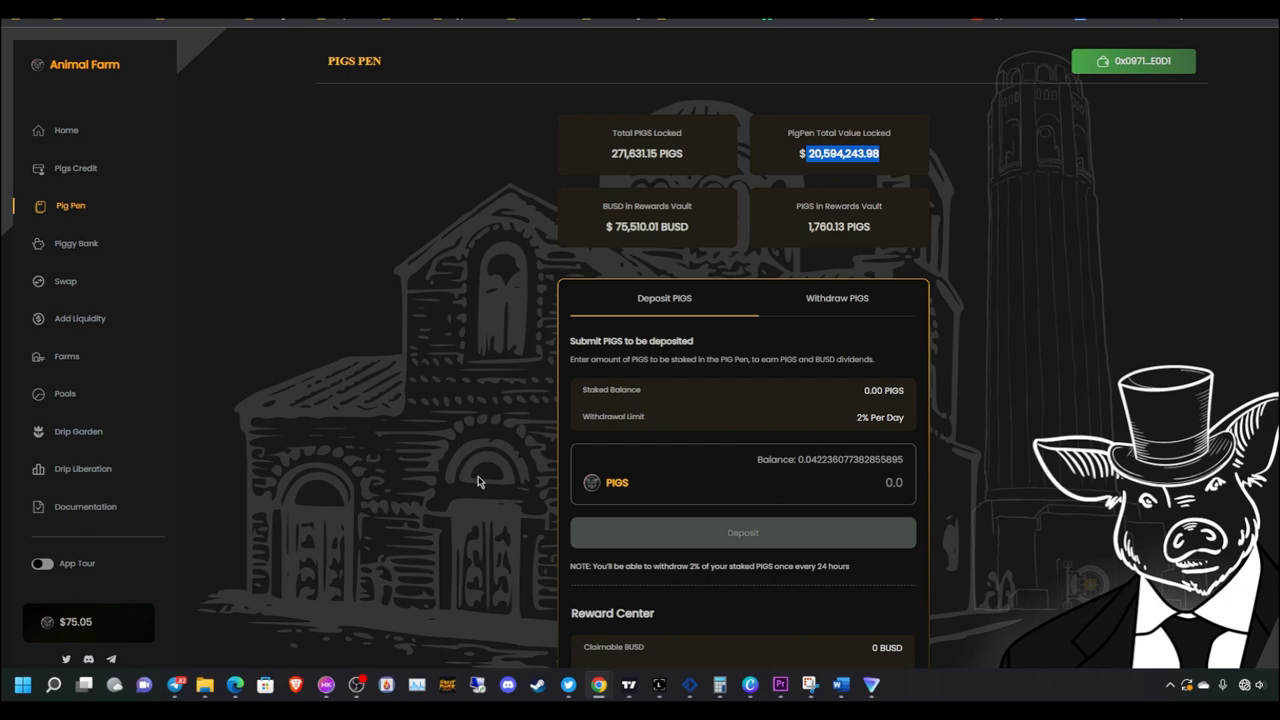
Return to the Word checklist showing item 6 'Have a strong PigPen position.'
{"action": "left_click", "coordinate": [840, 684]}
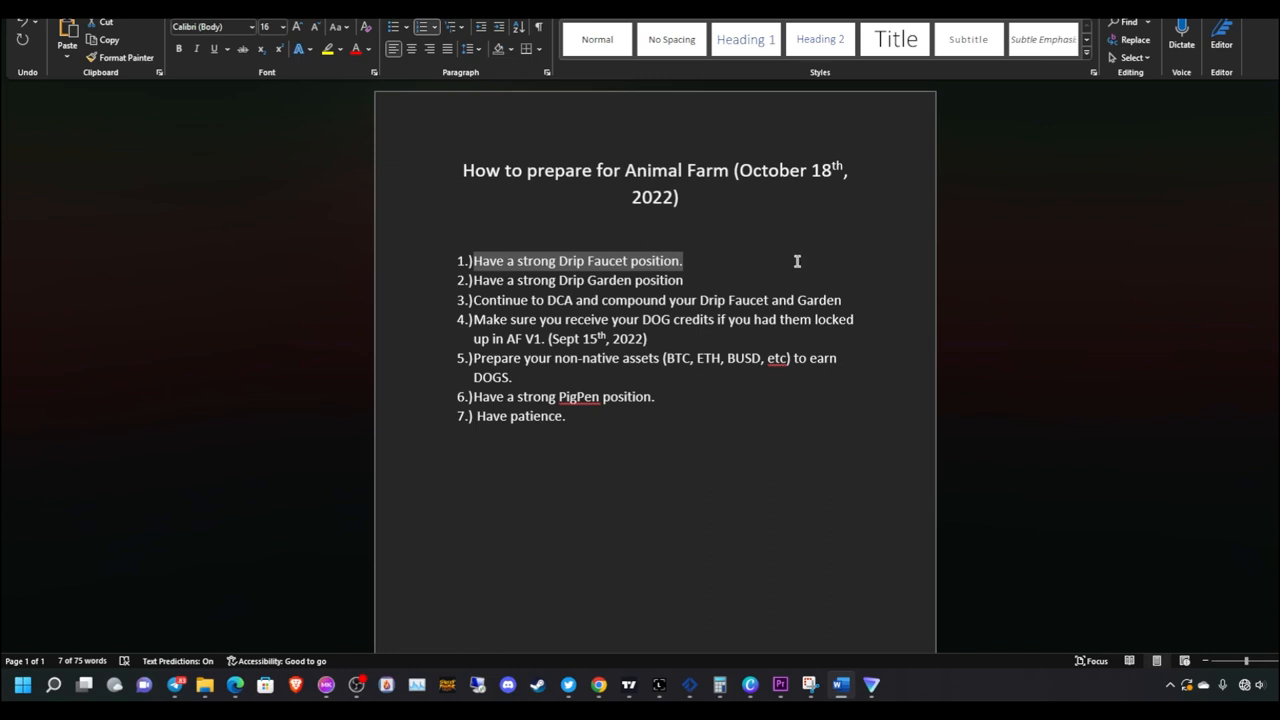
{"action": "mouse_move", "coordinate": [828, 212]}
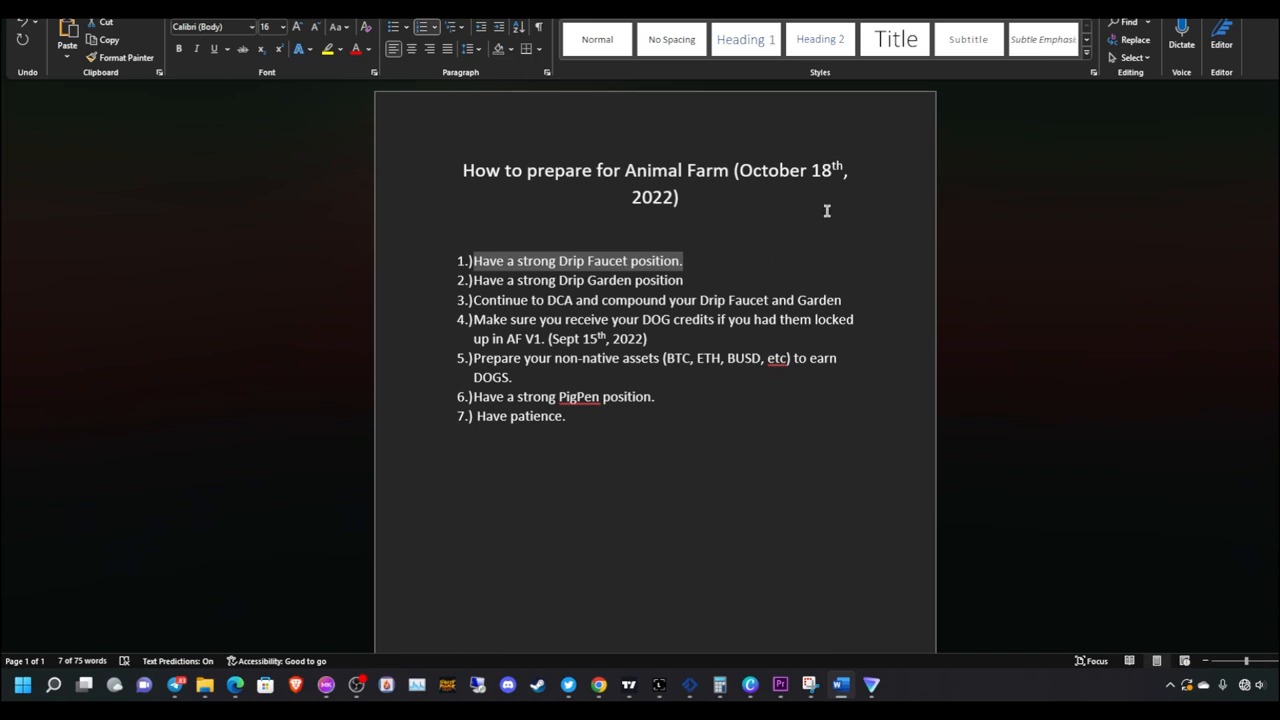
Deselect the first checklist item in the seven-item Word document
{"action": "left_click", "coordinate": [594, 390]}
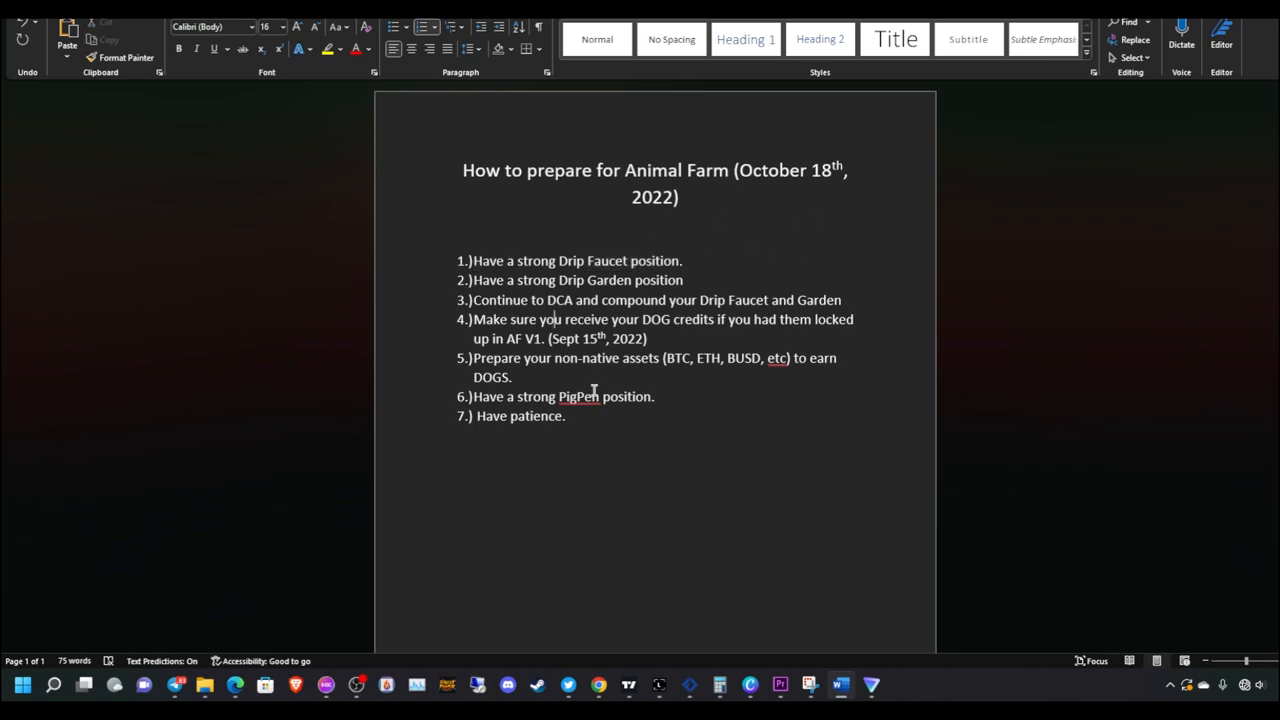
{"action": "mouse_move", "coordinate": [1064, 270]}
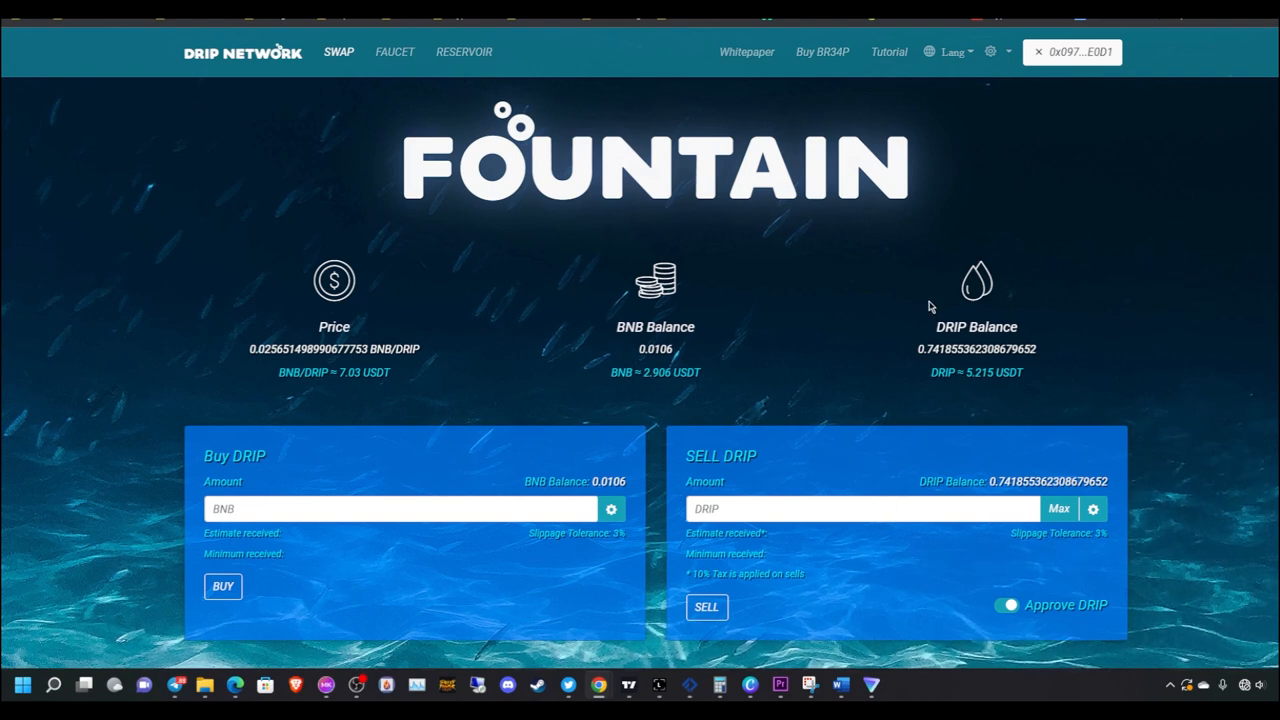
{"action": "mouse_move", "coordinate": [702, 90]}
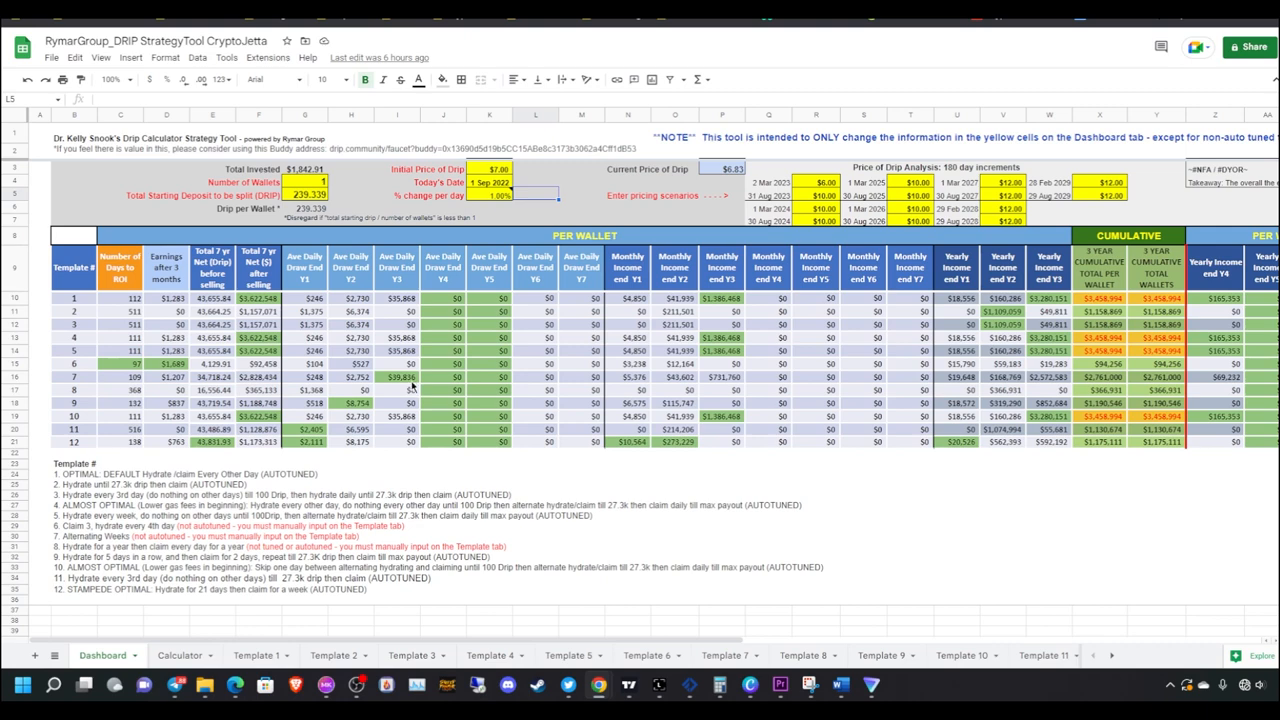
{"action": "mouse_move", "coordinate": [430, 368]}
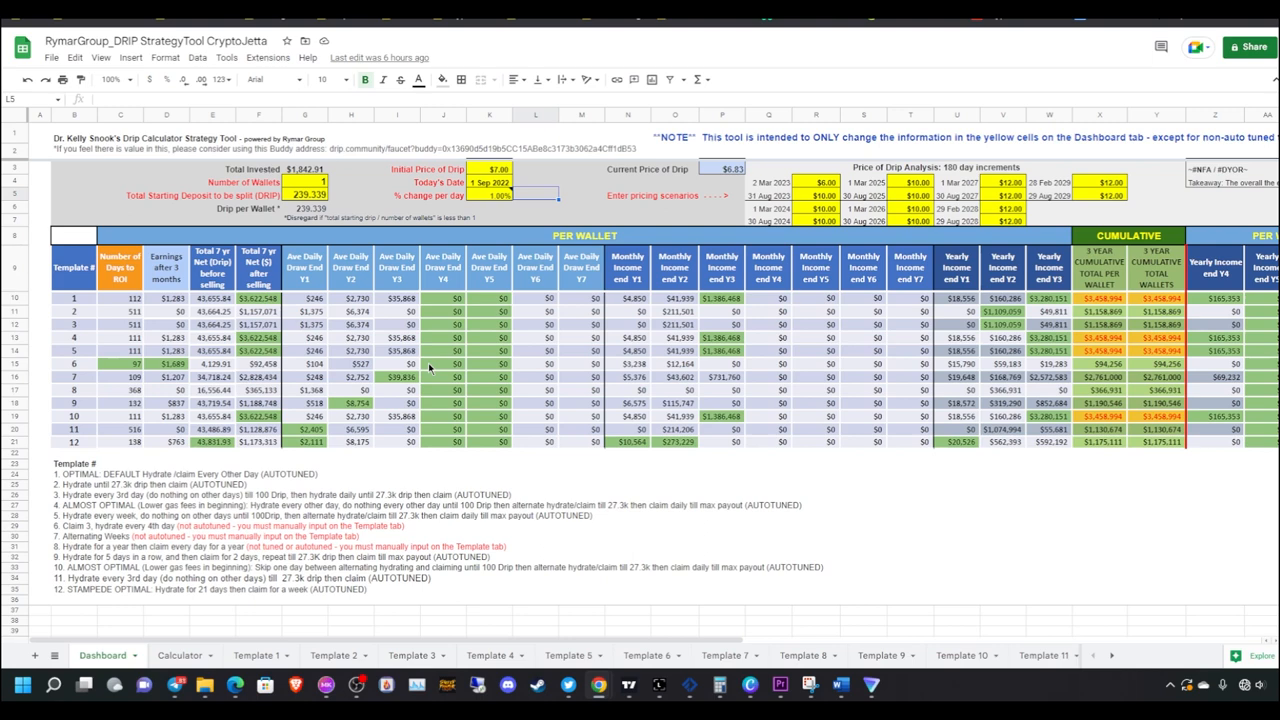
{"action": "mouse_move", "coordinate": [320, 112]}
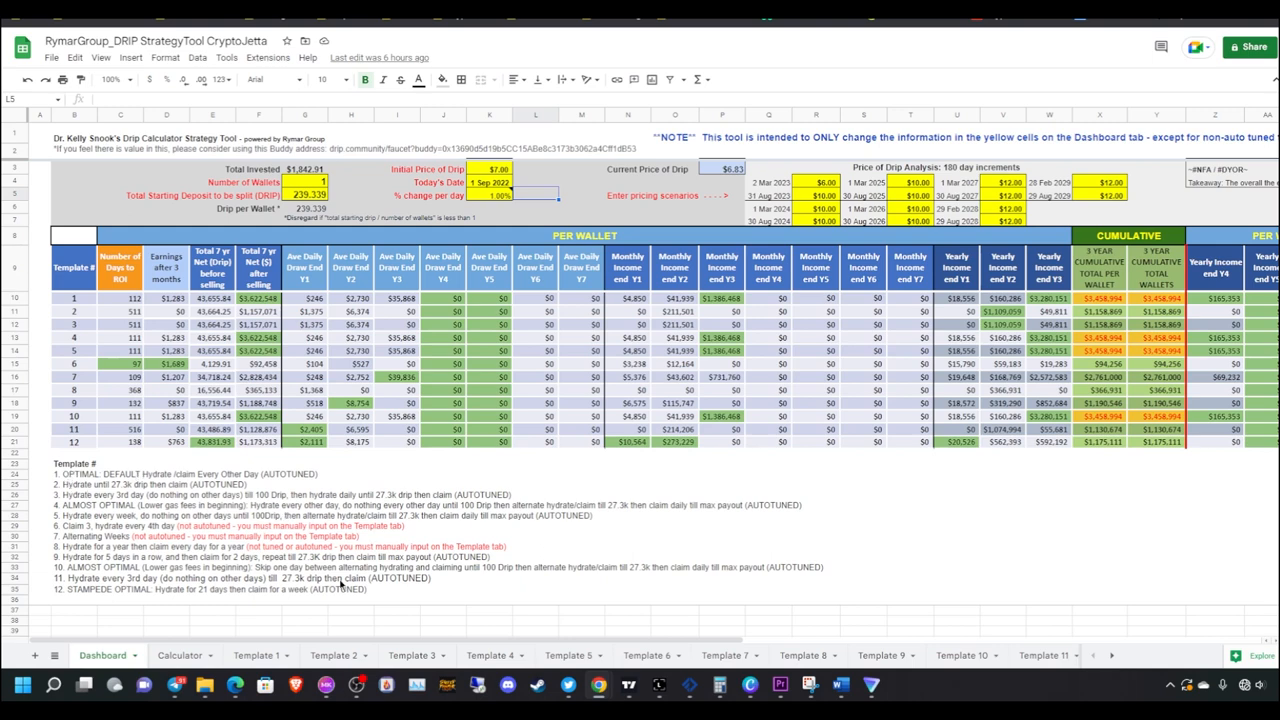
{"action": "mouse_move", "coordinate": [110, 504]}
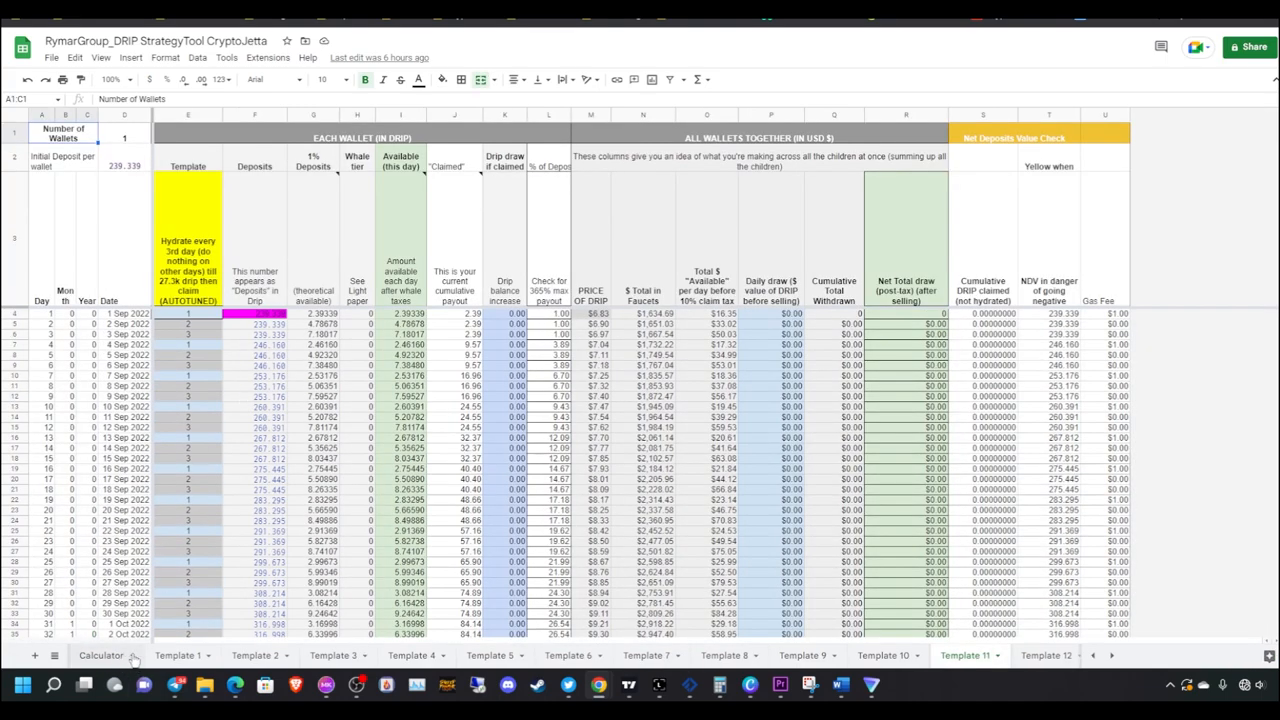
{"action": "left_click", "coordinate": [100, 656]}
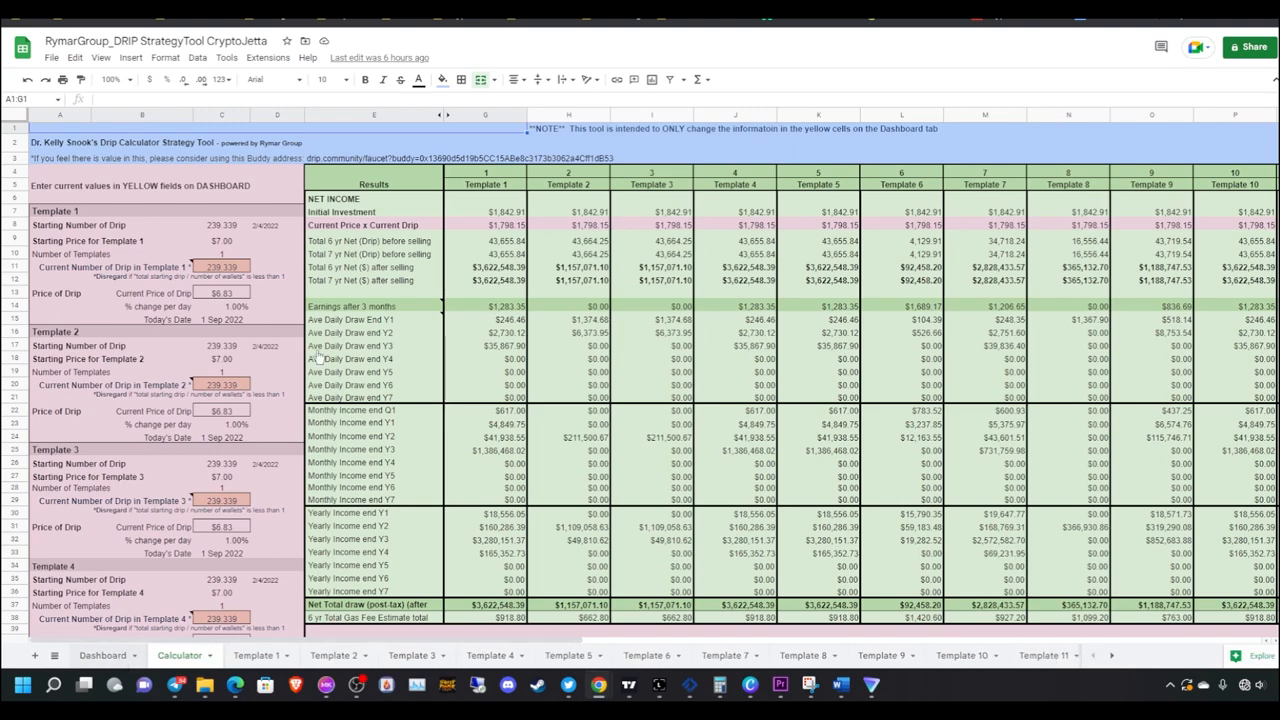
{"action": "left_click", "coordinate": [102, 656]}
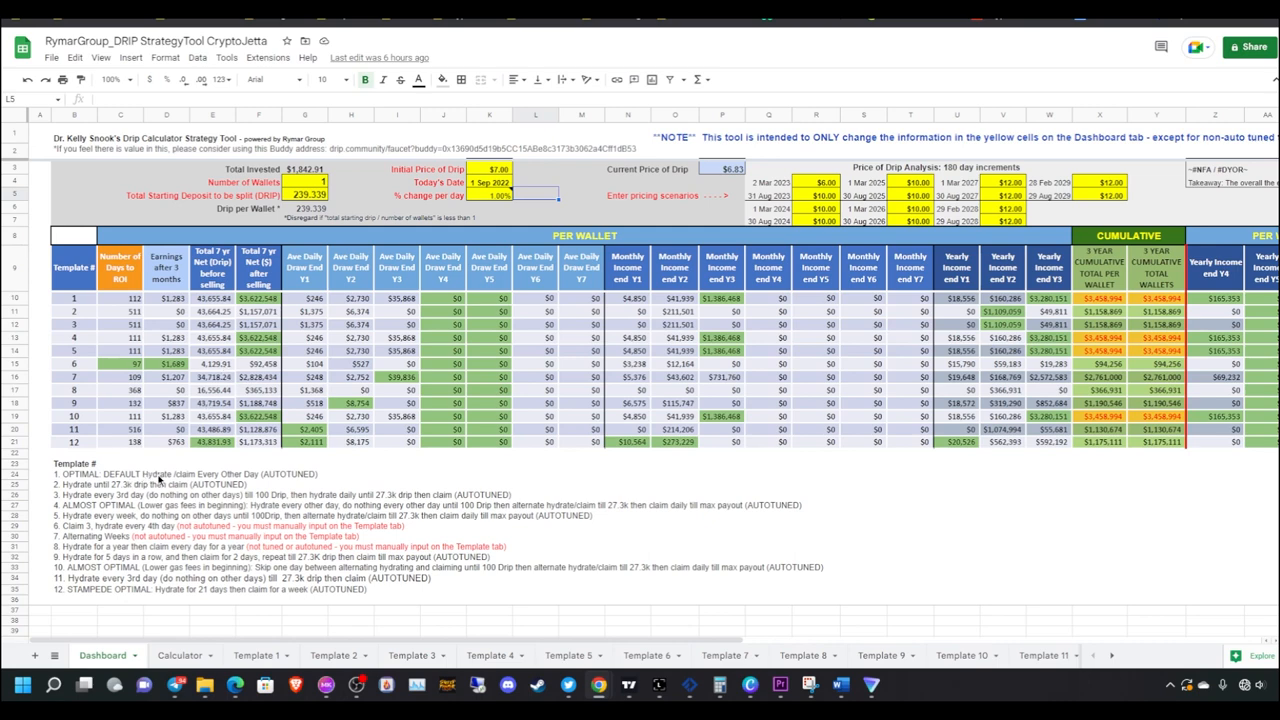
{"action": "mouse_move", "coordinate": [322, 474]}
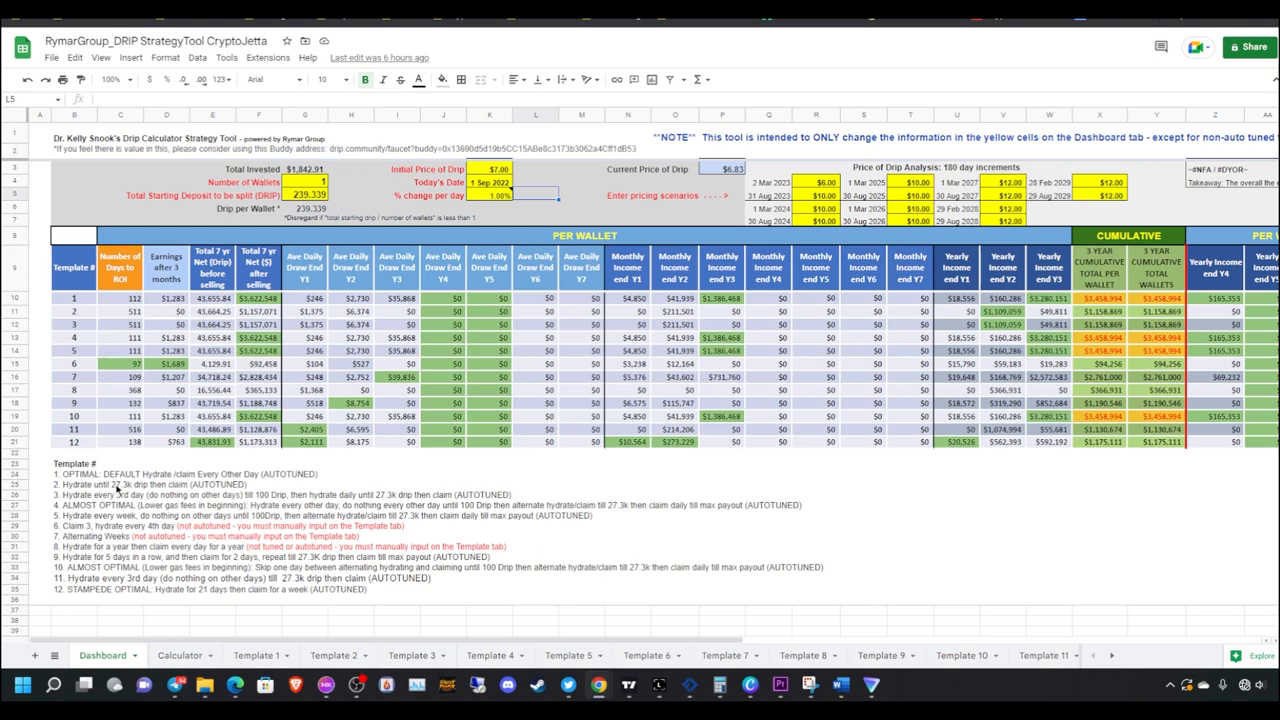
{"action": "mouse_move", "coordinate": [252, 486]}
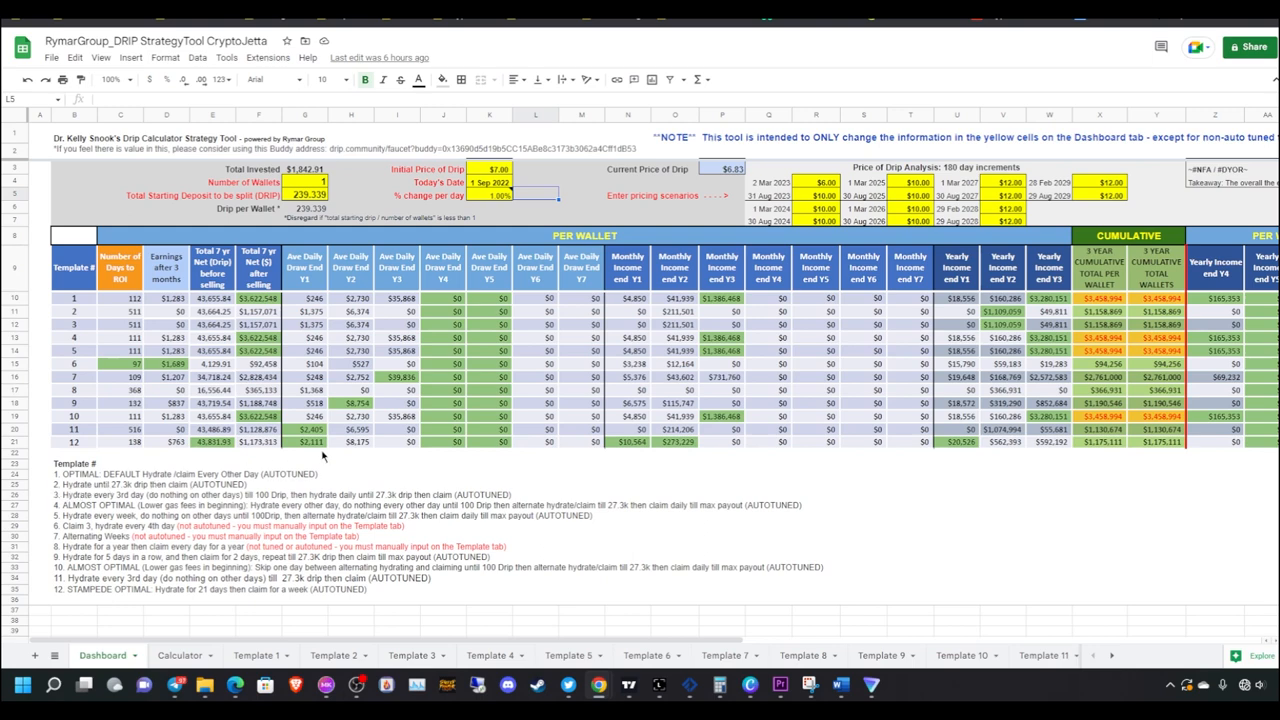
{"action": "mouse_move", "coordinate": [376, 596]}
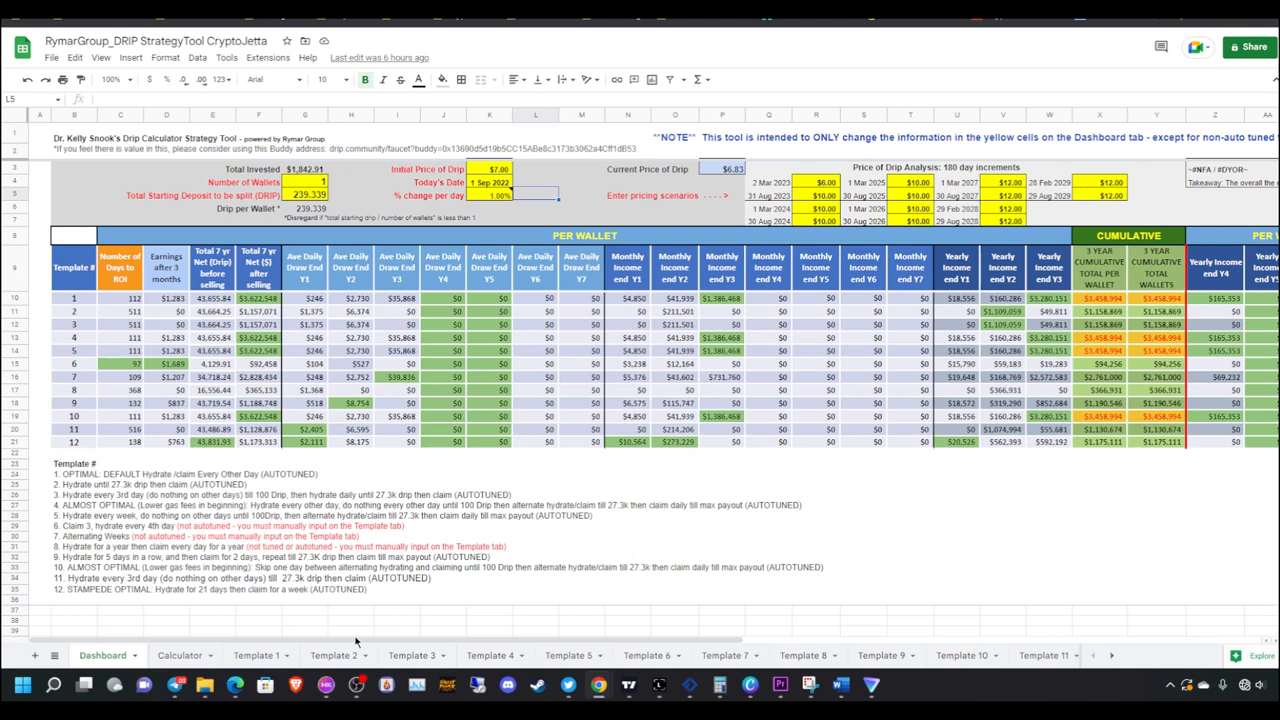
{"action": "mouse_move", "coordinate": [24, 348]}
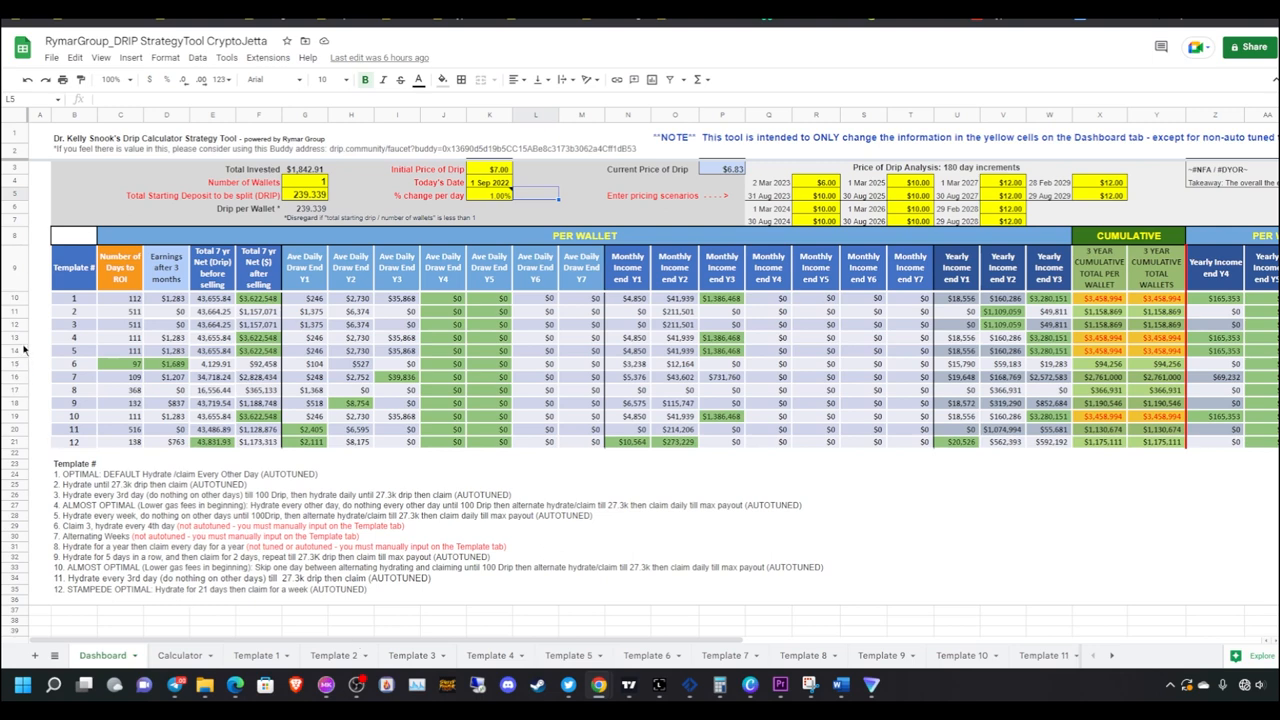
{"action": "mouse_move", "coordinate": [136, 414]}
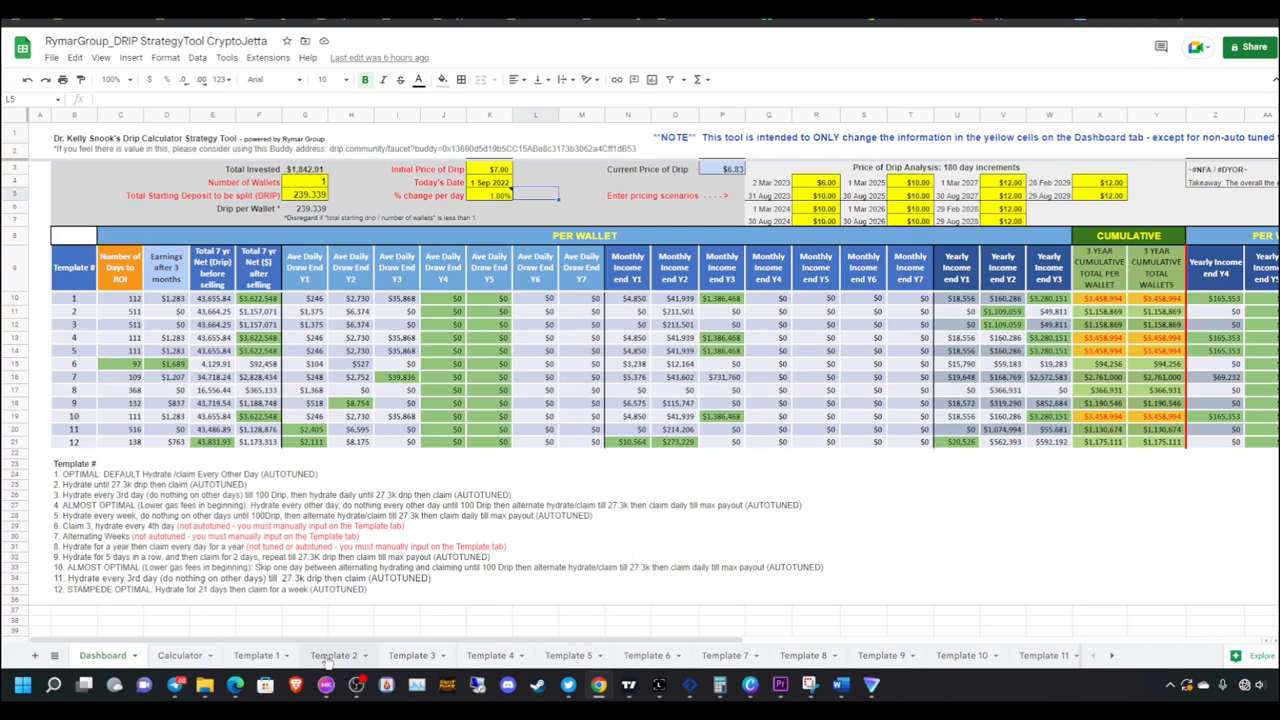
{"action": "left_click", "coordinate": [332, 656]}
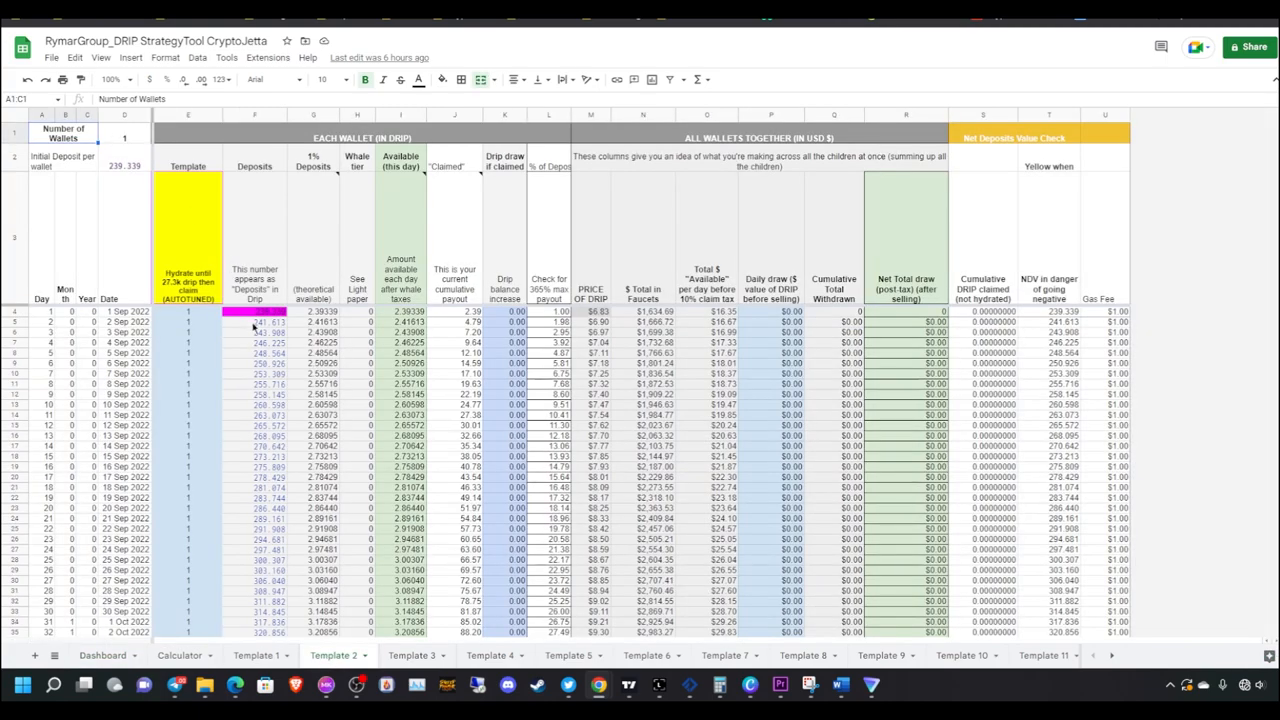
{"action": "mouse_move", "coordinate": [242, 380]}
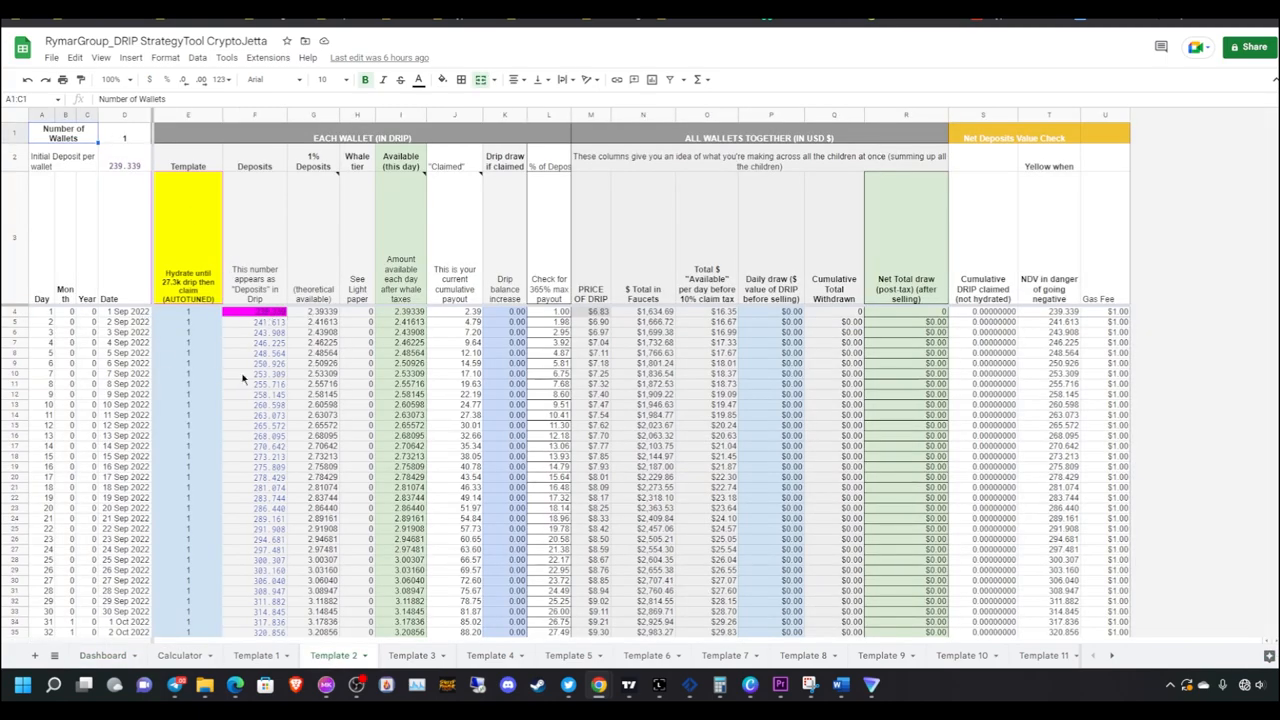
{"action": "scroll", "scroll_direction": "down", "scroll_amount": 3}
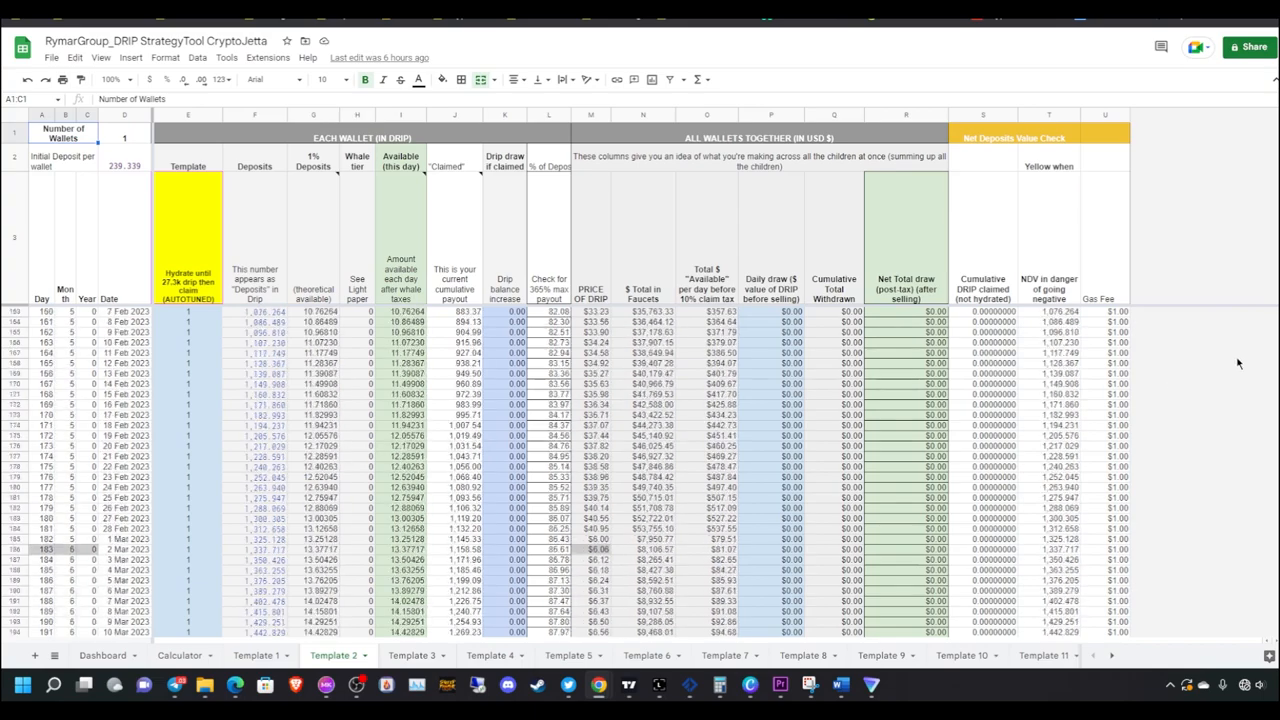
{"action": "scroll", "scroll_direction": "down", "scroll_amount": 3}
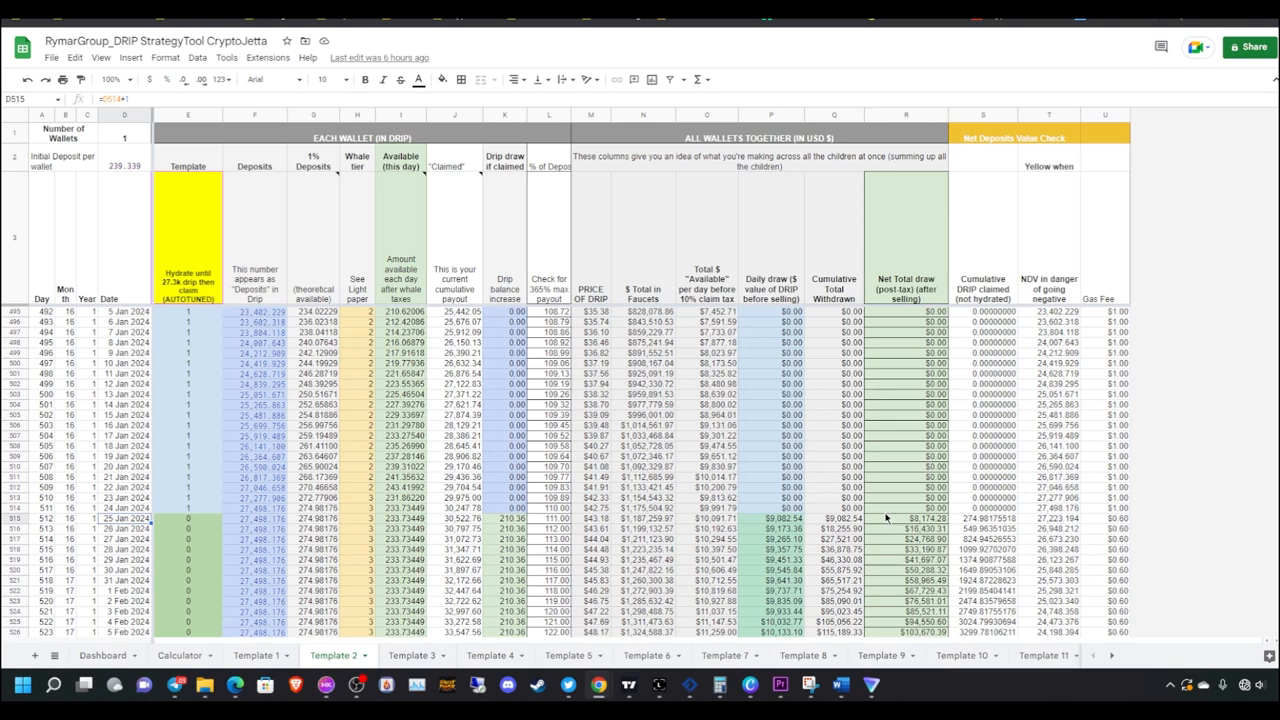
{"action": "scroll", "scroll_direction": "up", "scroll_amount": 3}
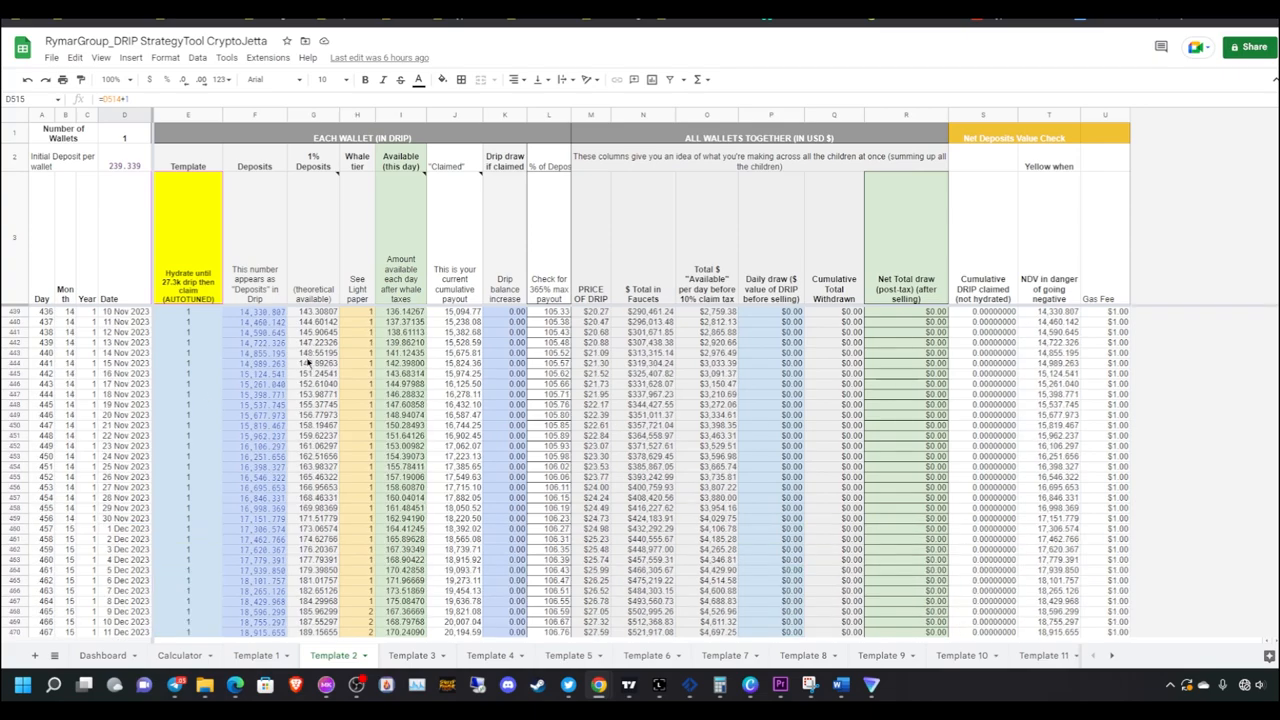
{"action": "scroll", "scroll_direction": "up", "scroll_amount": 3}
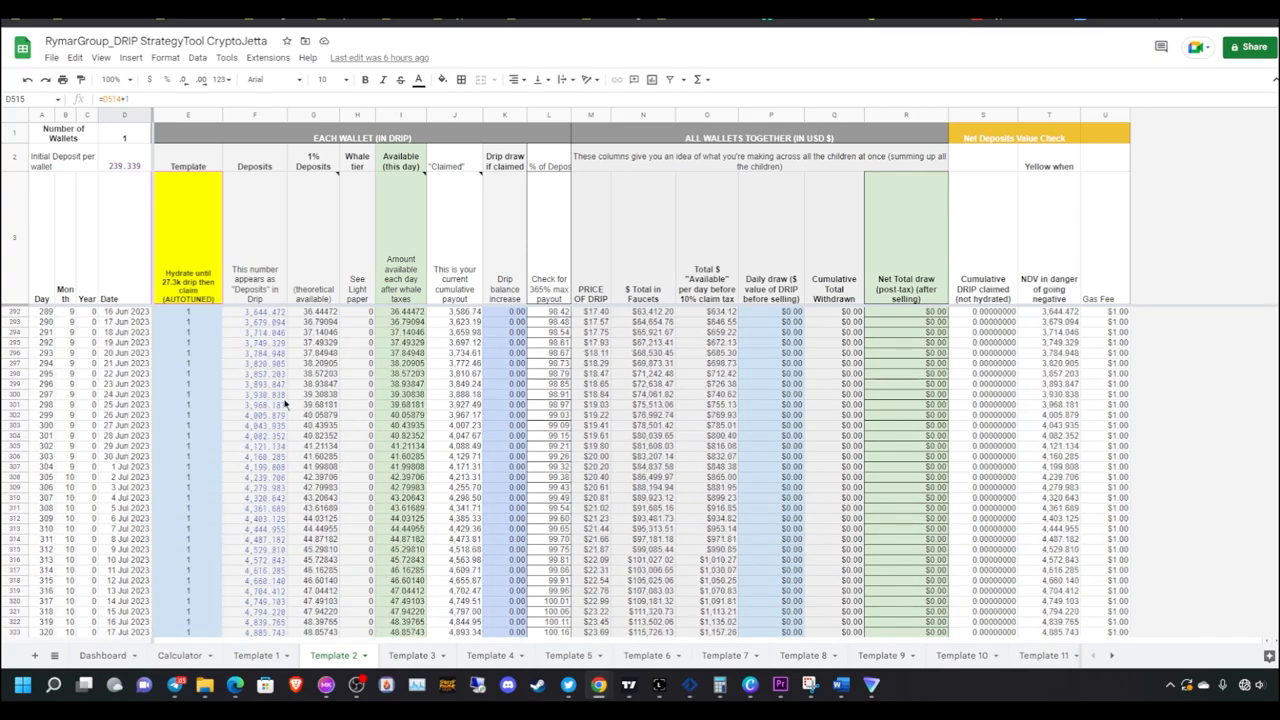
{"action": "scroll", "scroll_direction": "up", "scroll_amount": 3}
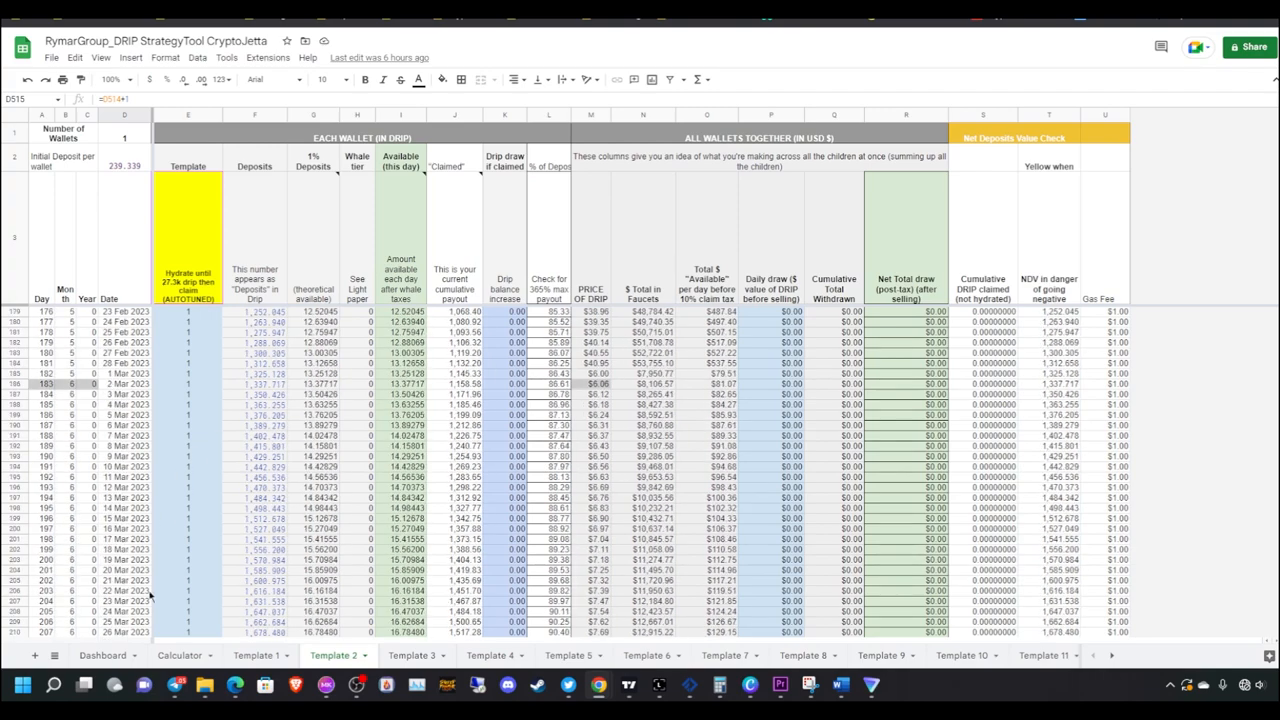
{"action": "left_click", "coordinate": [100, 656]}
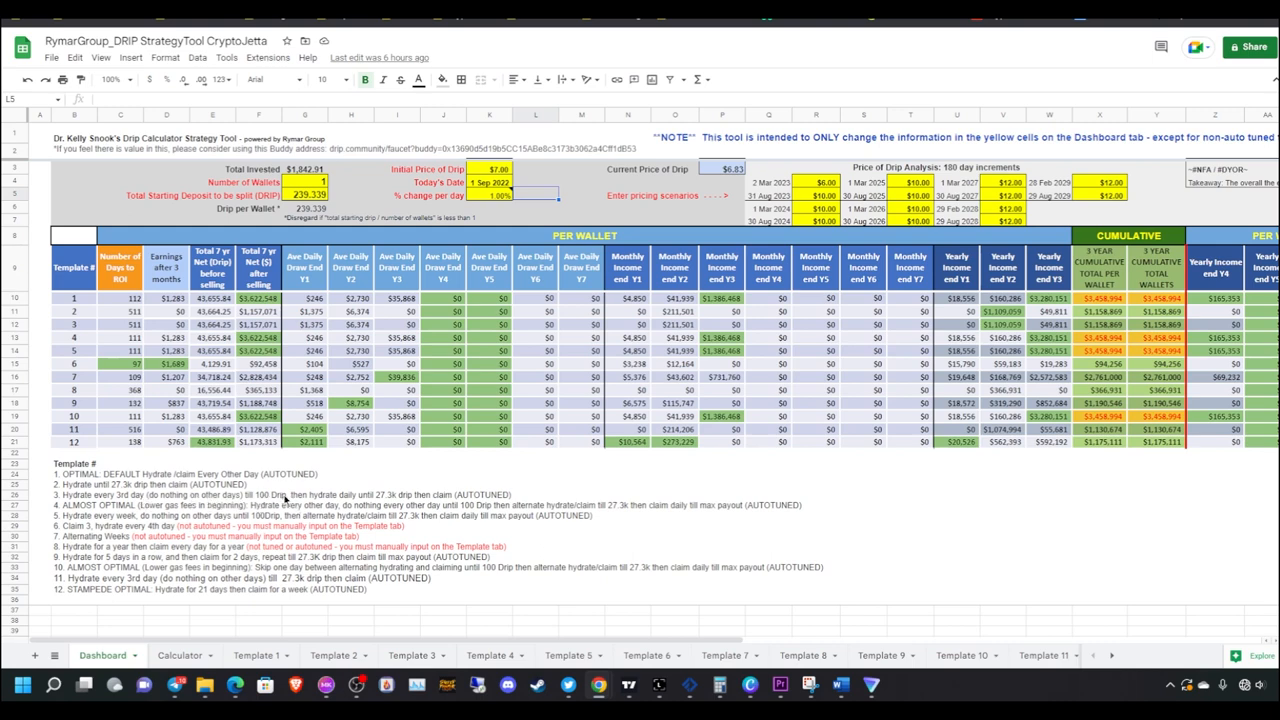
{"action": "mouse_move", "coordinate": [392, 500]}
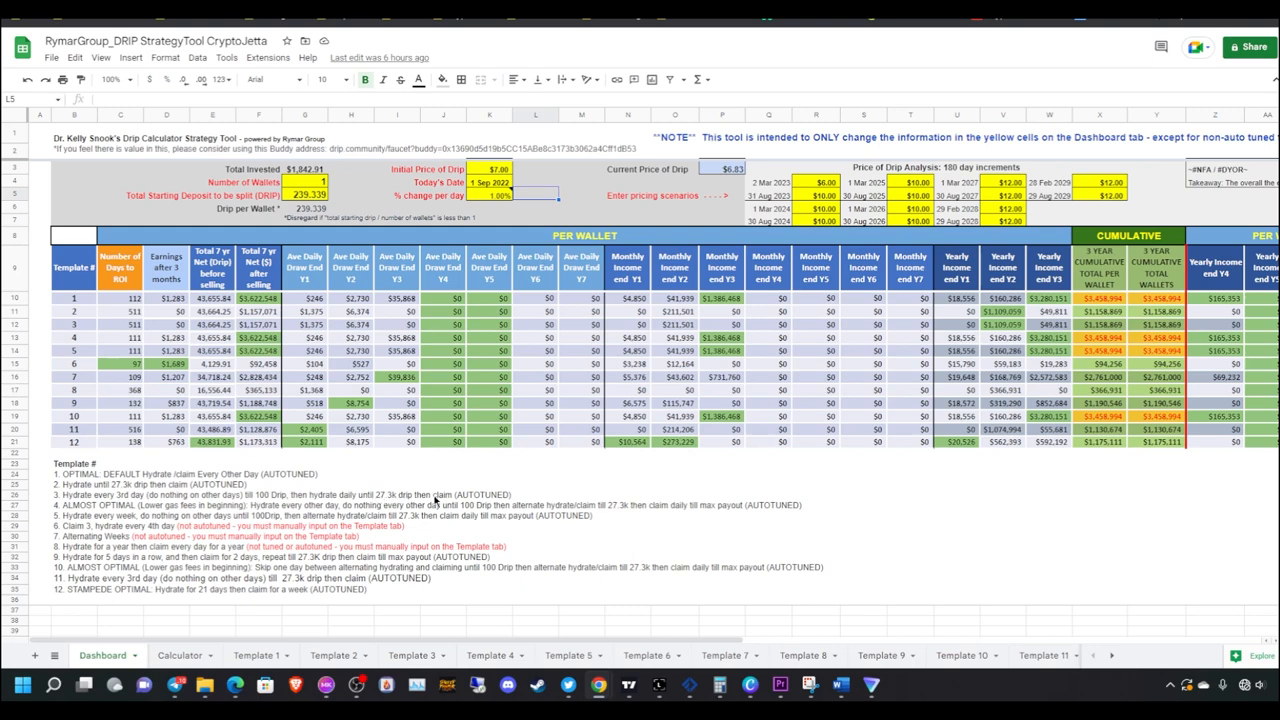
{"action": "mouse_move", "coordinate": [446, 502]}
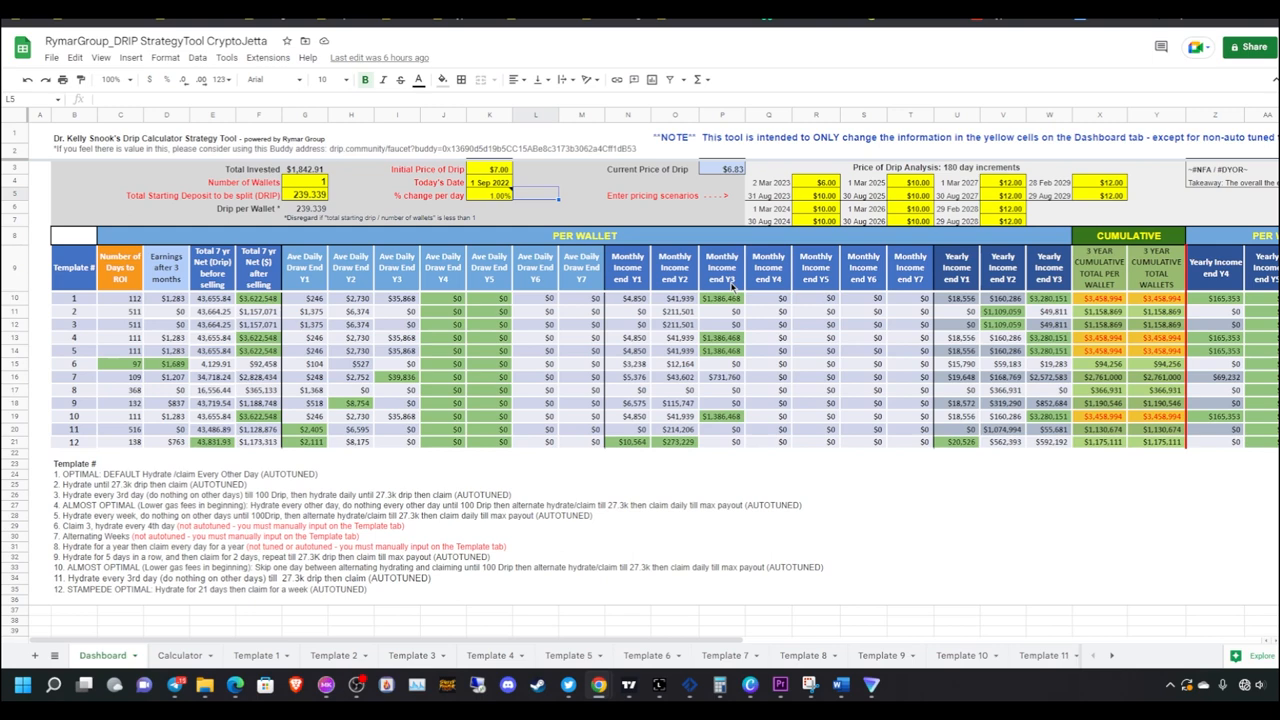
{"action": "mouse_move", "coordinate": [290, 144]}
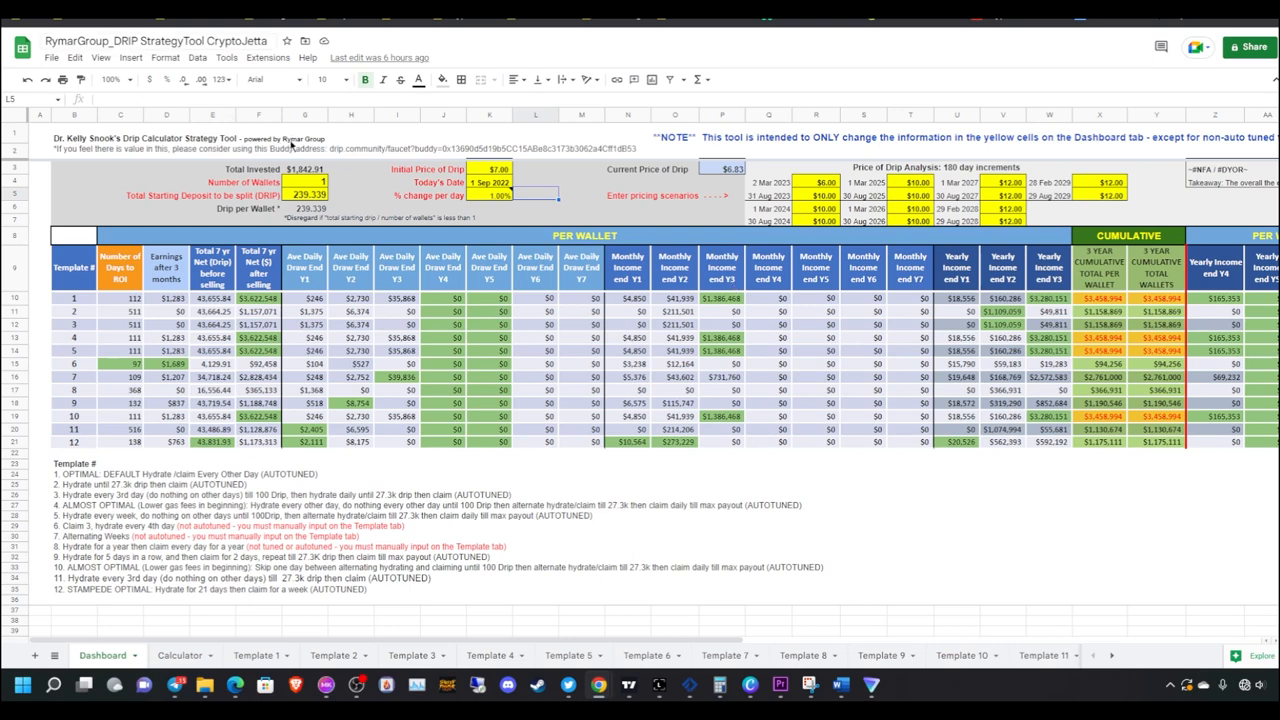
{"action": "mouse_move", "coordinate": [468, 396]}
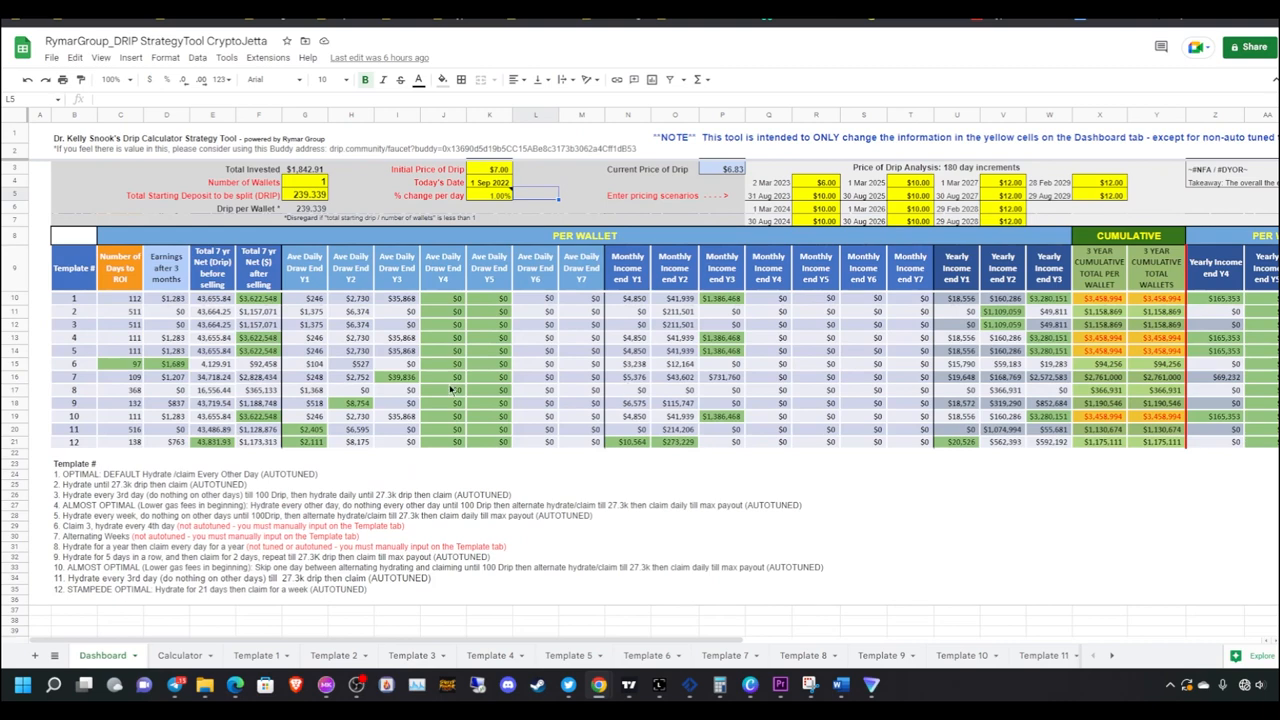
{"action": "mouse_move", "coordinate": [336, 608]}
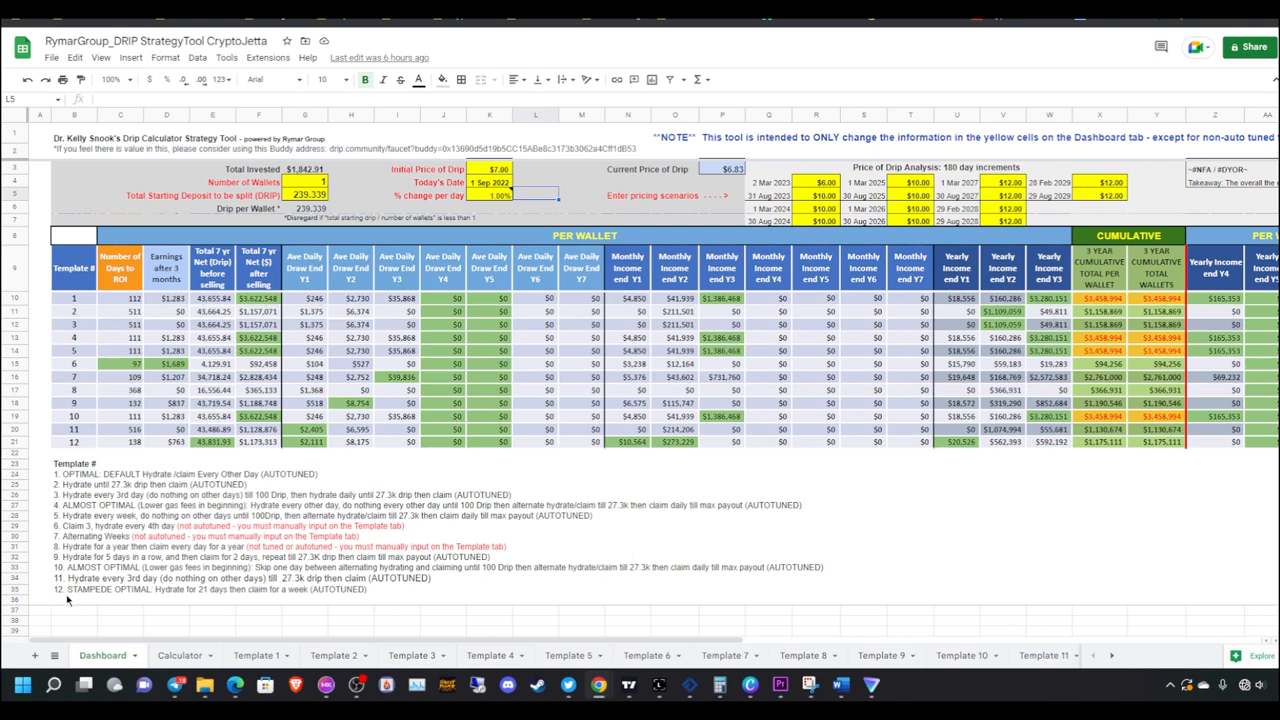
Select the Template 12 STAMPEDE OPTIMAL description cell on the Dashboard
{"action": "left_click", "coordinate": [76, 588]}
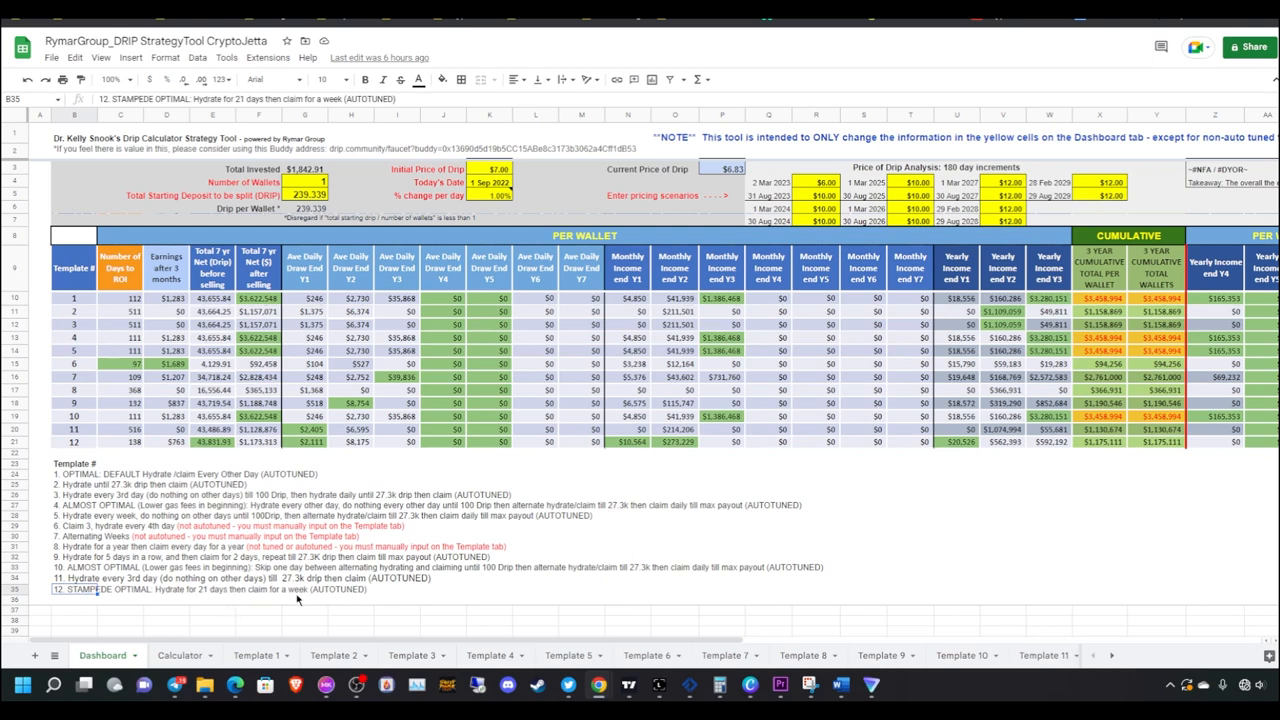
{"action": "mouse_move", "coordinate": [1114, 680]}
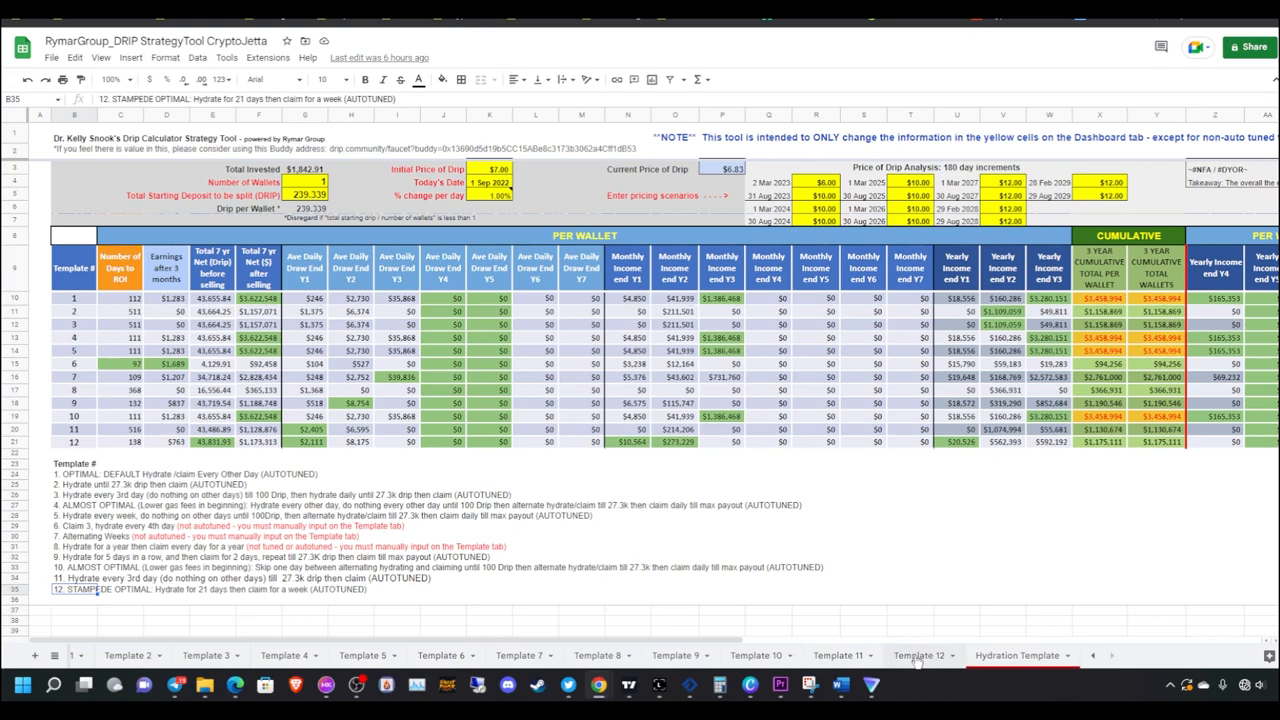
{"action": "left_click", "coordinate": [918, 656]}
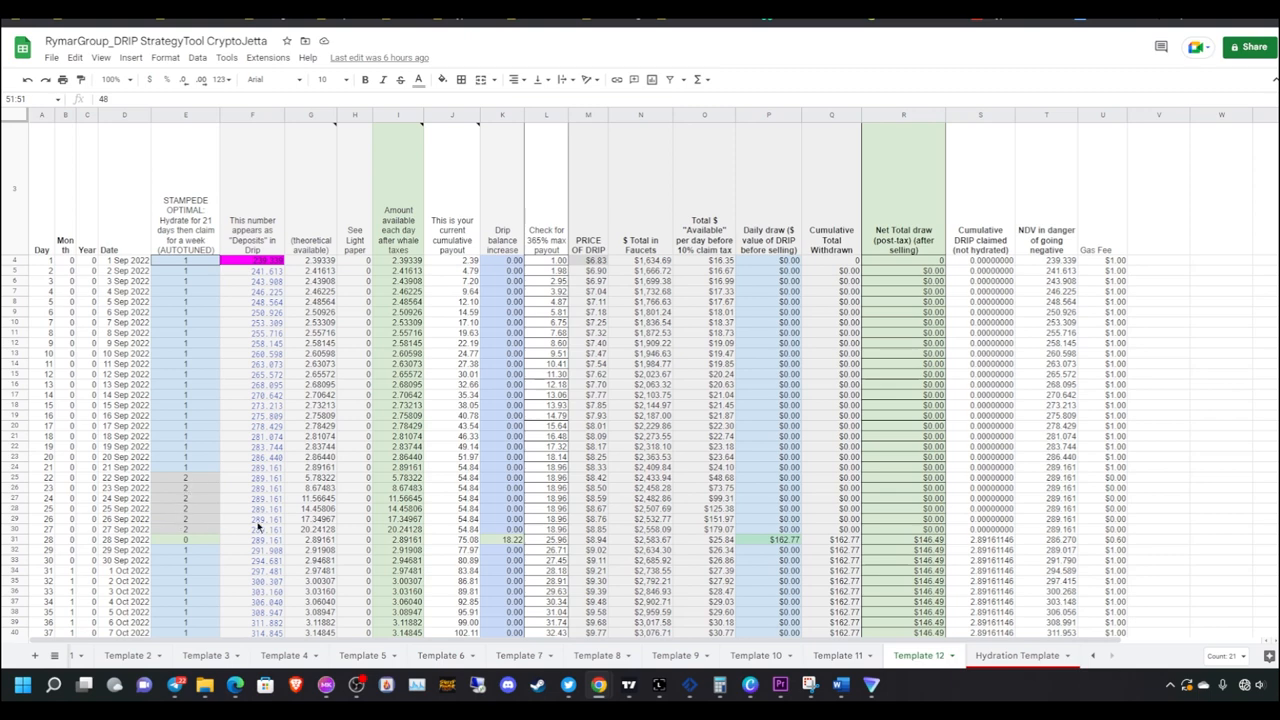
{"action": "mouse_move", "coordinate": [896, 508]}
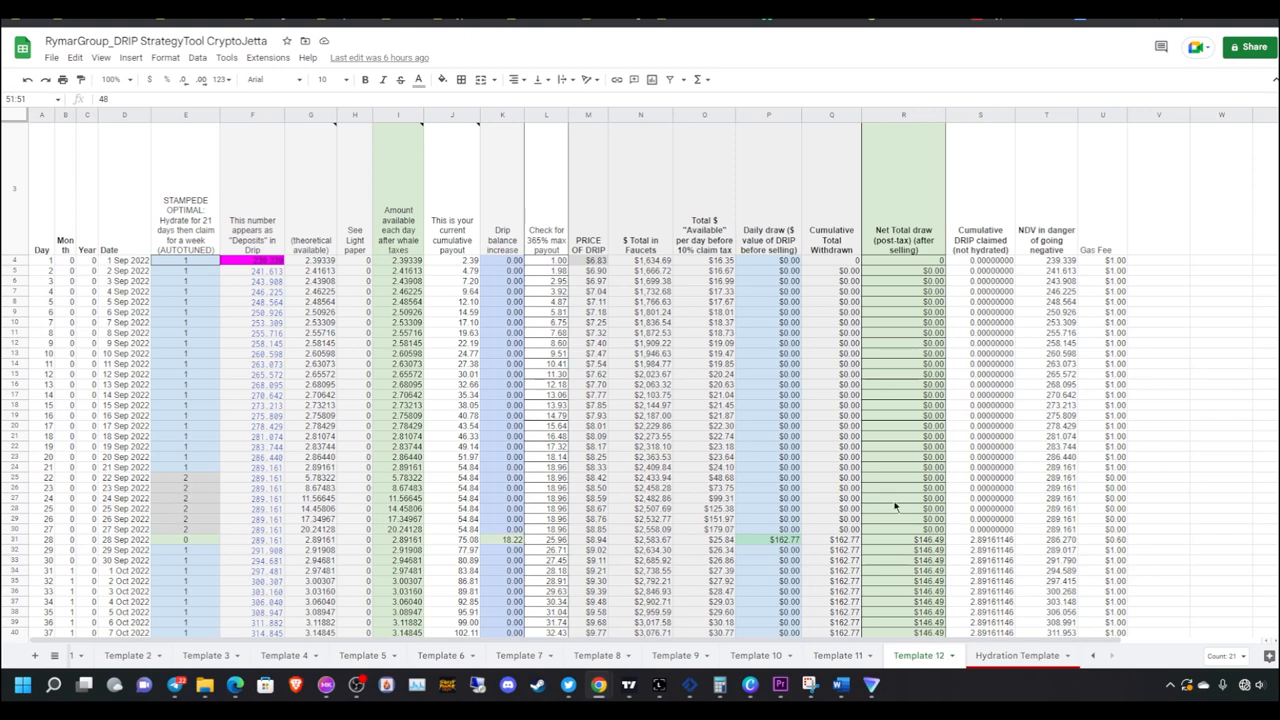
{"action": "mouse_move", "coordinate": [564, 452]}
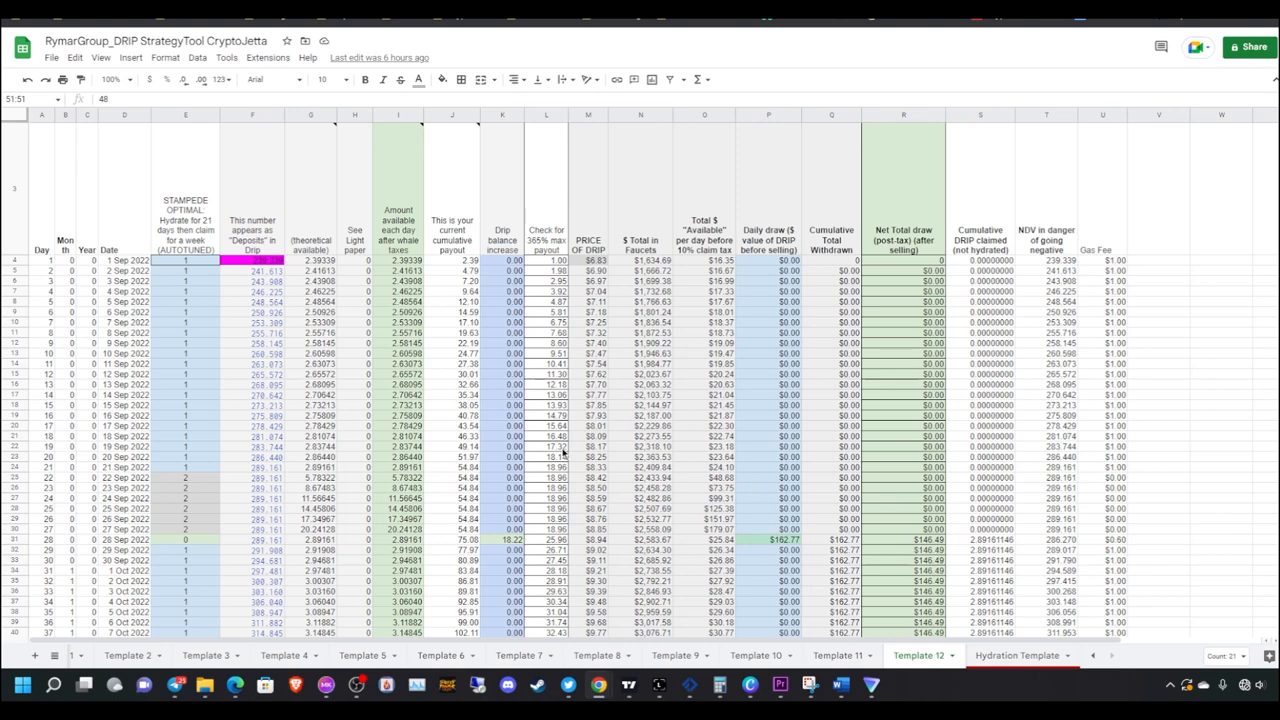
{"action": "left_click", "coordinate": [184, 476]}
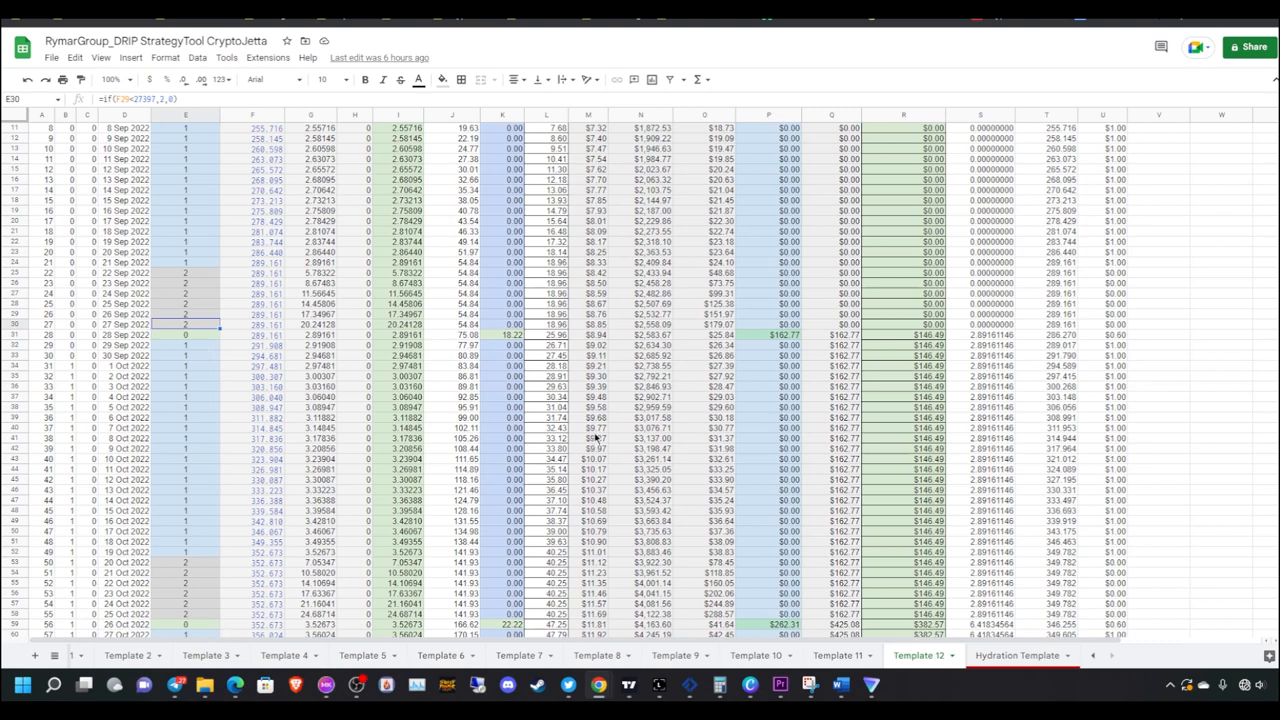
{"action": "mouse_move", "coordinate": [204, 312]}
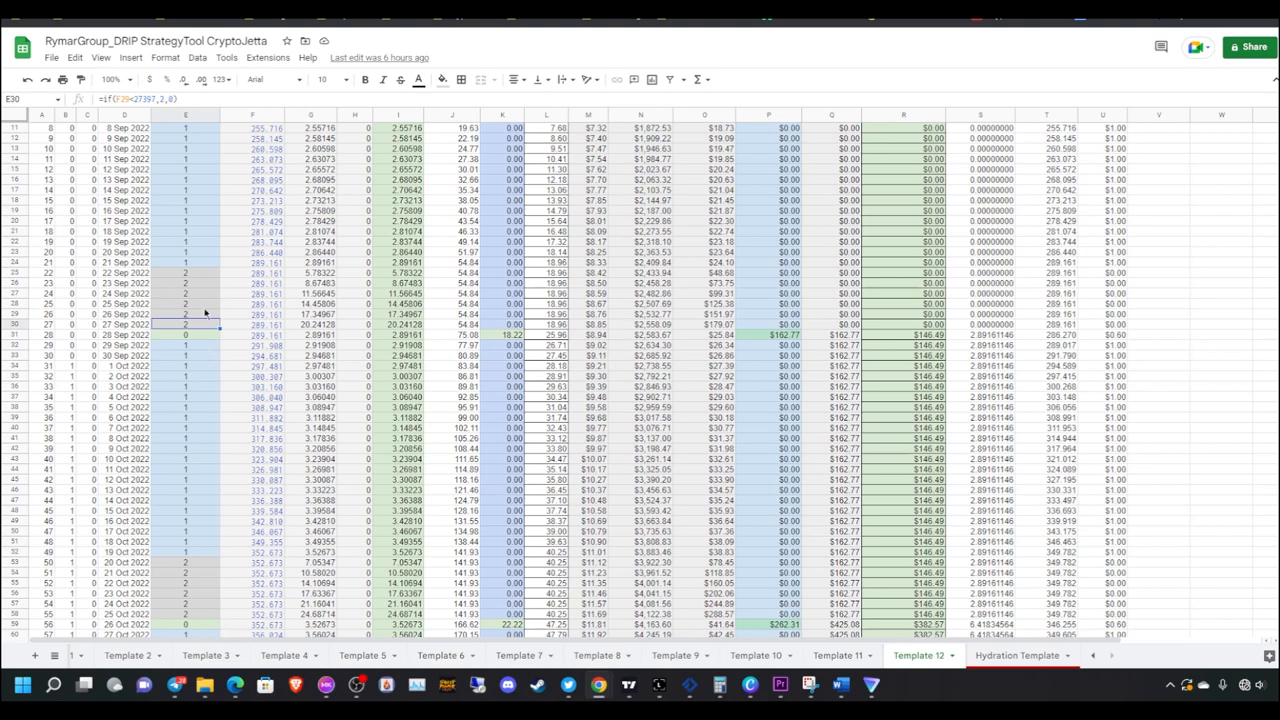
{"action": "scroll", "scroll_direction": "down", "scroll_amount": 3}
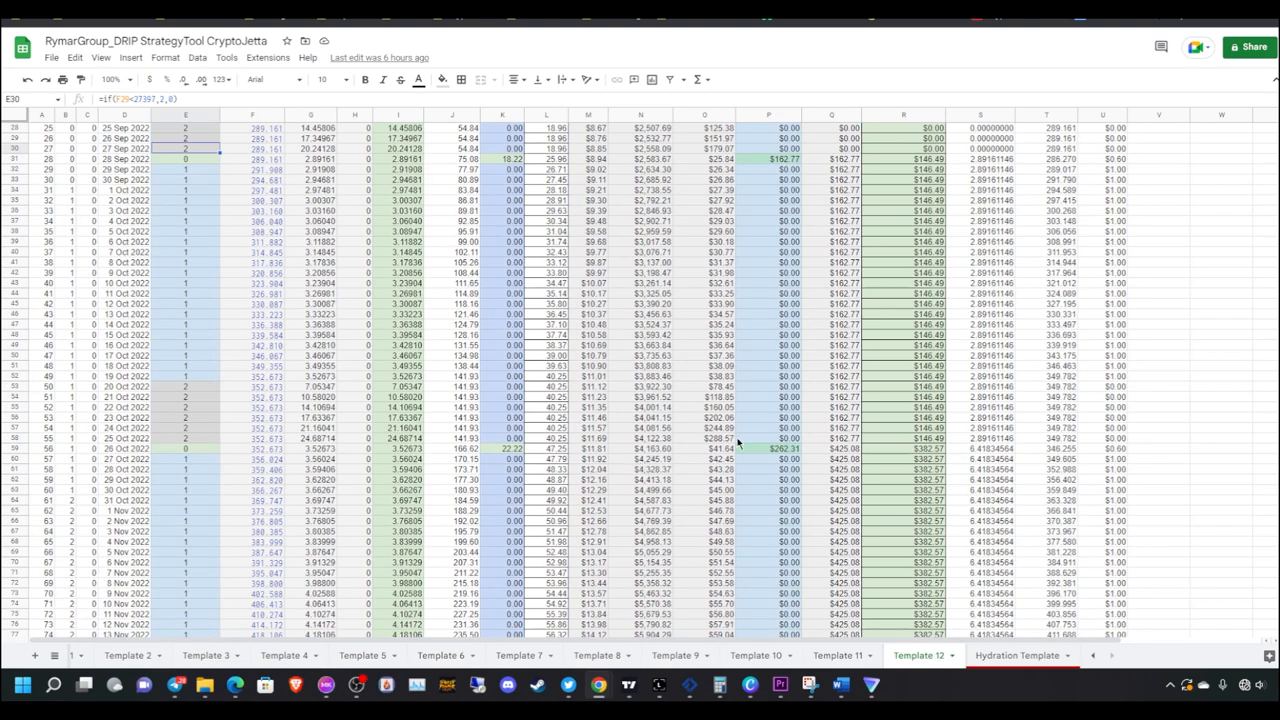
{"action": "scroll", "scroll_direction": "down", "scroll_amount": 3}
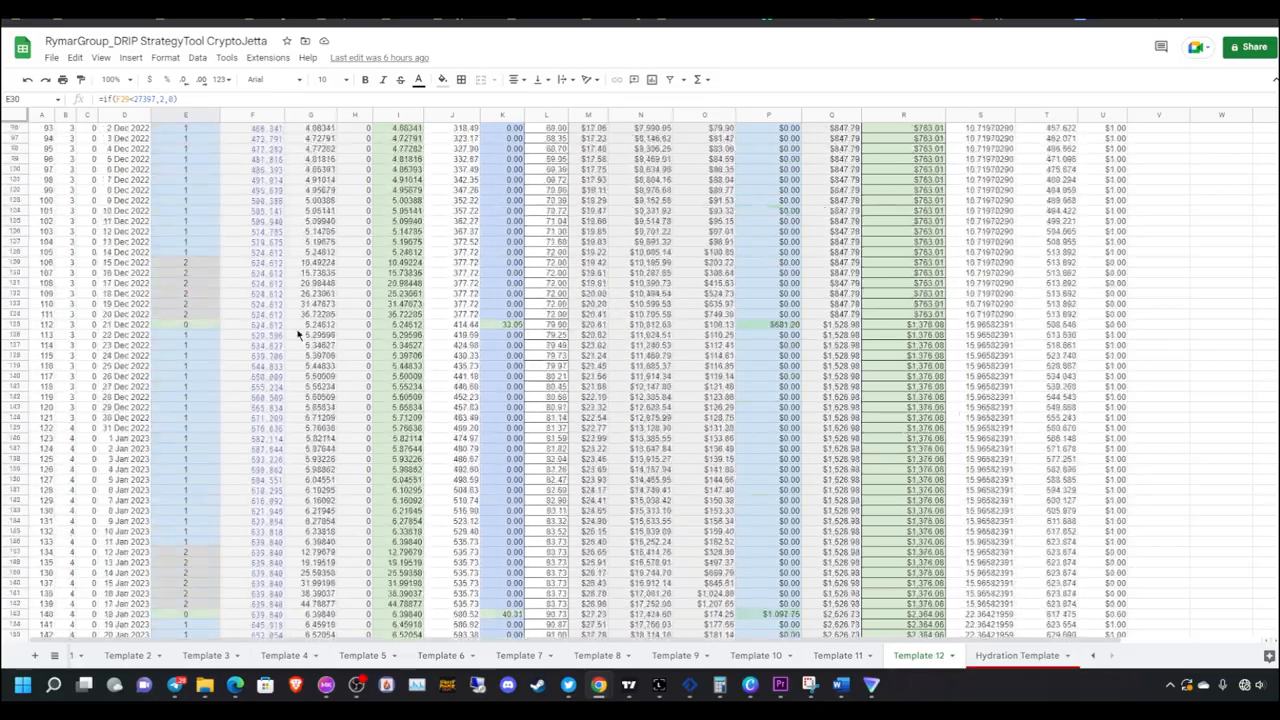
{"action": "scroll", "scroll_direction": "down", "scroll_amount": 3}
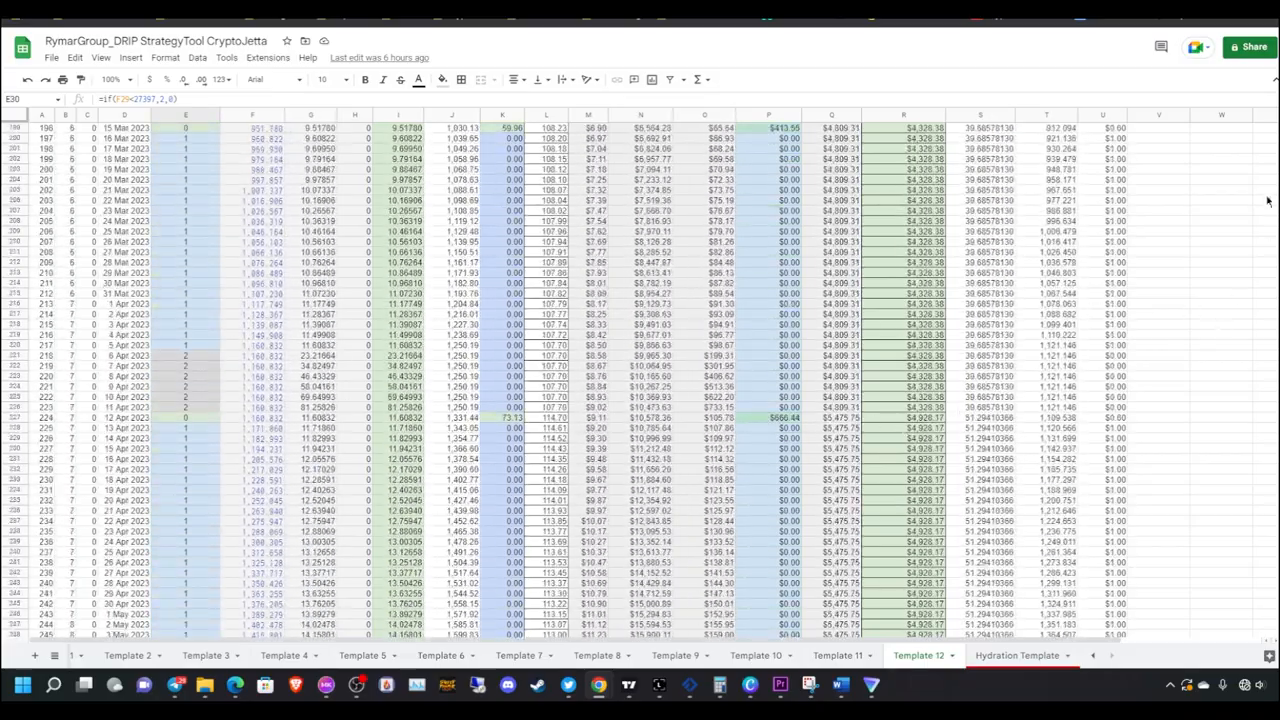
{"action": "scroll", "scroll_direction": "down", "scroll_amount": 3}
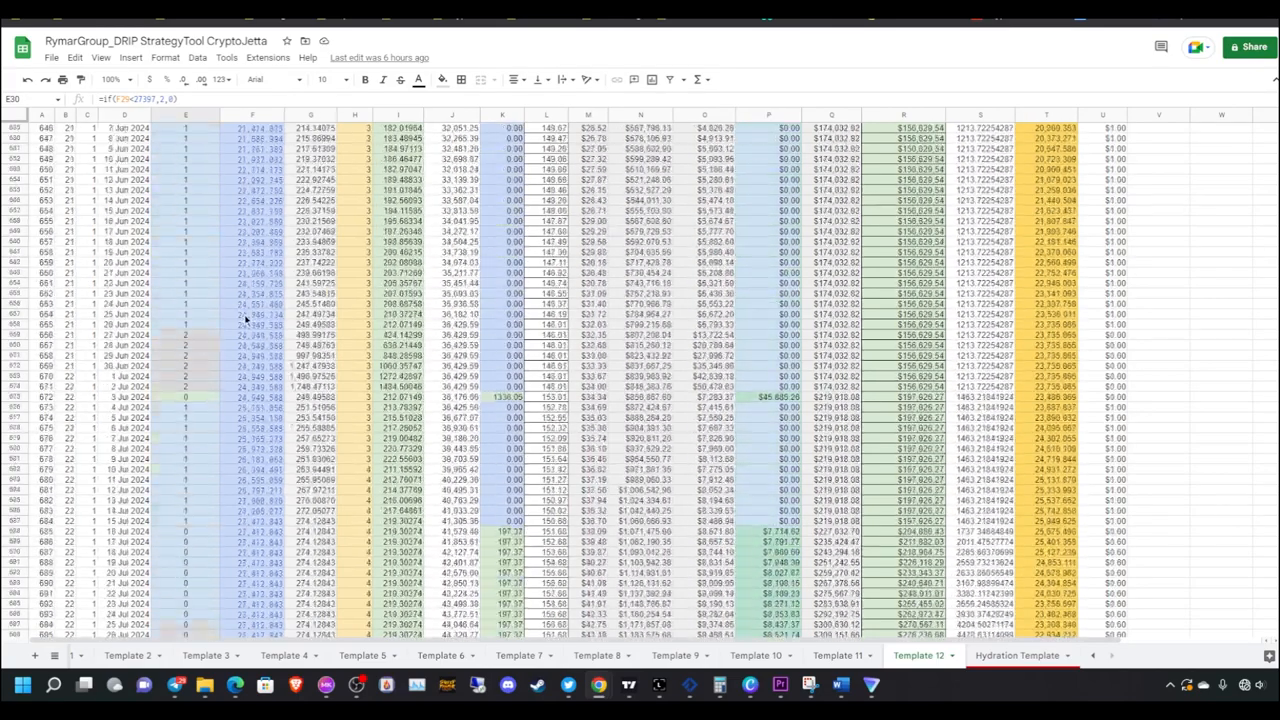
{"action": "scroll", "scroll_direction": "down", "scroll_amount": 3}
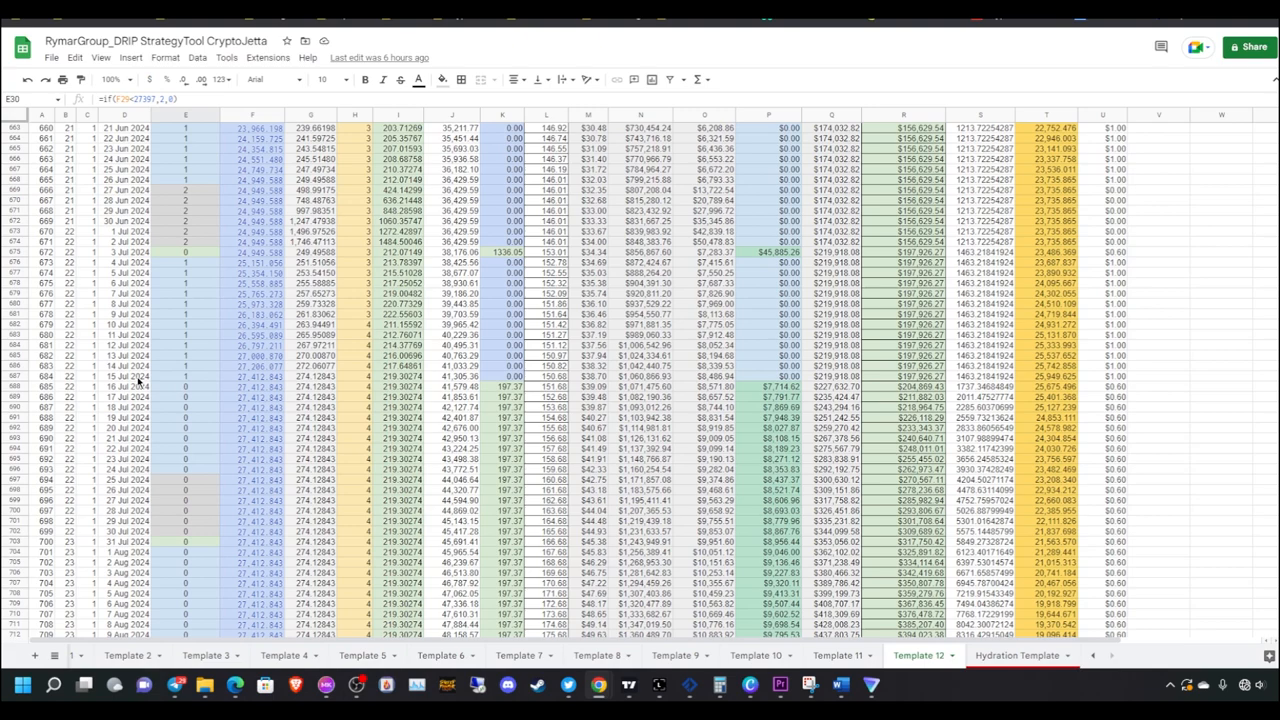
{"action": "scroll", "scroll_direction": "up", "scroll_amount": 3}
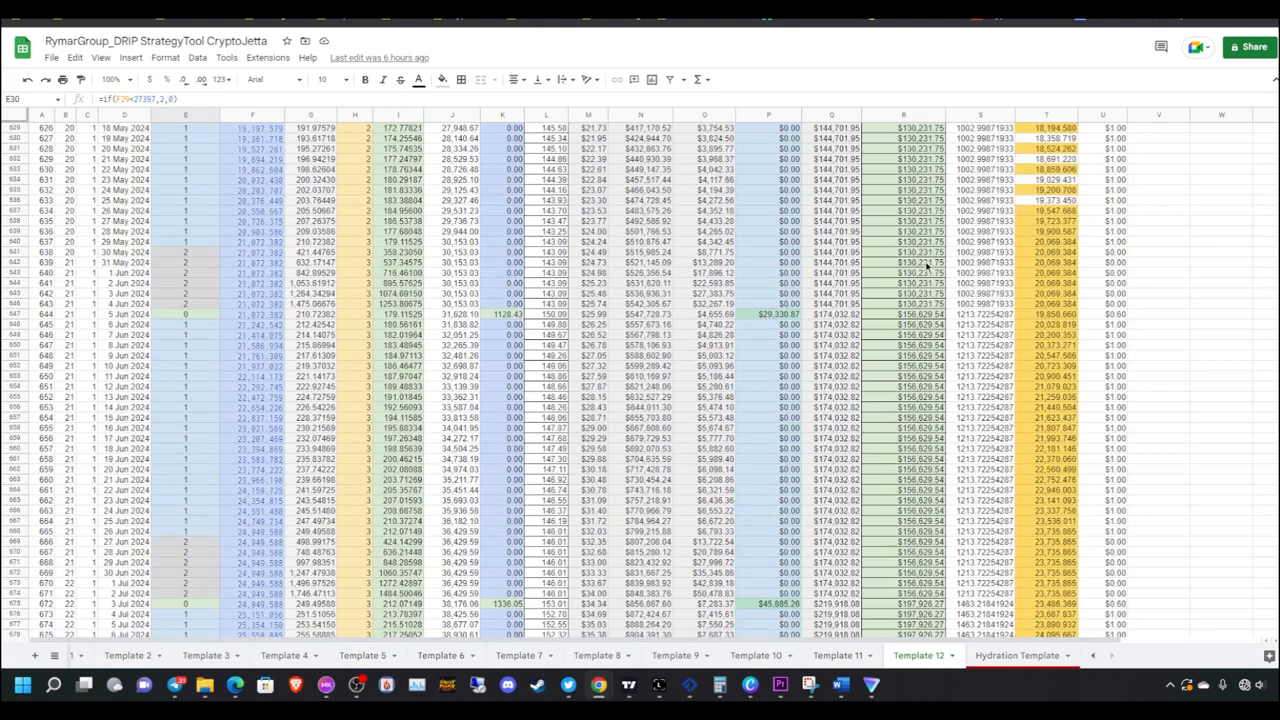
{"action": "scroll", "scroll_direction": "up", "scroll_amount": 3}
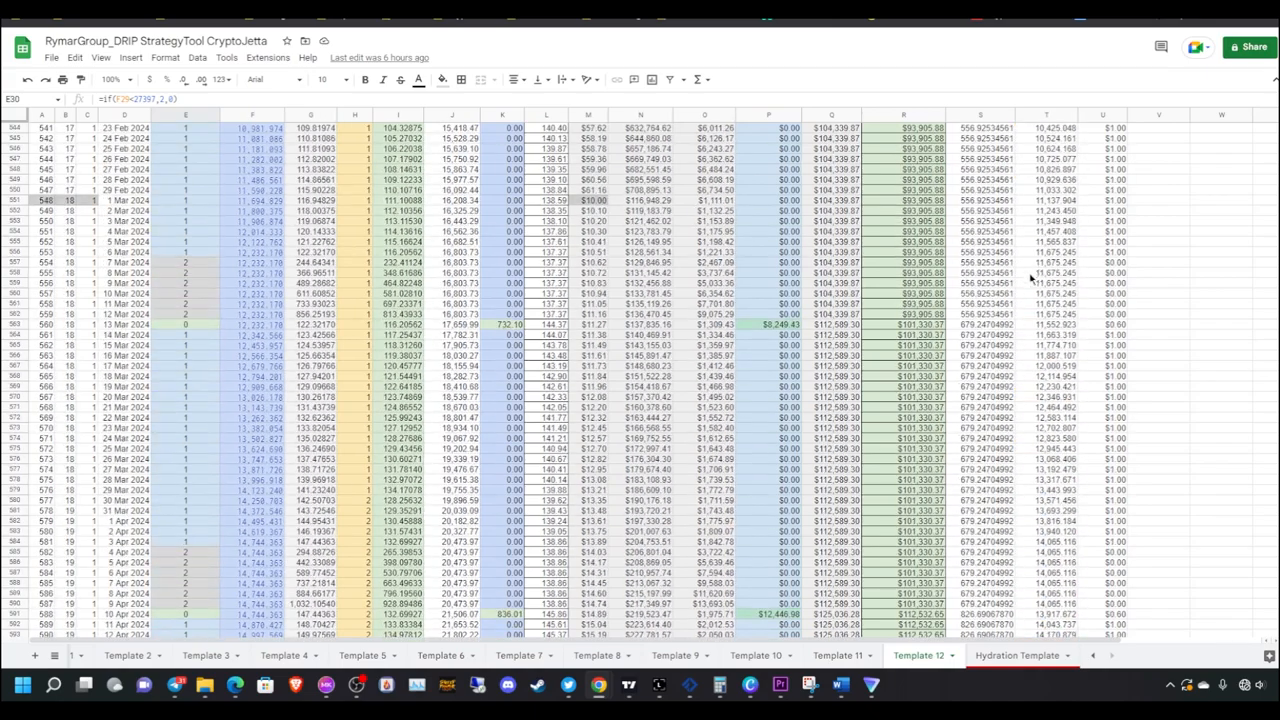
{"action": "scroll", "scroll_direction": "up", "scroll_amount": 3}
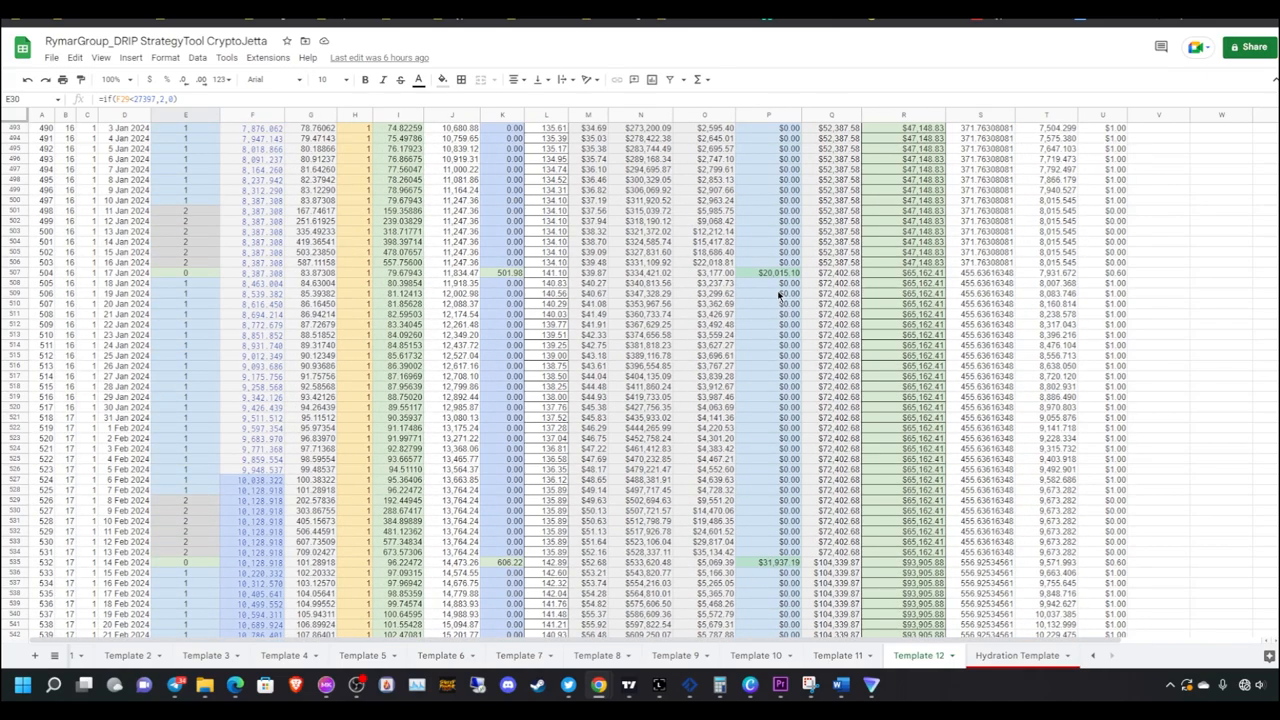
{"action": "scroll", "scroll_direction": "down", "scroll_amount": 3}
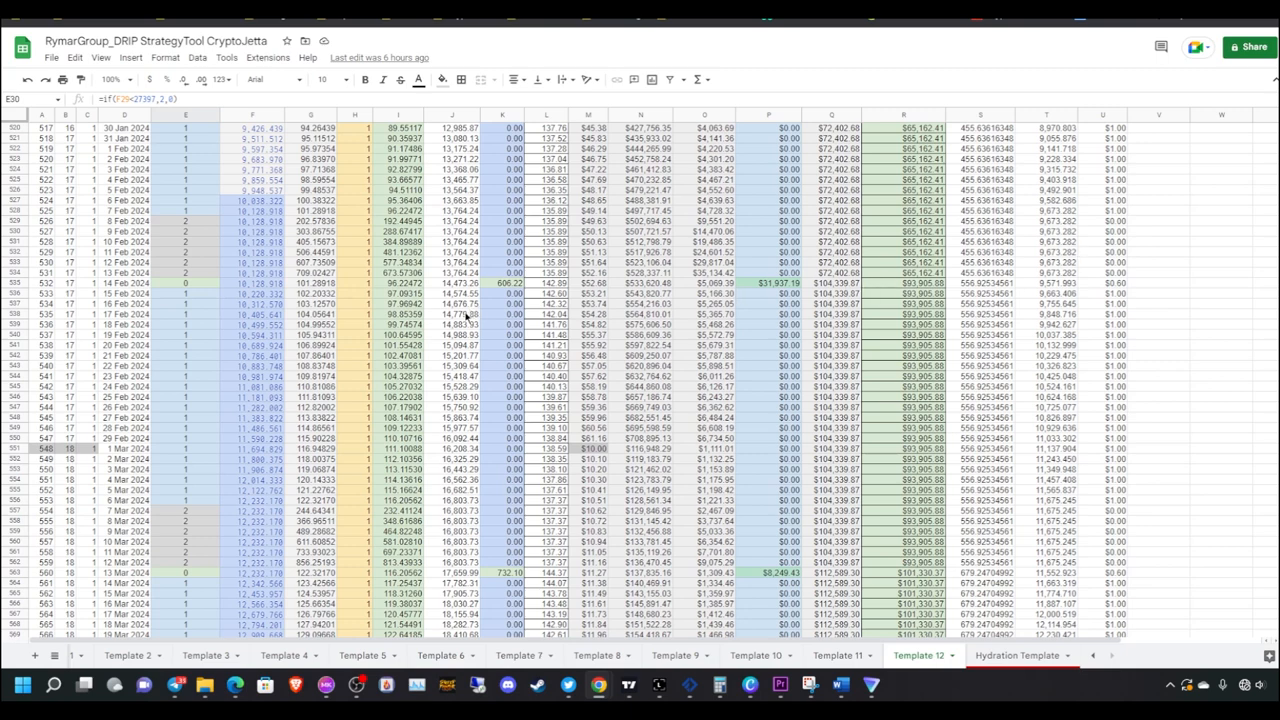
{"action": "mouse_move", "coordinate": [648, 304]}
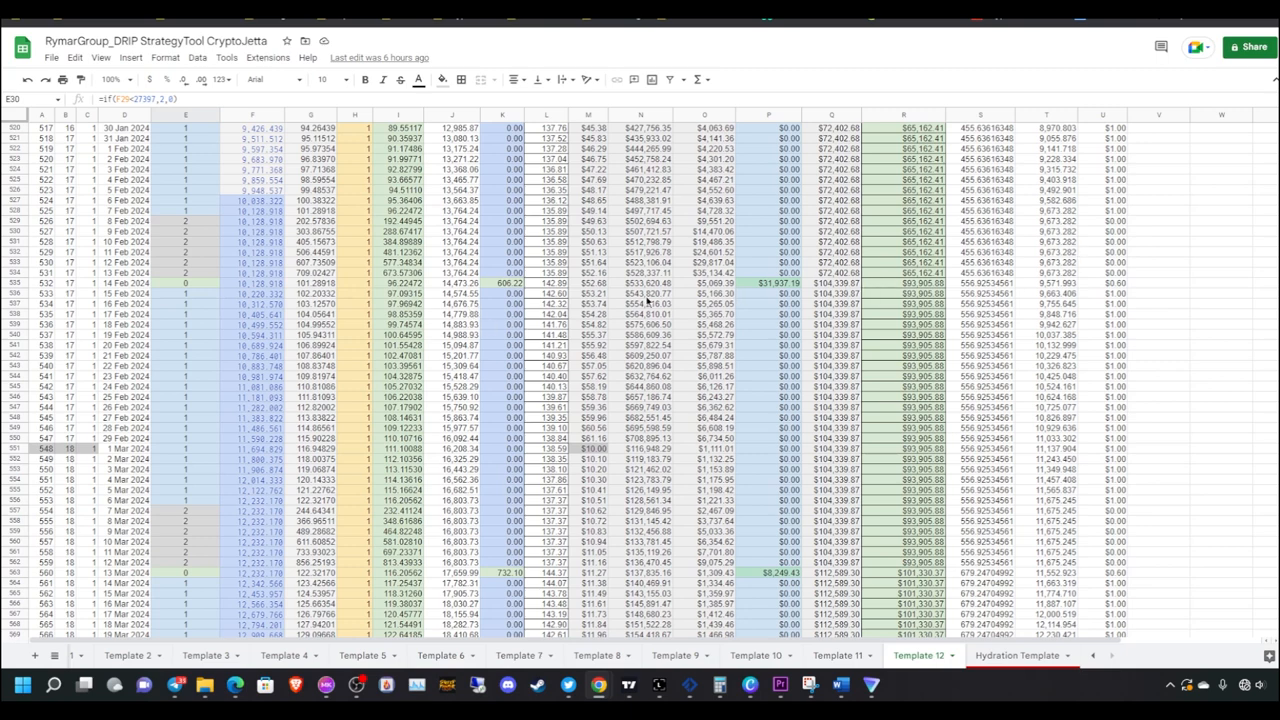
{"action": "mouse_move", "coordinate": [760, 272]}
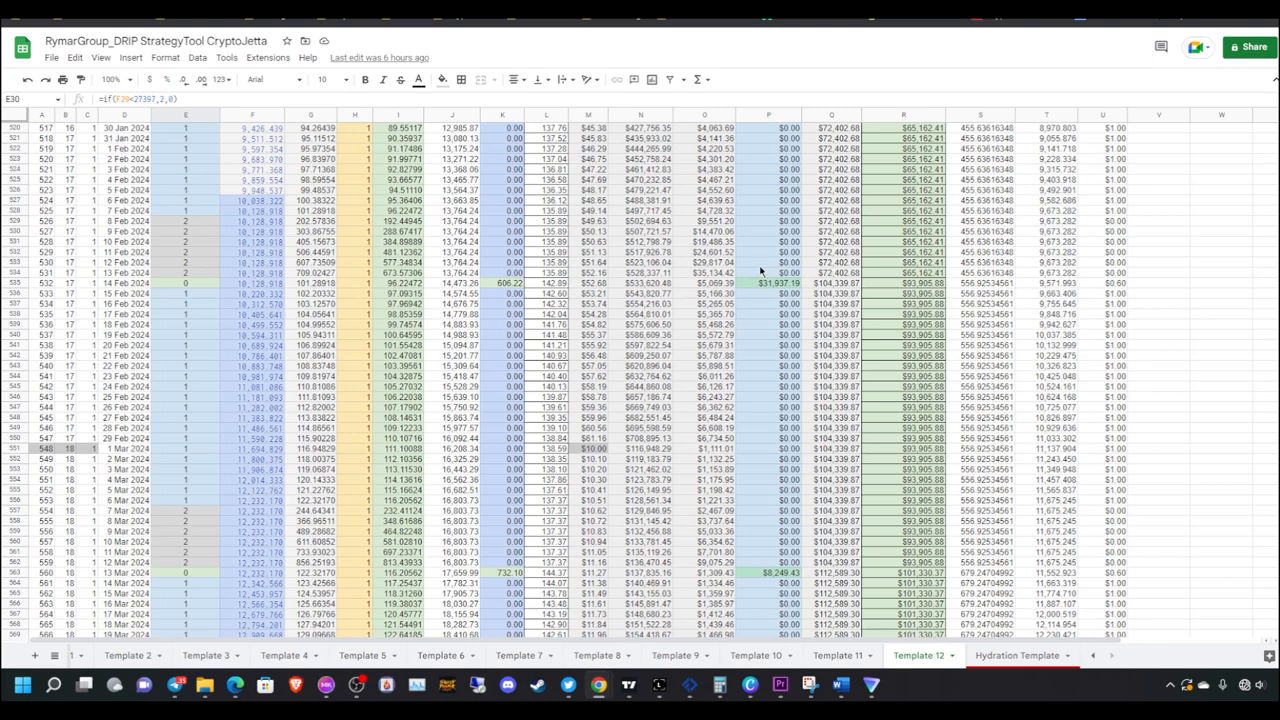
{"action": "mouse_move", "coordinate": [764, 268]}
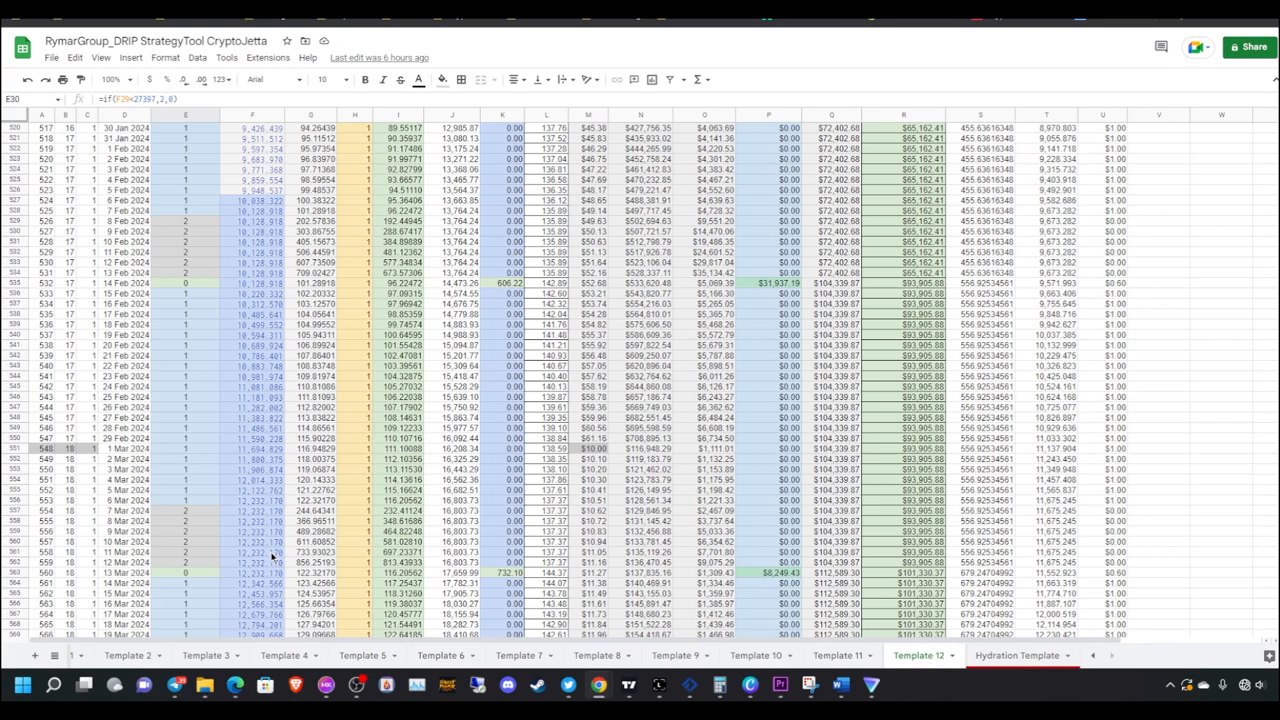
{"action": "scroll", "scroll_direction": "down", "scroll_amount": 3}
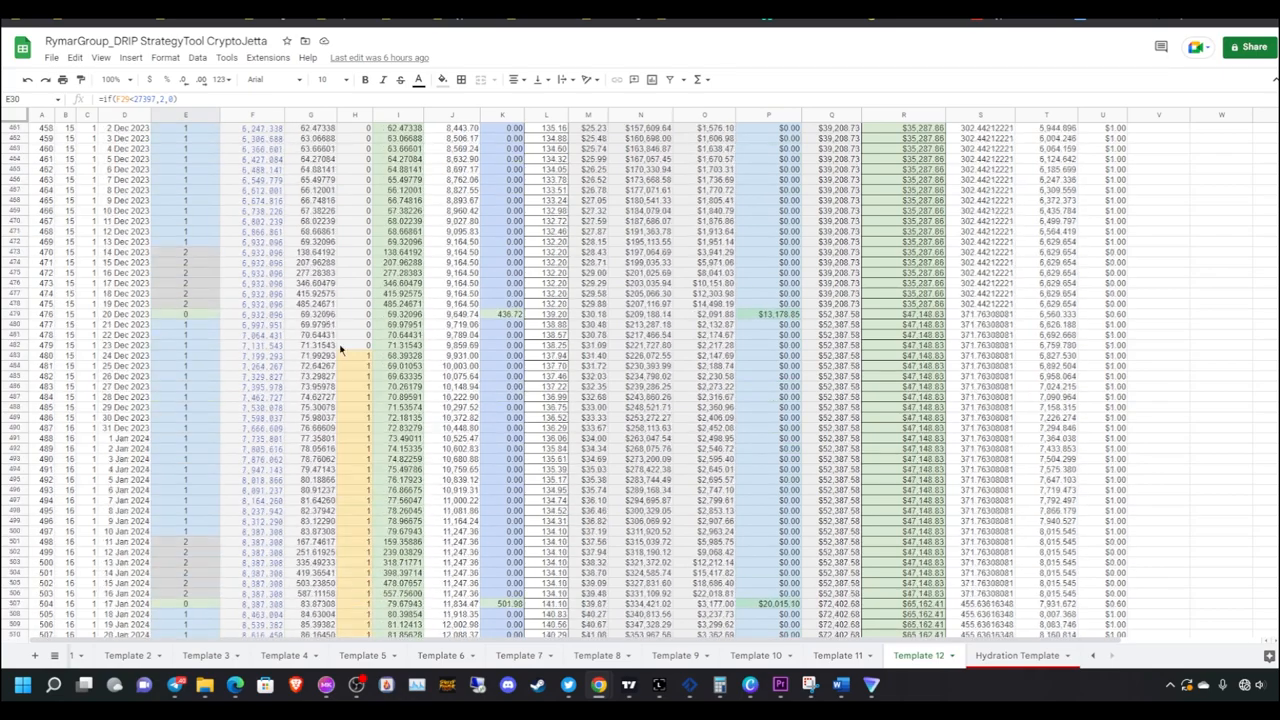
{"action": "scroll", "scroll_direction": "down", "scroll_amount": 3}
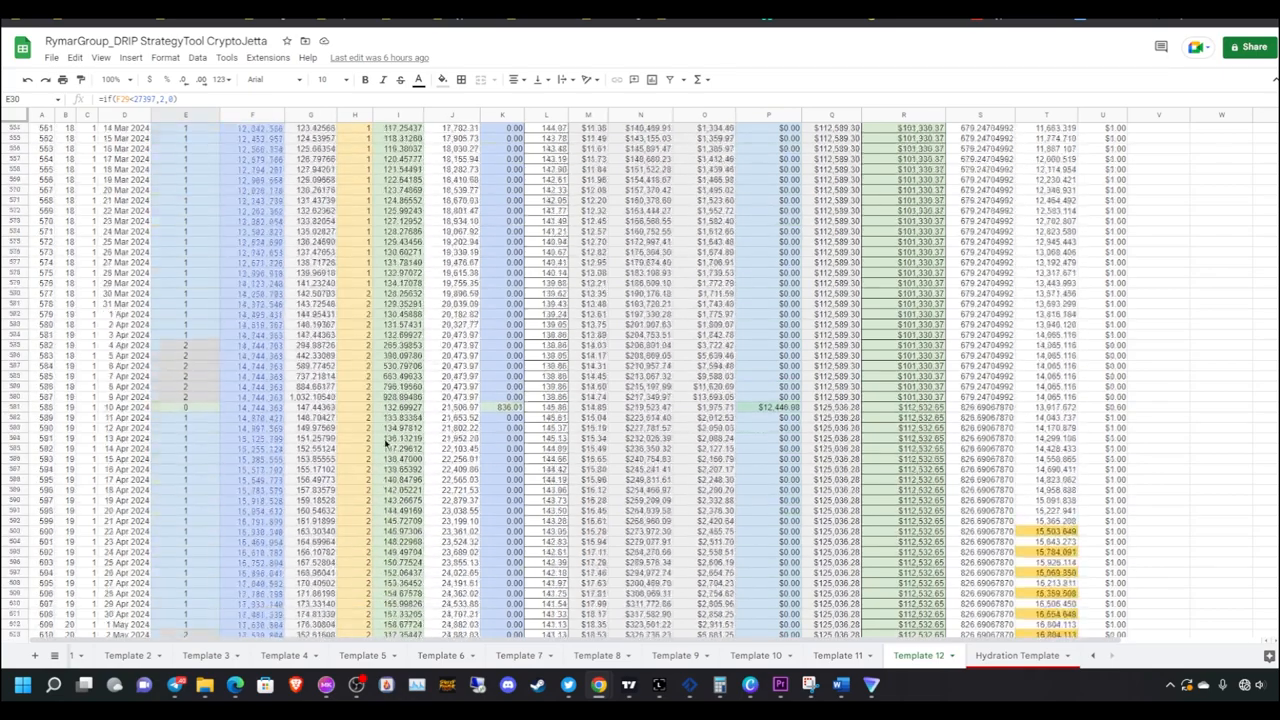
{"action": "scroll", "scroll_direction": "down", "scroll_amount": 3}
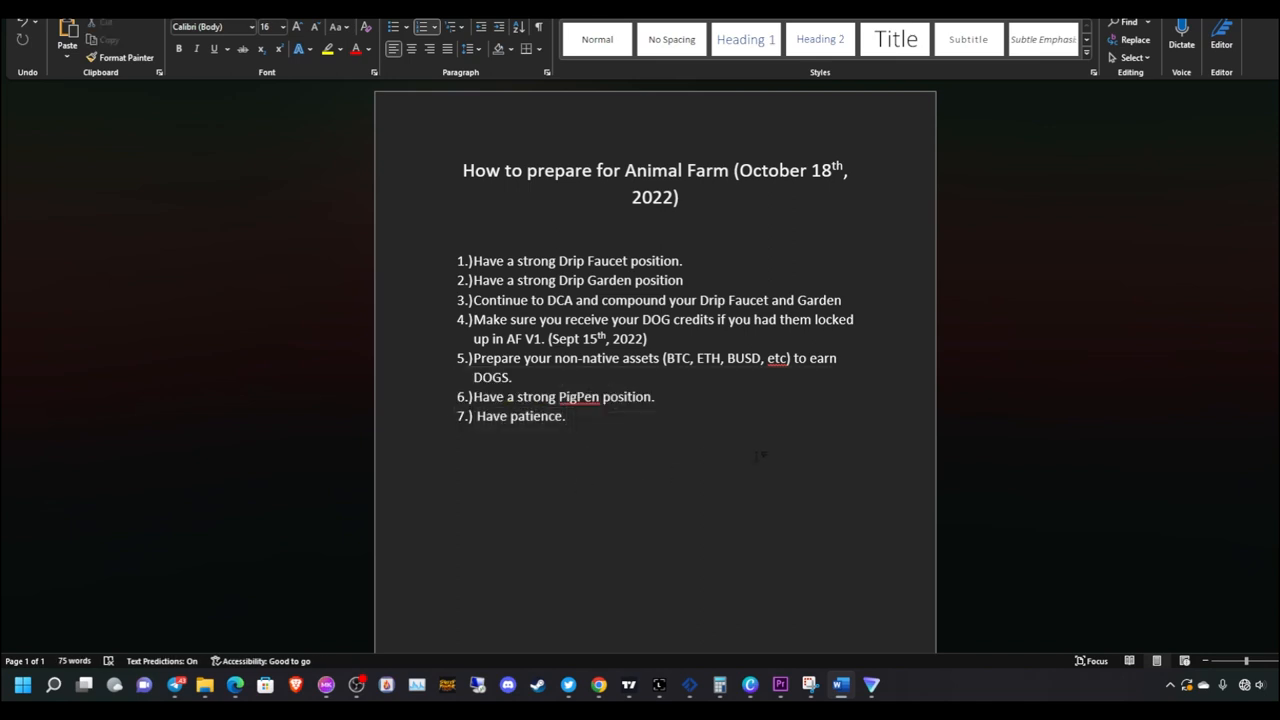
Bring up the Word checklist 'How to prepare for Animal Farm' ending with 'Have patience'
{"action": "left_click", "coordinate": [564, 416]}
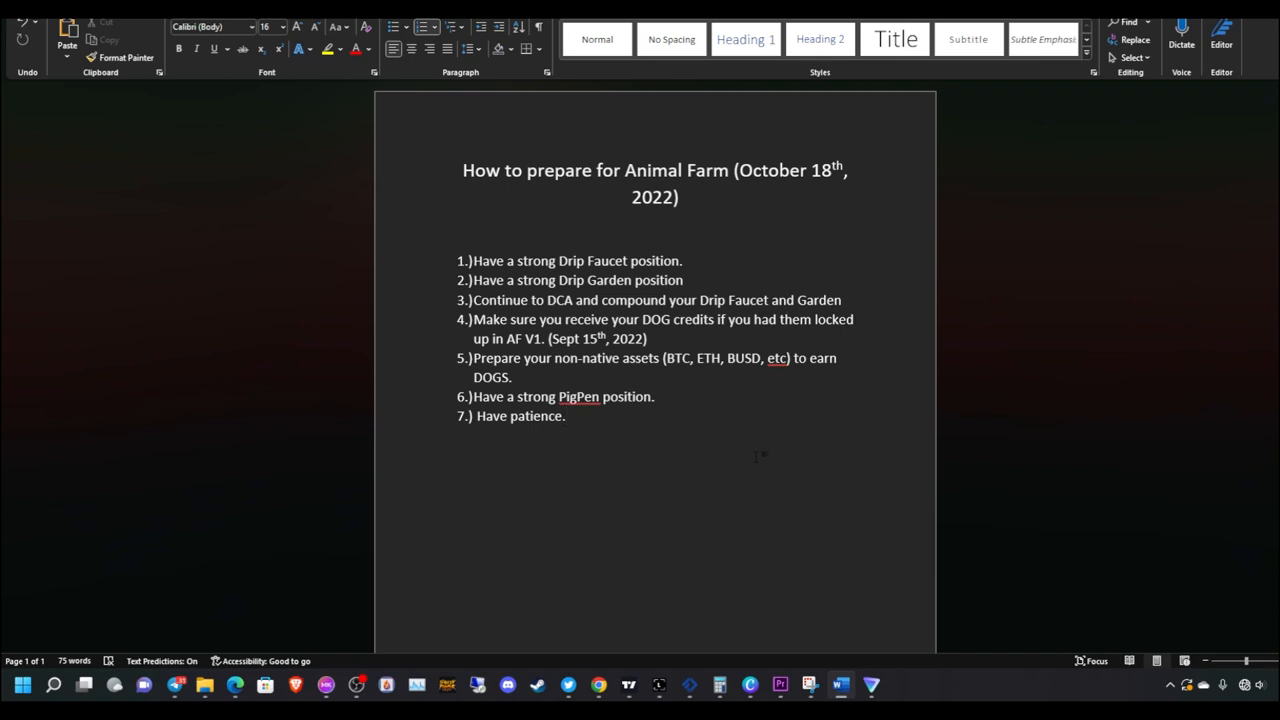
{"action": "left_click", "coordinate": [564, 416]}
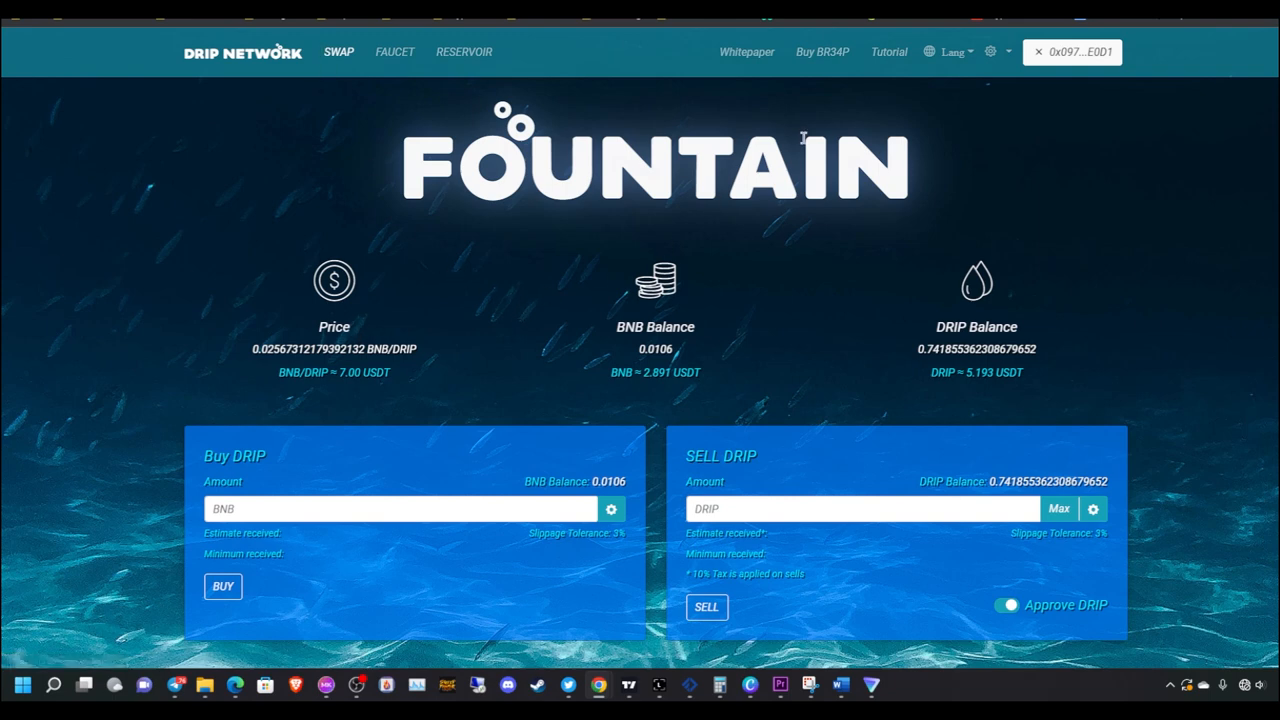
{"action": "mouse_move", "coordinate": [800, 256]}
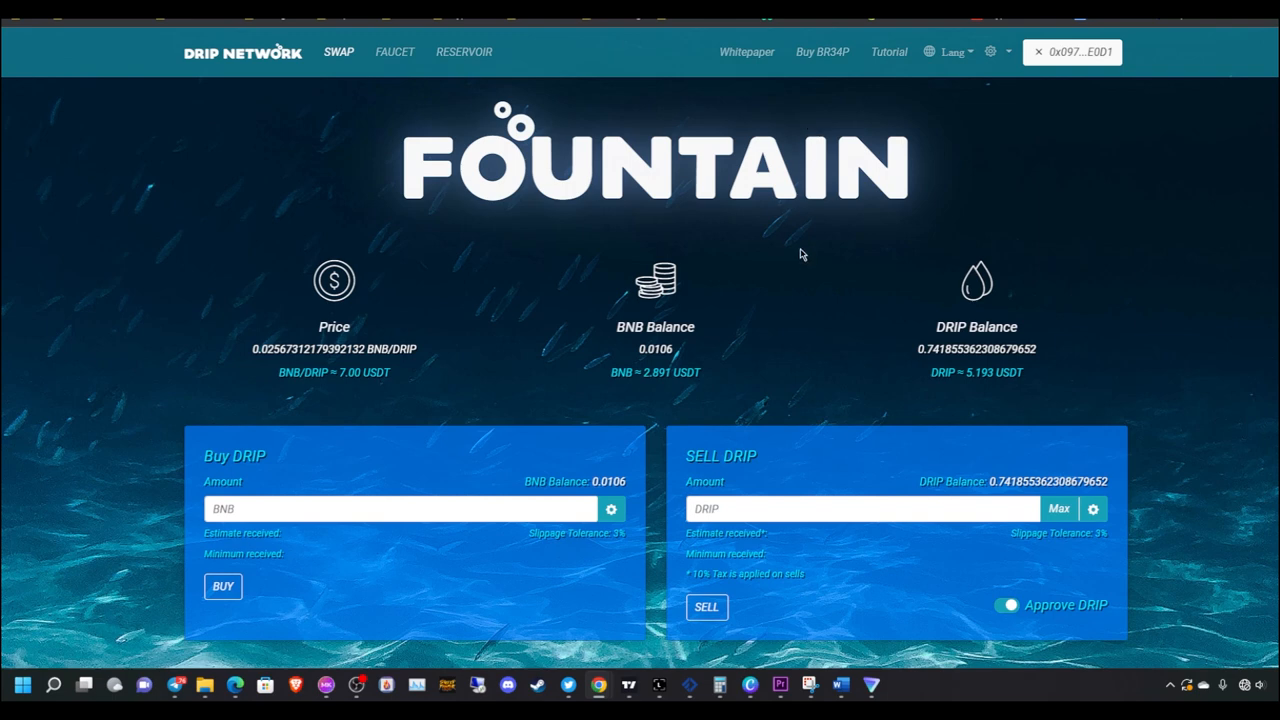
{"action": "mouse_move", "coordinate": [668, 342]}
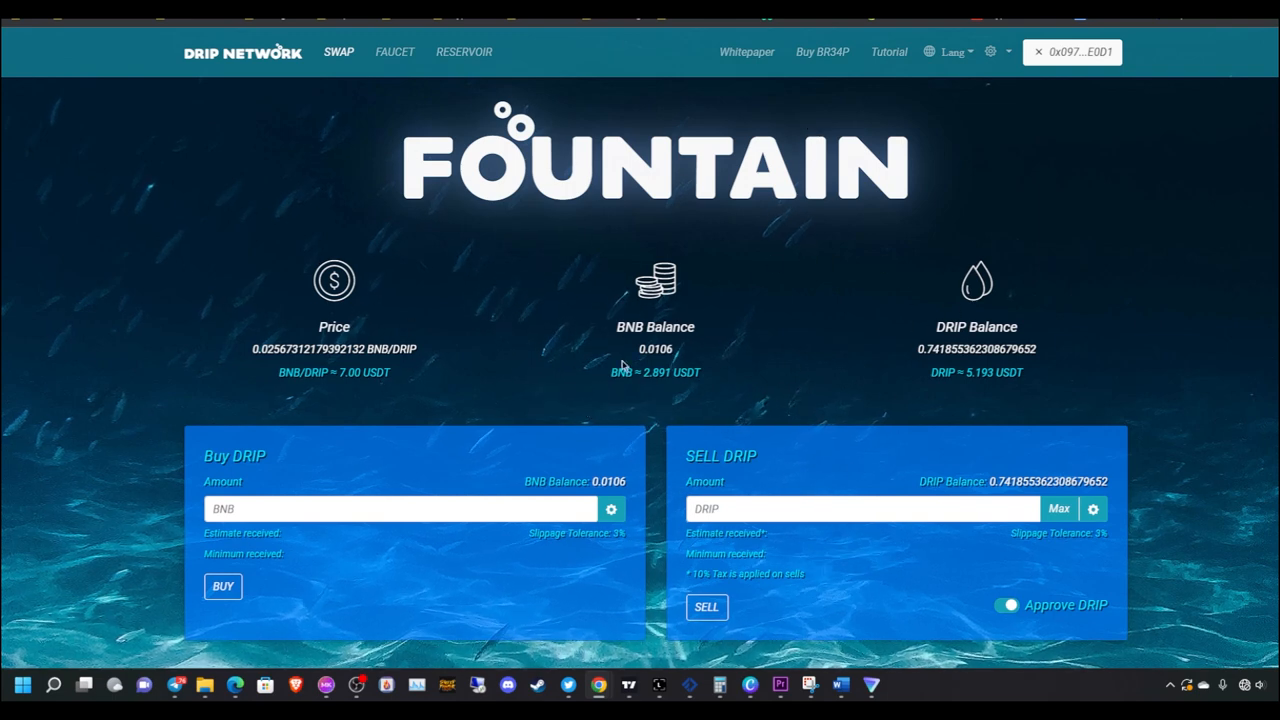
{"action": "mouse_move", "coordinate": [856, 352]}
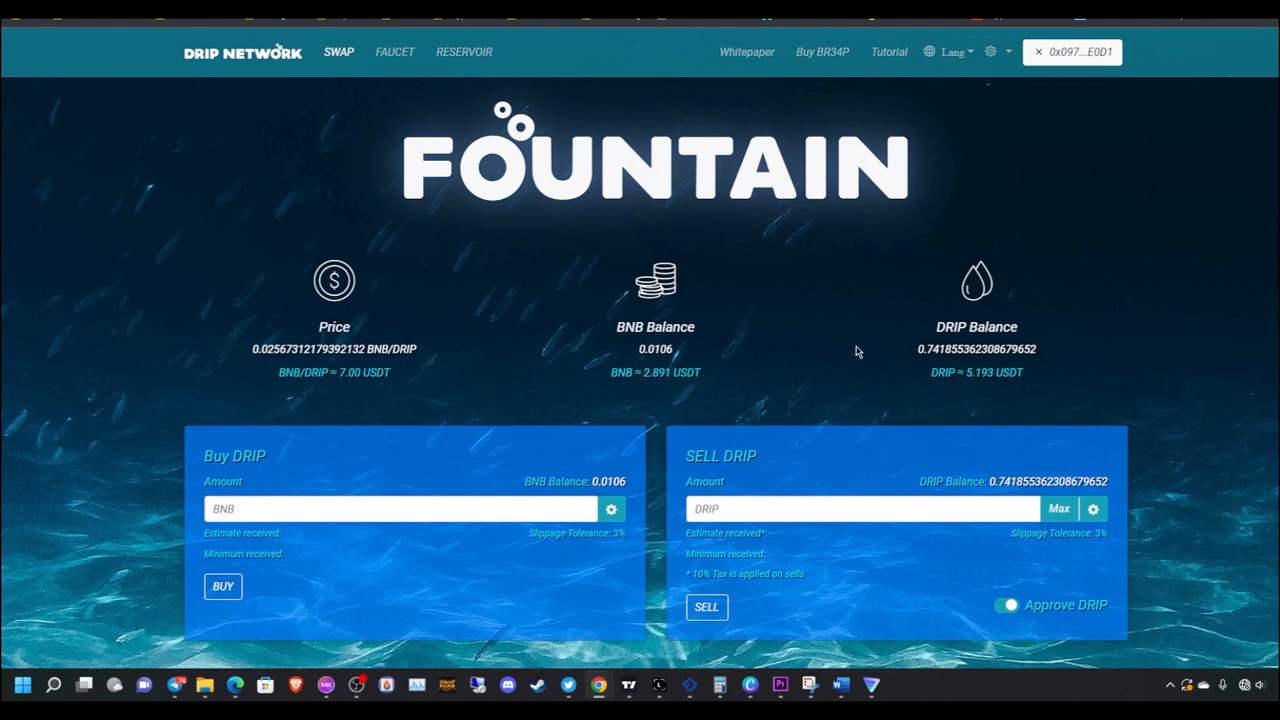
{"action": "mouse_move", "coordinate": [360, 224]}
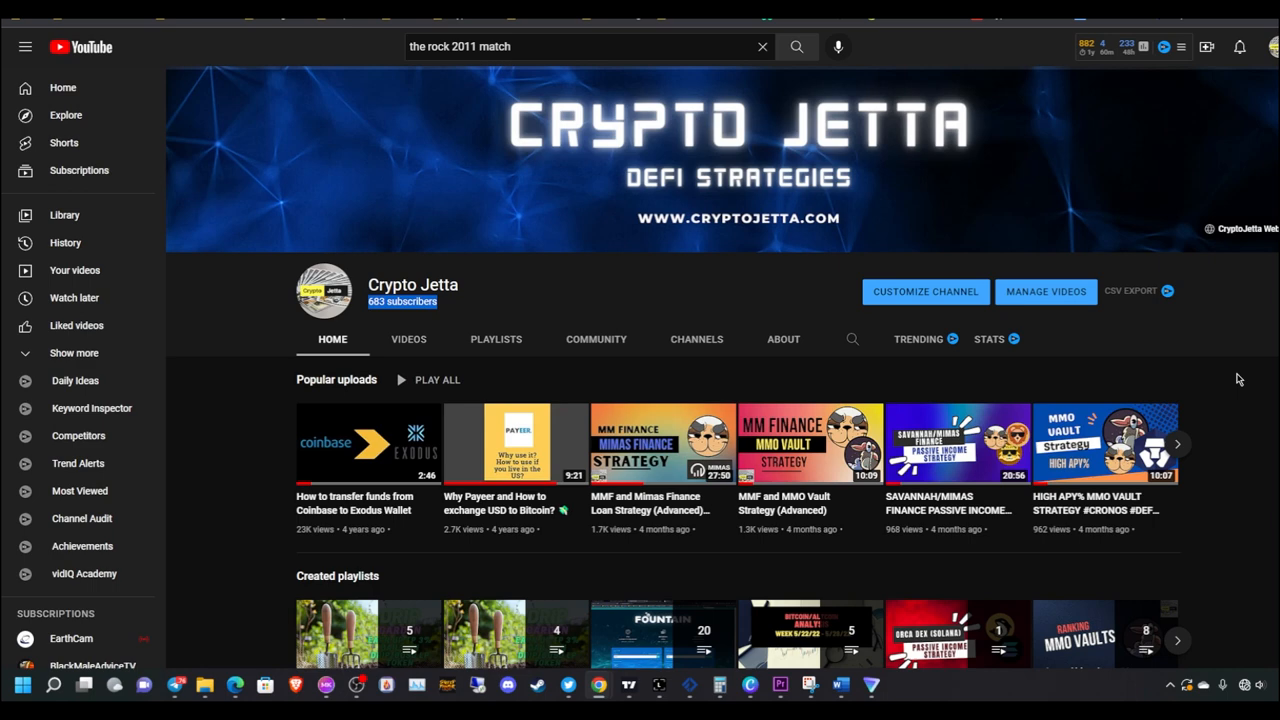
{"action": "mouse_move", "coordinate": [1152, 364]}
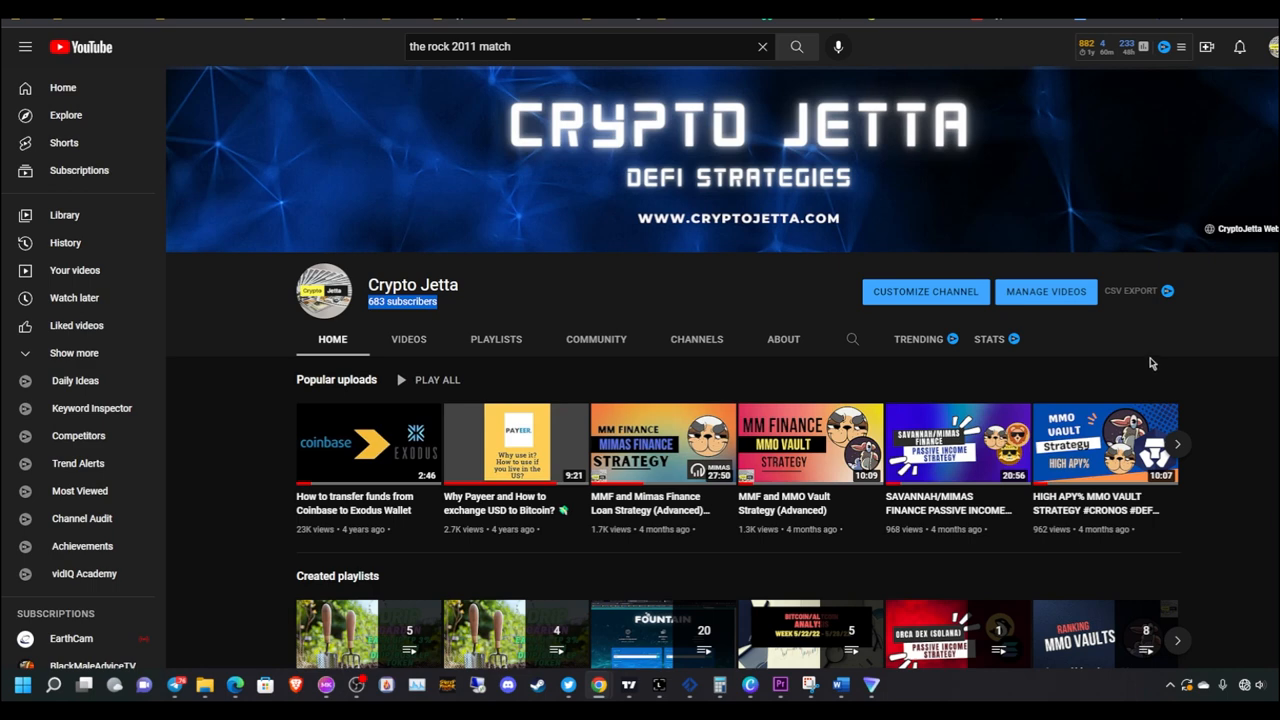